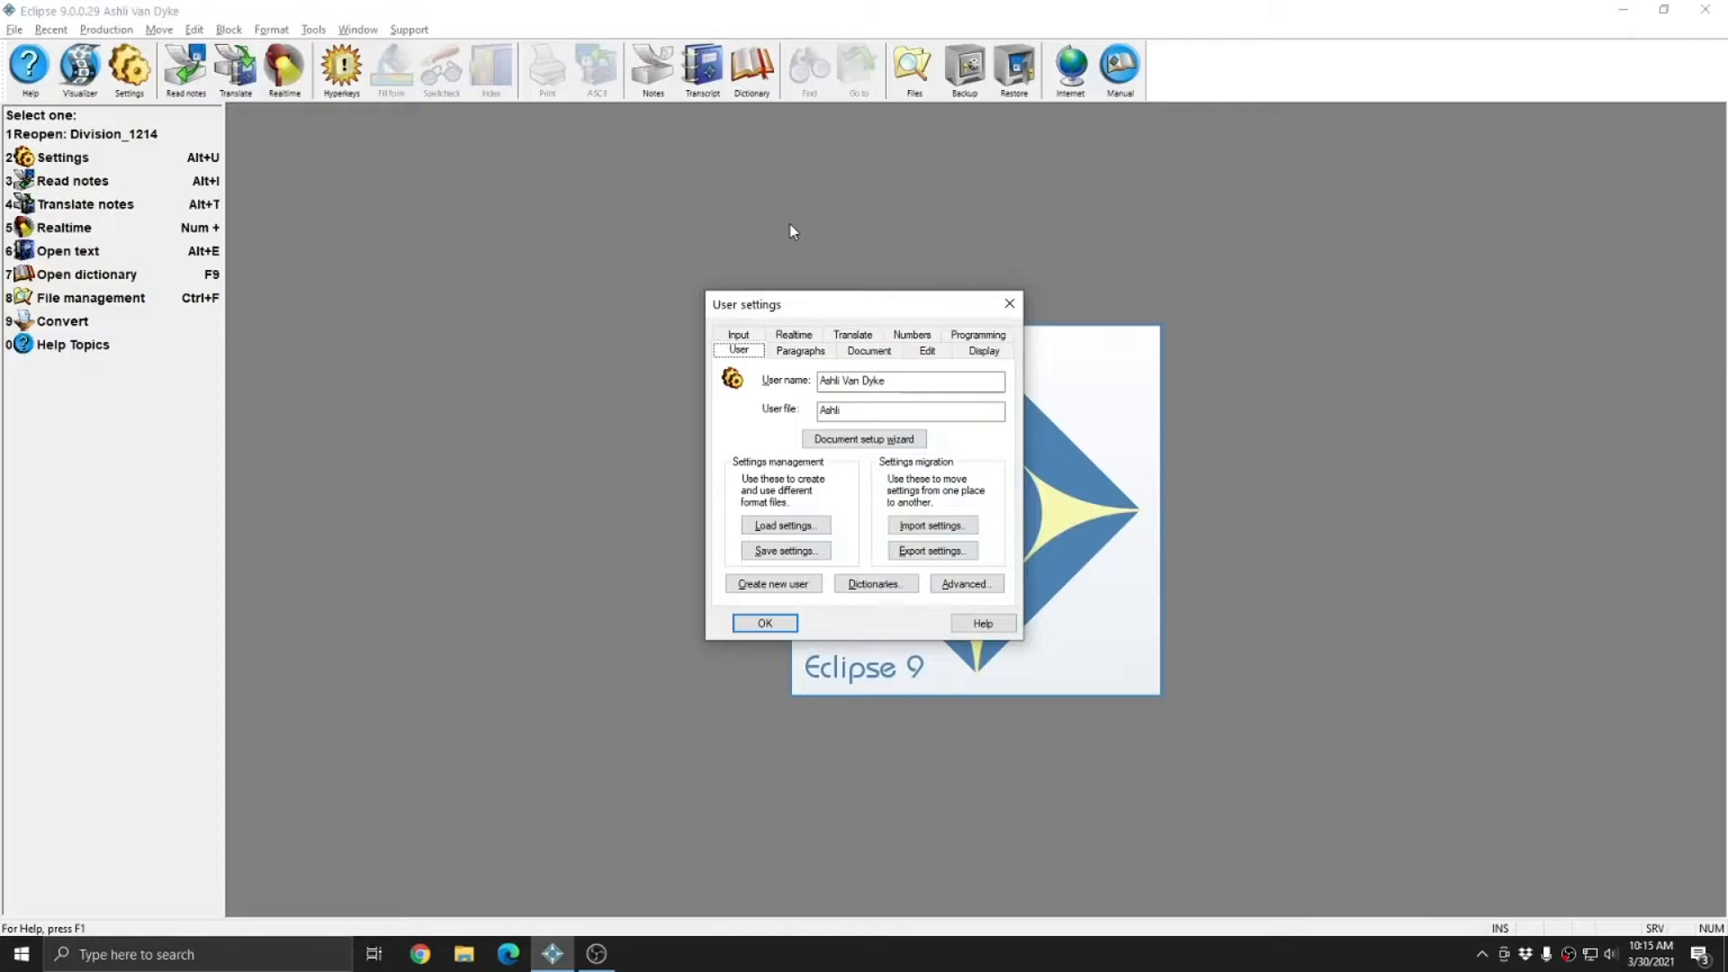
Step: Load settings to view the Users list with its one existing user file
left_click(909, 410)
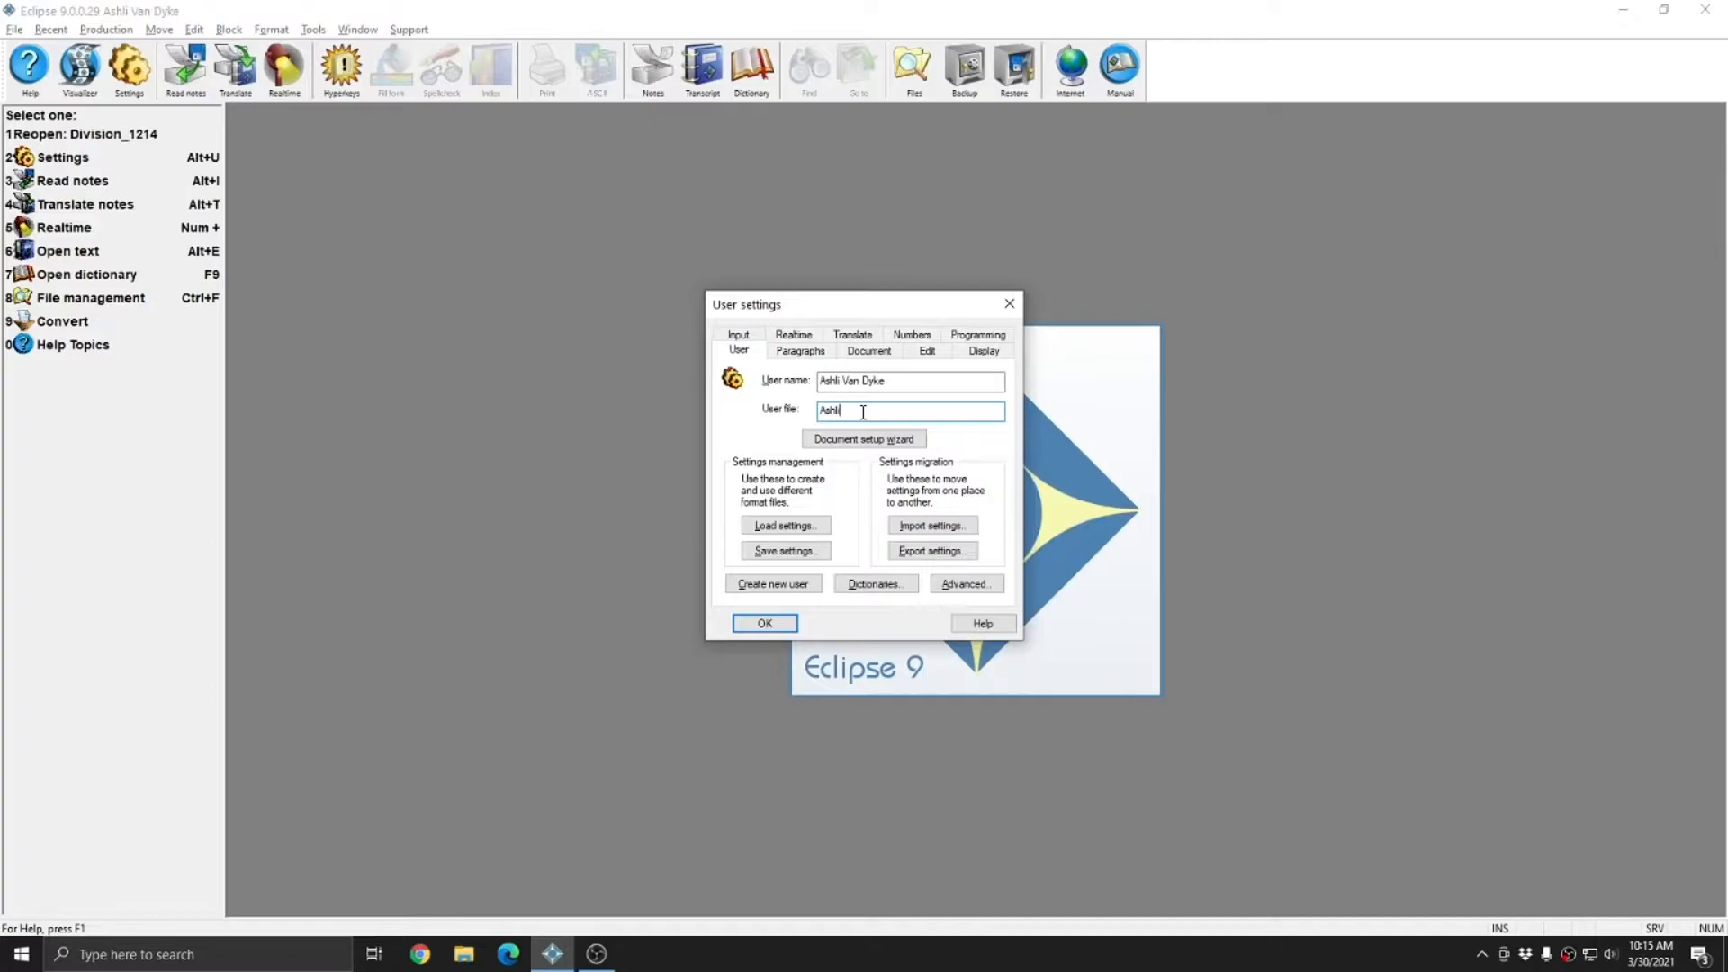
mouse_move(1212, 411)
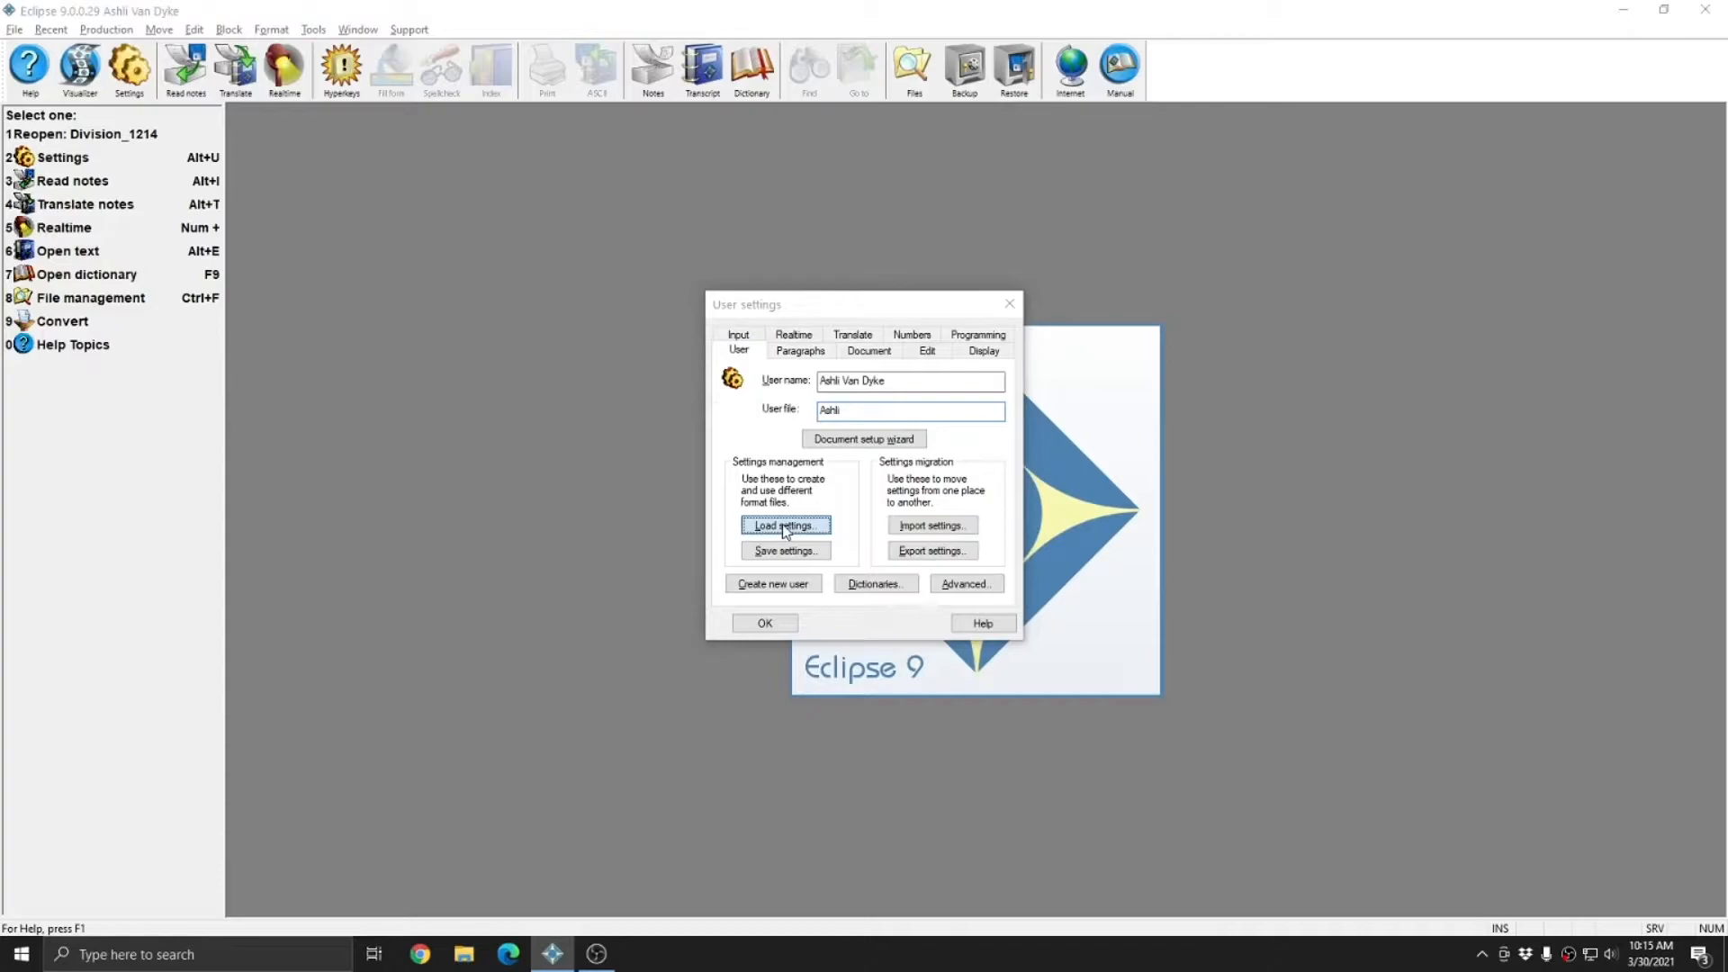
left_click(785, 523)
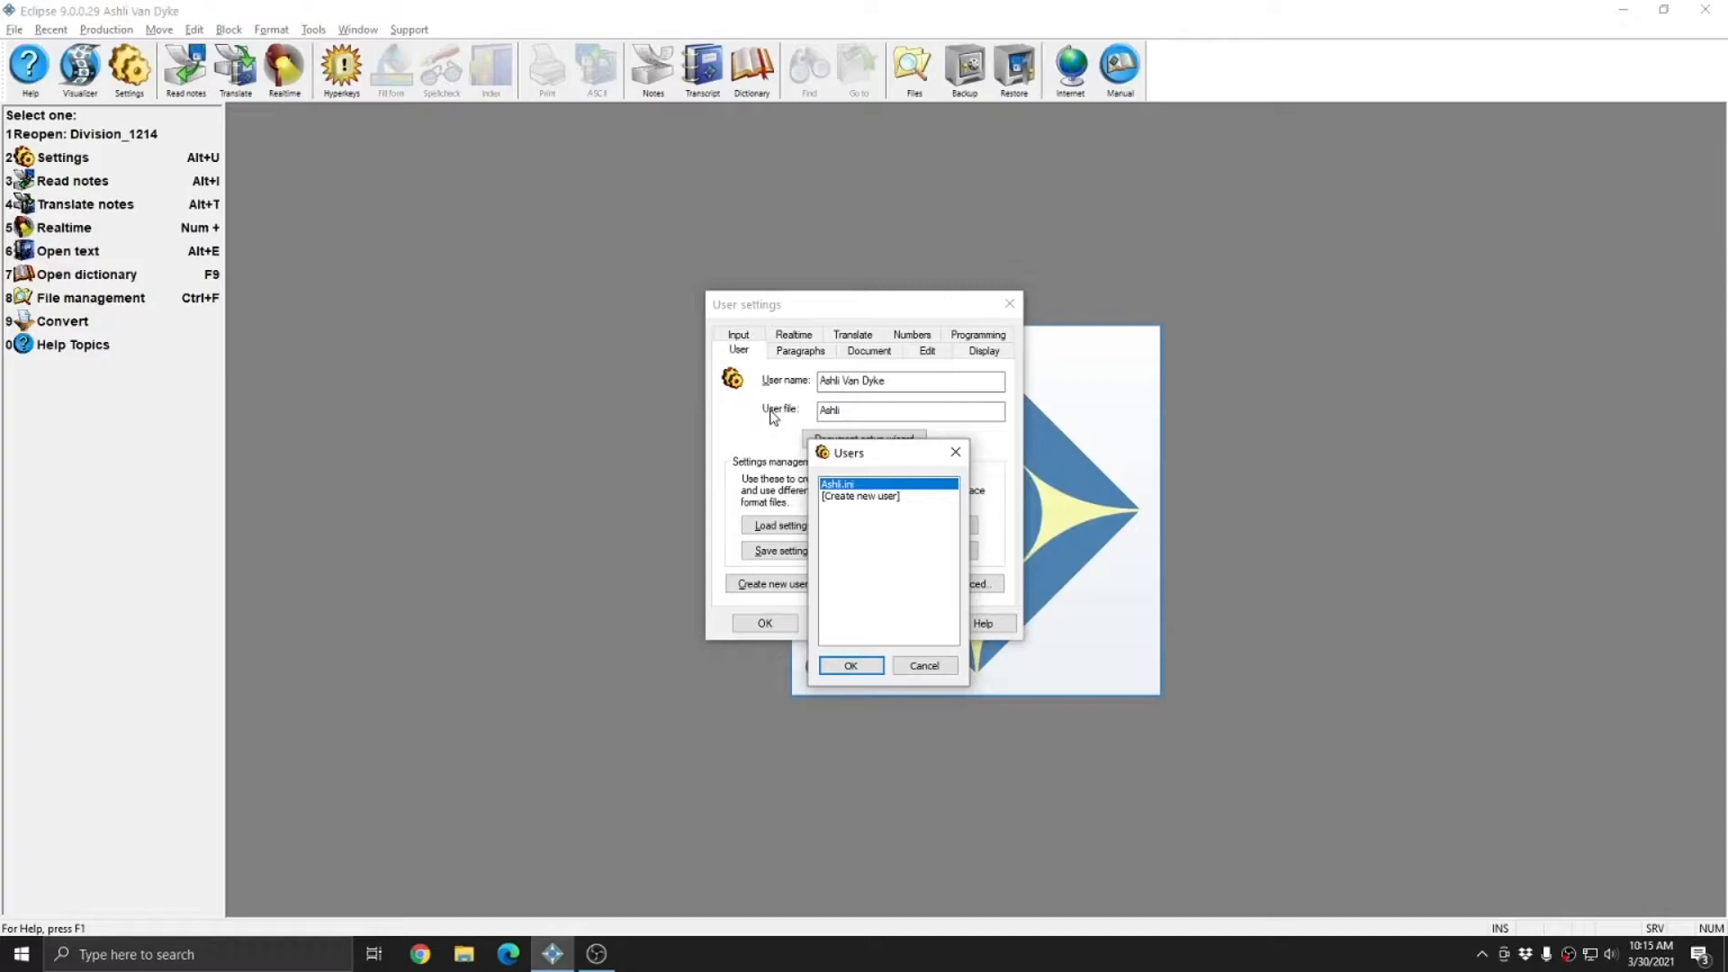
mouse_move(865, 496)
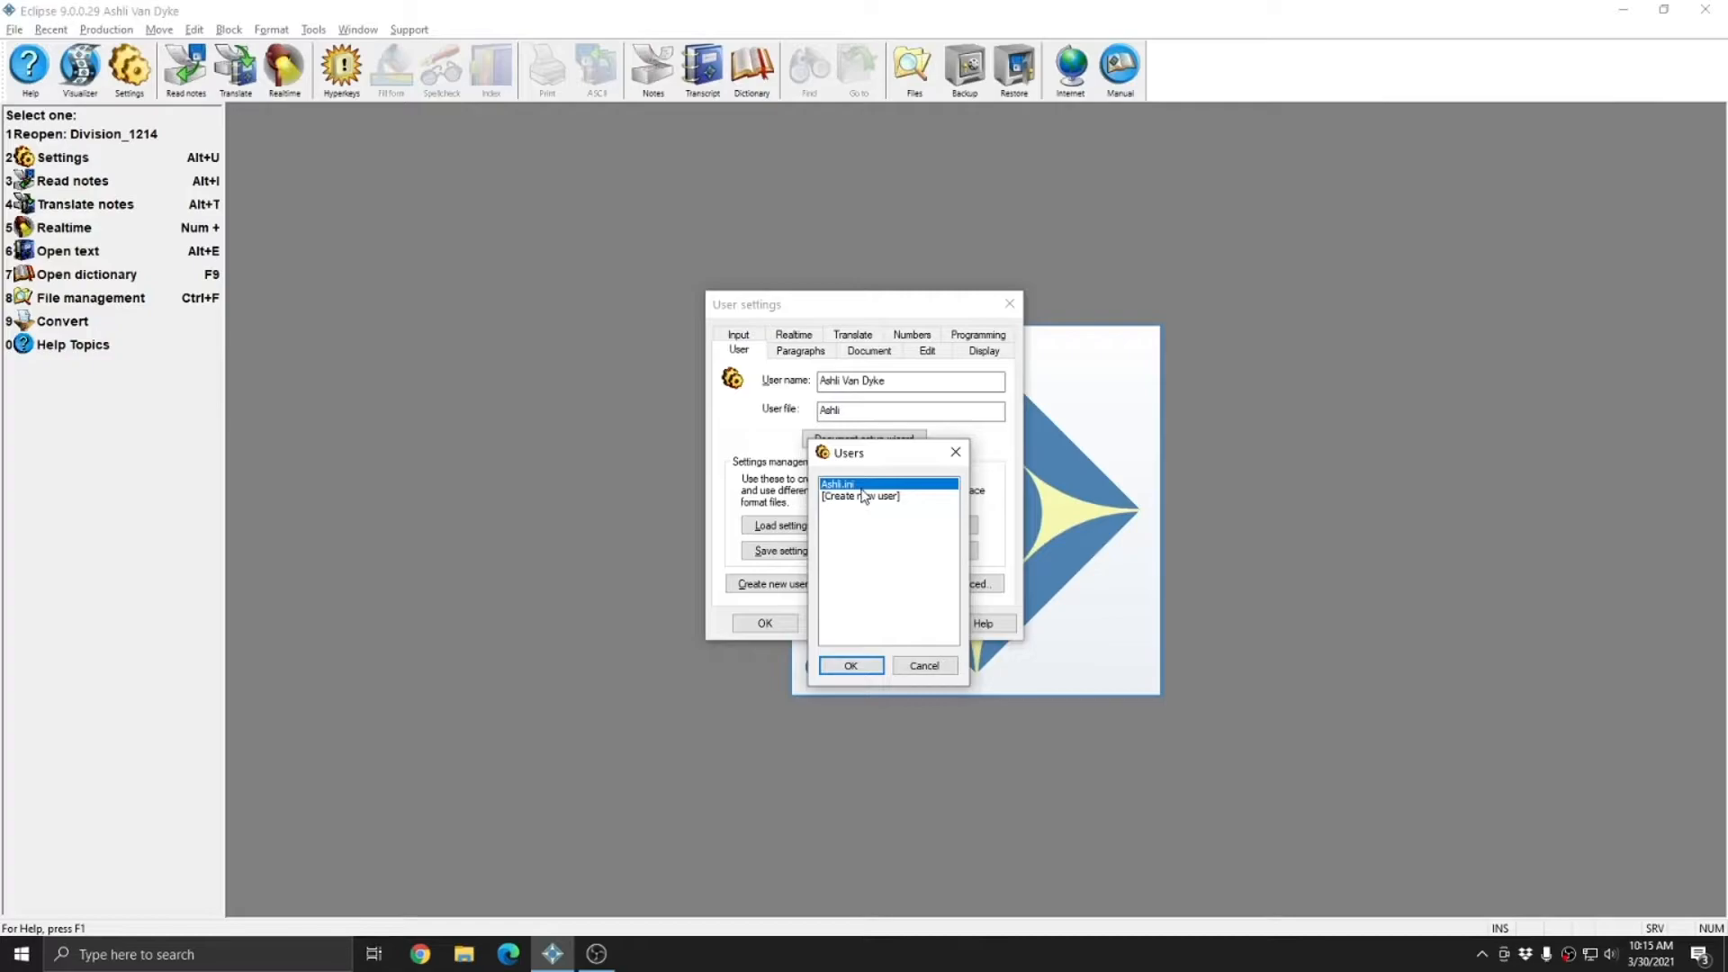
mouse_move(850, 419)
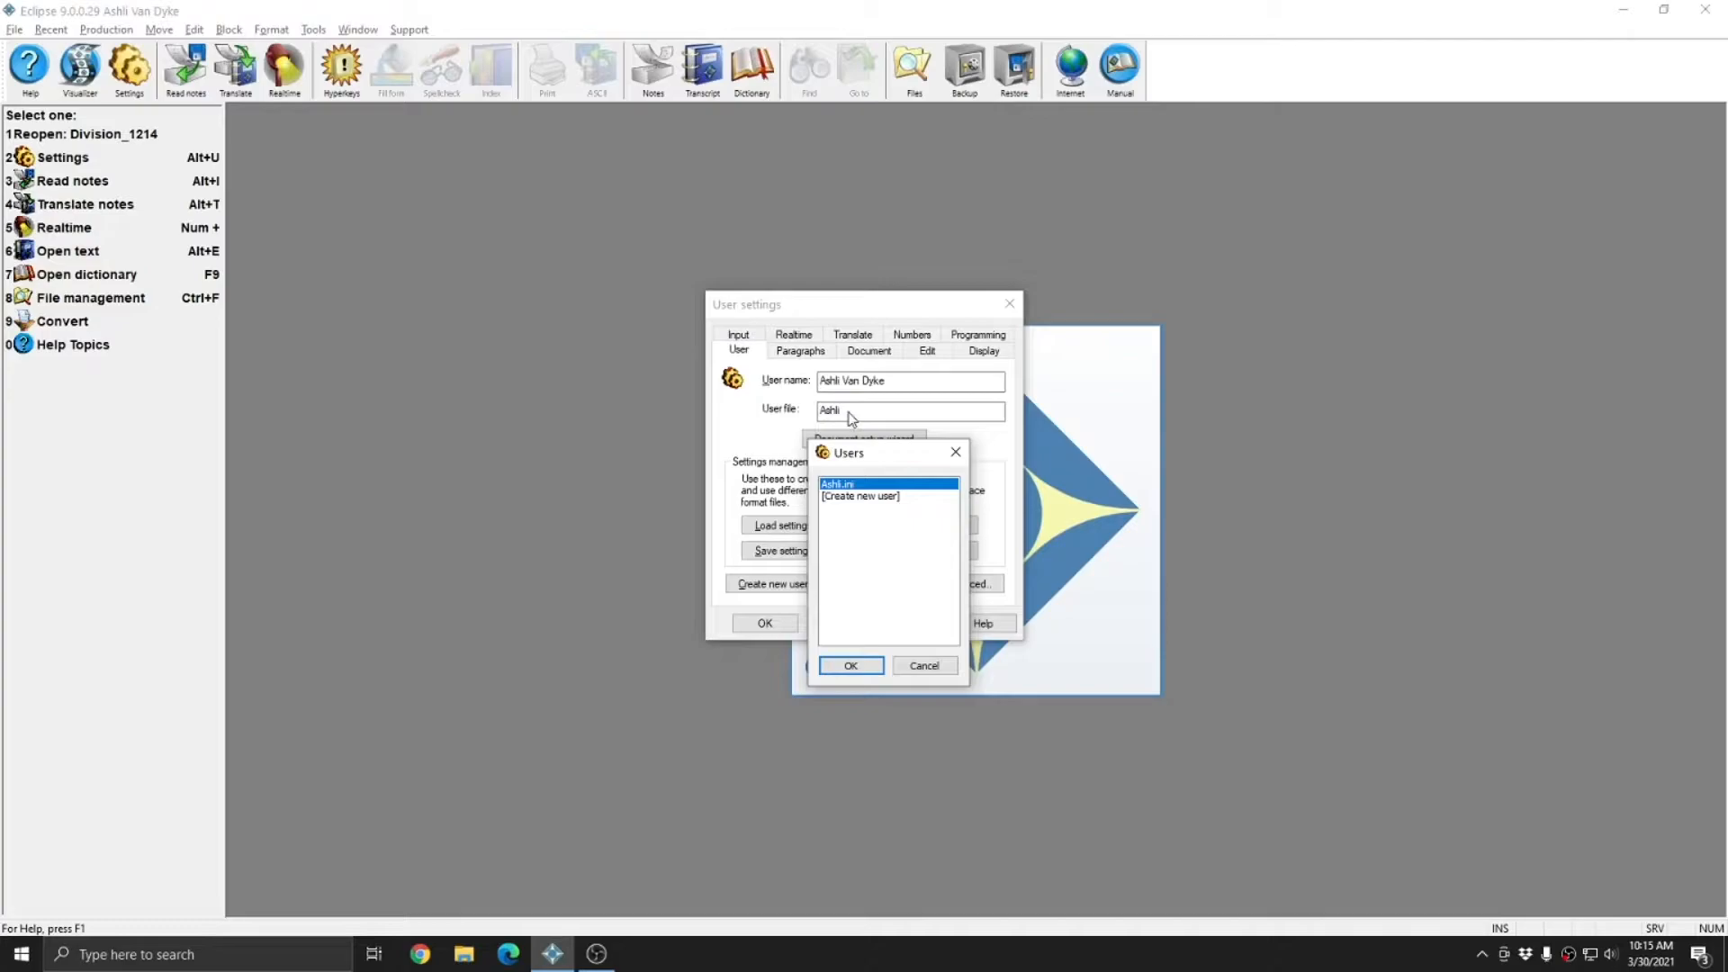
mouse_move(243, 24)
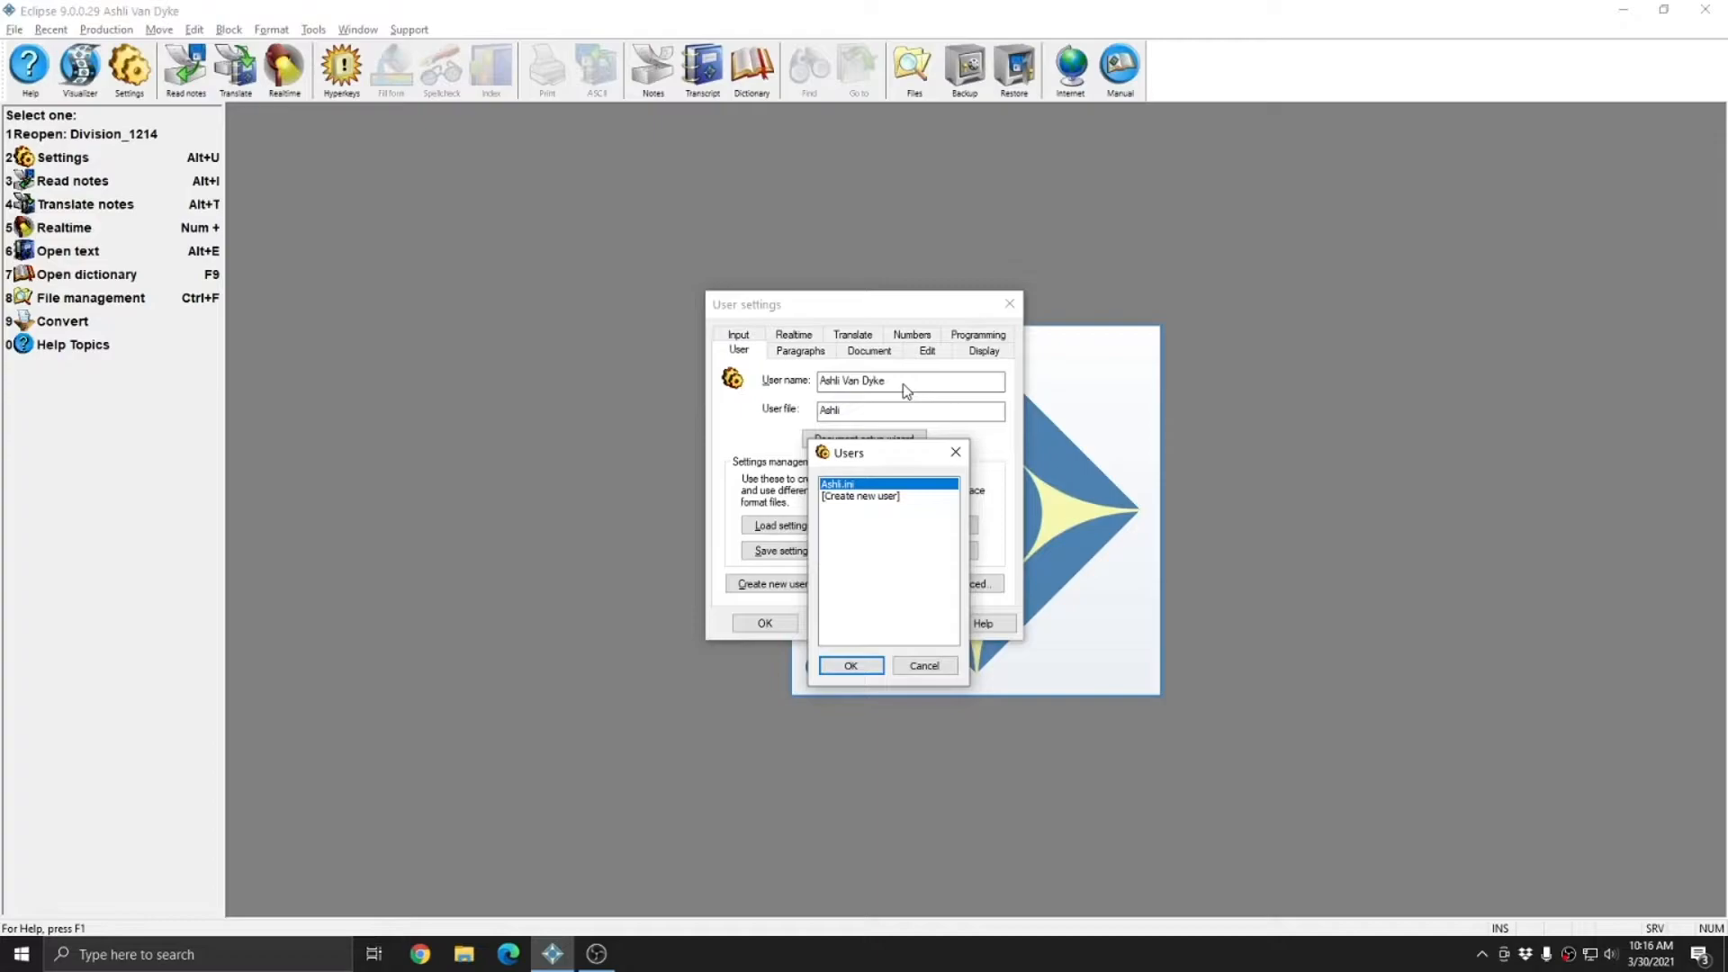
left_click(850, 664)
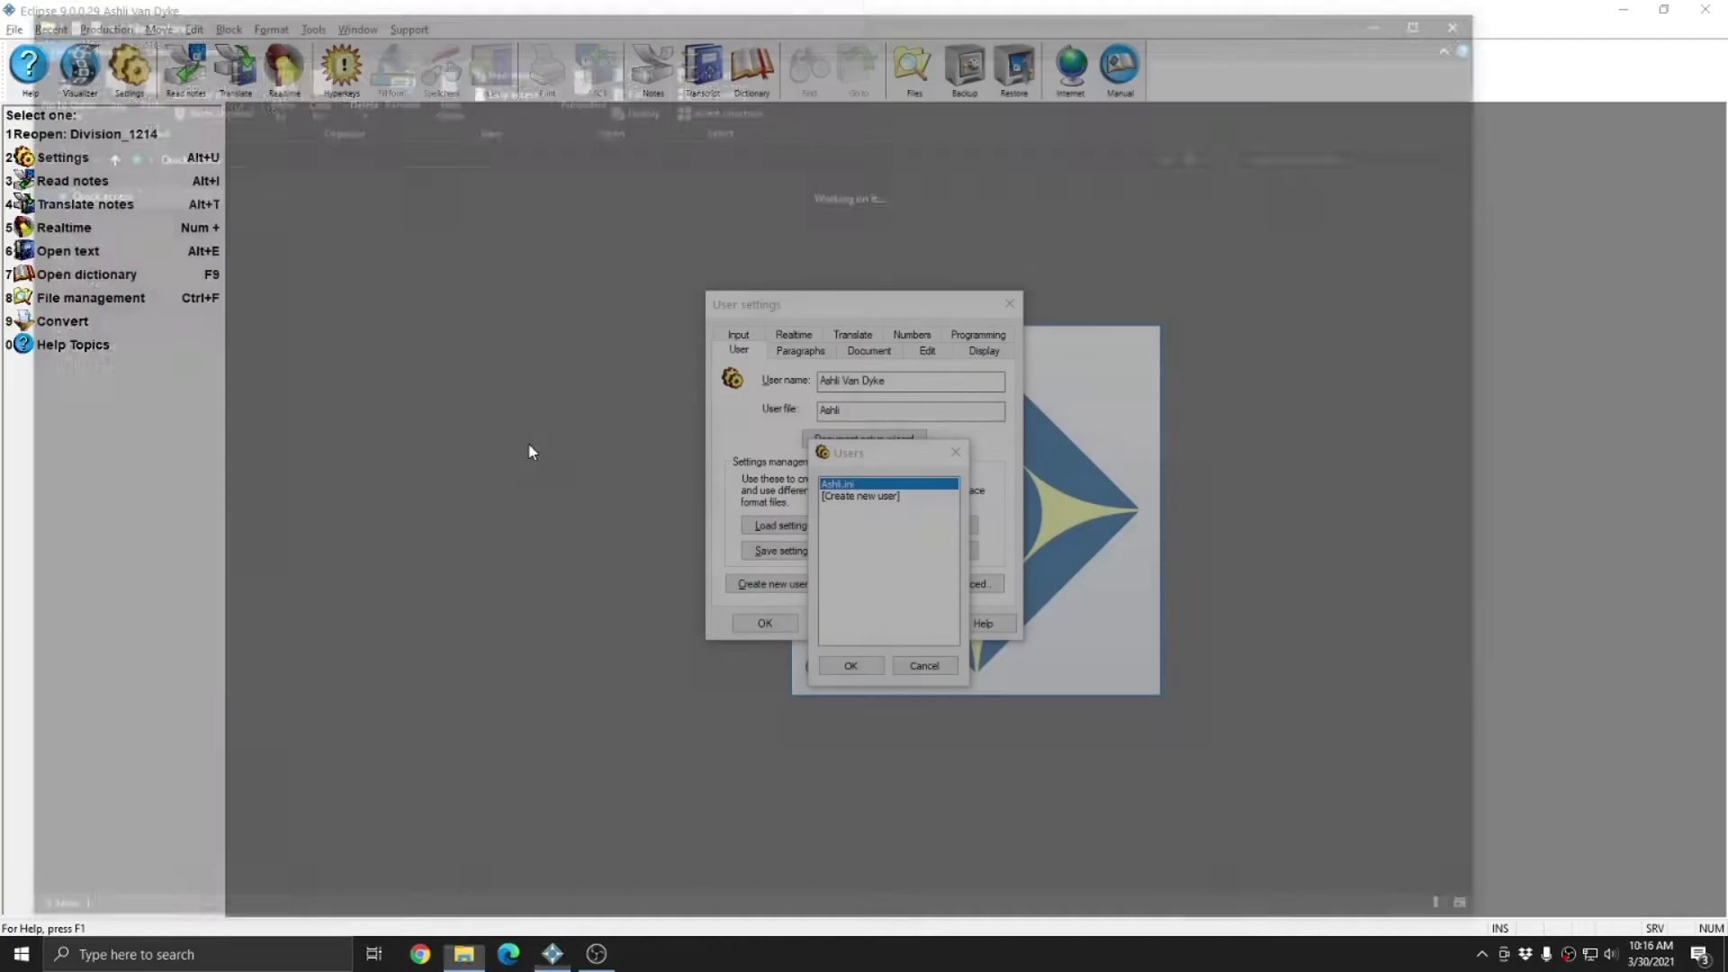
Step: Browse the existing user's folder under Documents\Eclipse in File Explorer
left_click(463, 954)
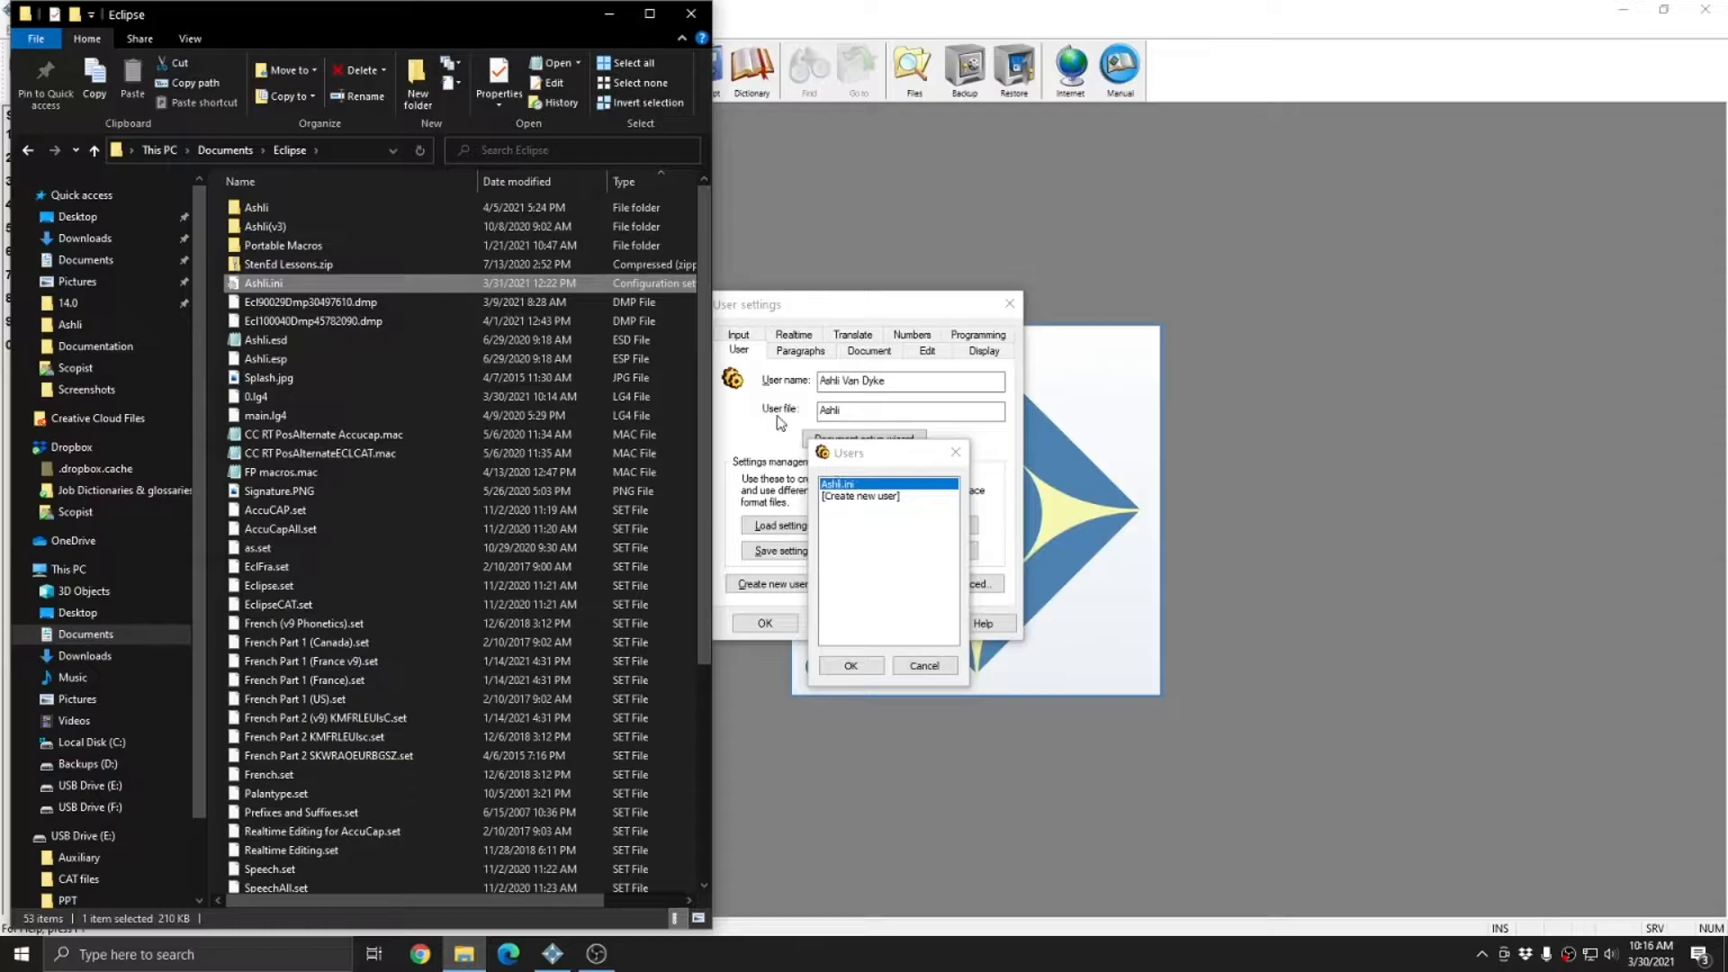
double_click(256, 205)
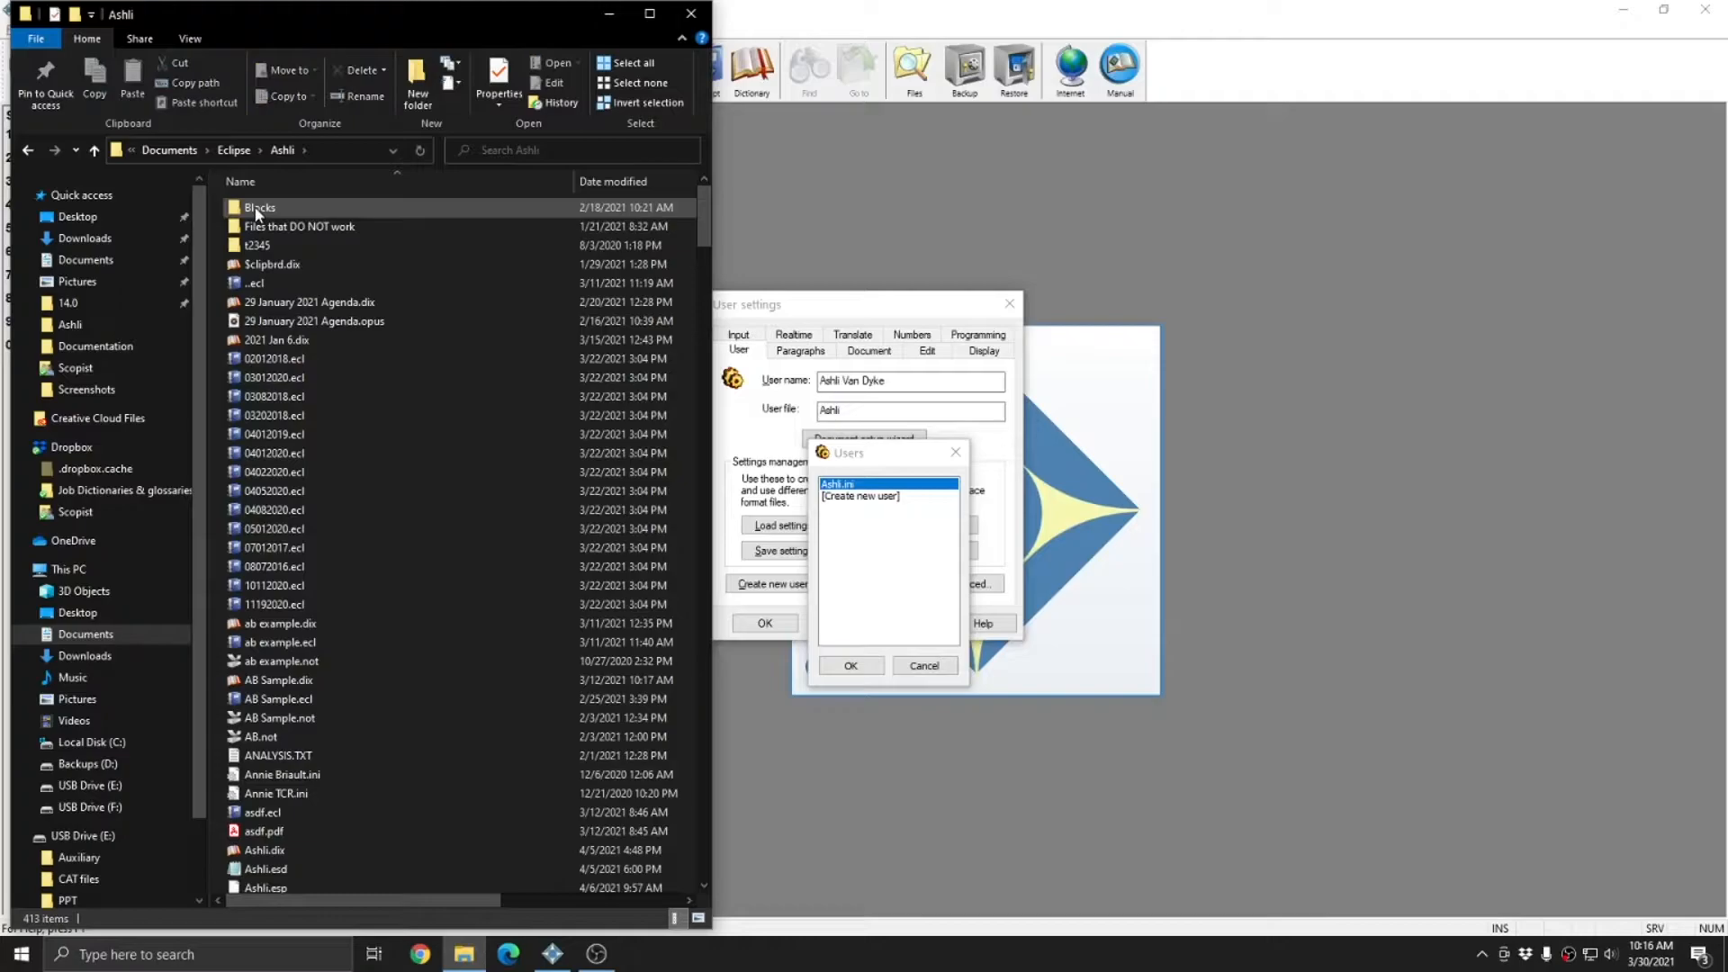
double_click(259, 207)
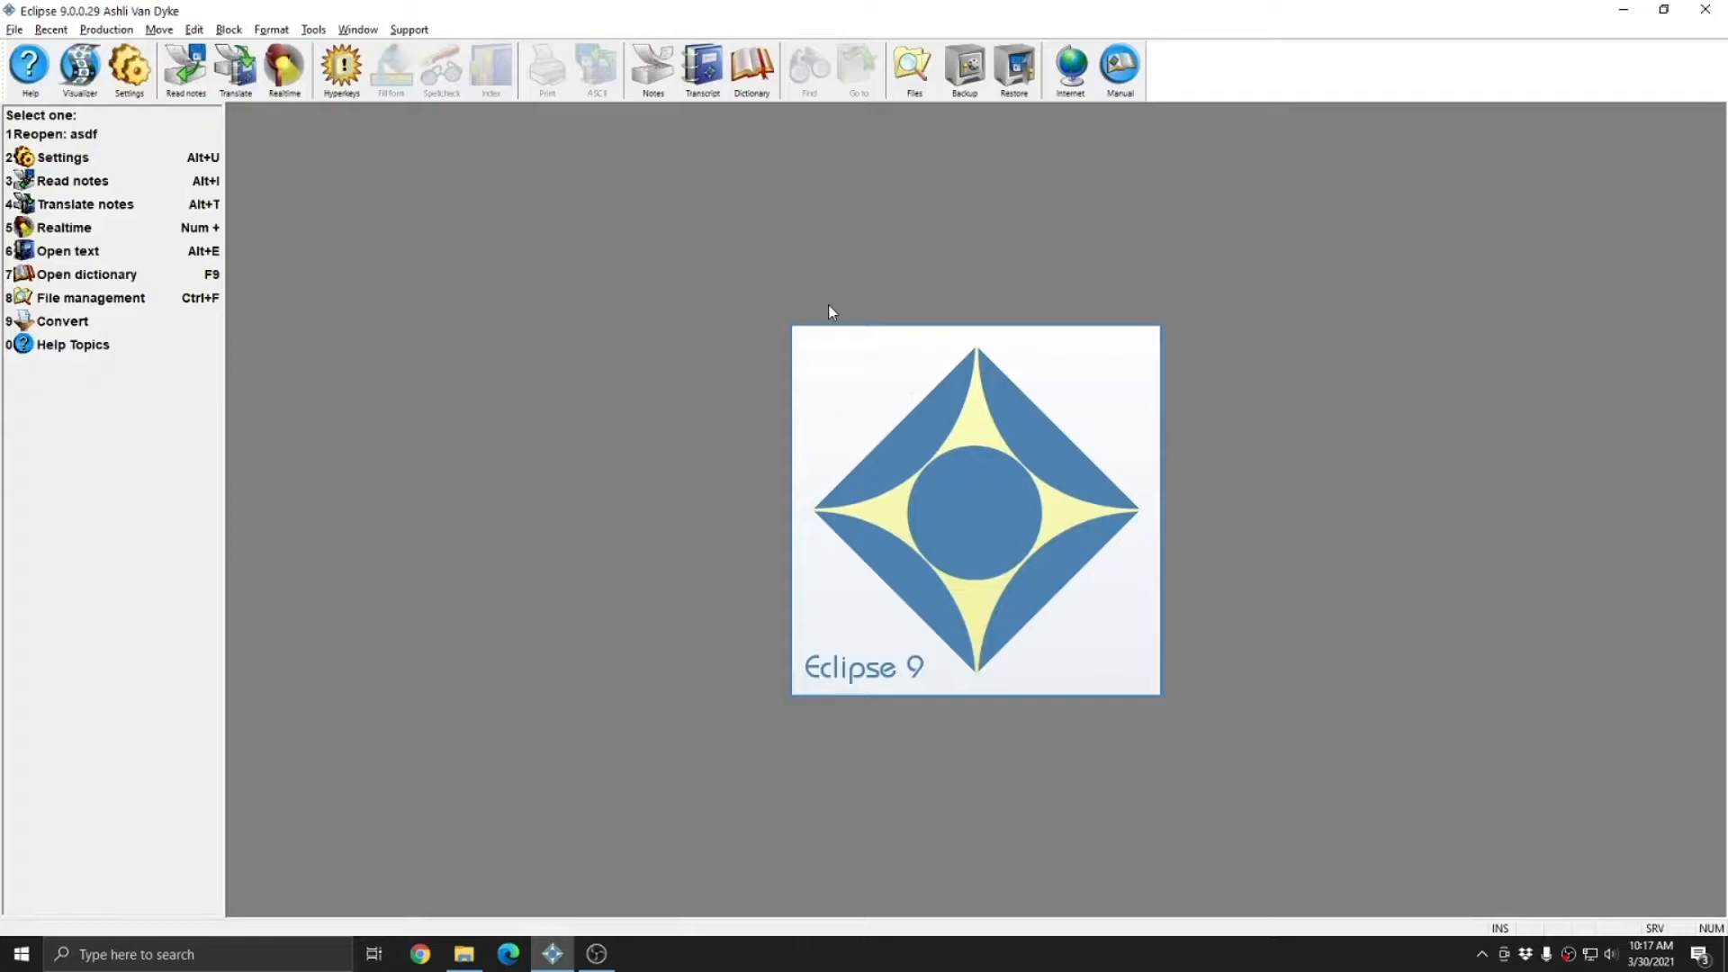
mouse_move(511, 292)
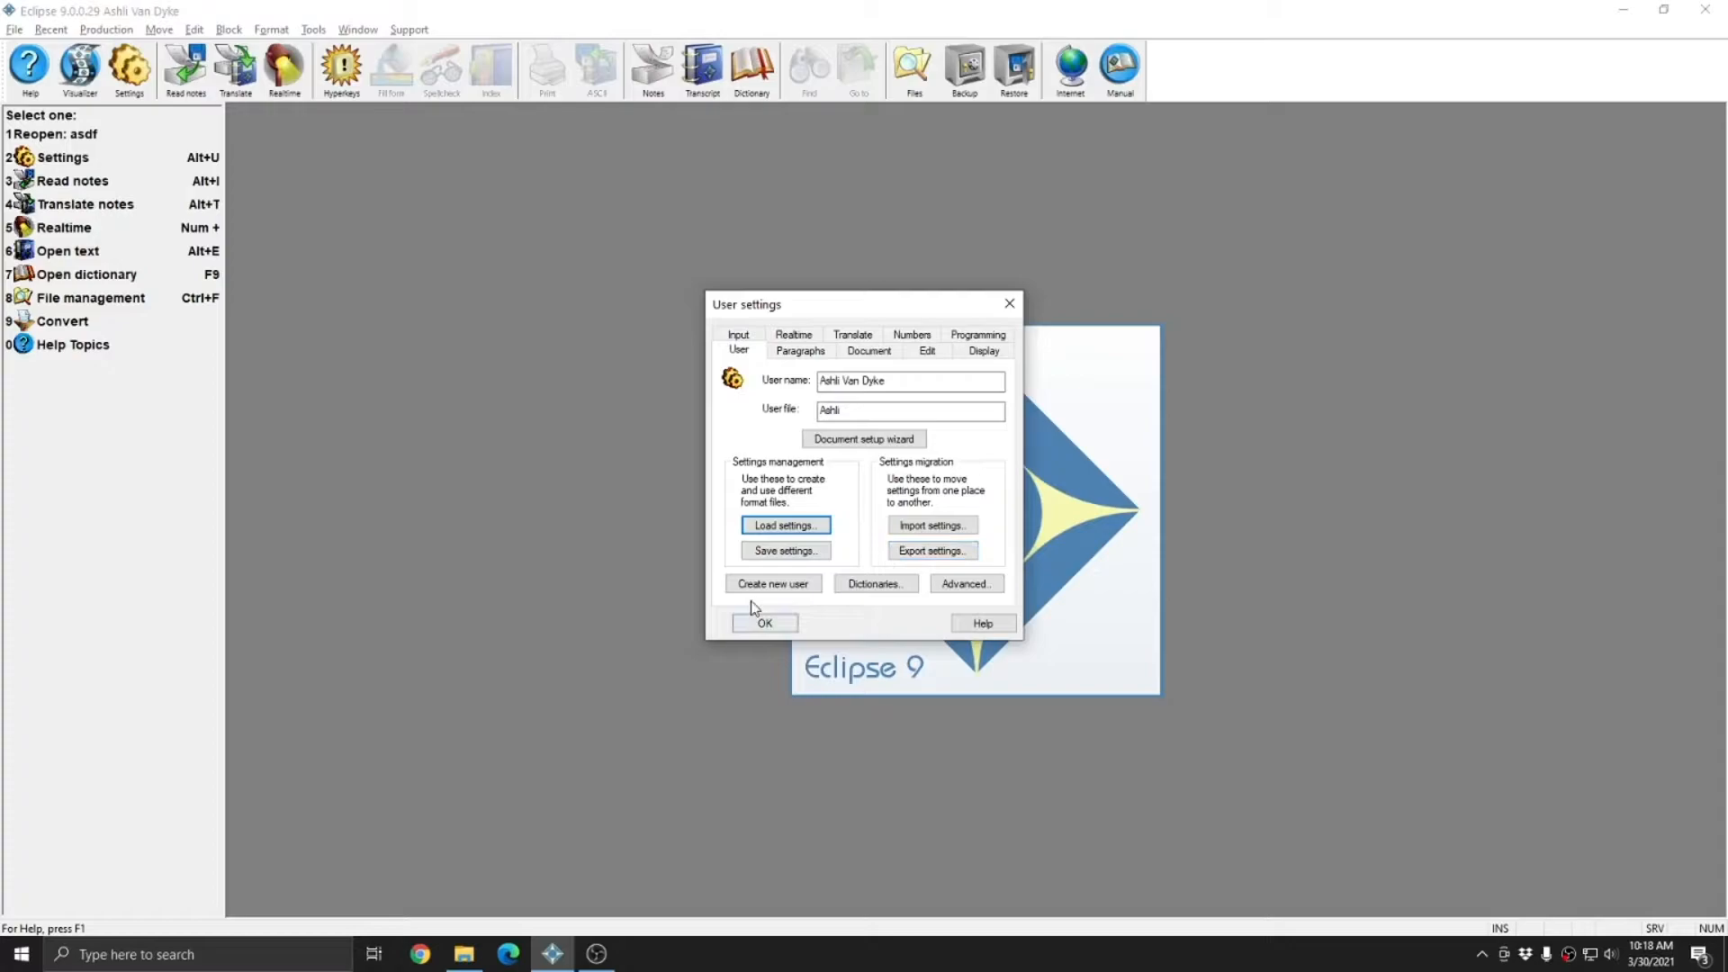
Step: Start creating a new user profile from the User settings dialog
left_click(772, 583)
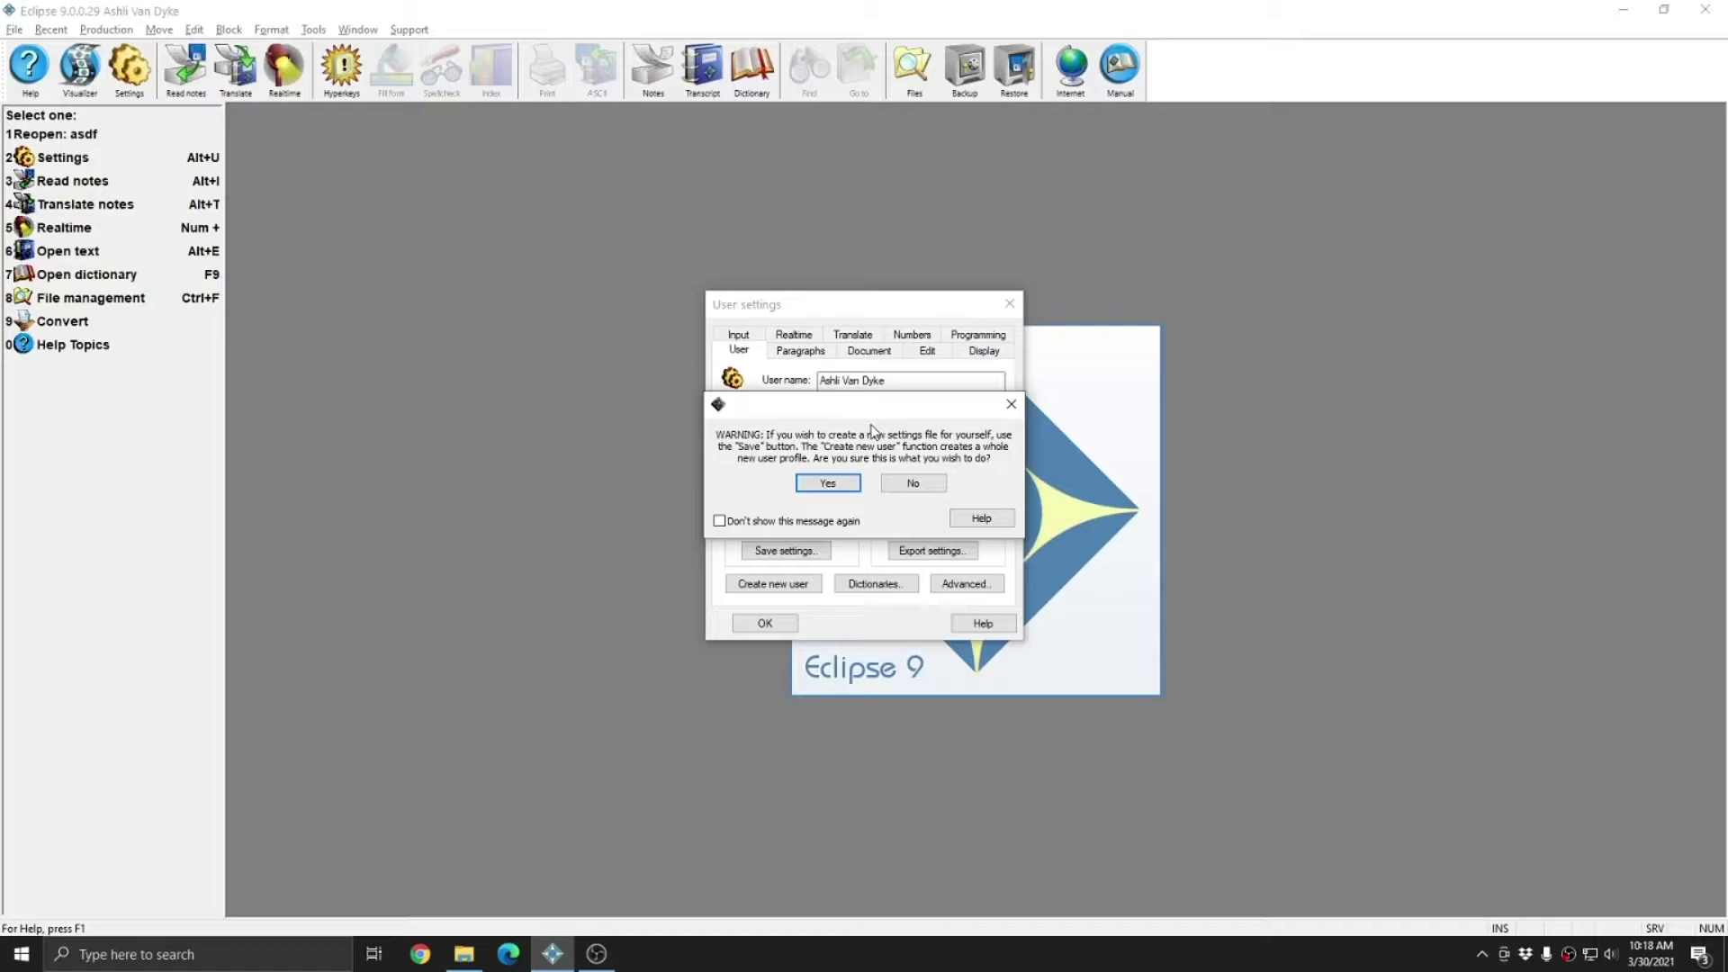
Step: Create the new user with full name Jane Doe and custom short name JaneDoe
left_click(826, 483)
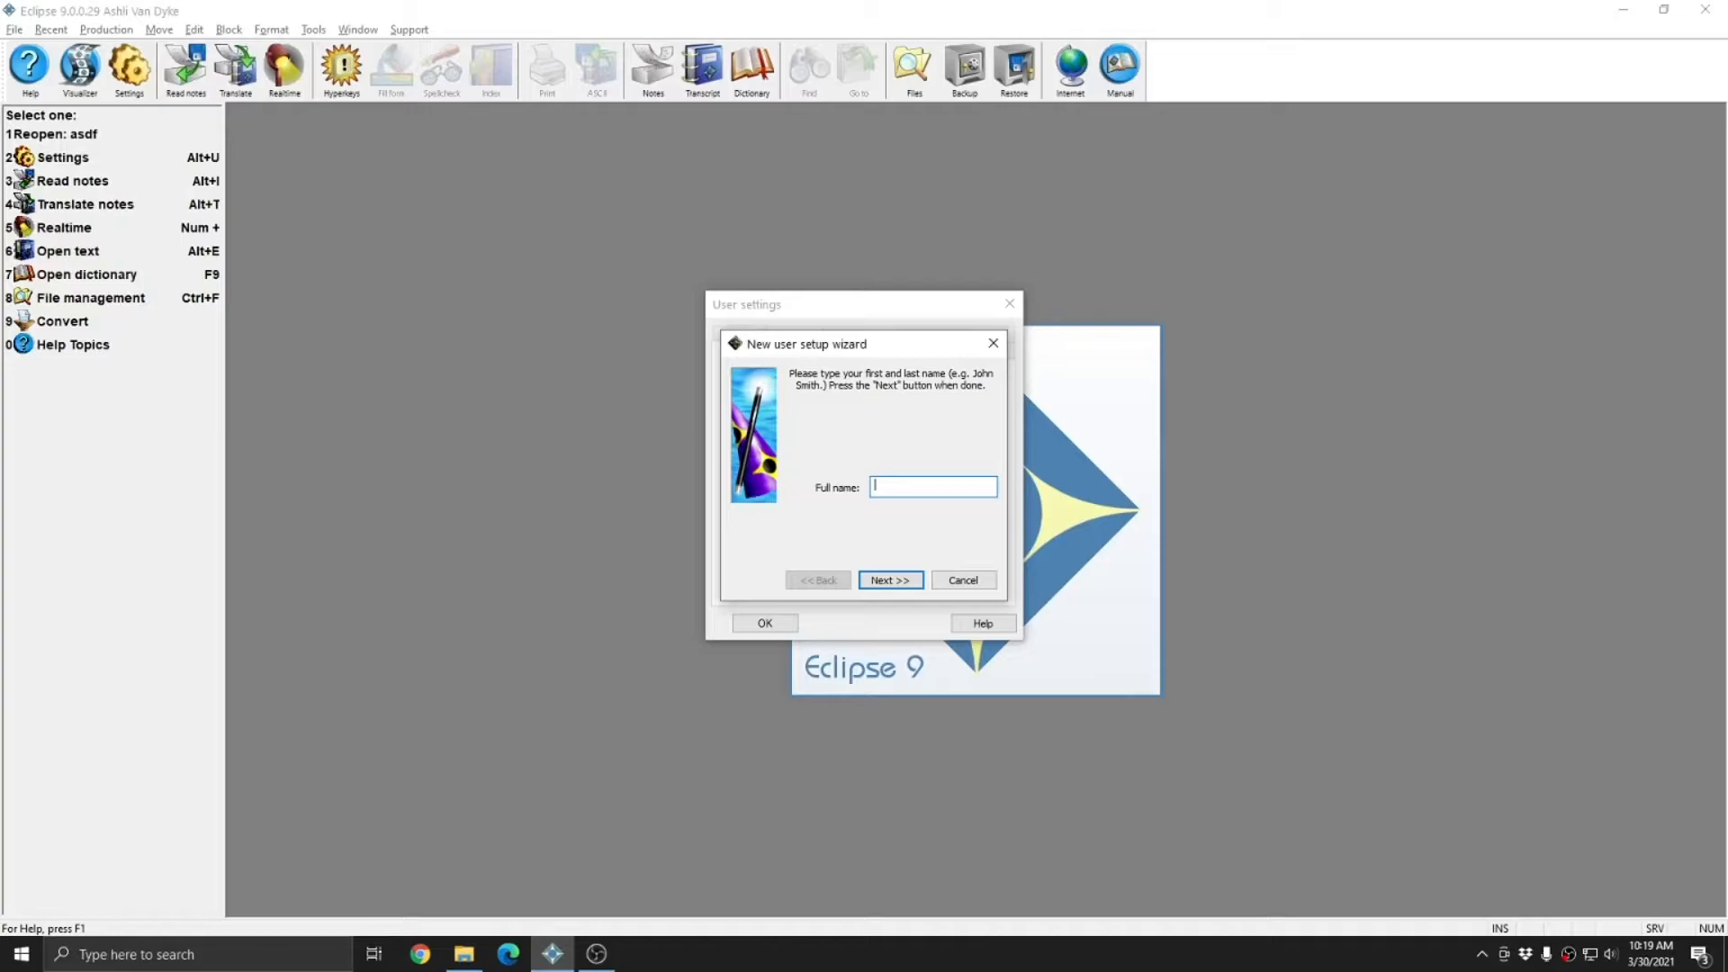
left_click(888, 579)
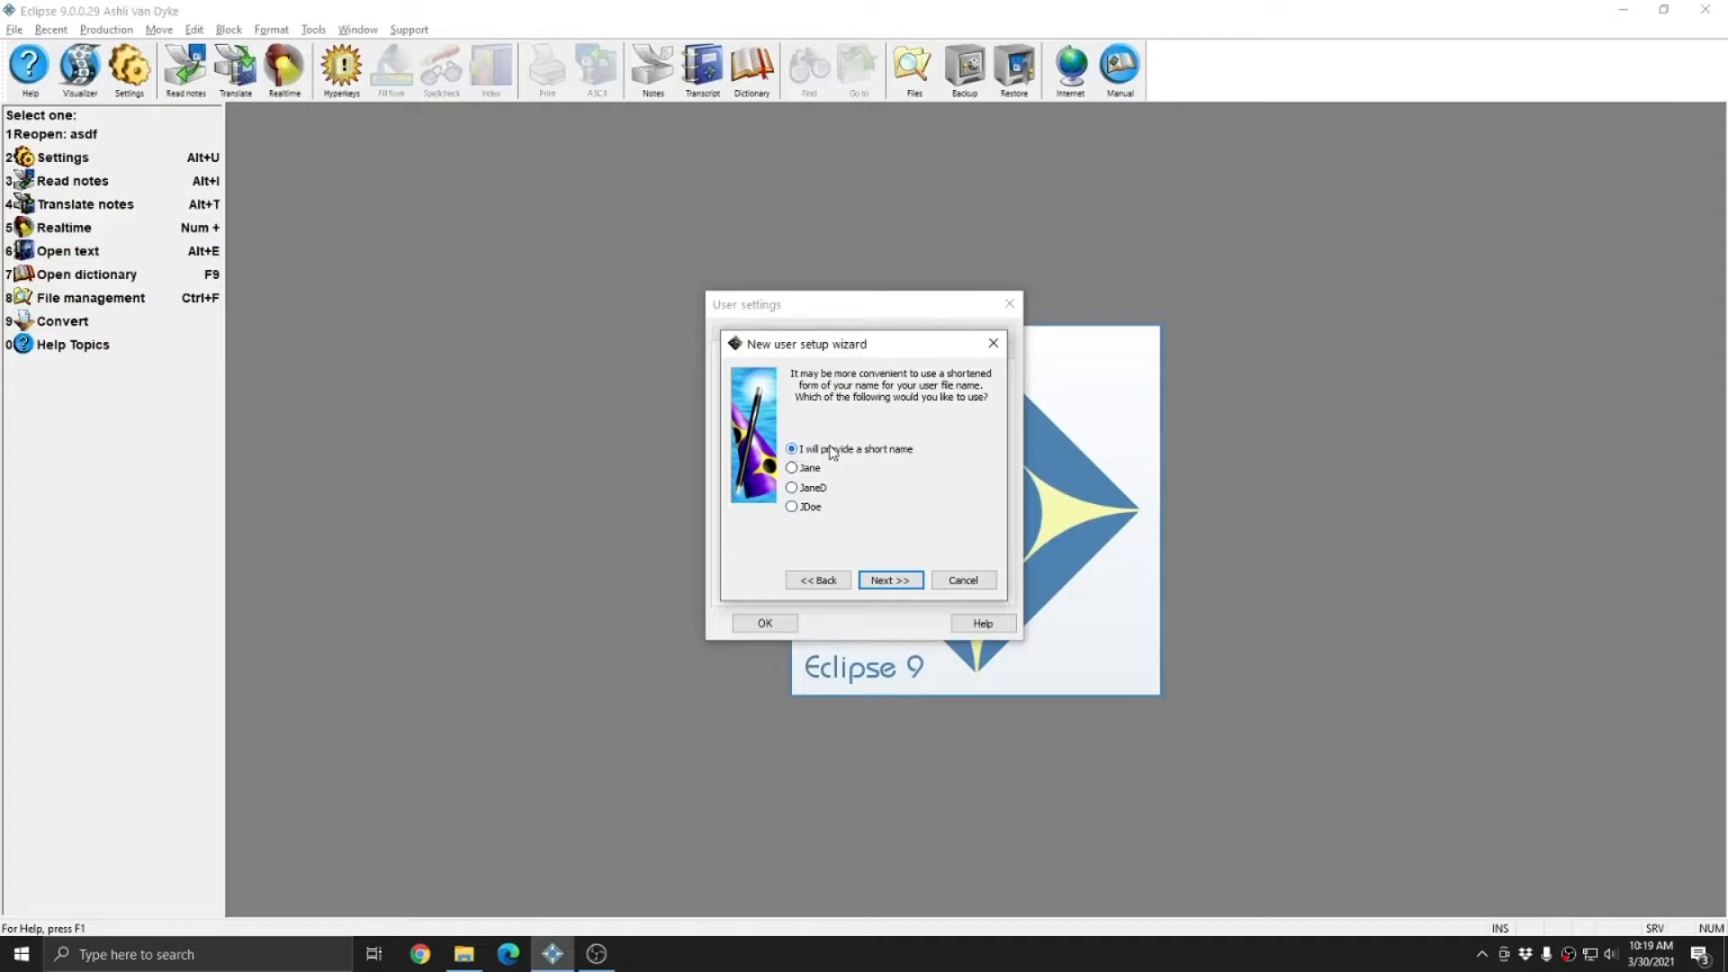
left_click(889, 580)
type("JaneD")
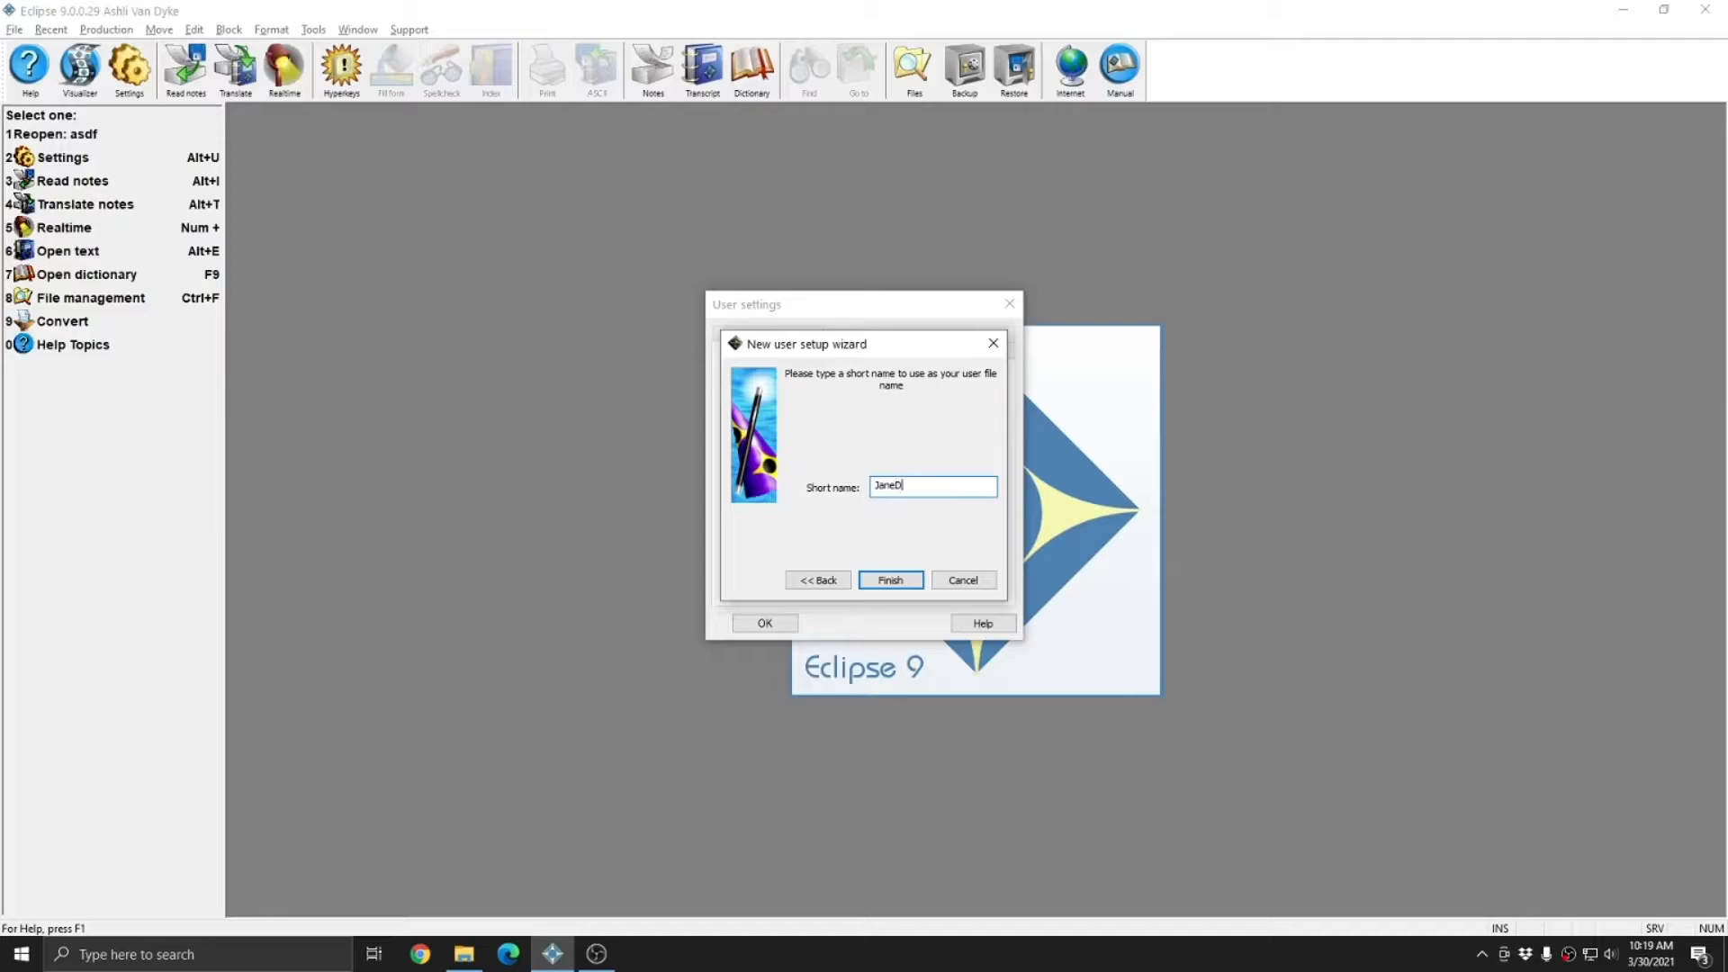
left_click(889, 580)
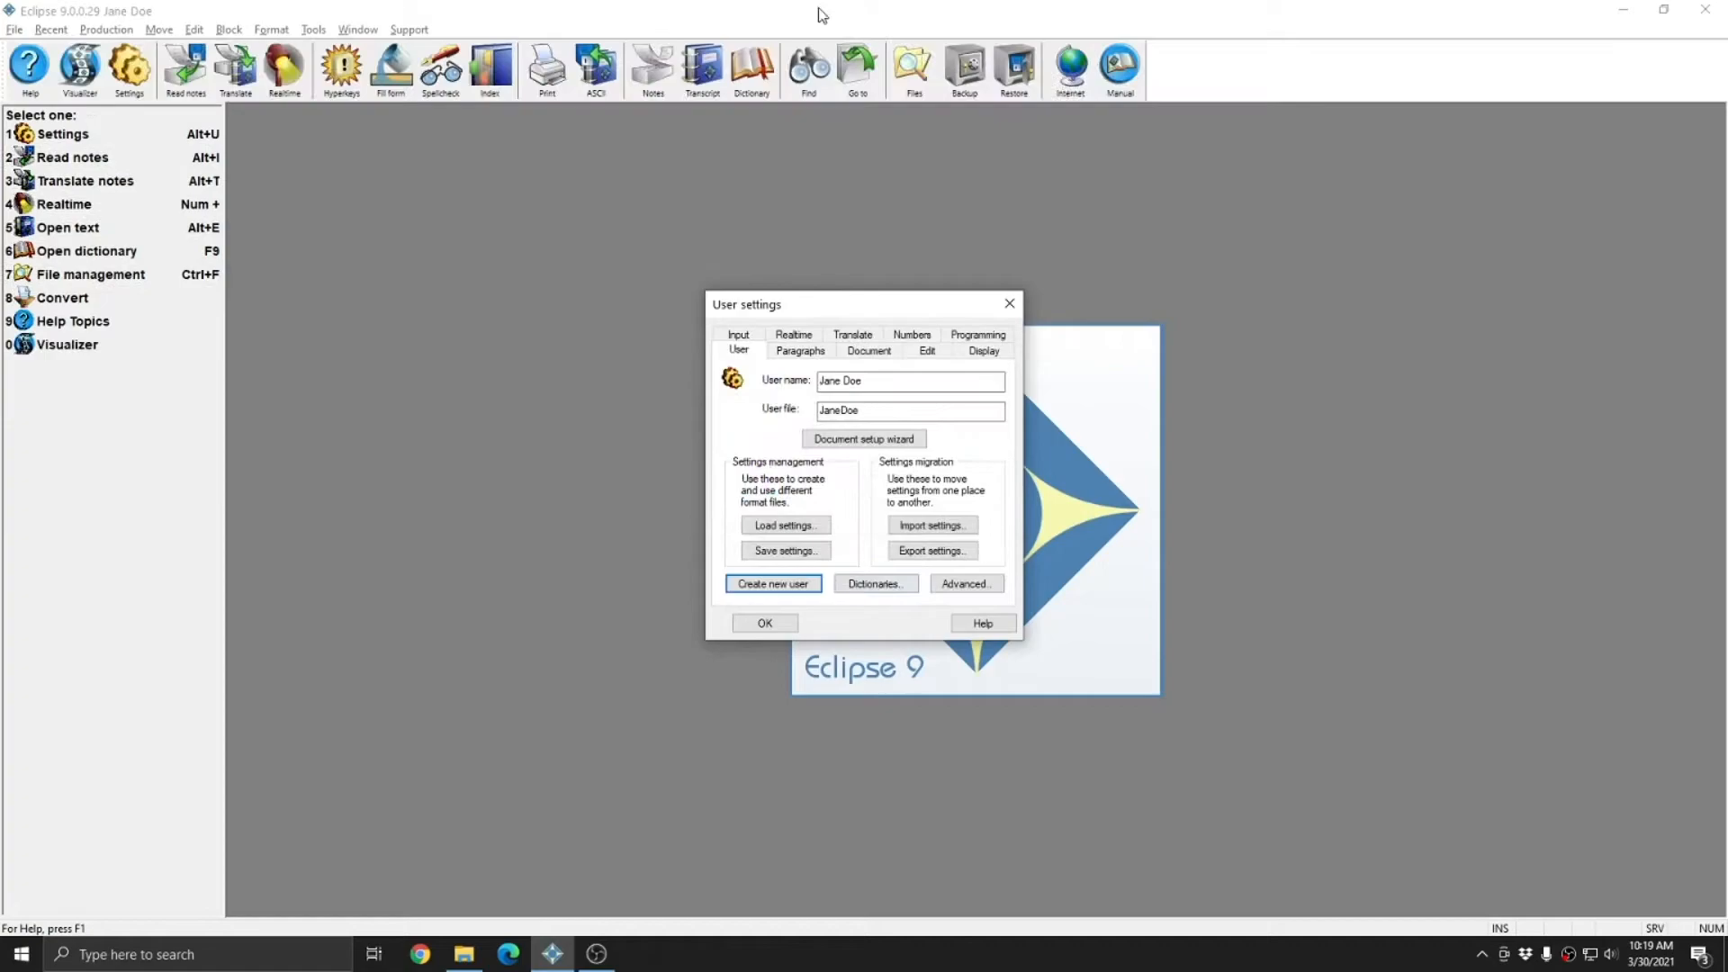
Step: Check the User name field showing the new JaneDoe user
left_click(903, 379)
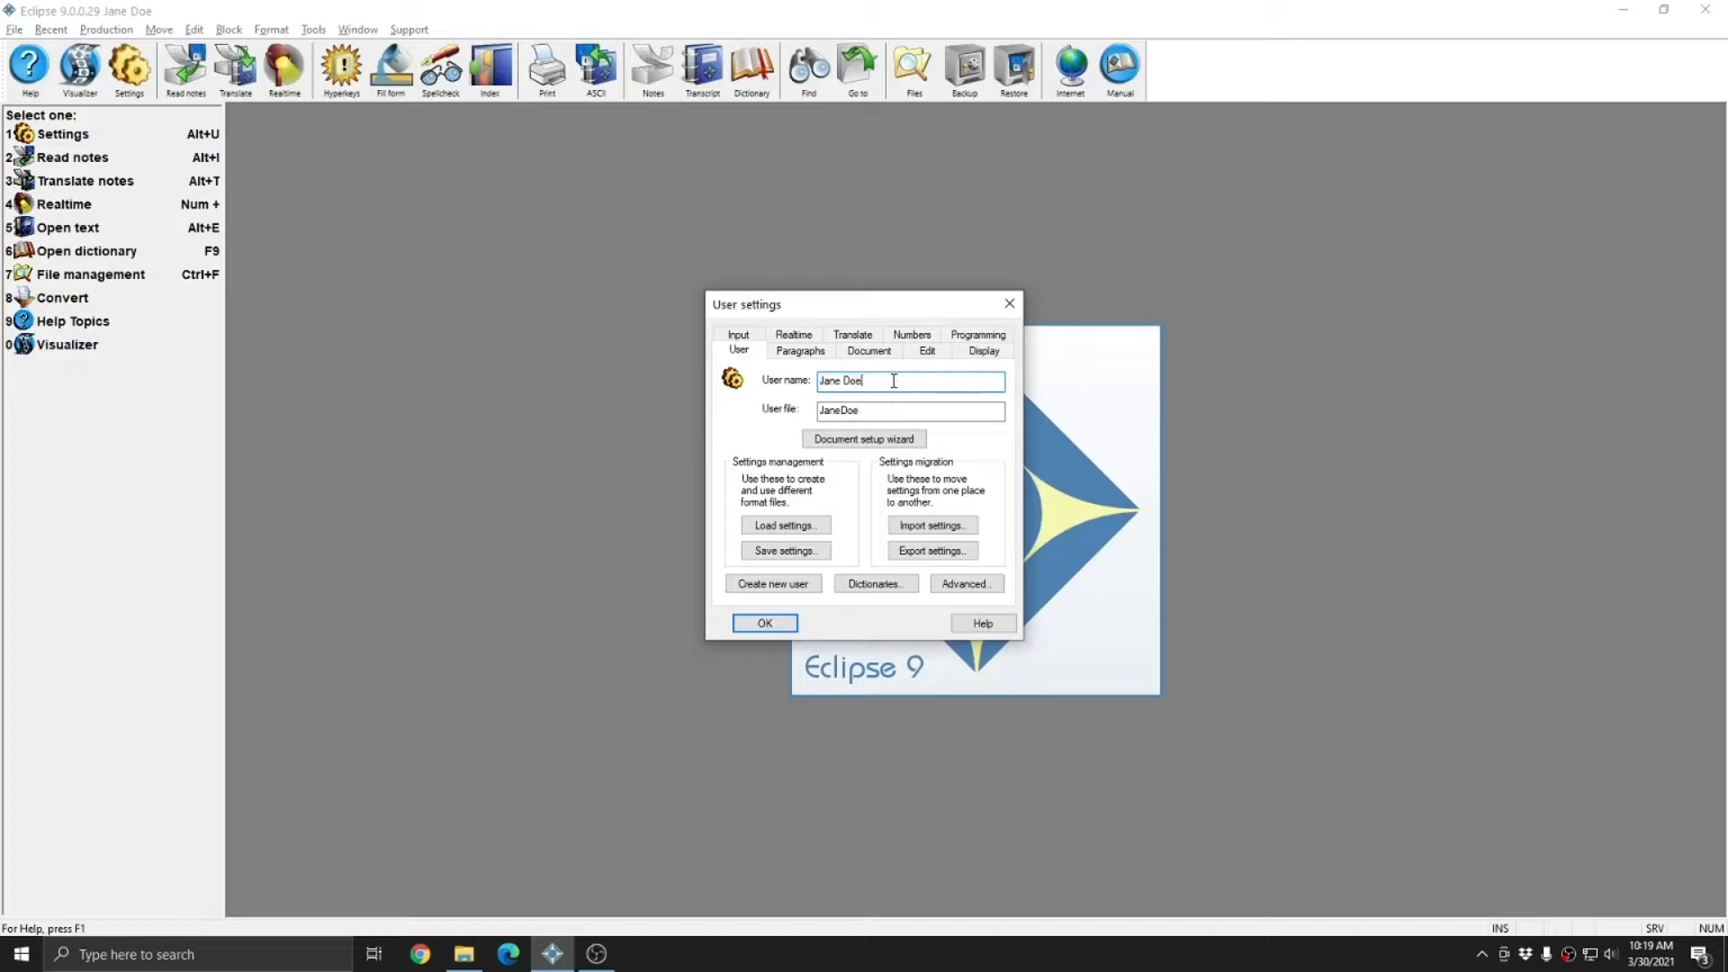
mouse_move(882, 455)
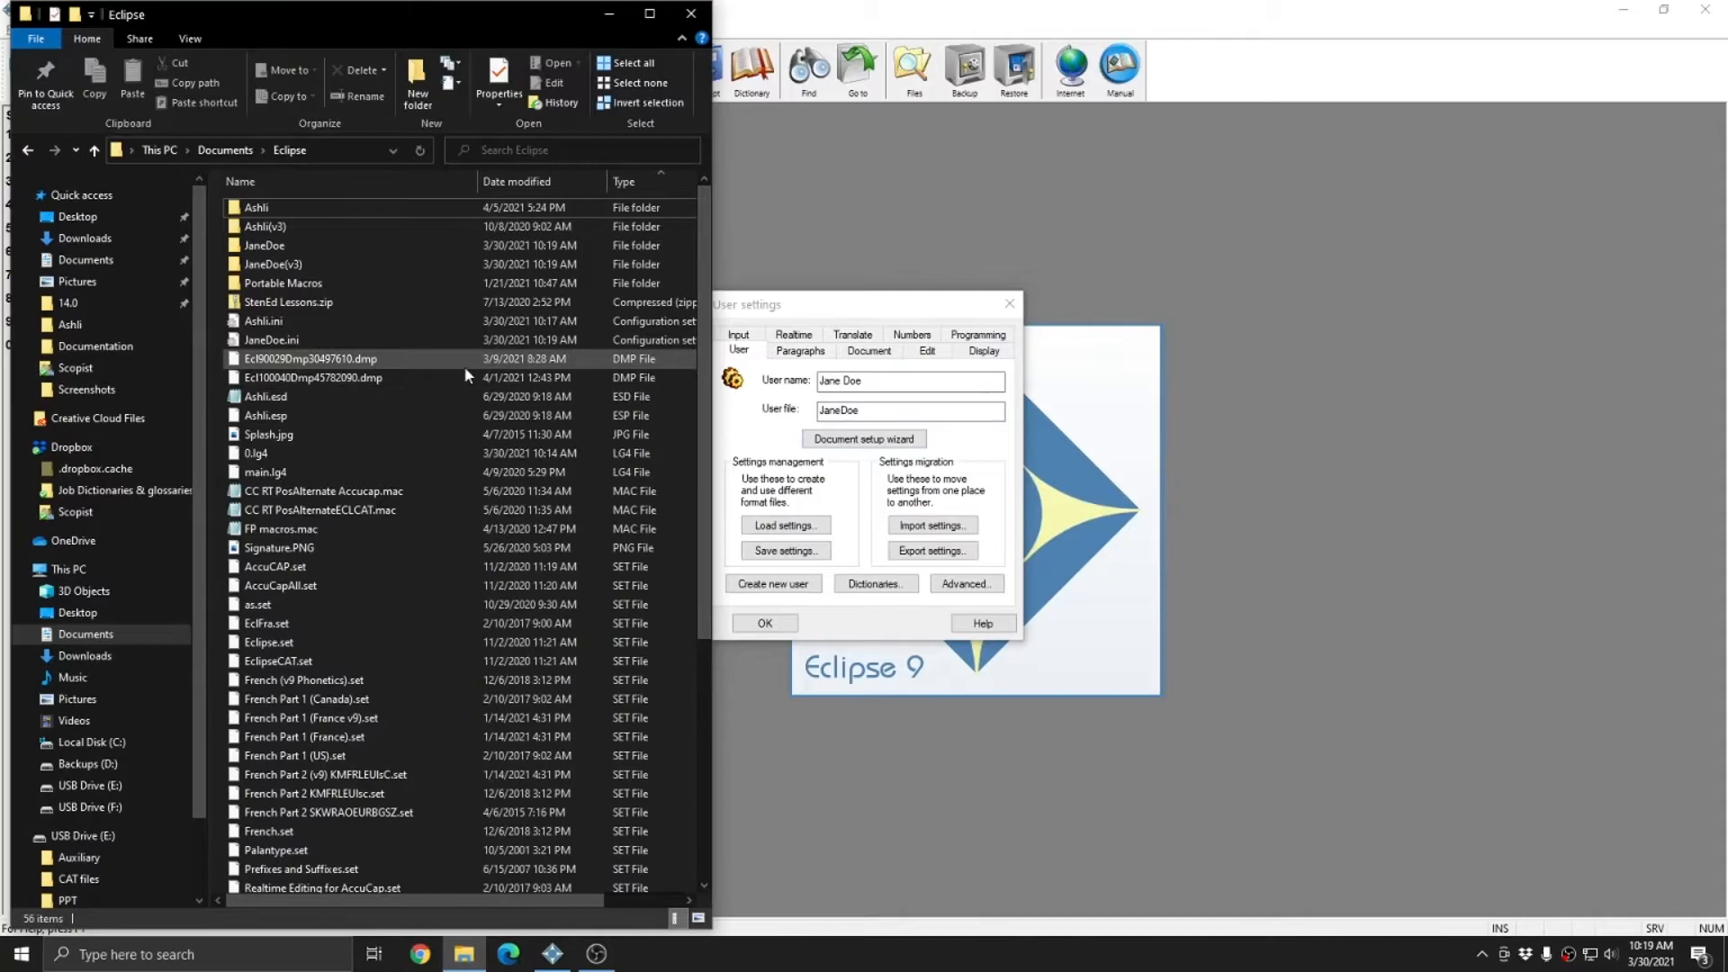
Step: Inspect the new JaneDoe folder in the Eclipse documents folder
left_click(265, 245)
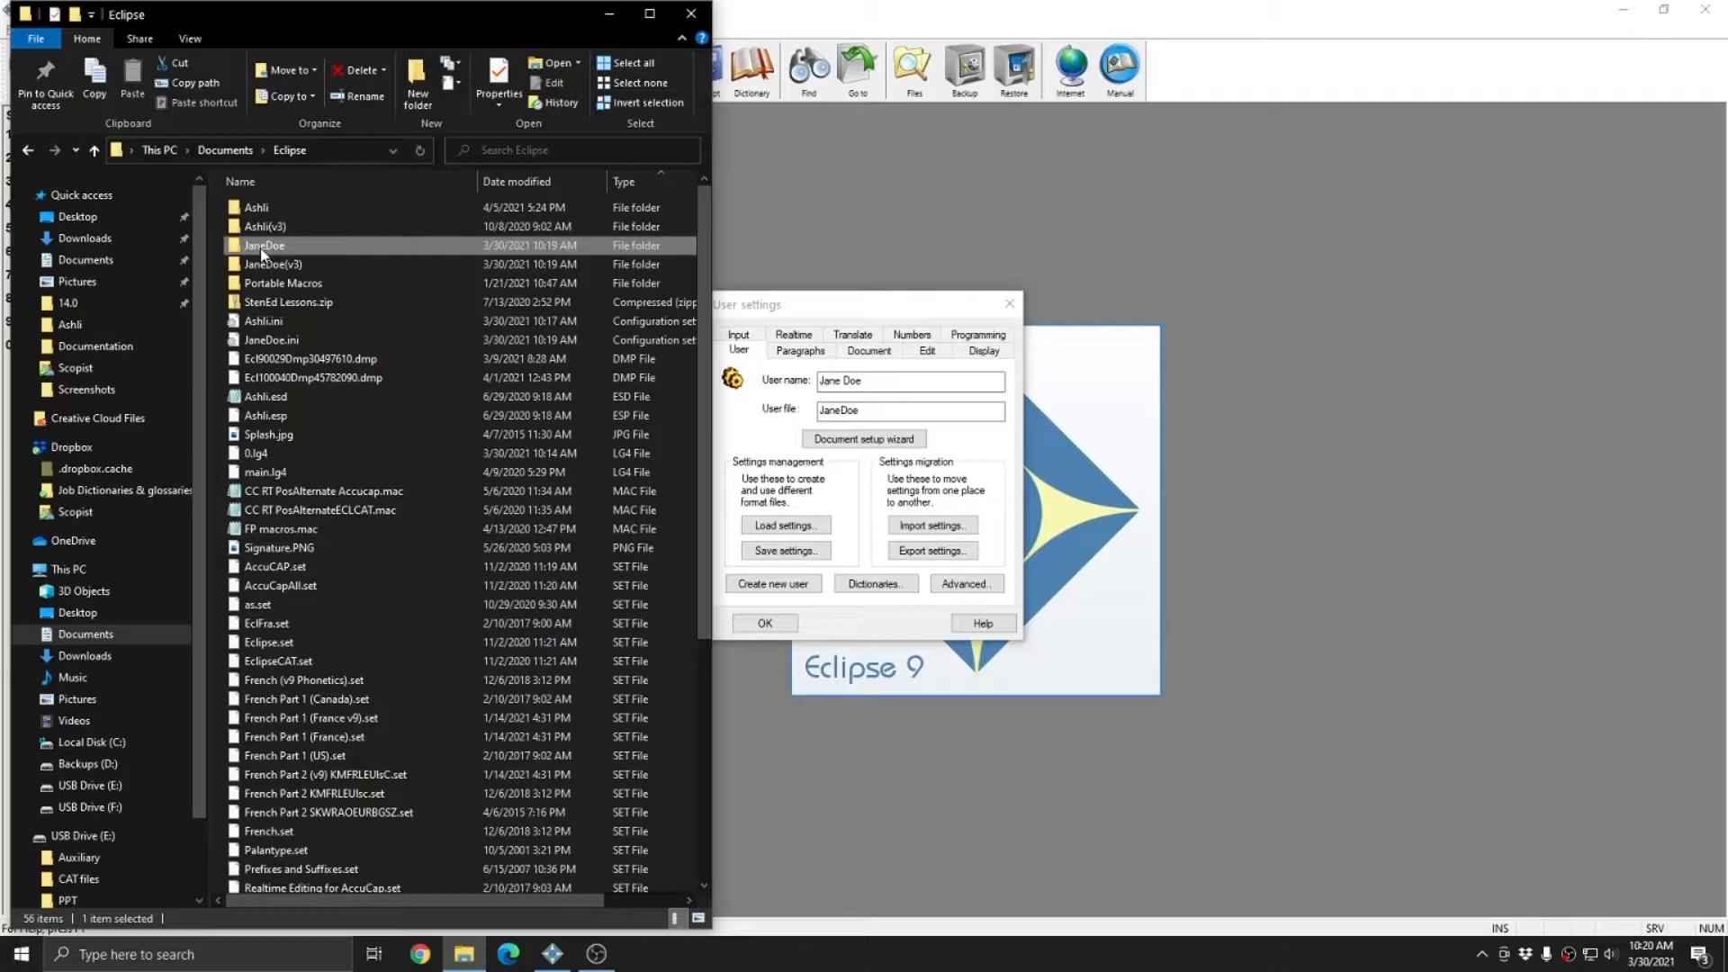
double_click(265, 245)
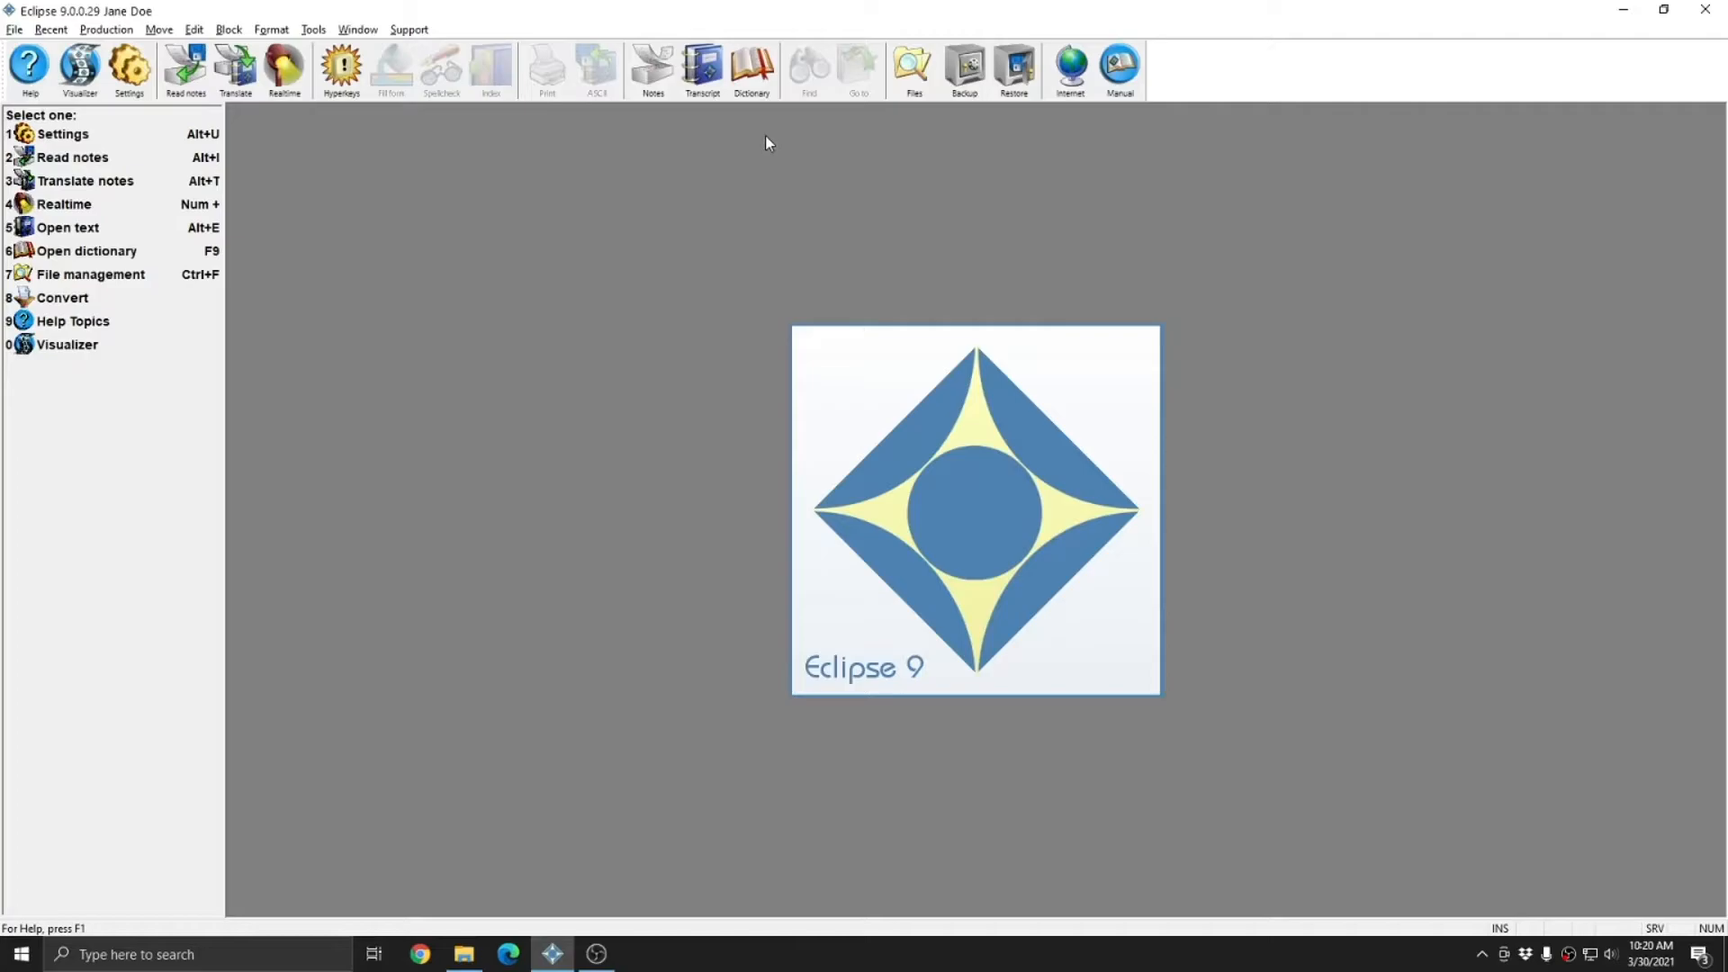
mouse_move(965, 448)
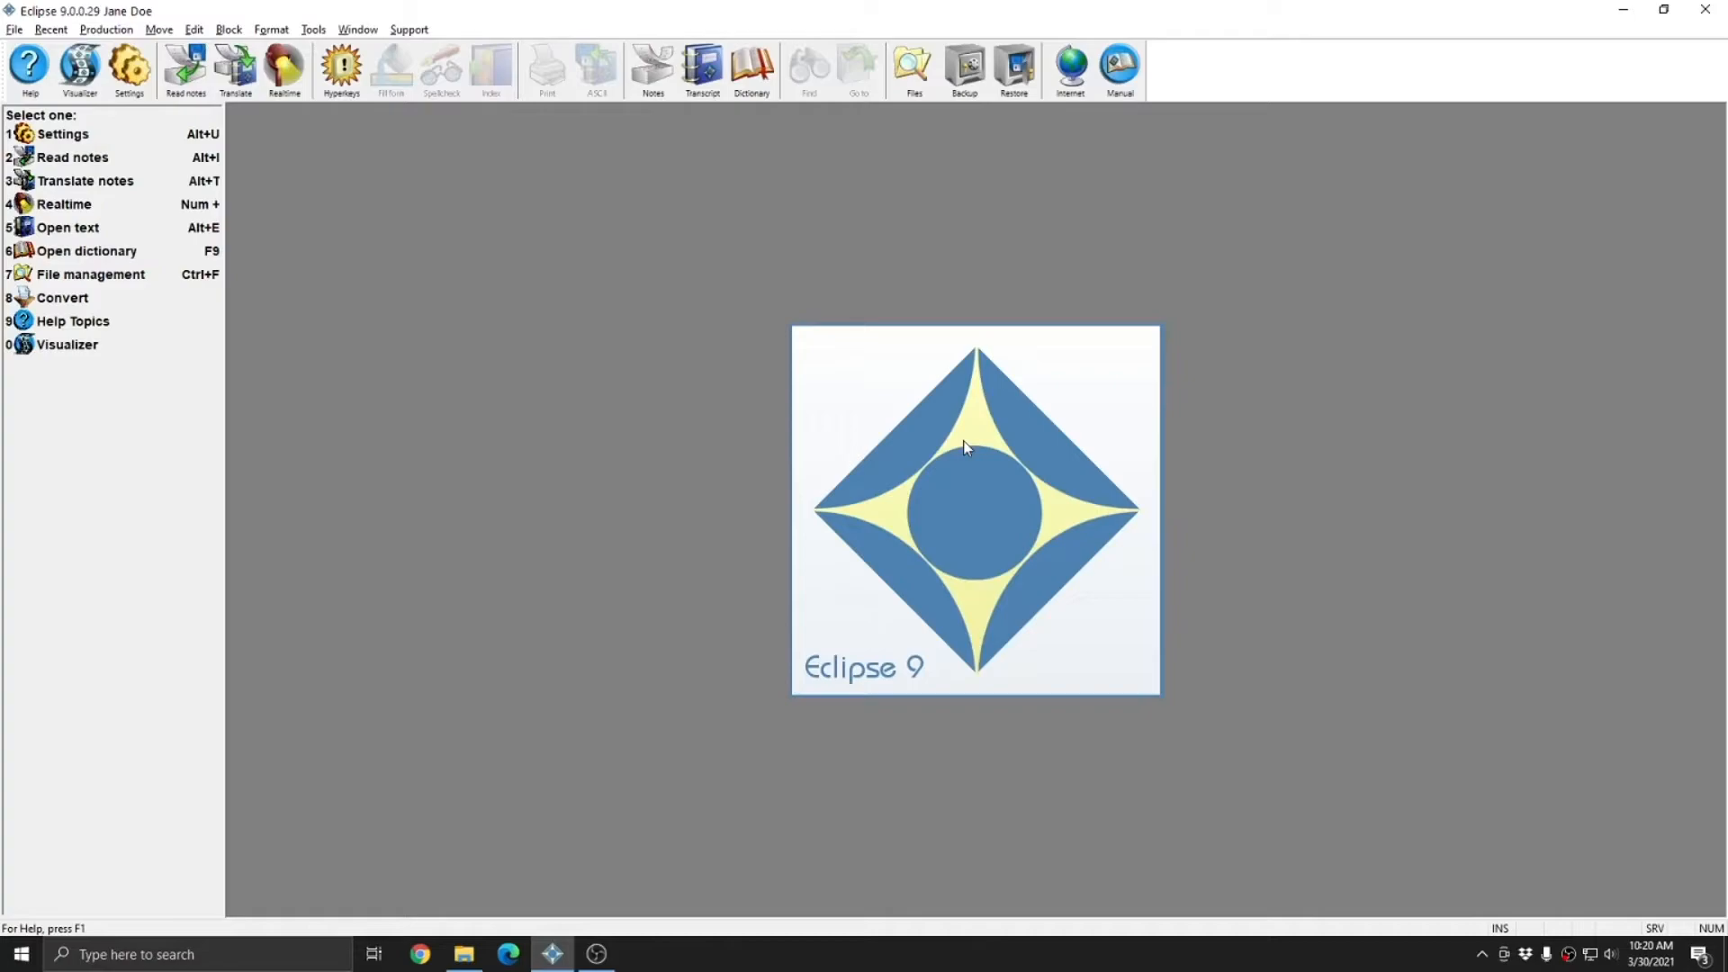
Step: View the empty JaneDoe jobs location through the Open text dialog
left_click(67, 227)
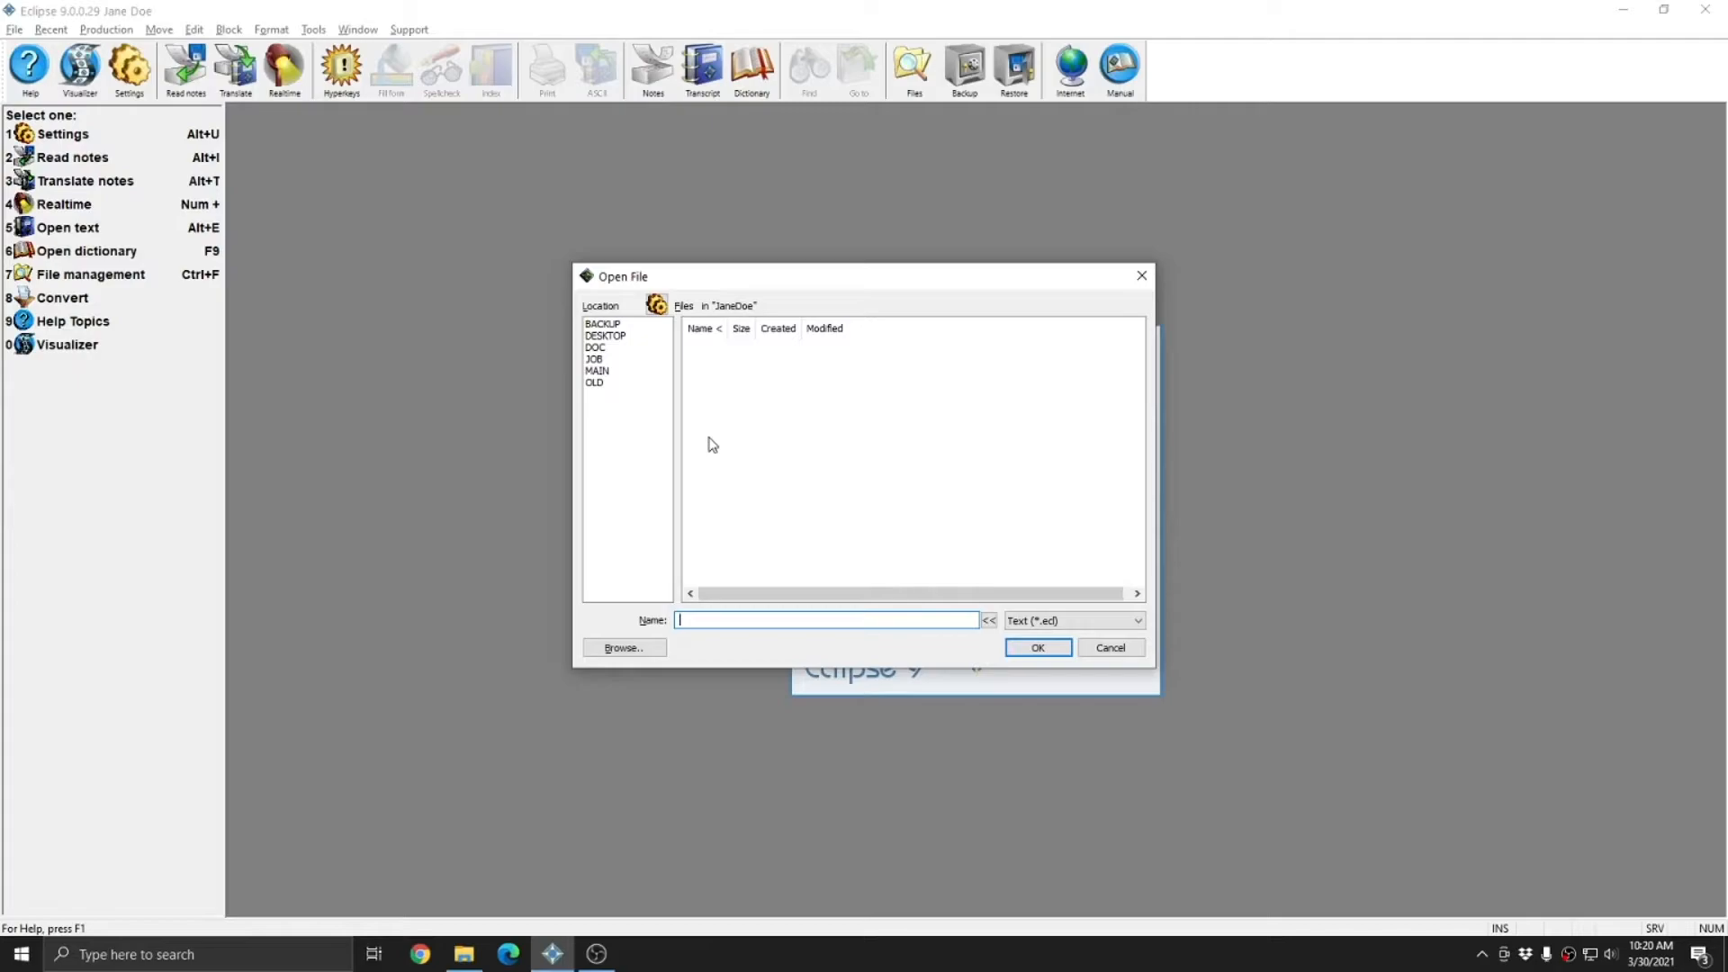
mouse_move(642, 354)
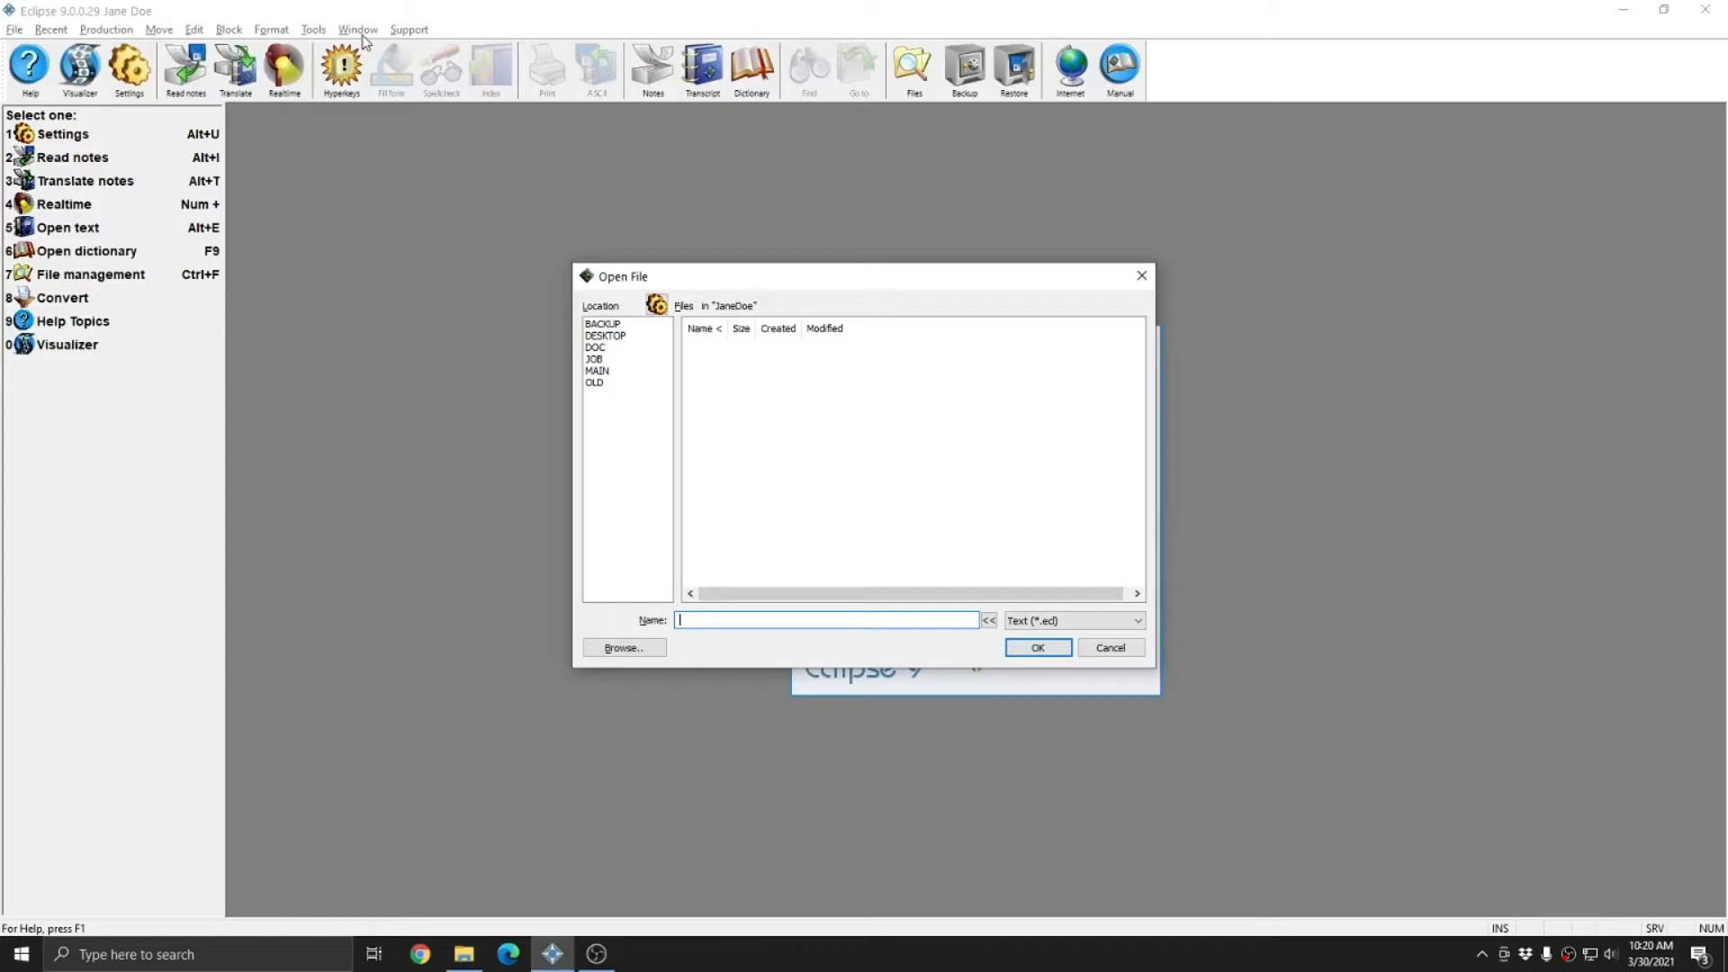
mouse_move(328, 208)
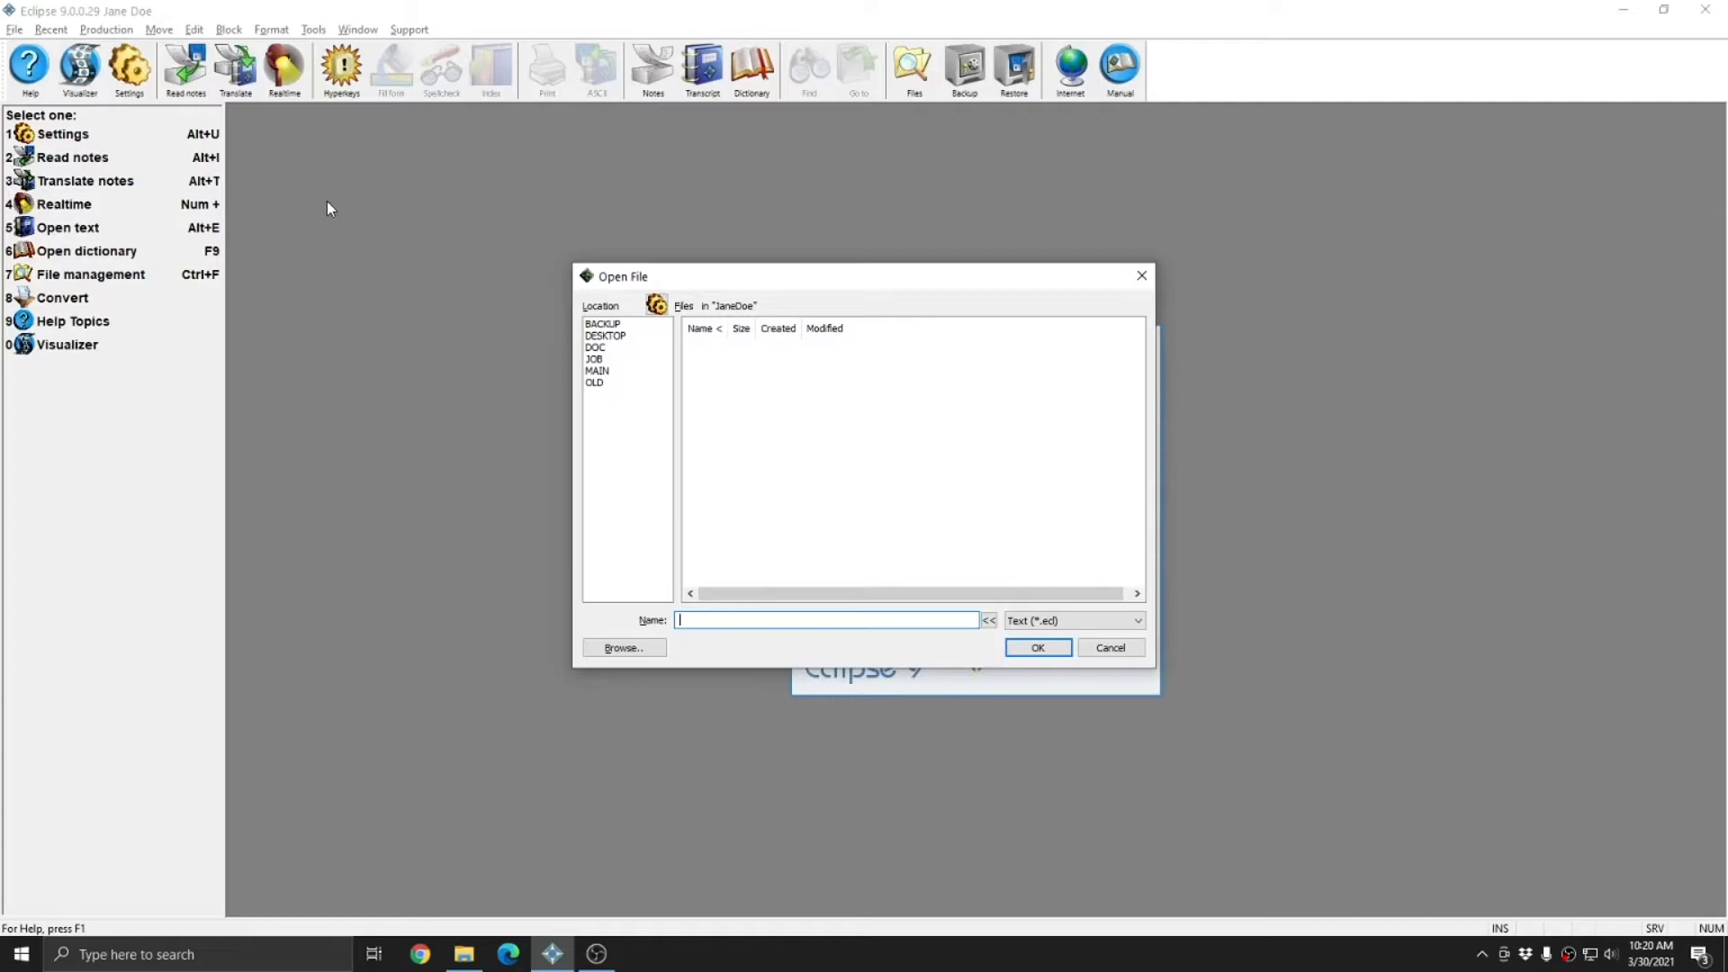
mouse_move(961, 550)
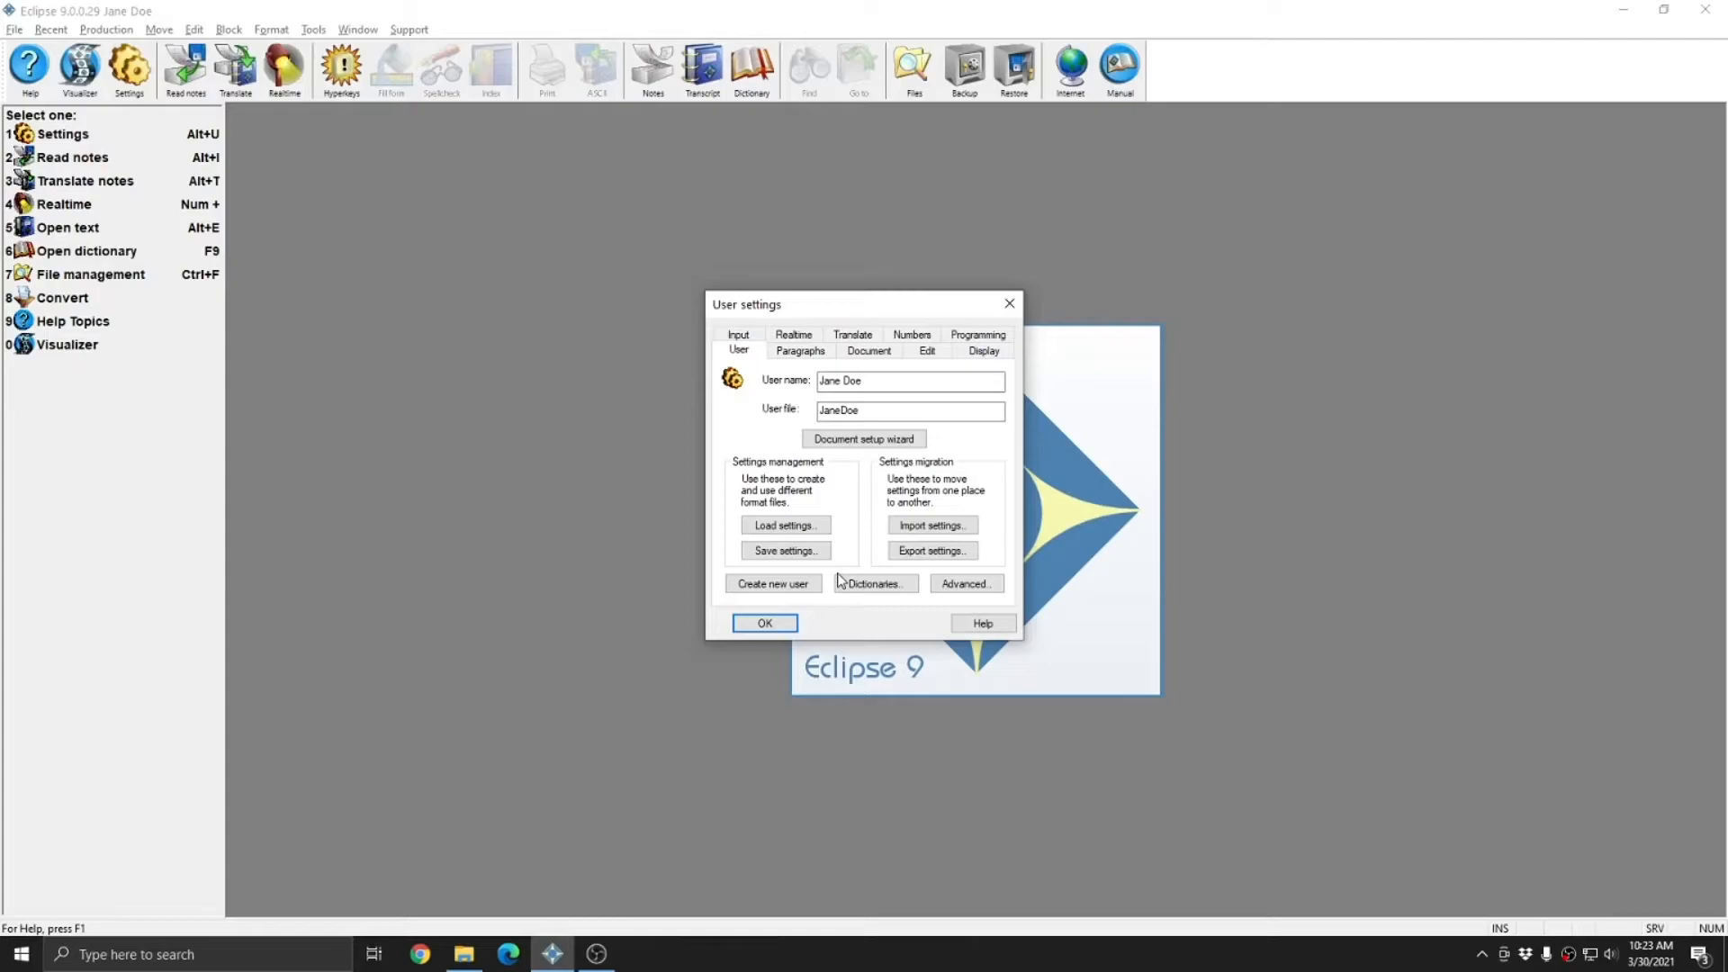
mouse_move(1063, 443)
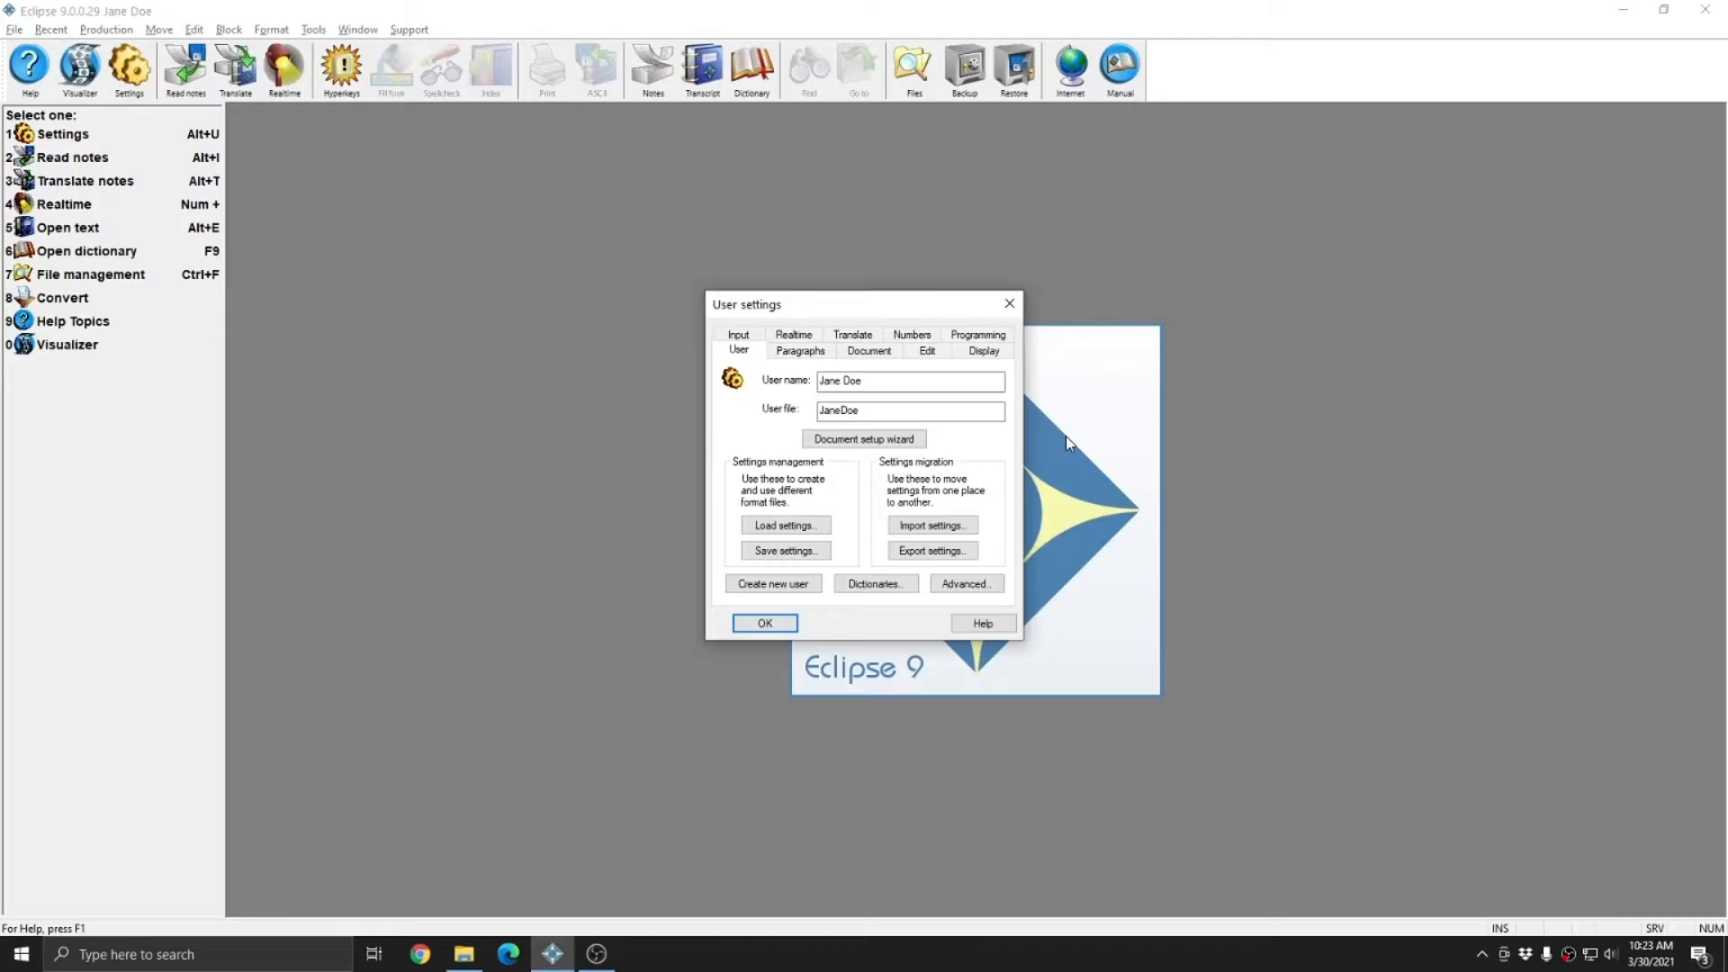
left_click(875, 583)
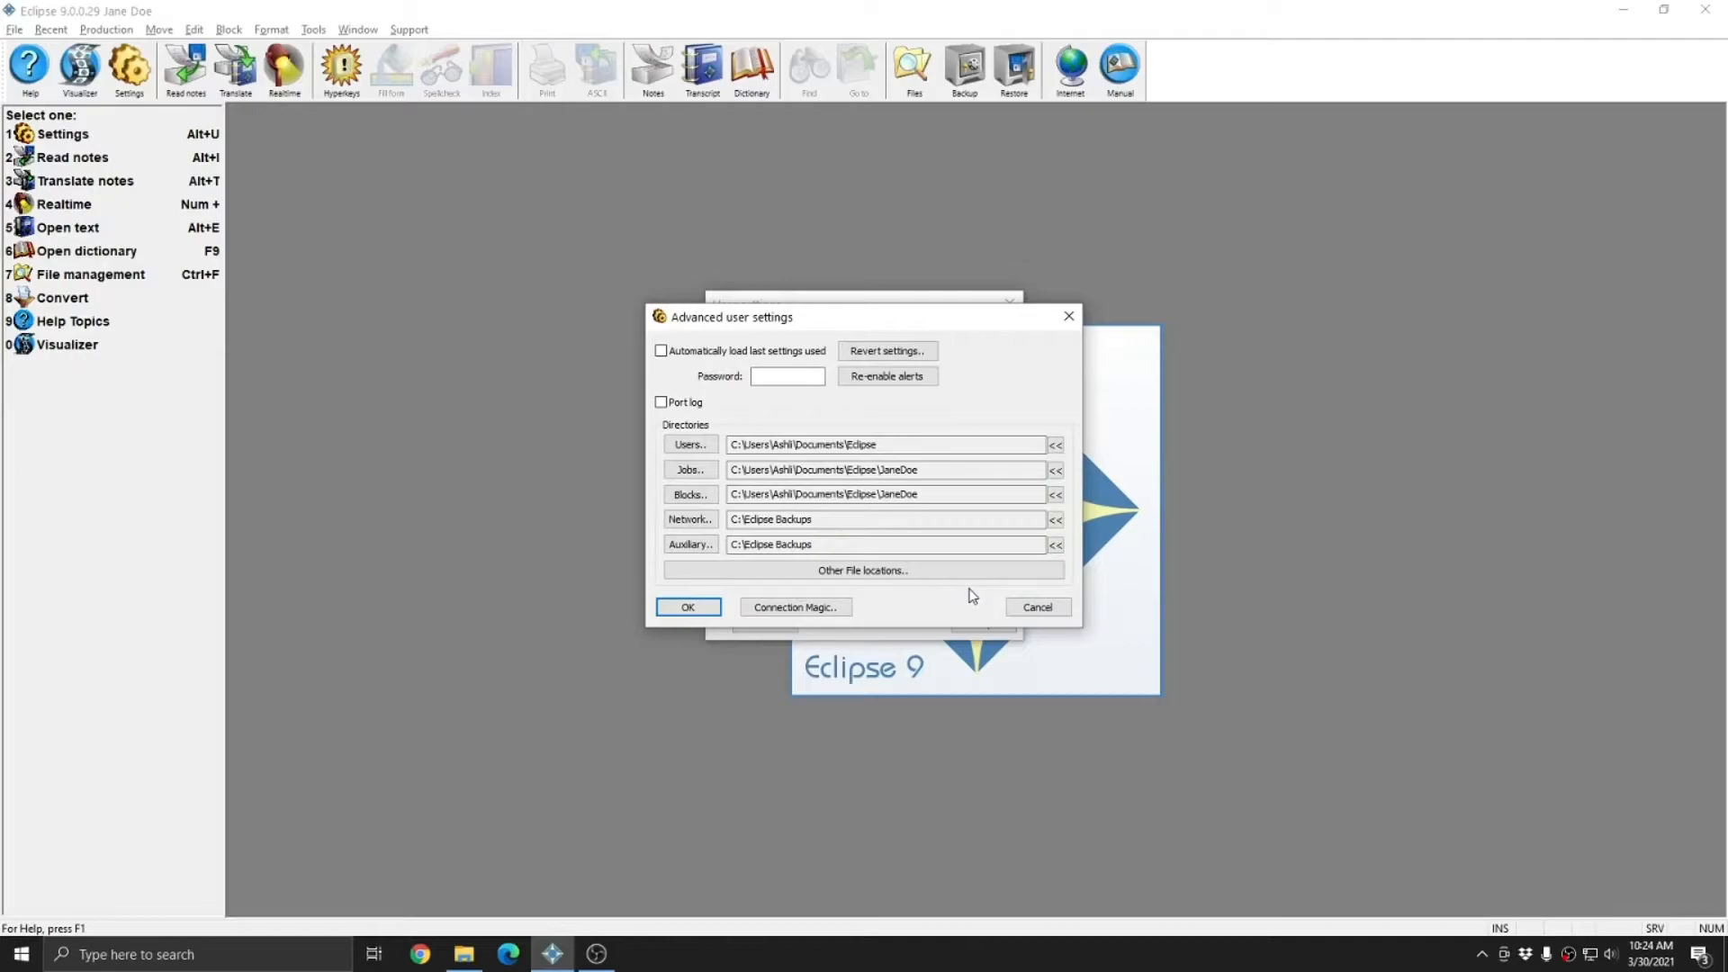
mouse_move(988, 463)
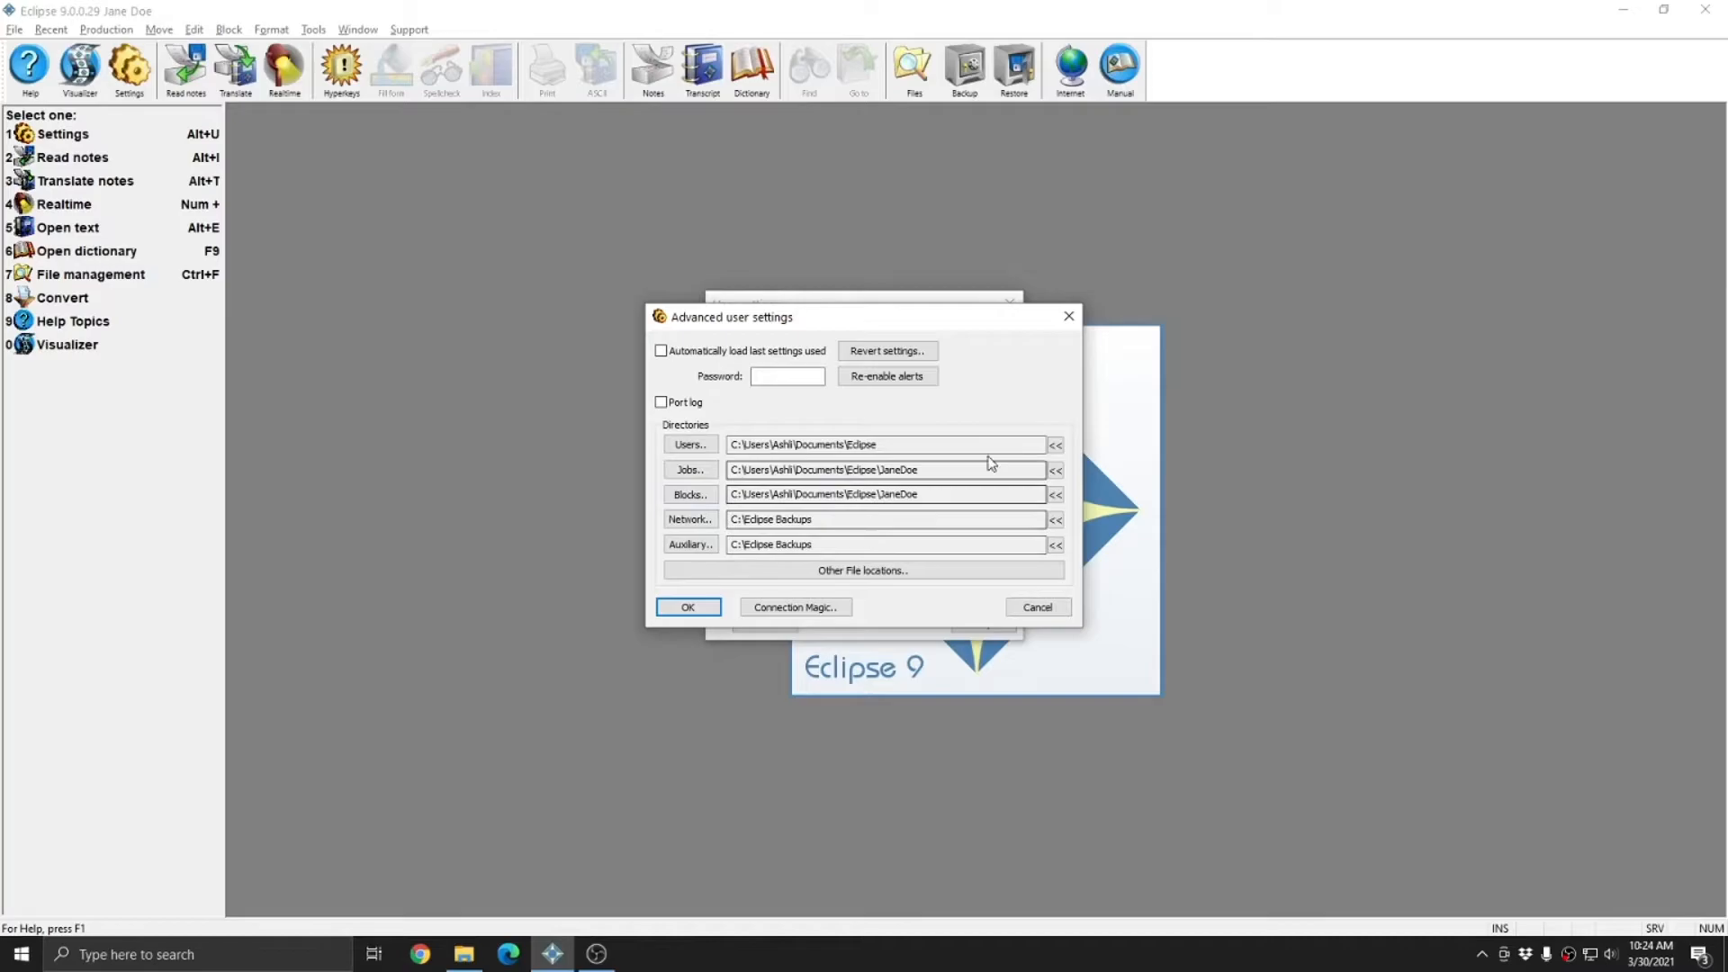
left_click(1035, 607)
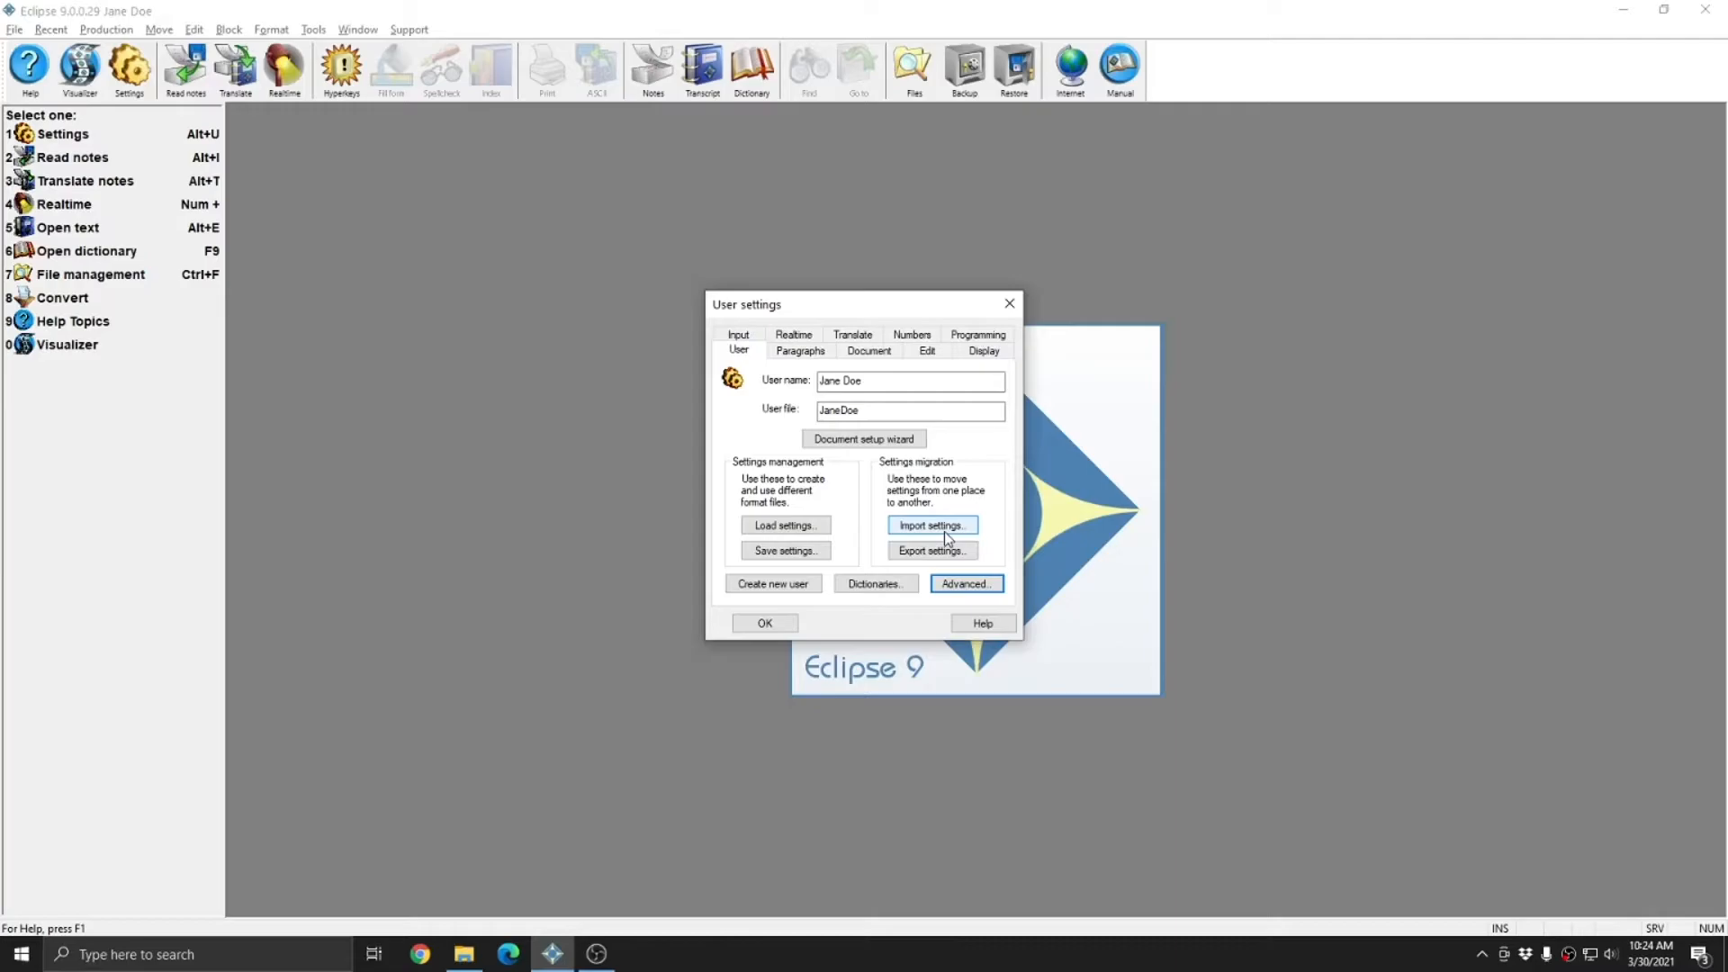
left_click(852, 351)
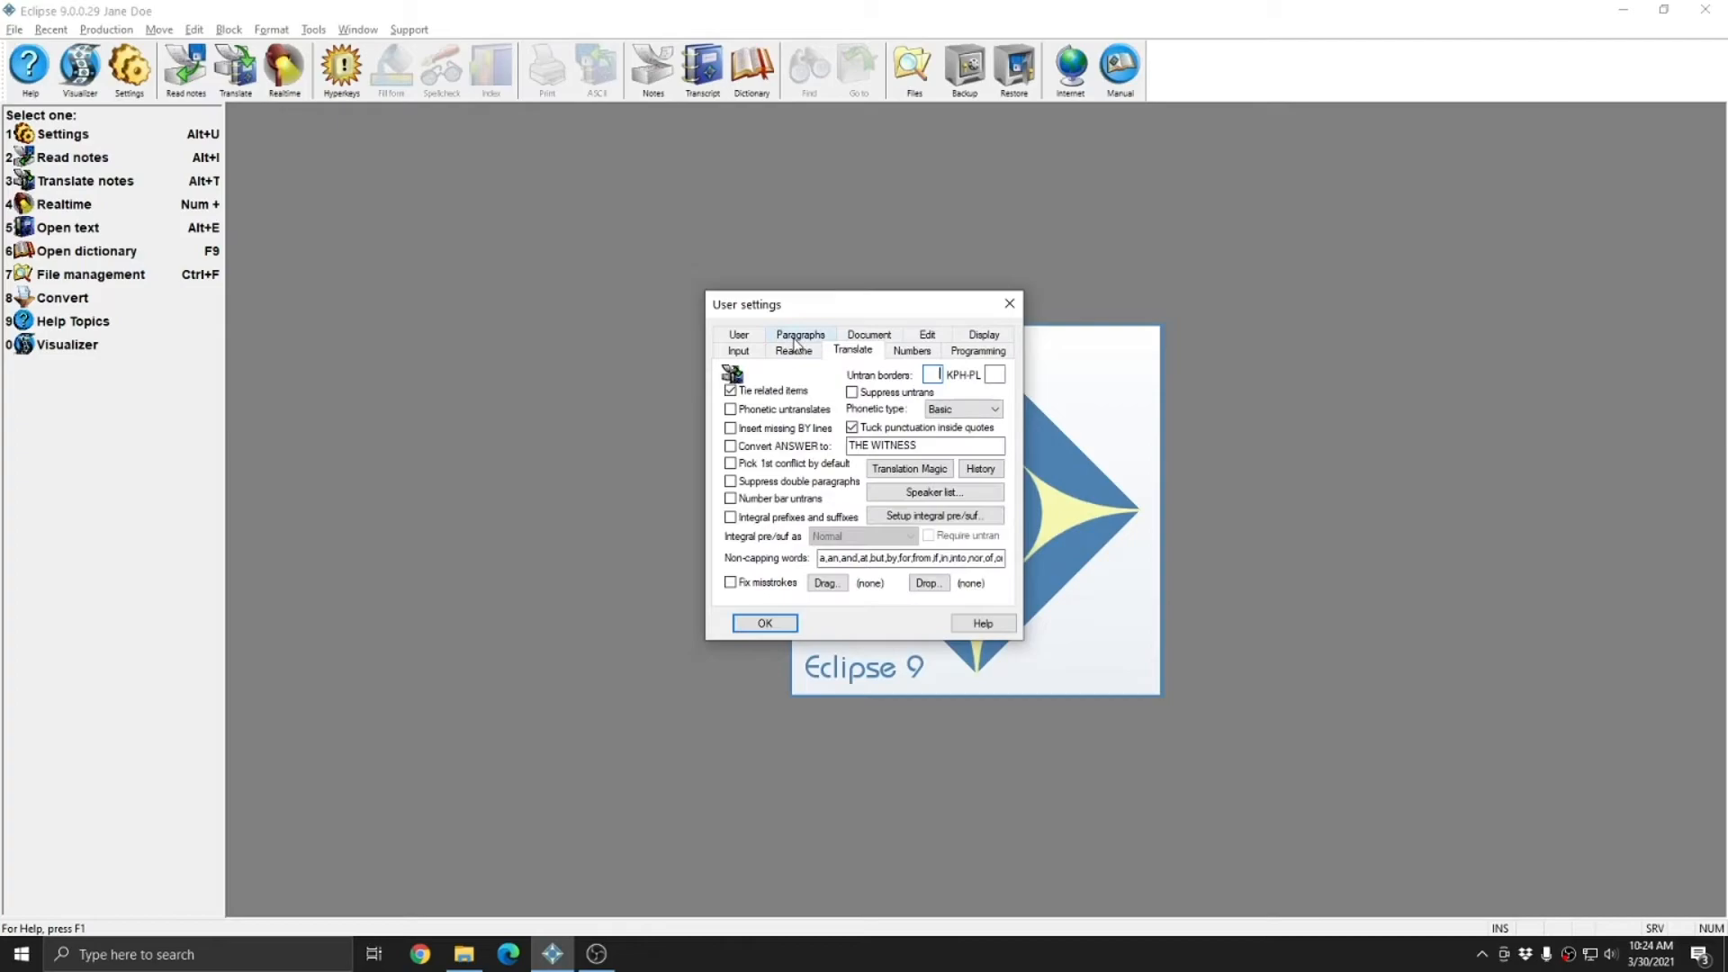
mouse_move(228, 31)
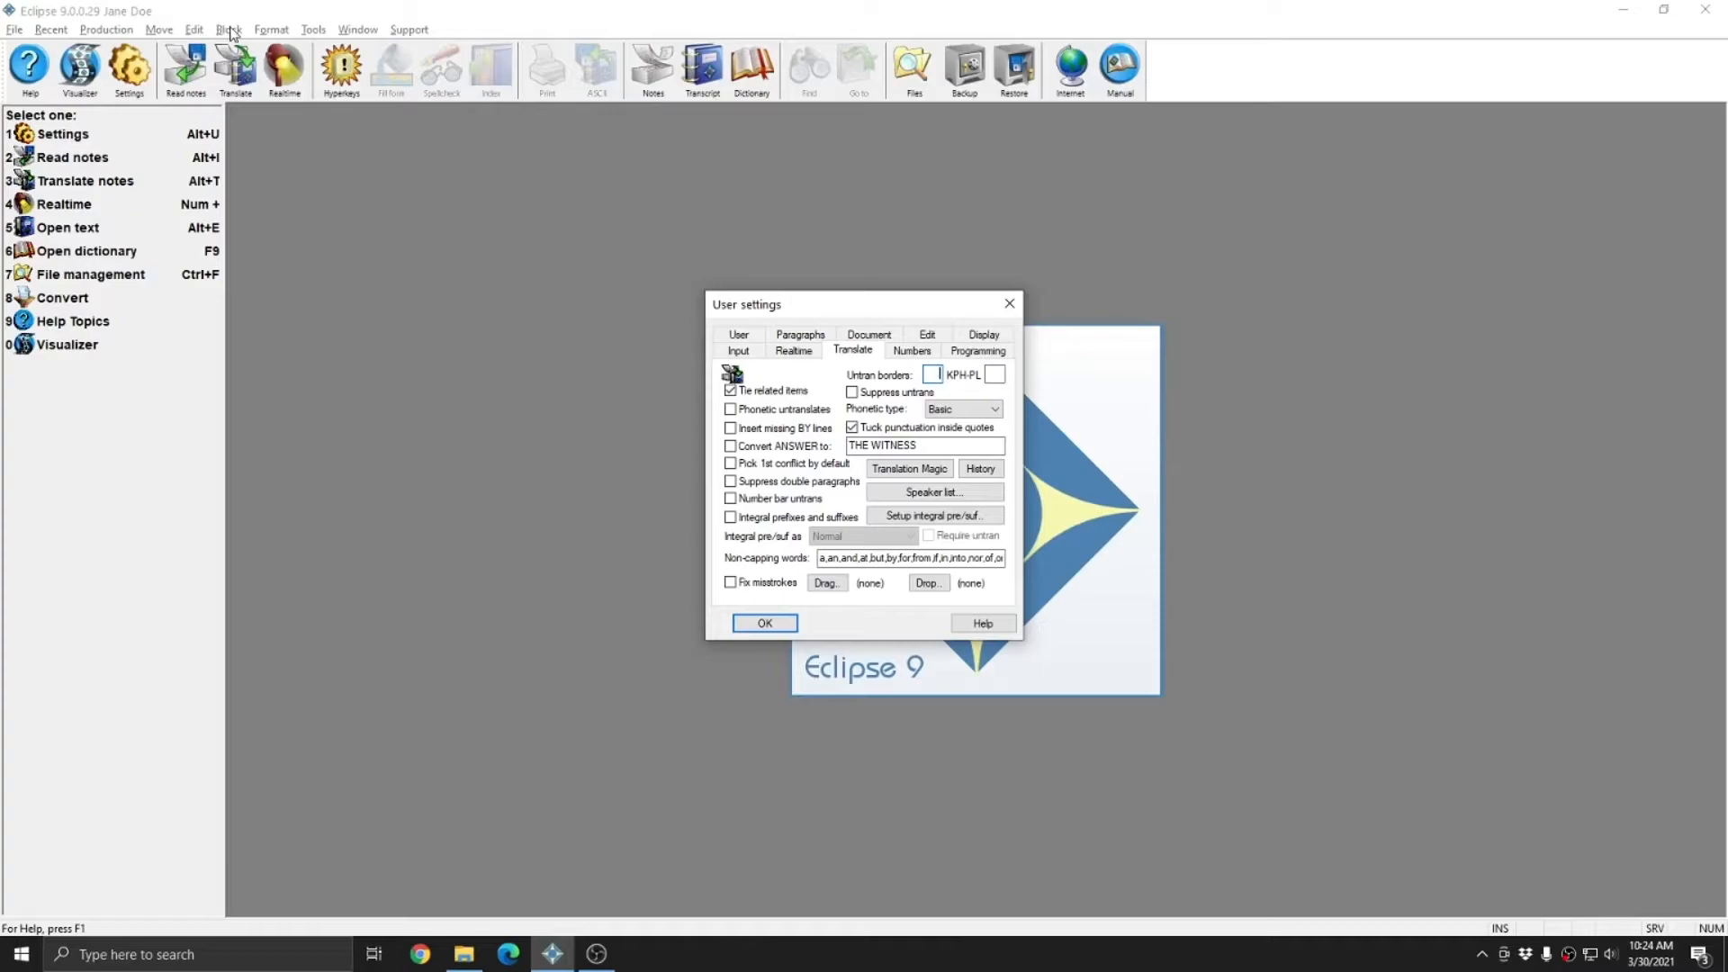
left_click(737, 351)
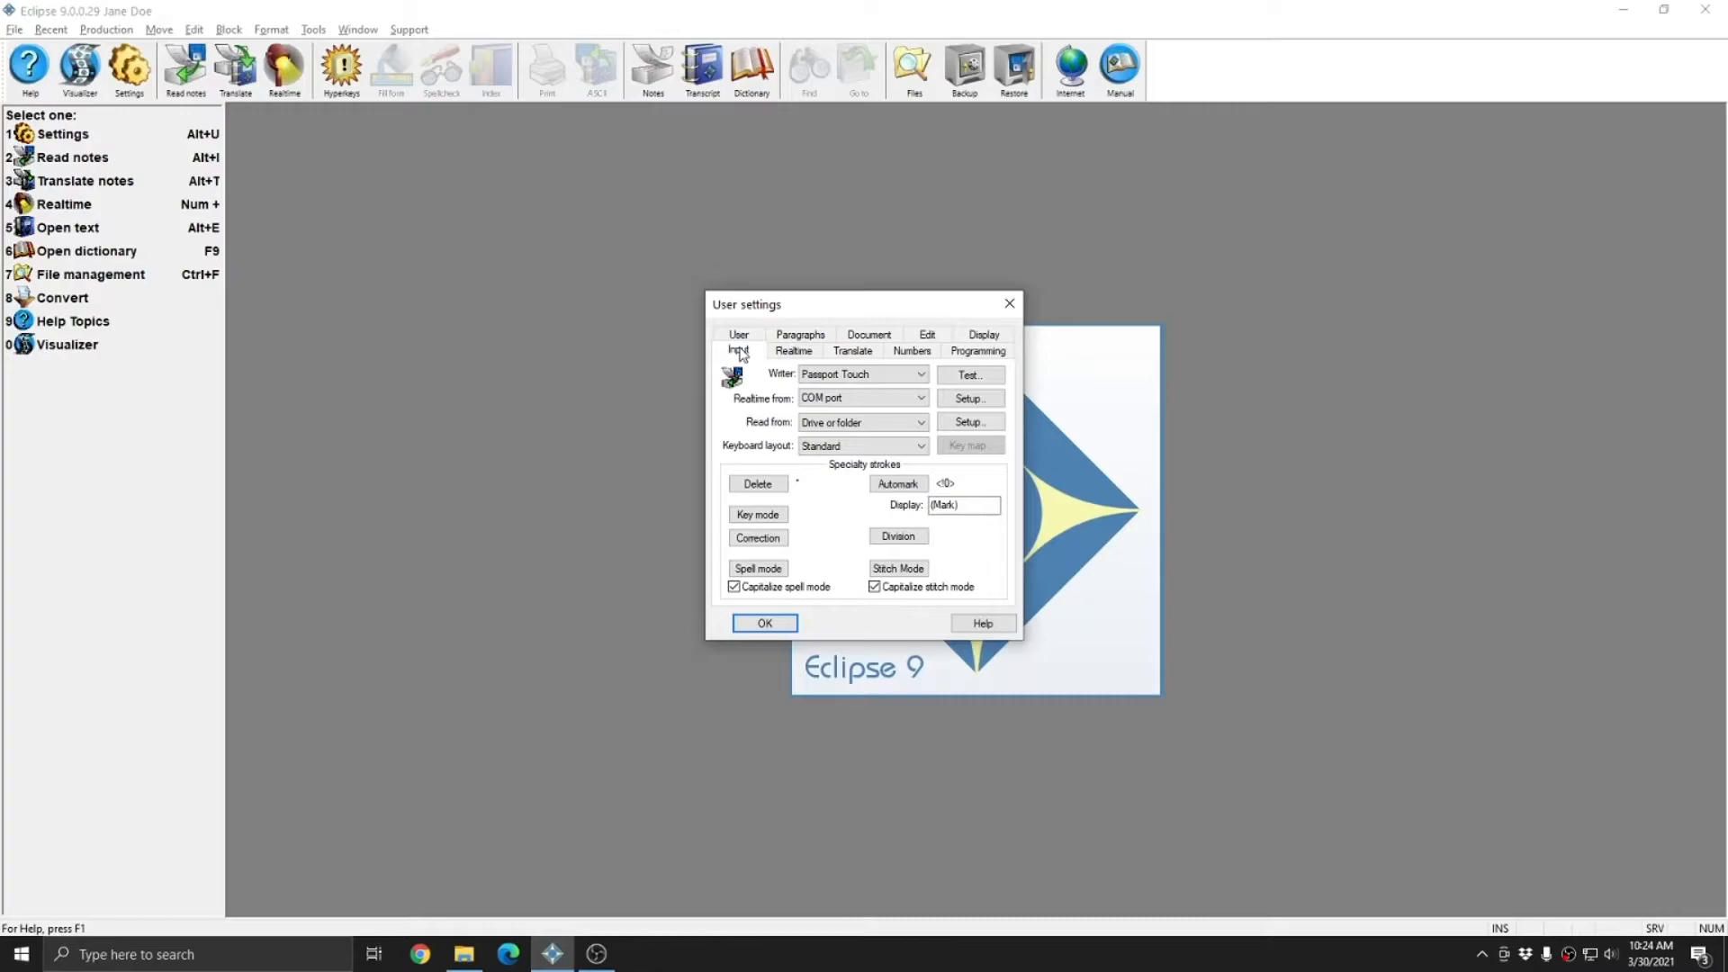
left_click(738, 350)
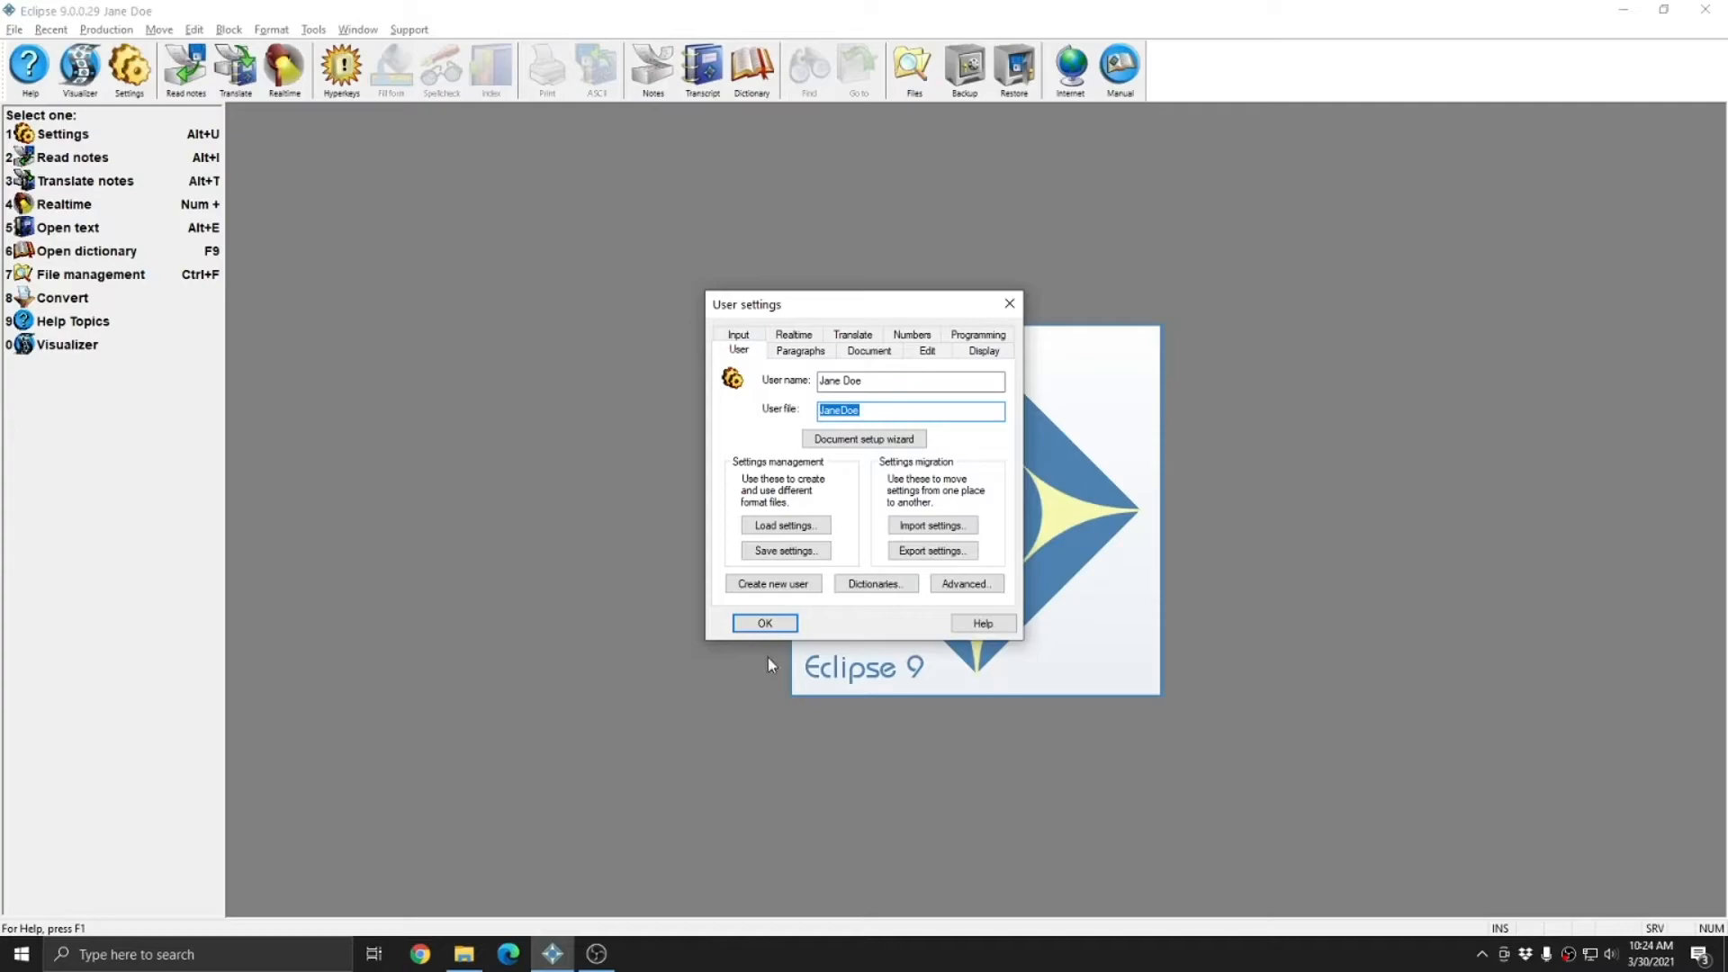
mouse_move(912, 648)
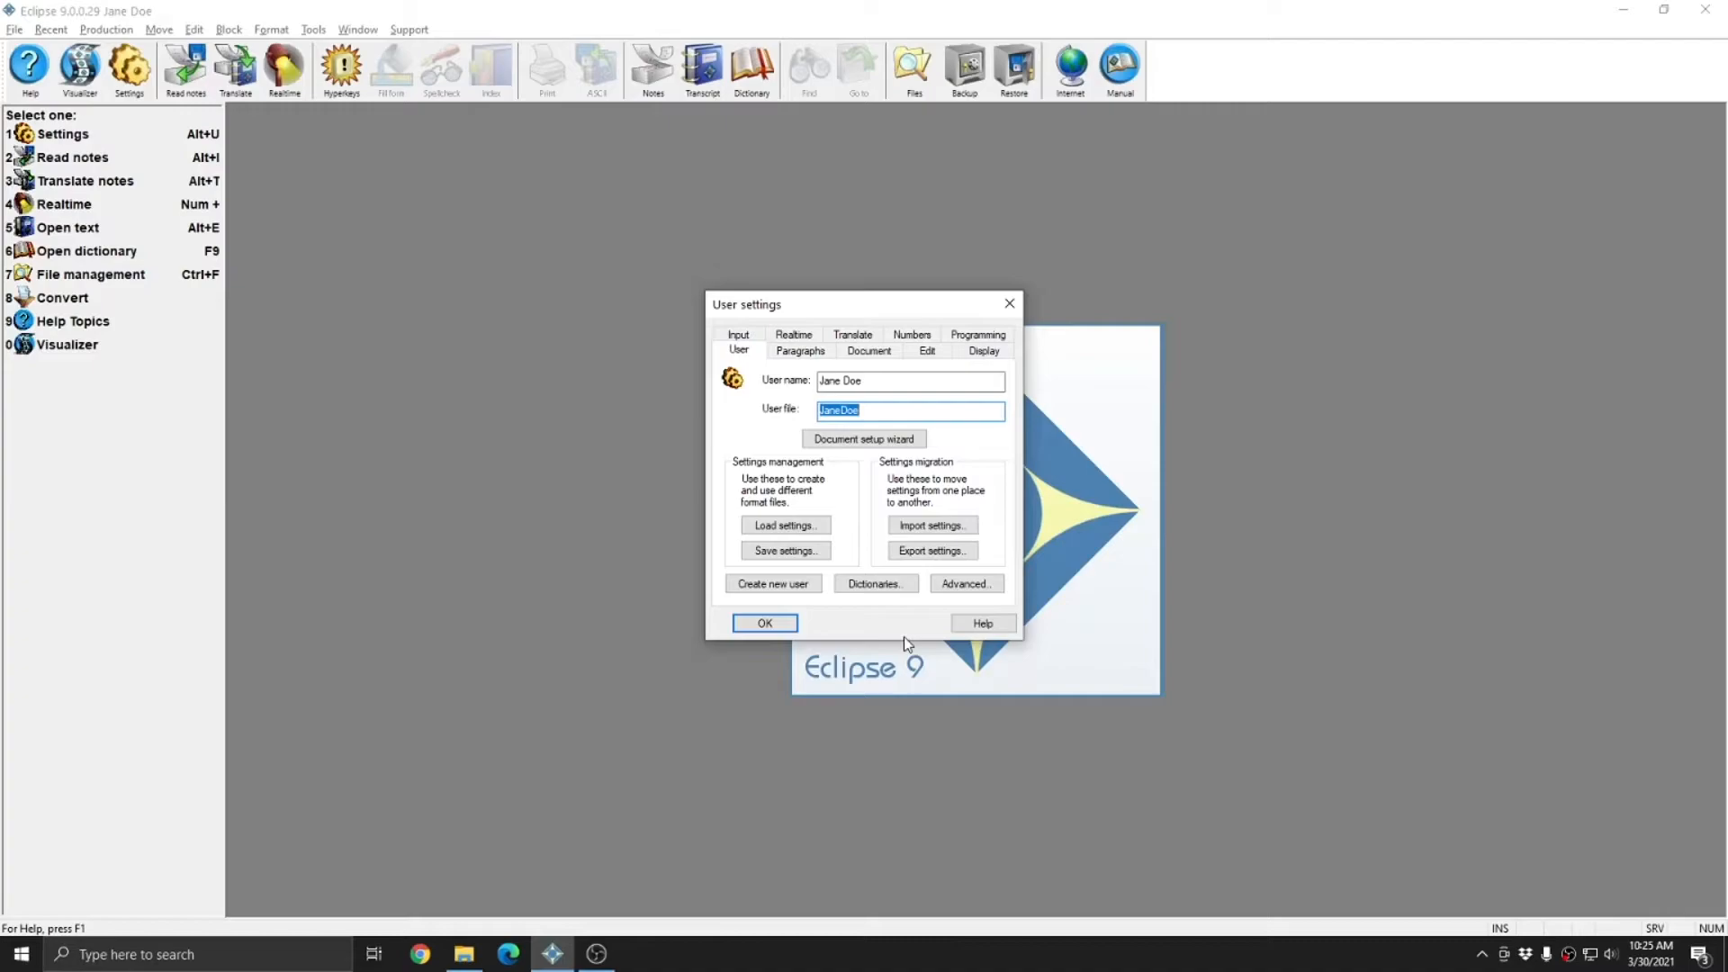
mouse_move(893, 616)
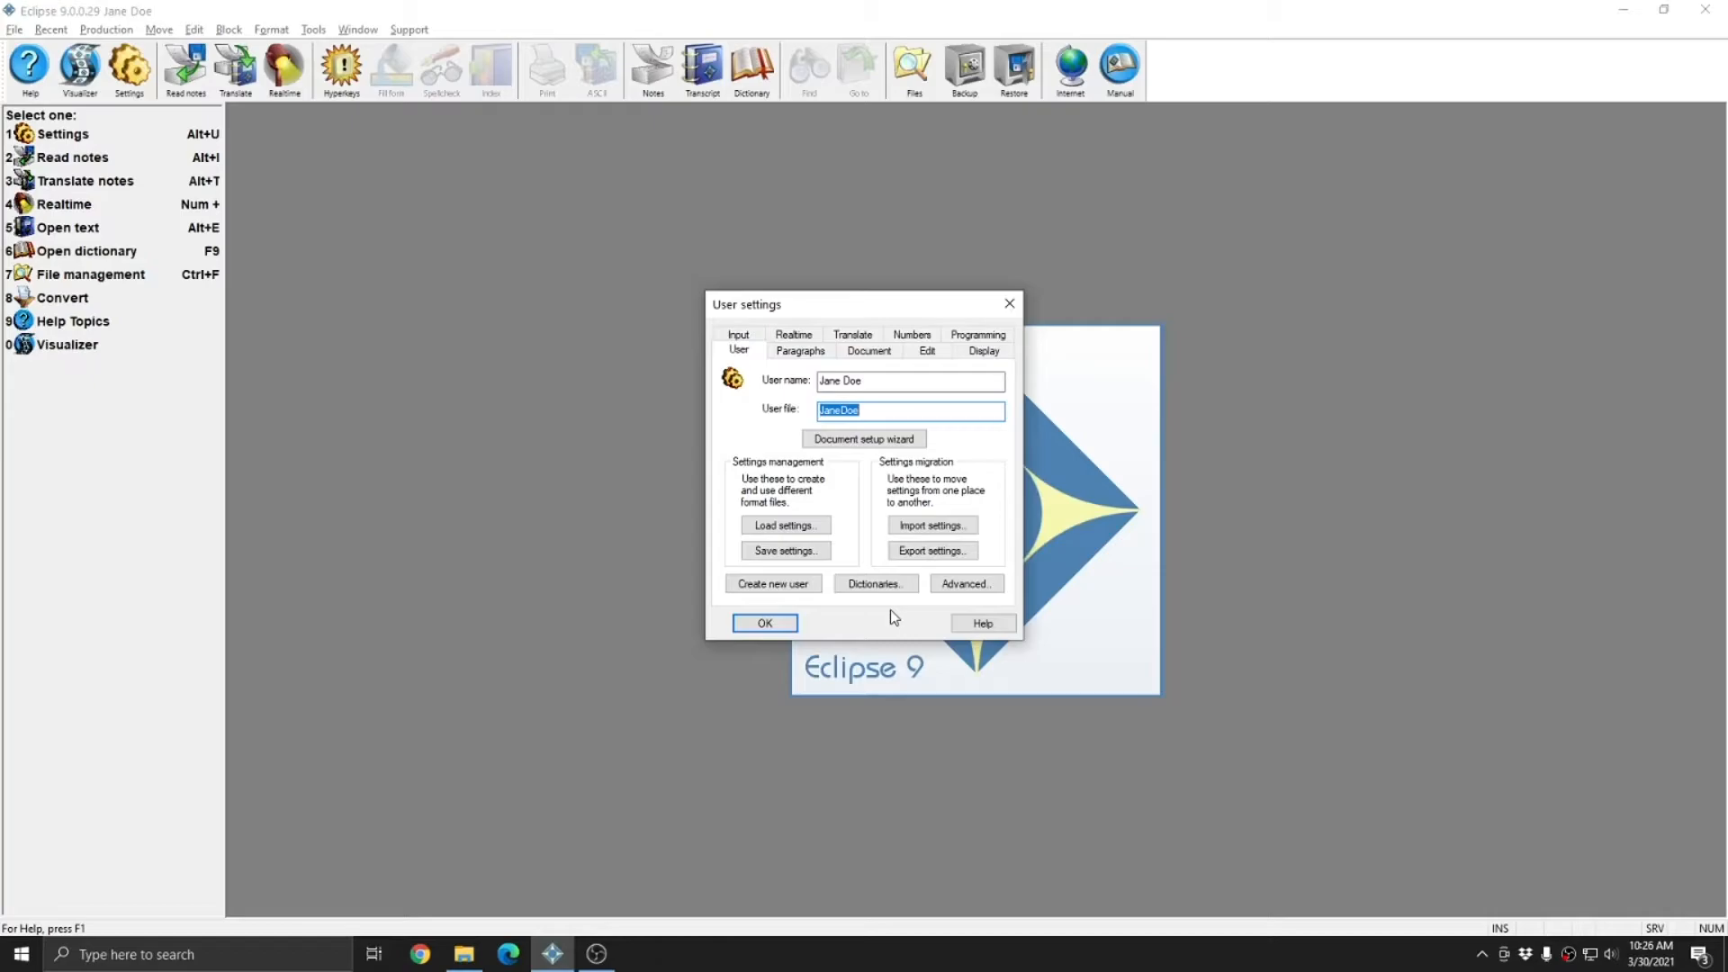
Step: Reopen User settings and start saving the settings under a new file name
left_click(763, 622)
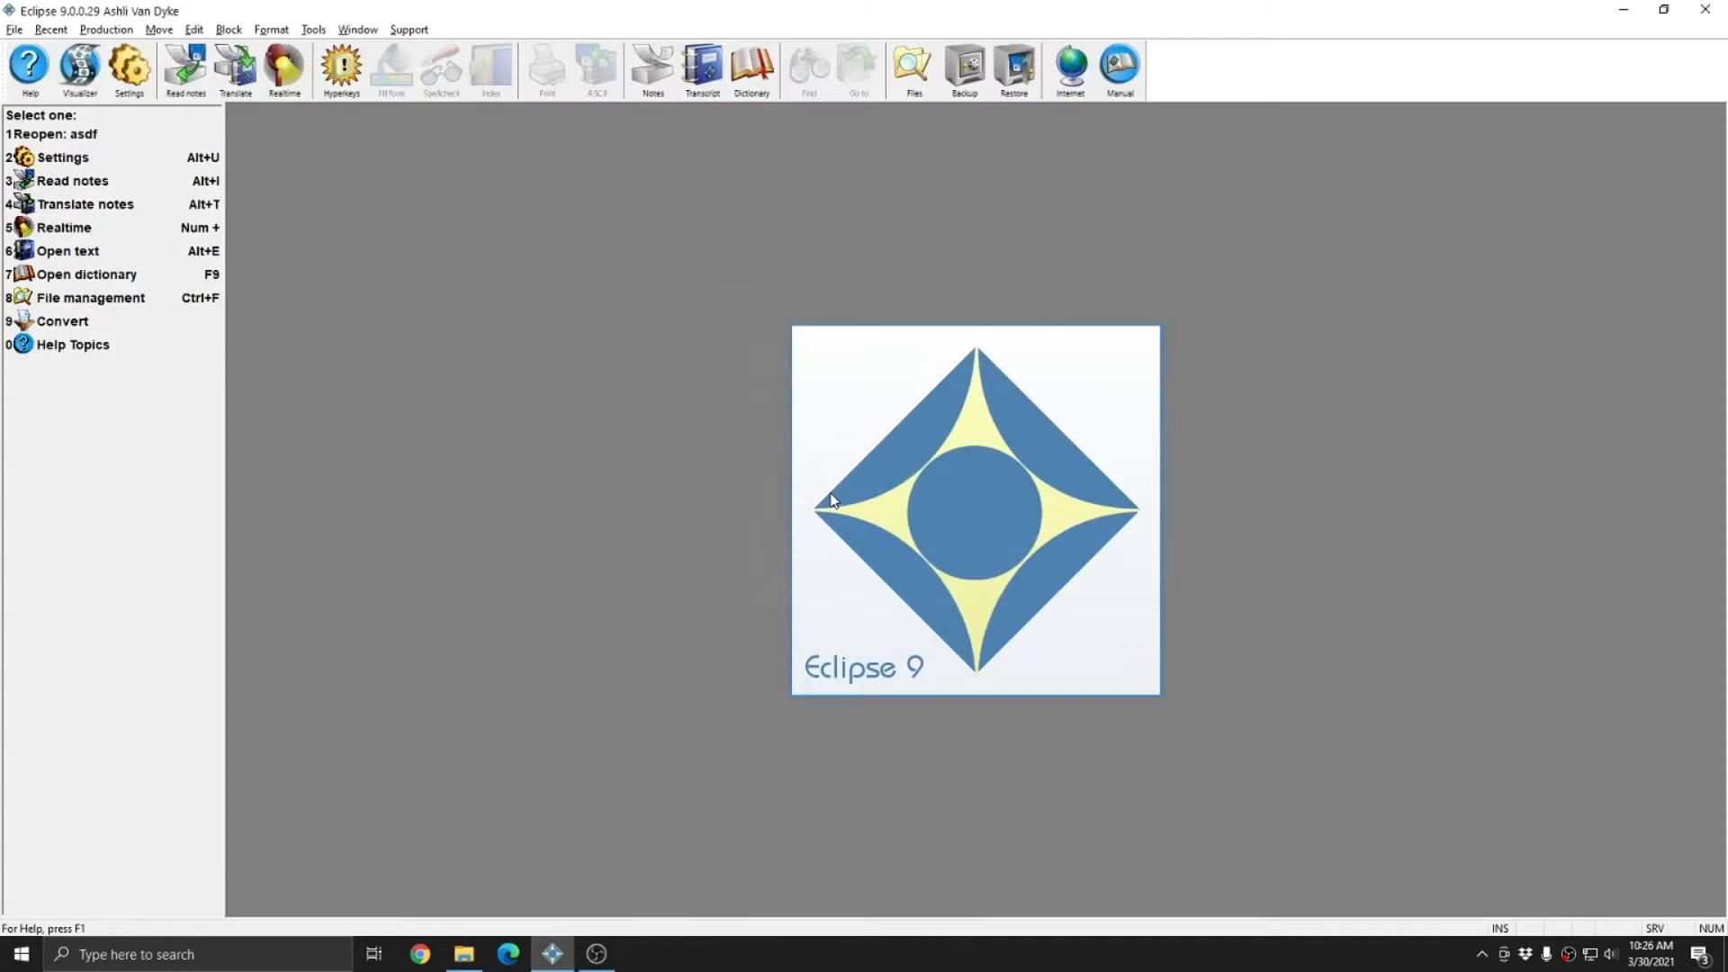
left_click(784, 551)
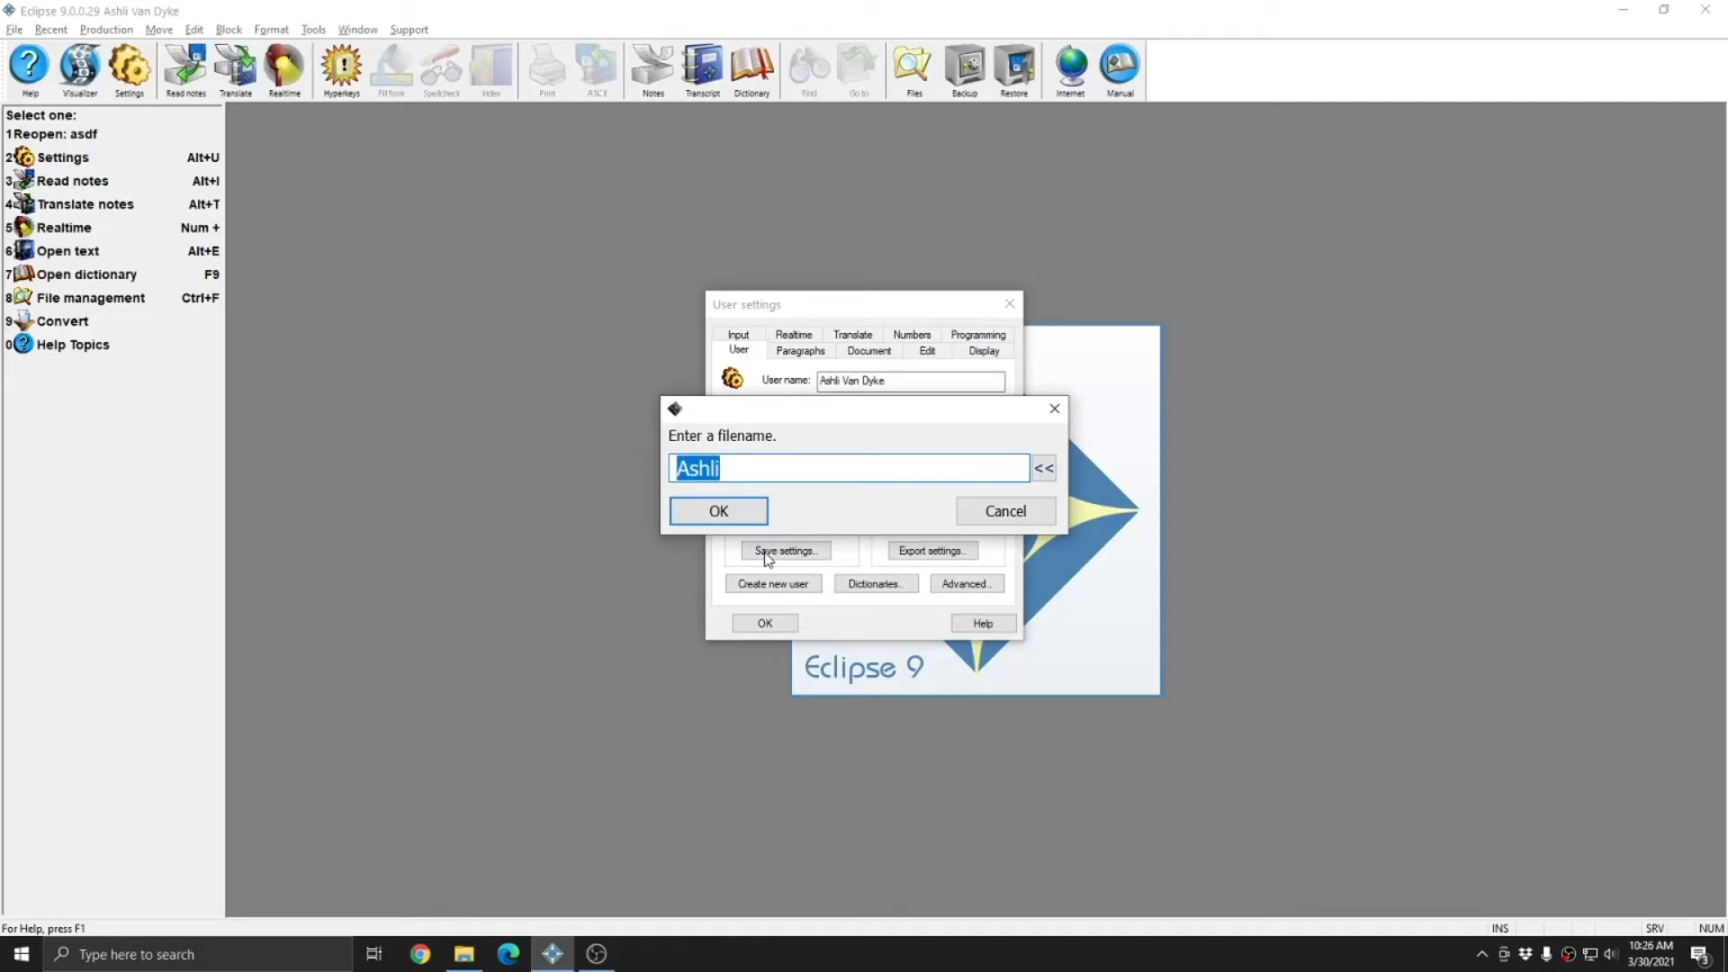
left_click(749, 468)
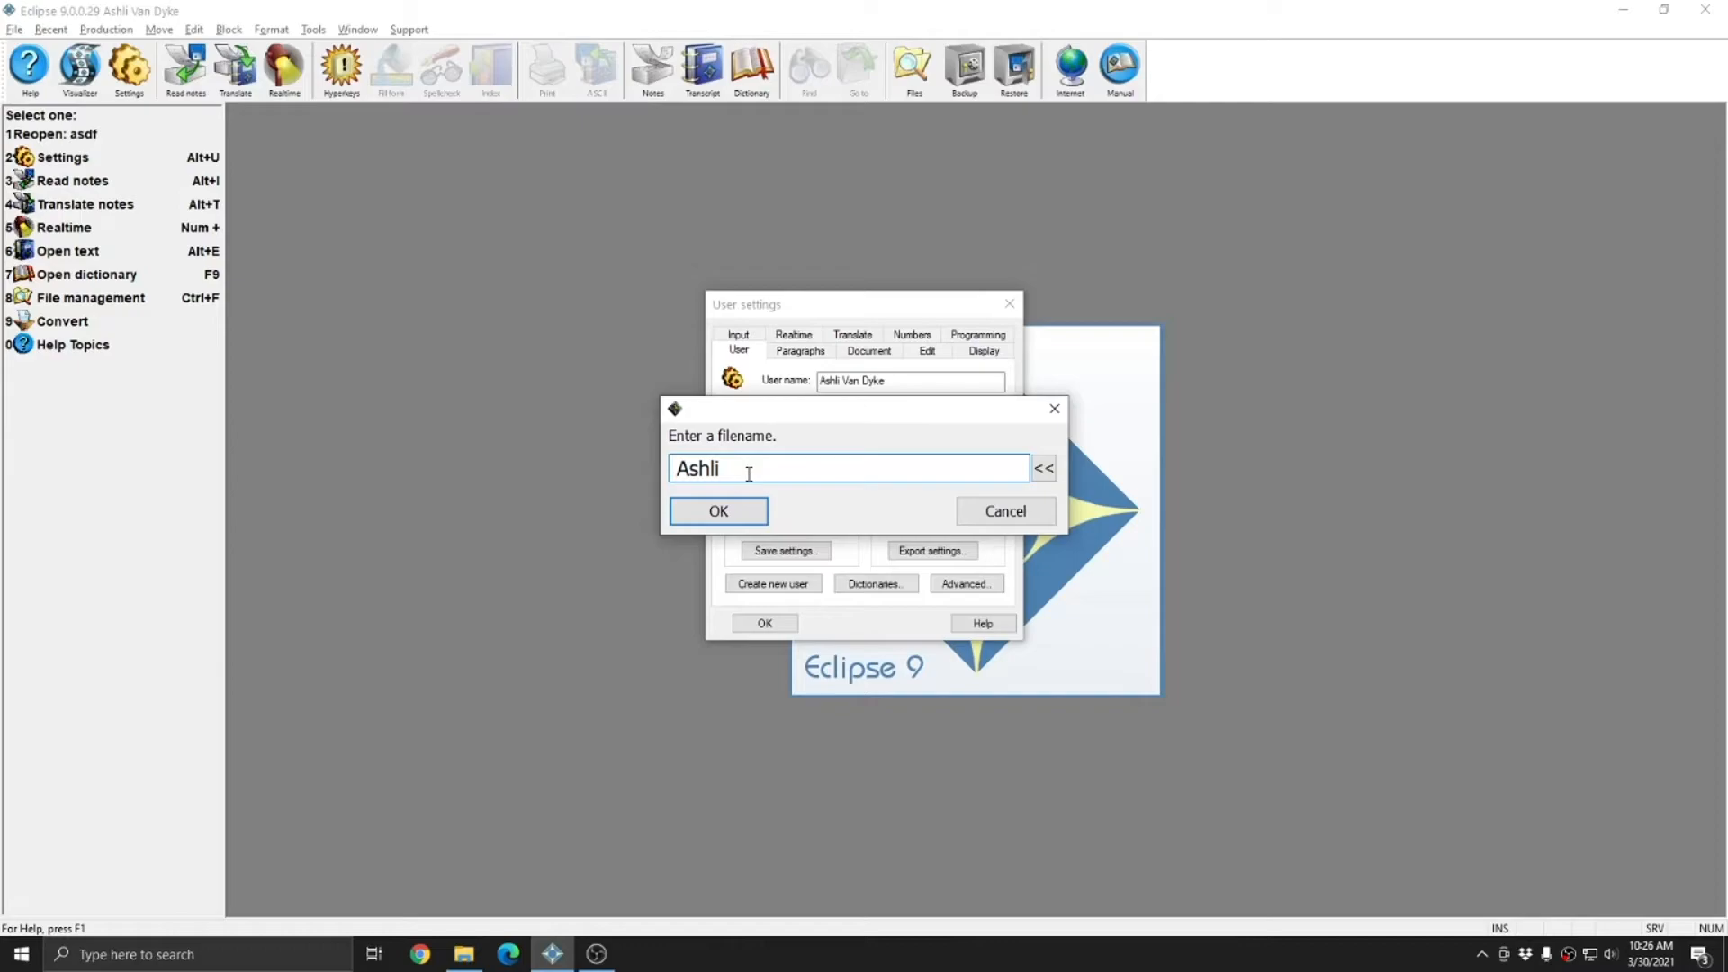
mouse_move(805, 608)
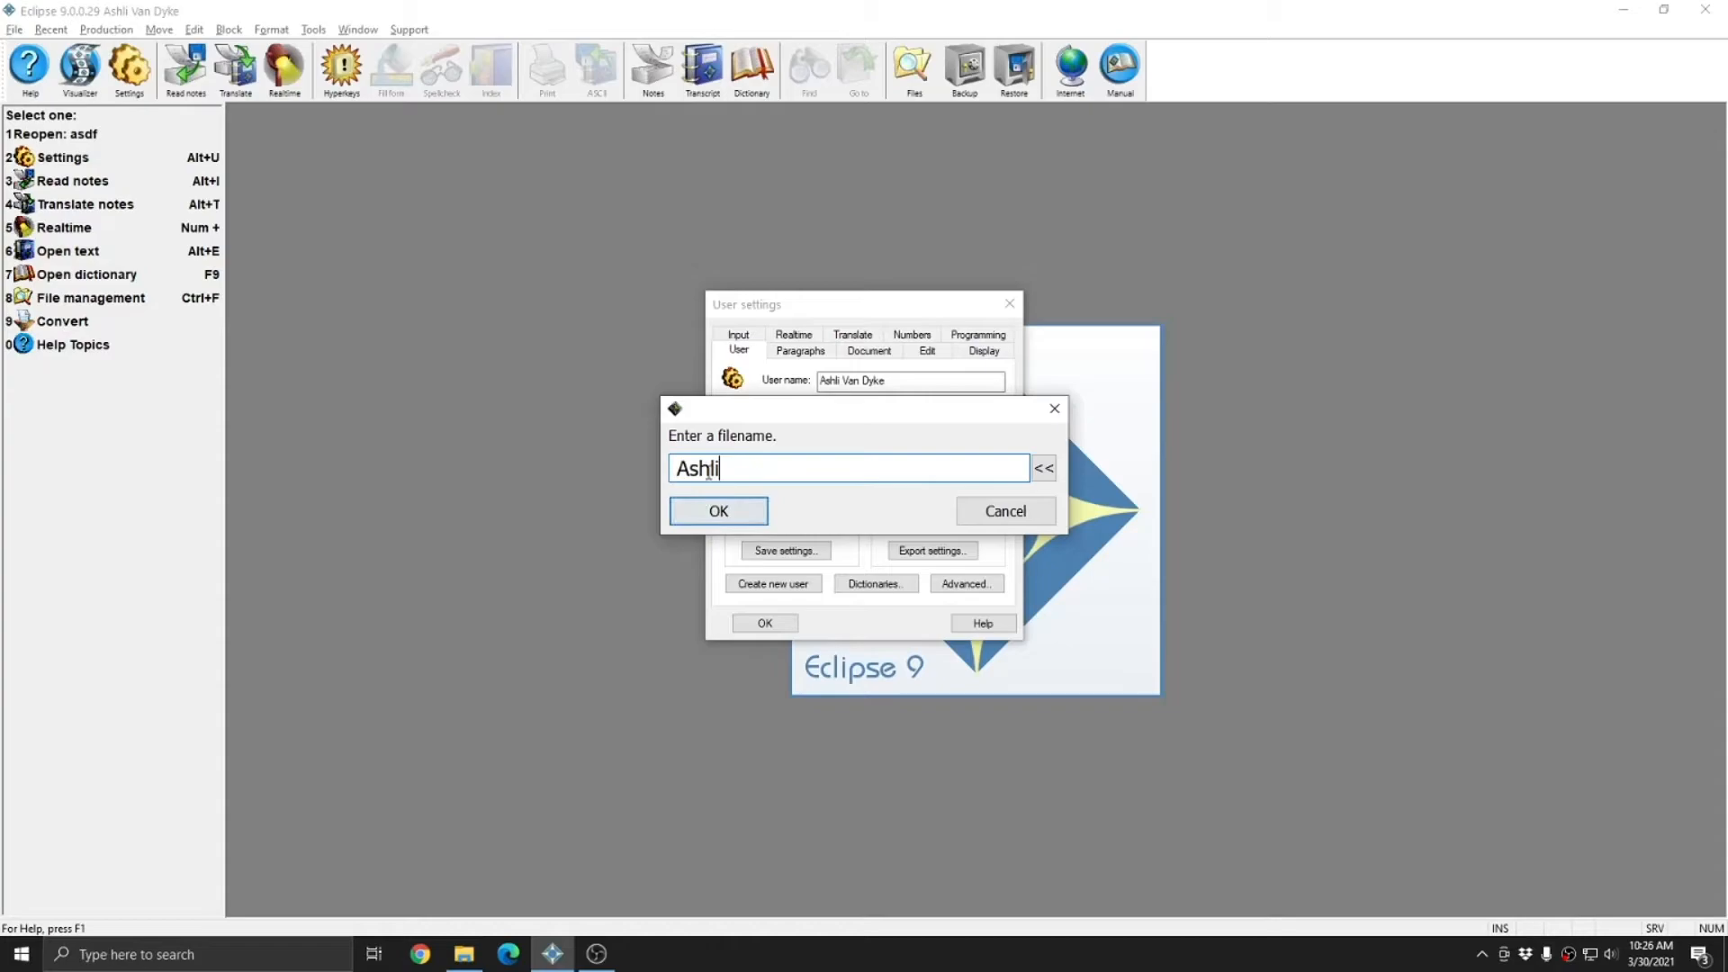
Step: Save the settings as user file WPTV and check it appears as the user file
left_click(718, 510)
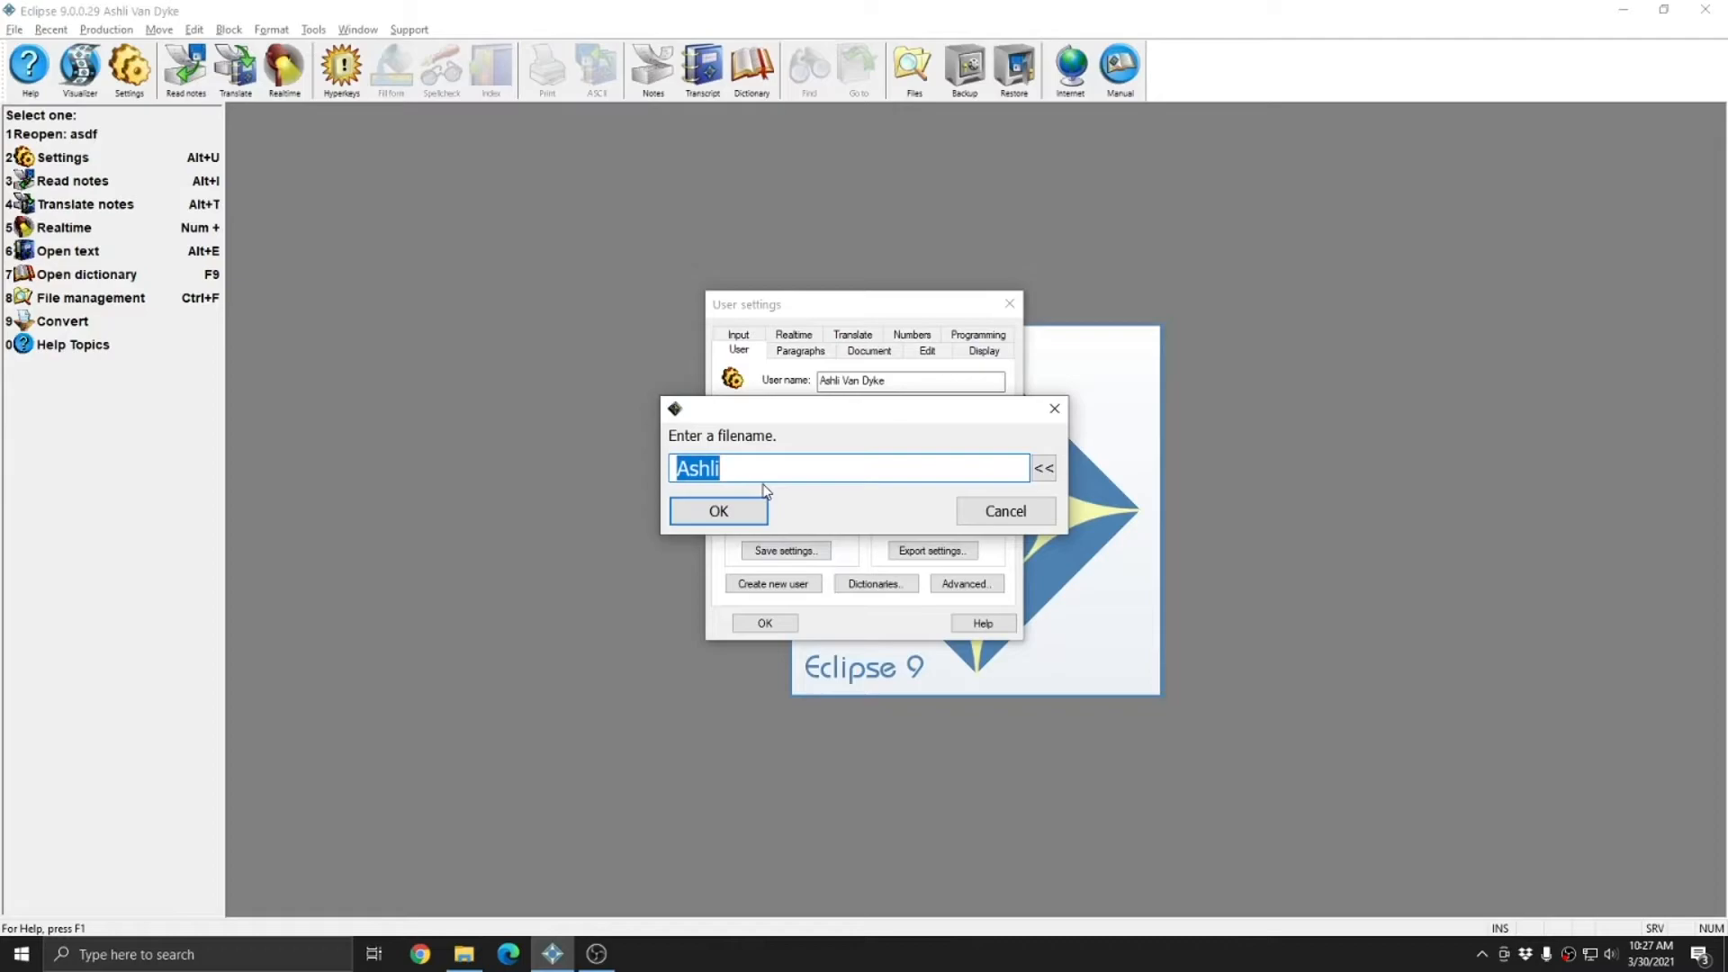
type("WPTV")
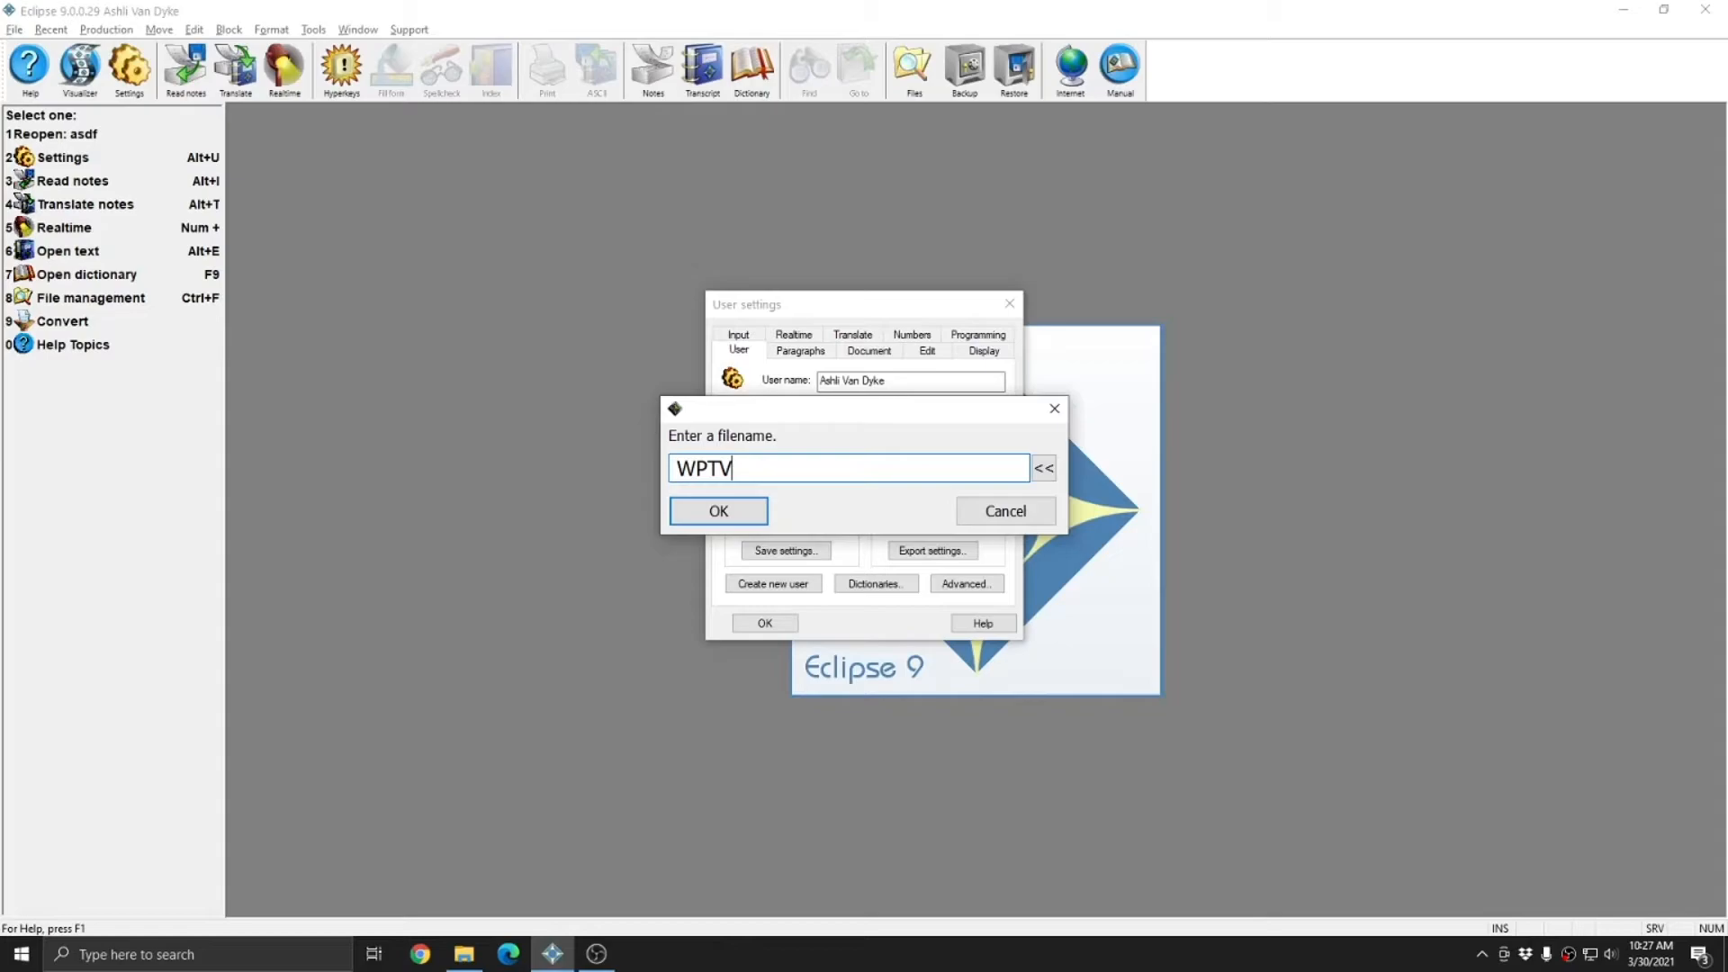
left_click(718, 509)
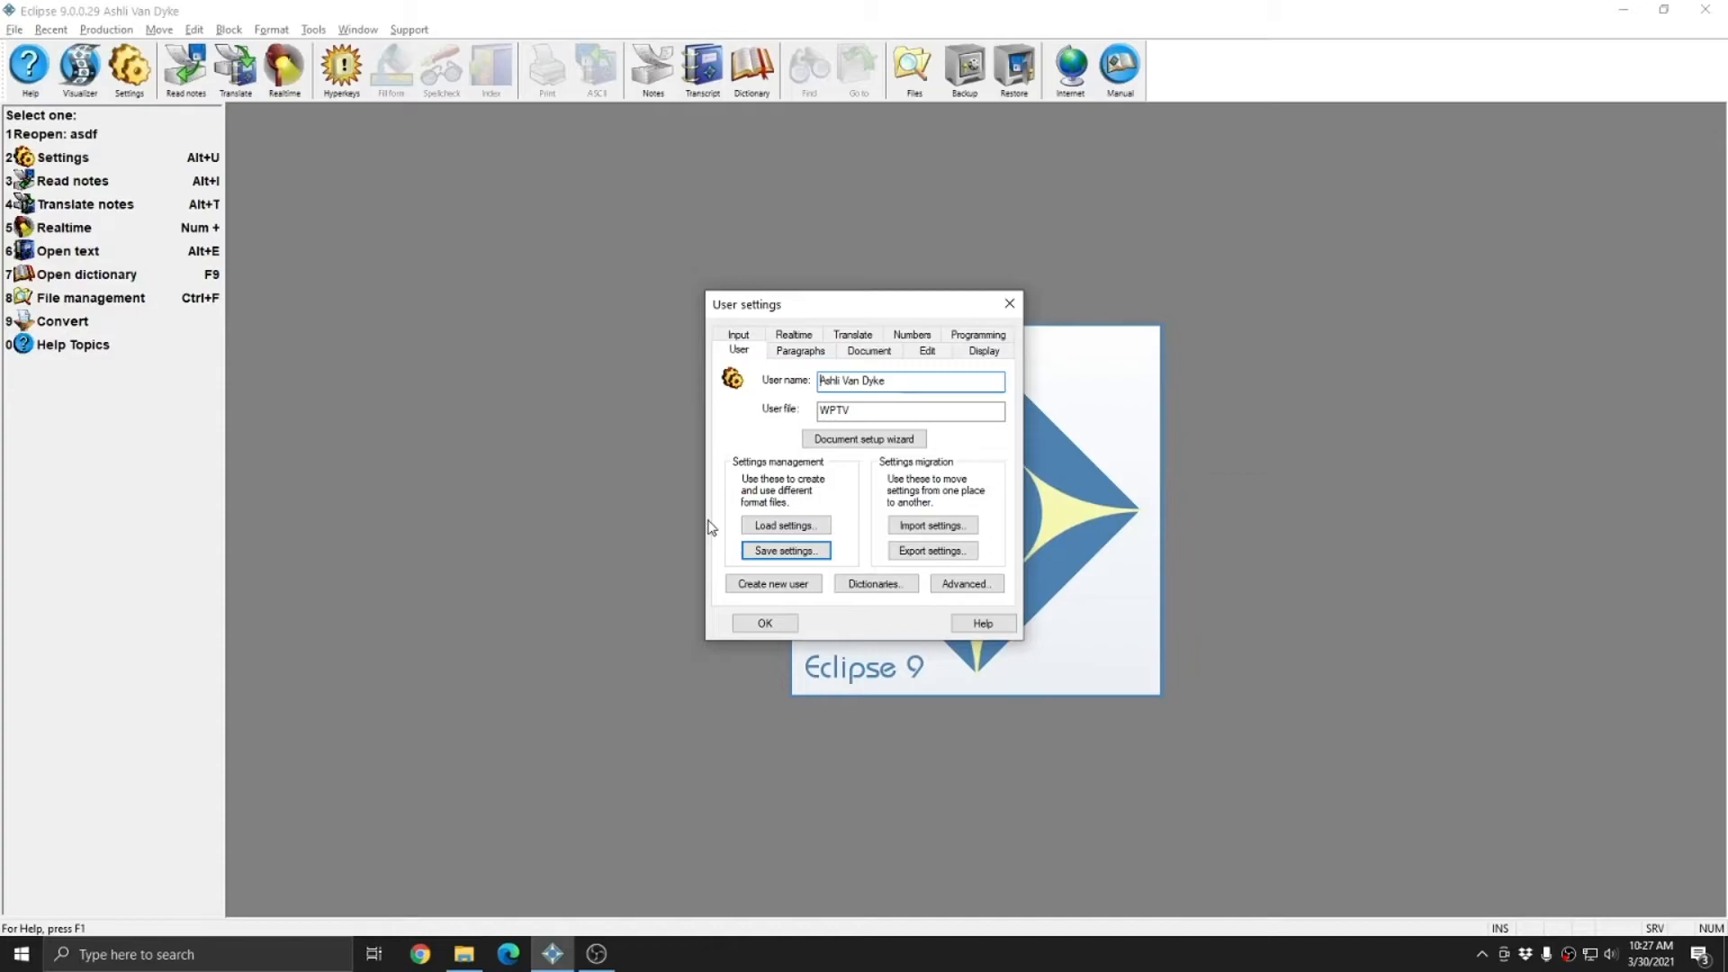
left_click(909, 410)
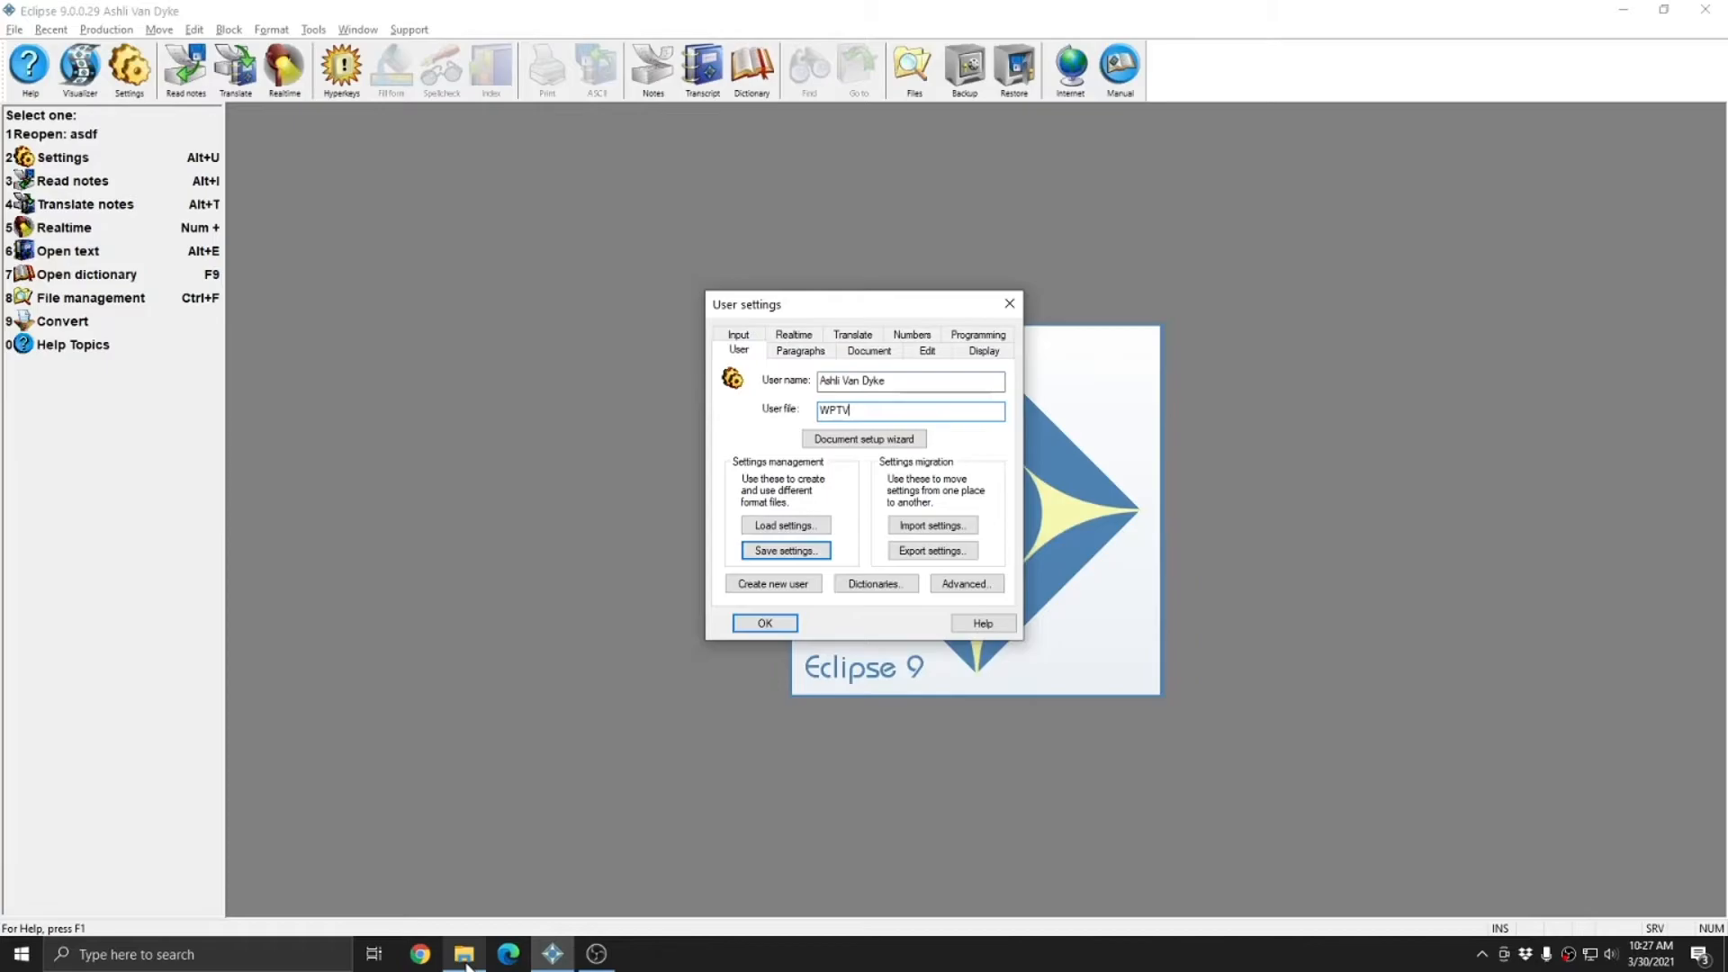
left_click(463, 954)
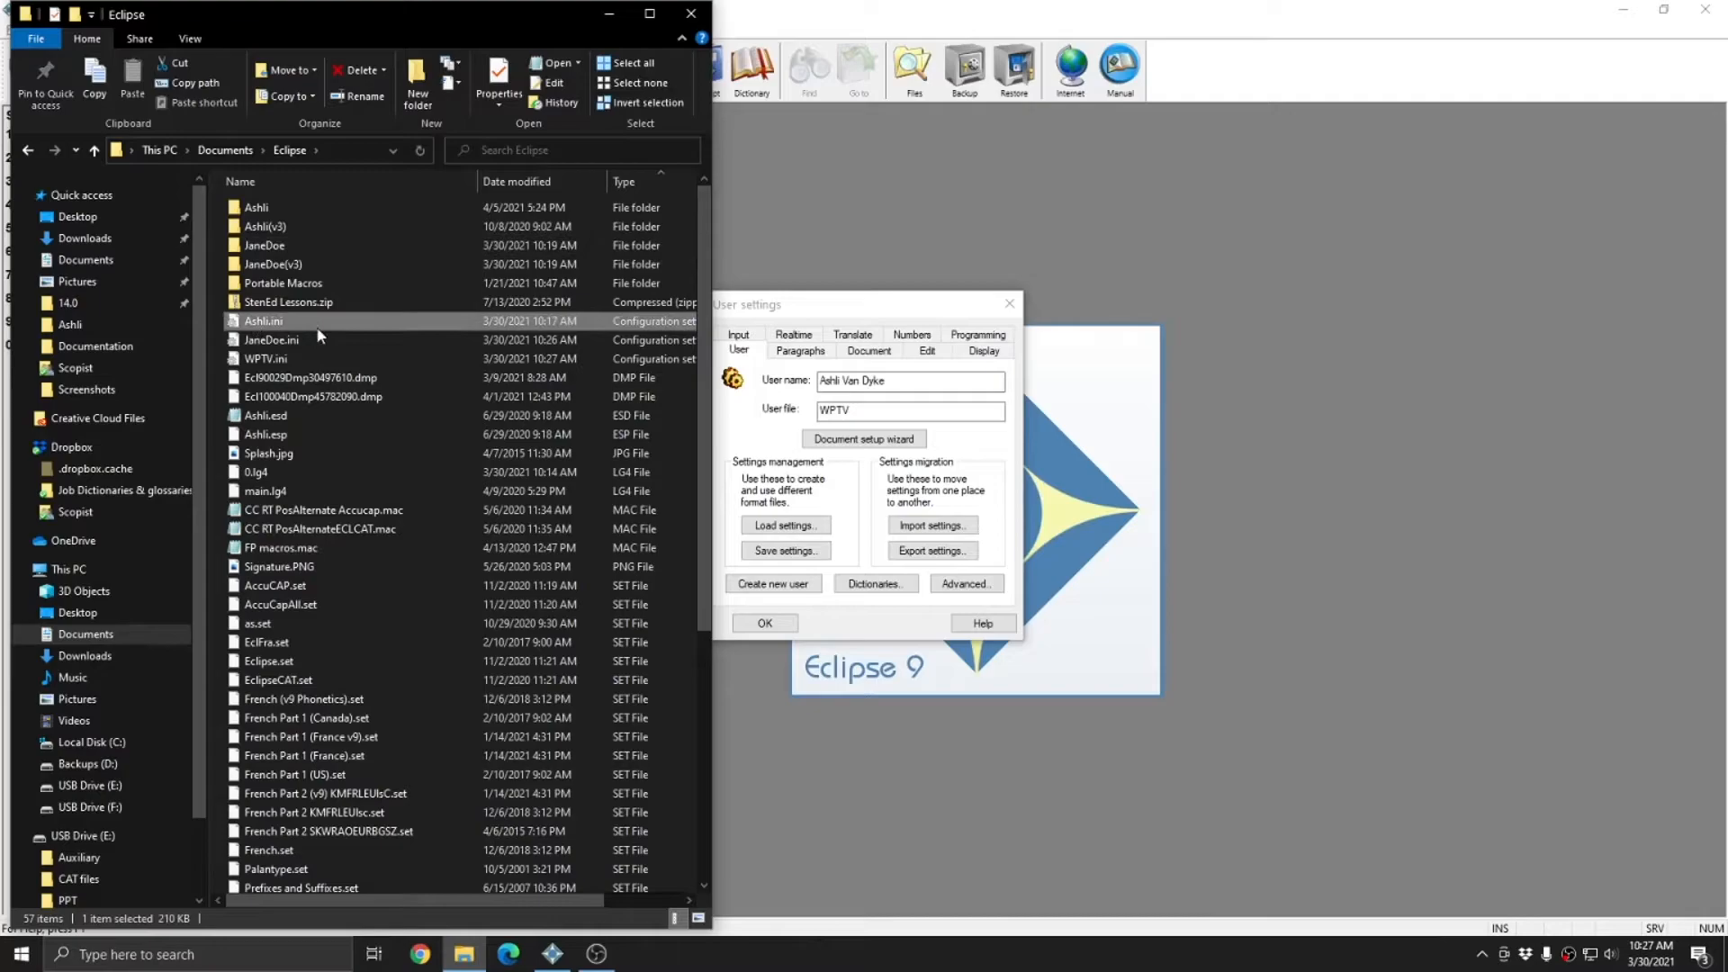
left_click(265, 245)
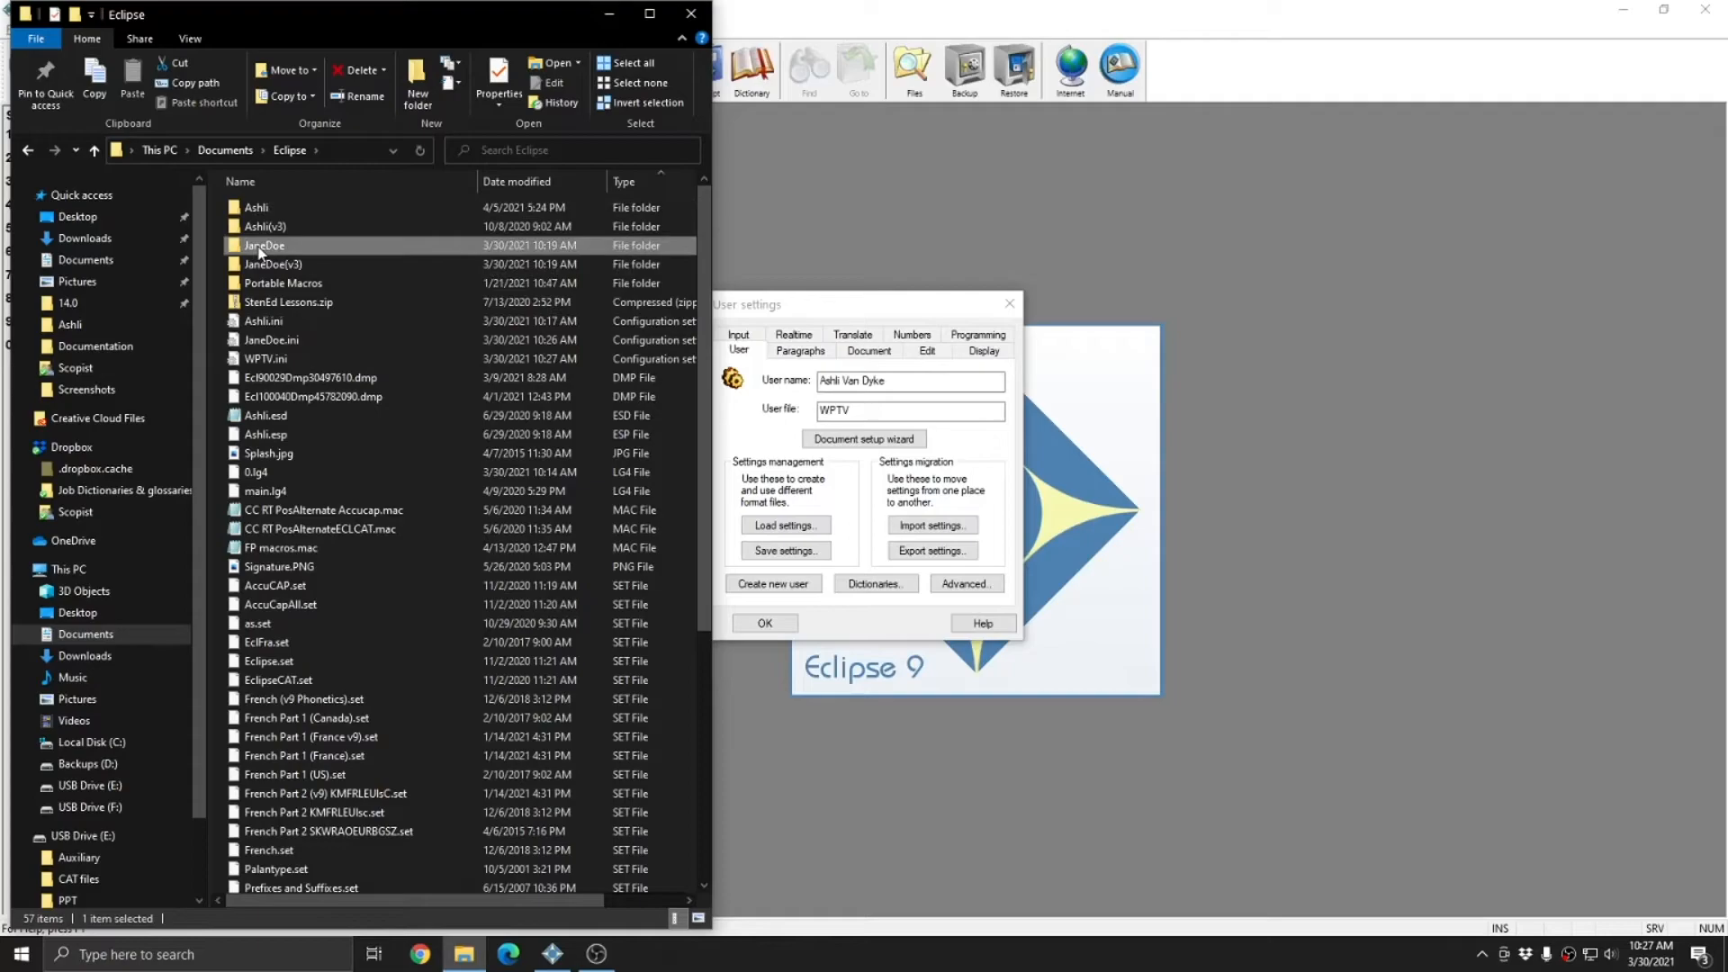
left_click(256, 207)
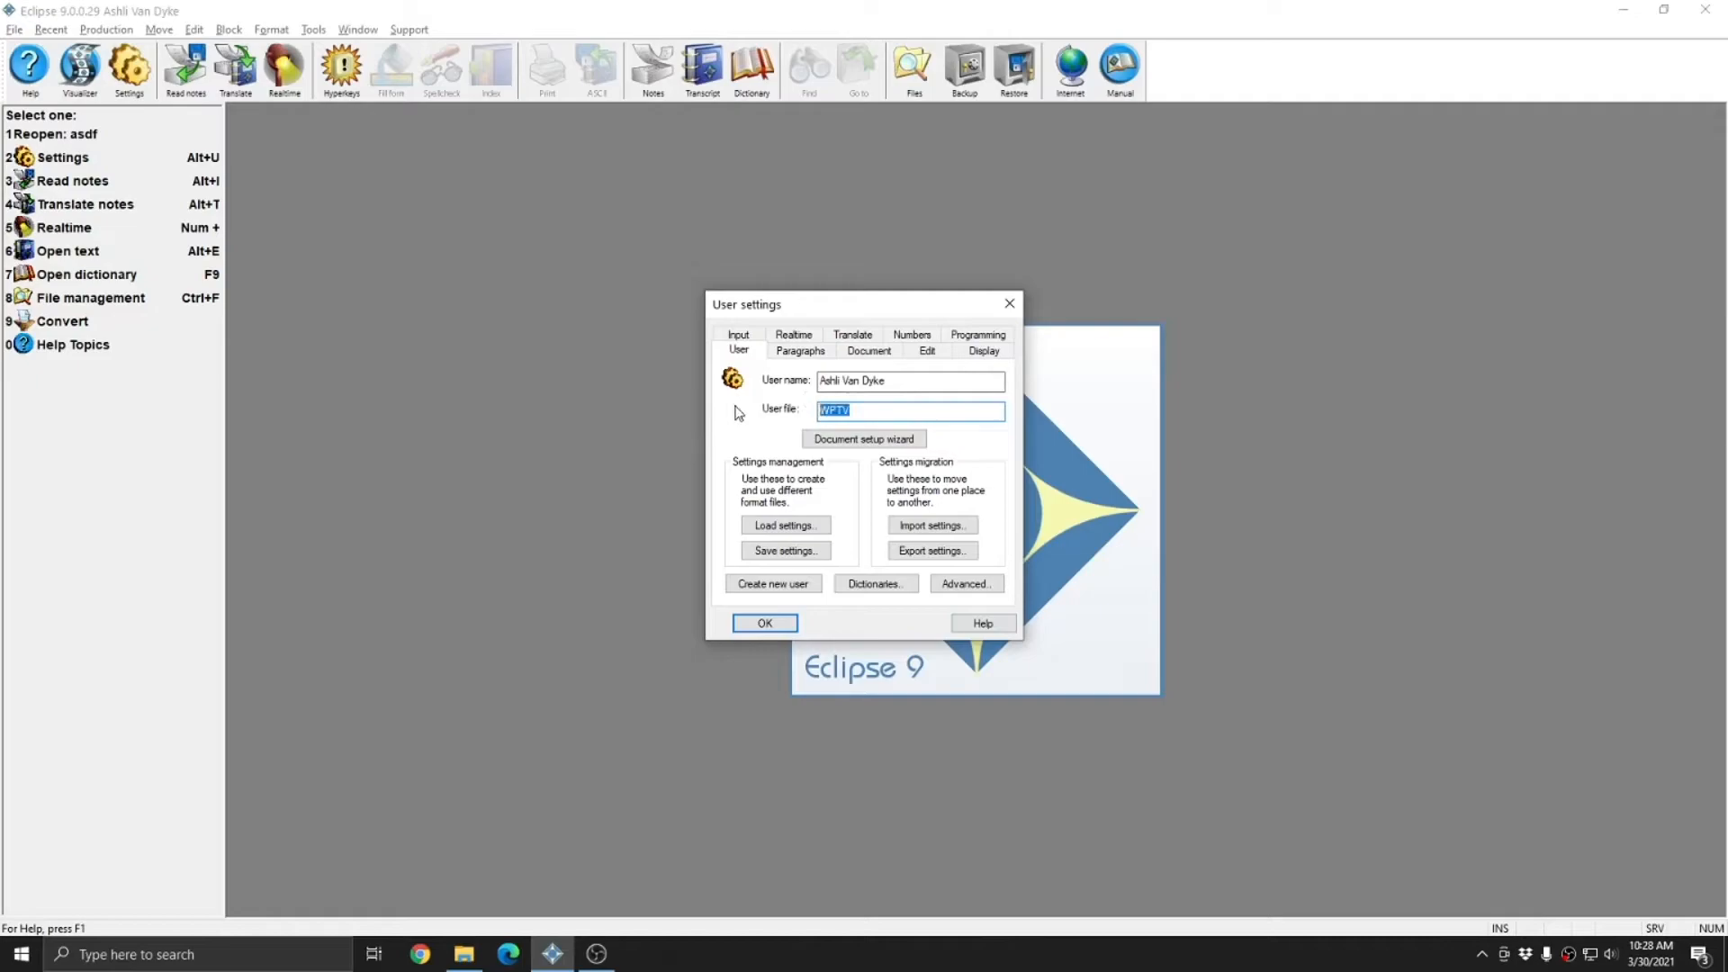
left_click(965, 583)
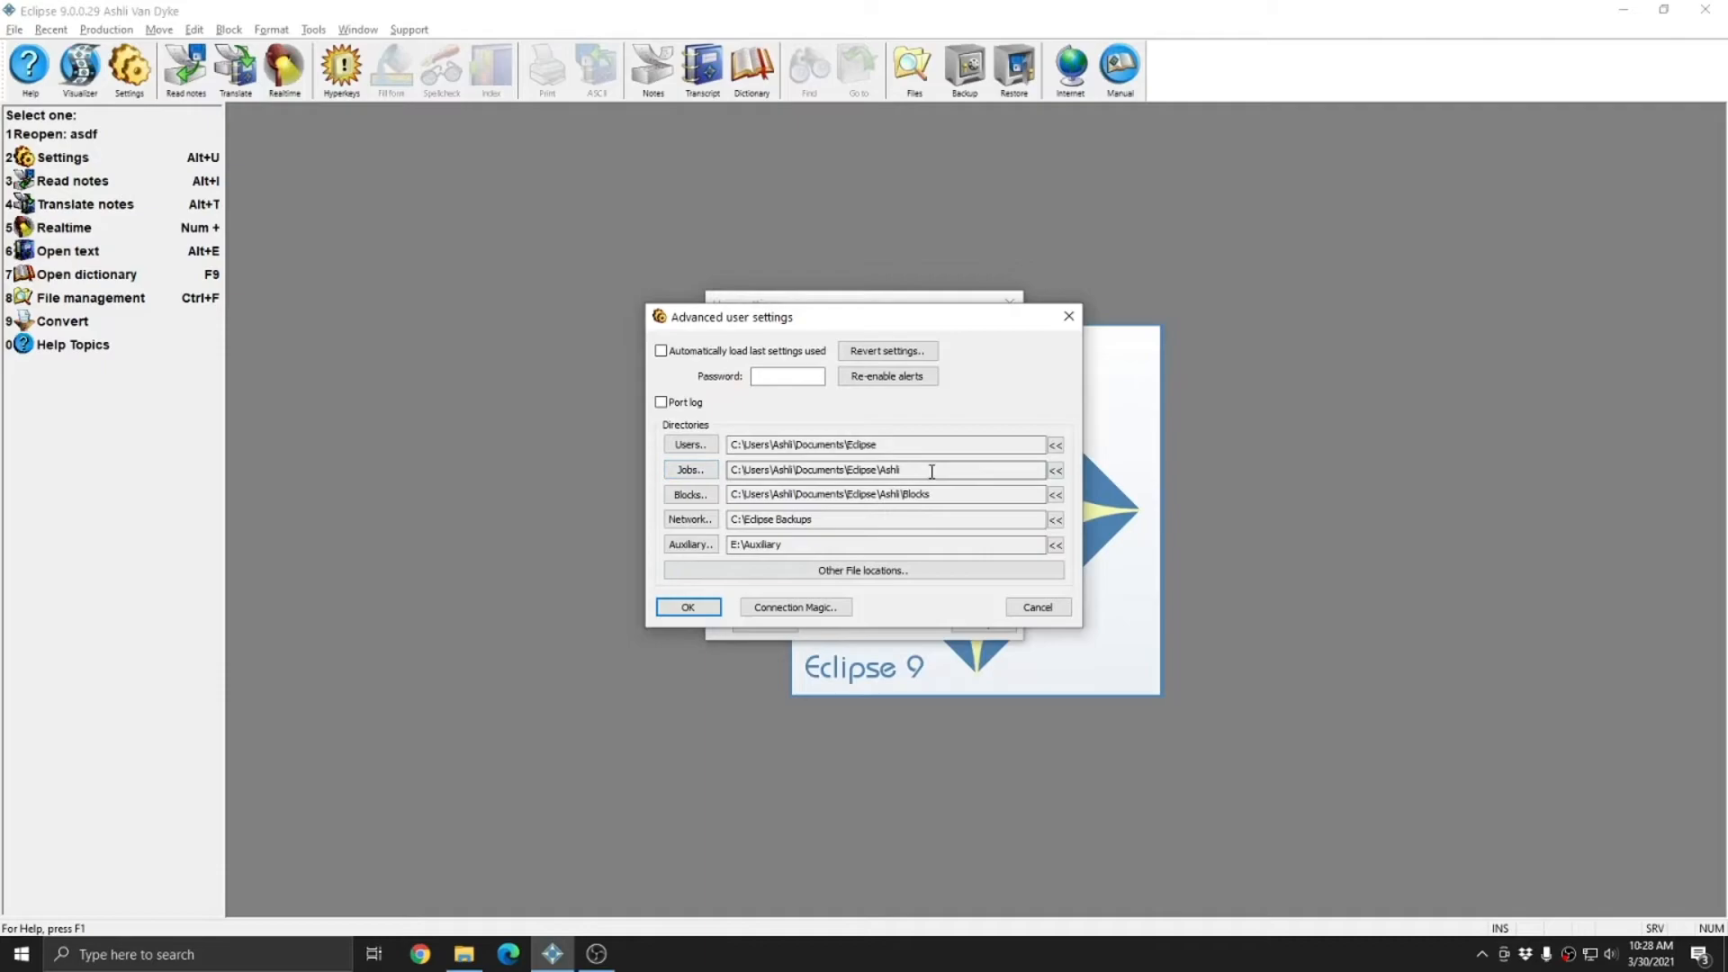
mouse_move(1069, 371)
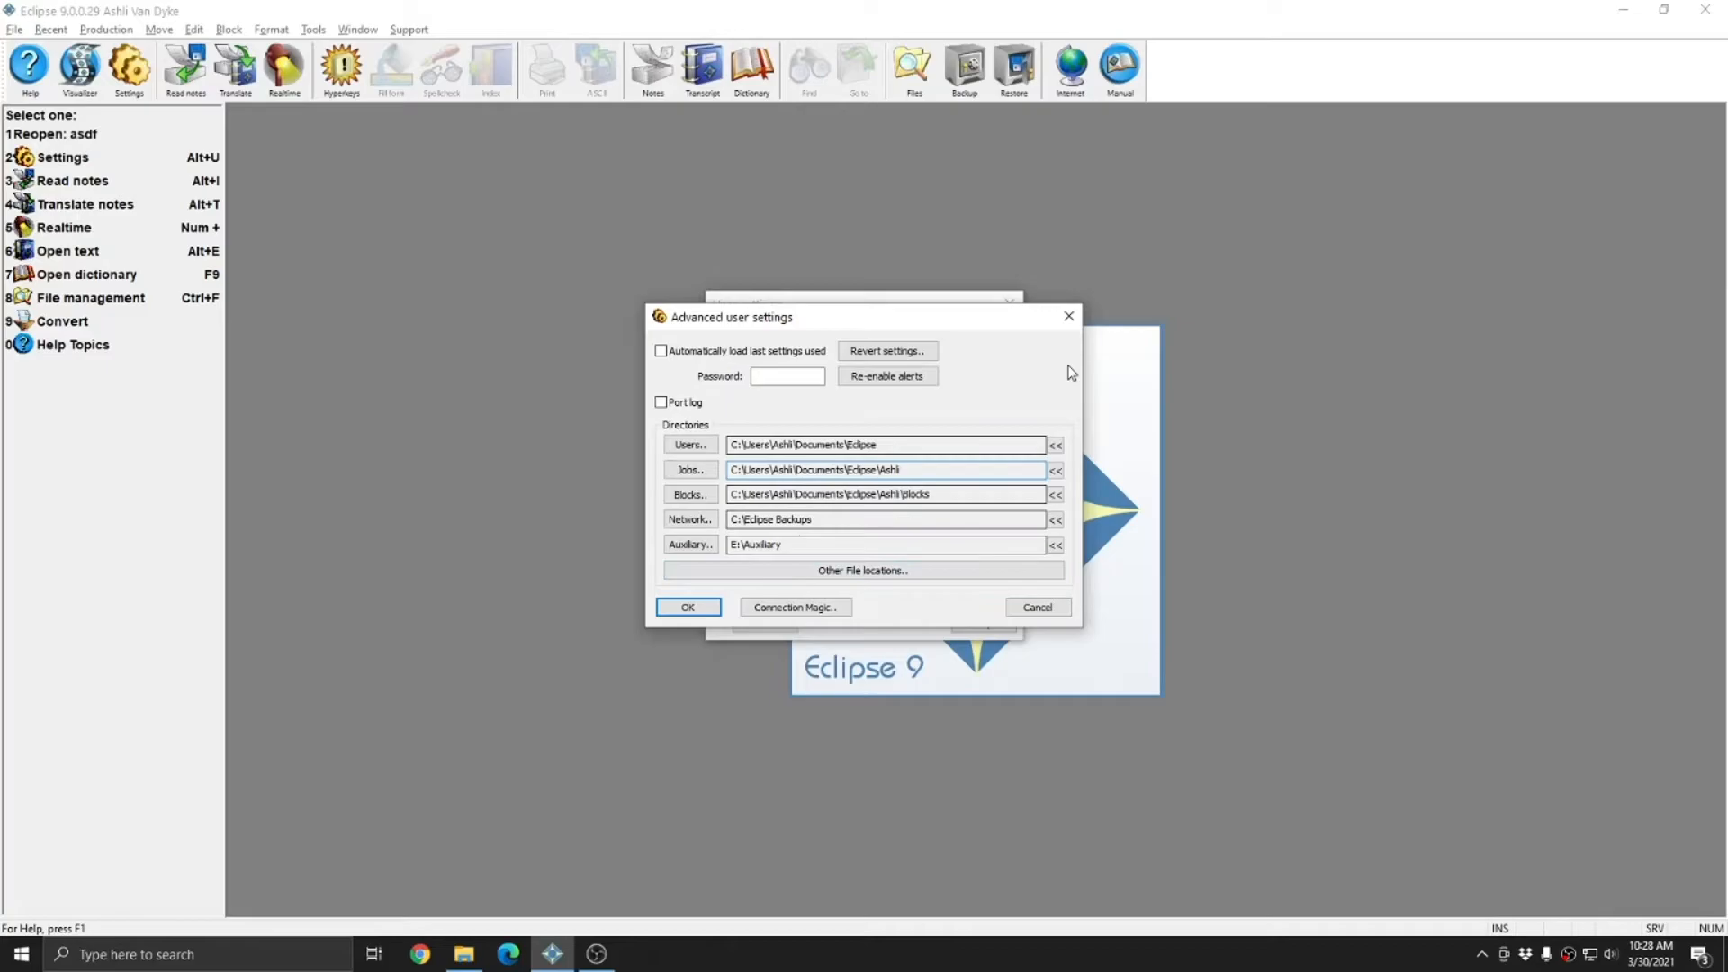
left_click(1035, 607)
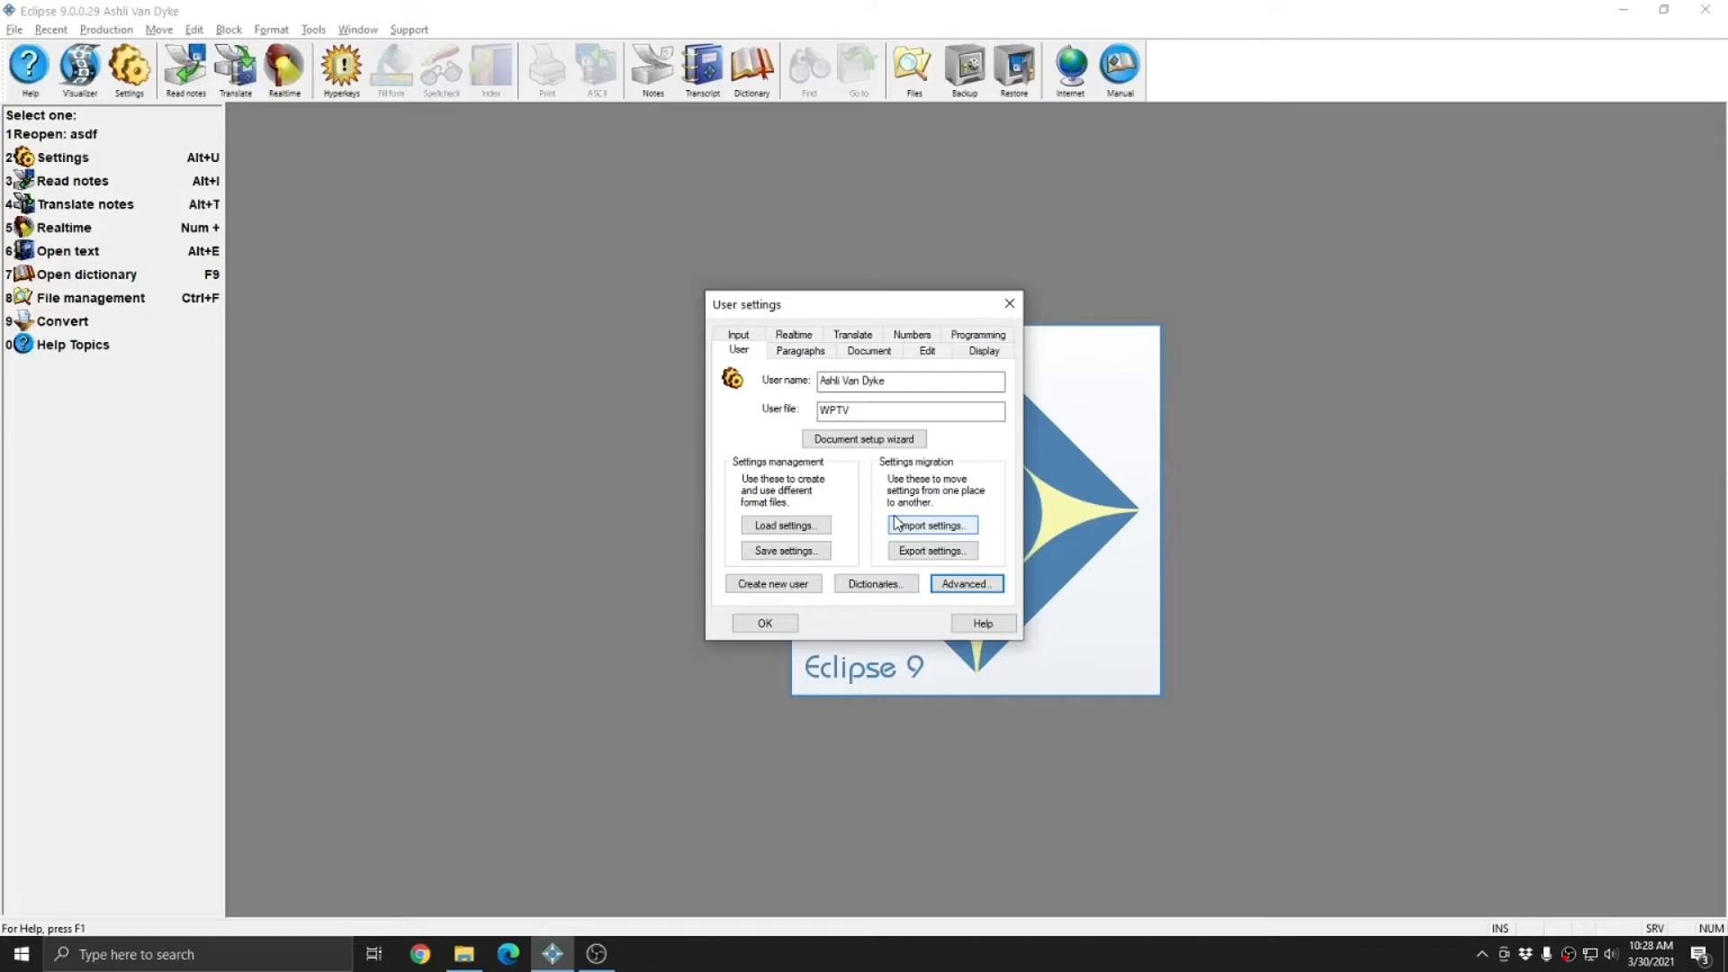
left_click(867, 351)
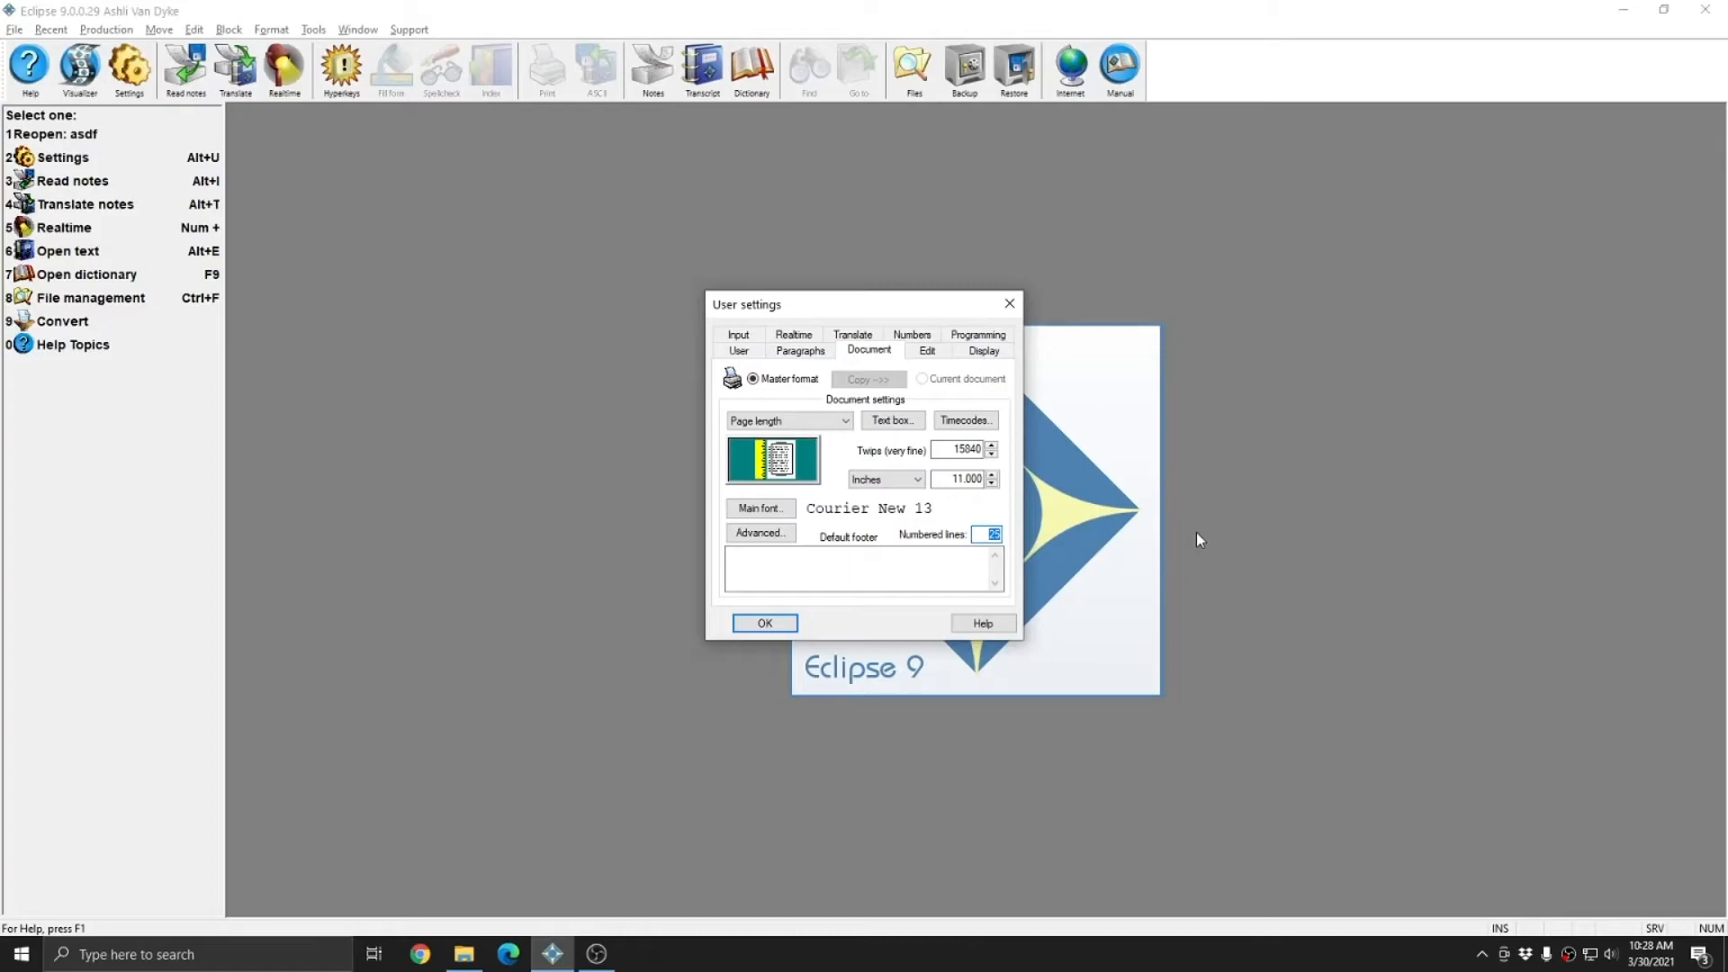
left_click(760, 533)
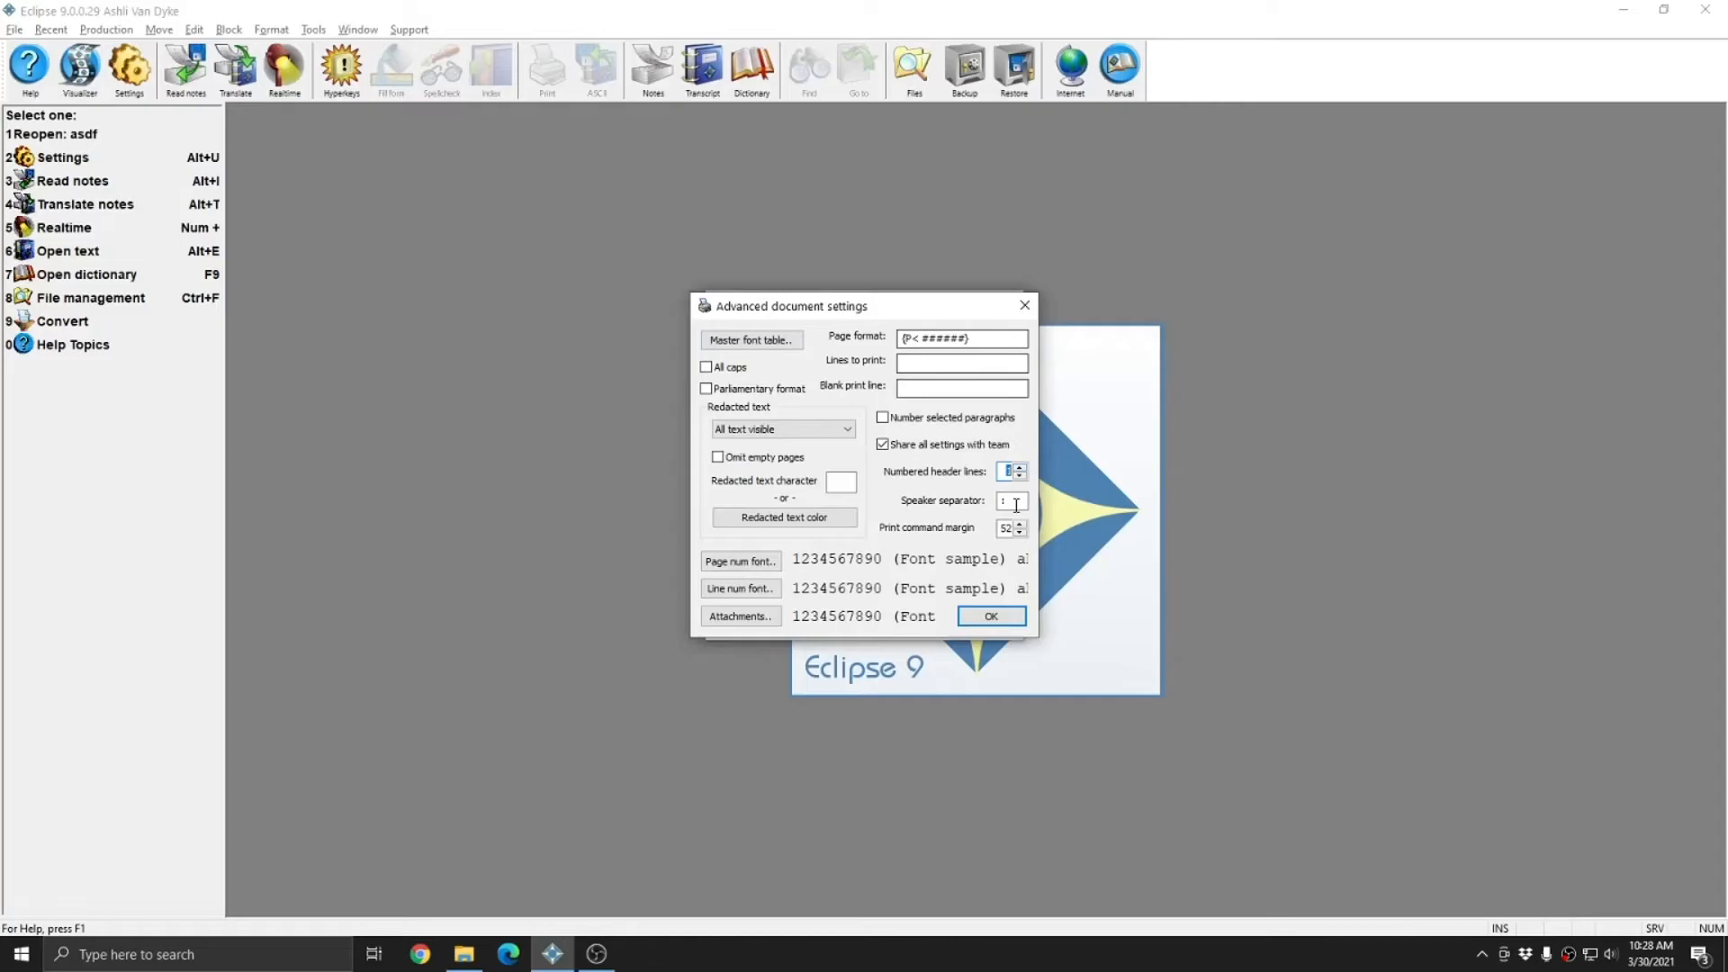
left_click(988, 616)
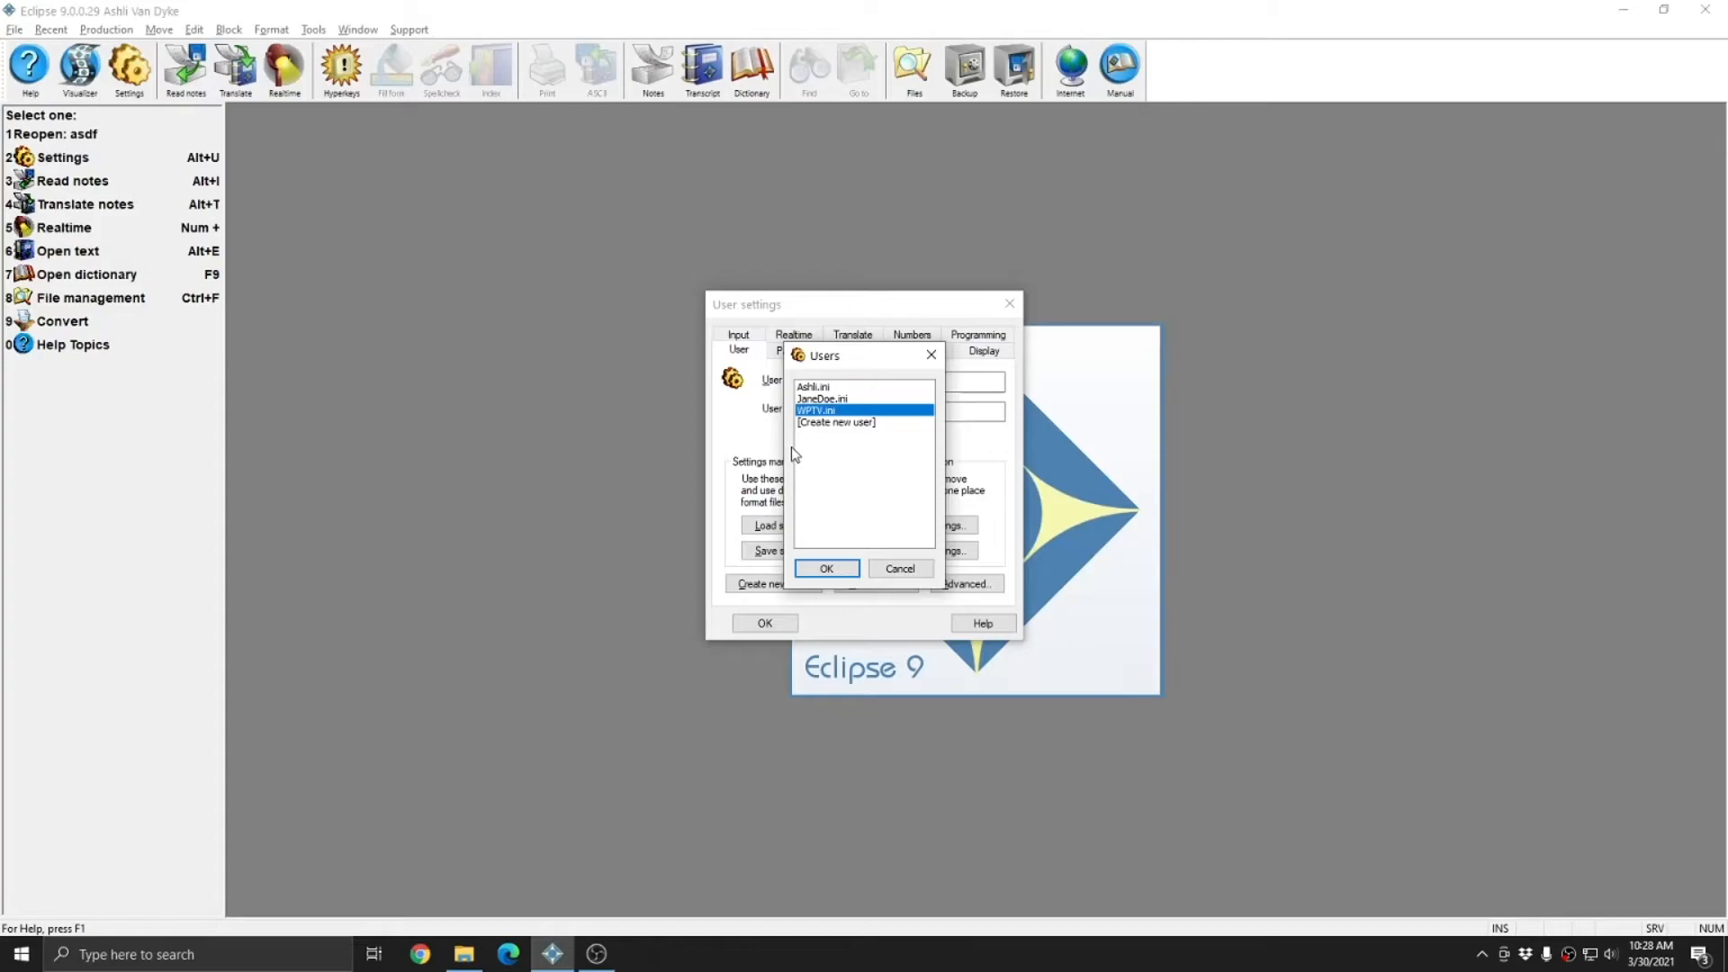
mouse_move(819, 385)
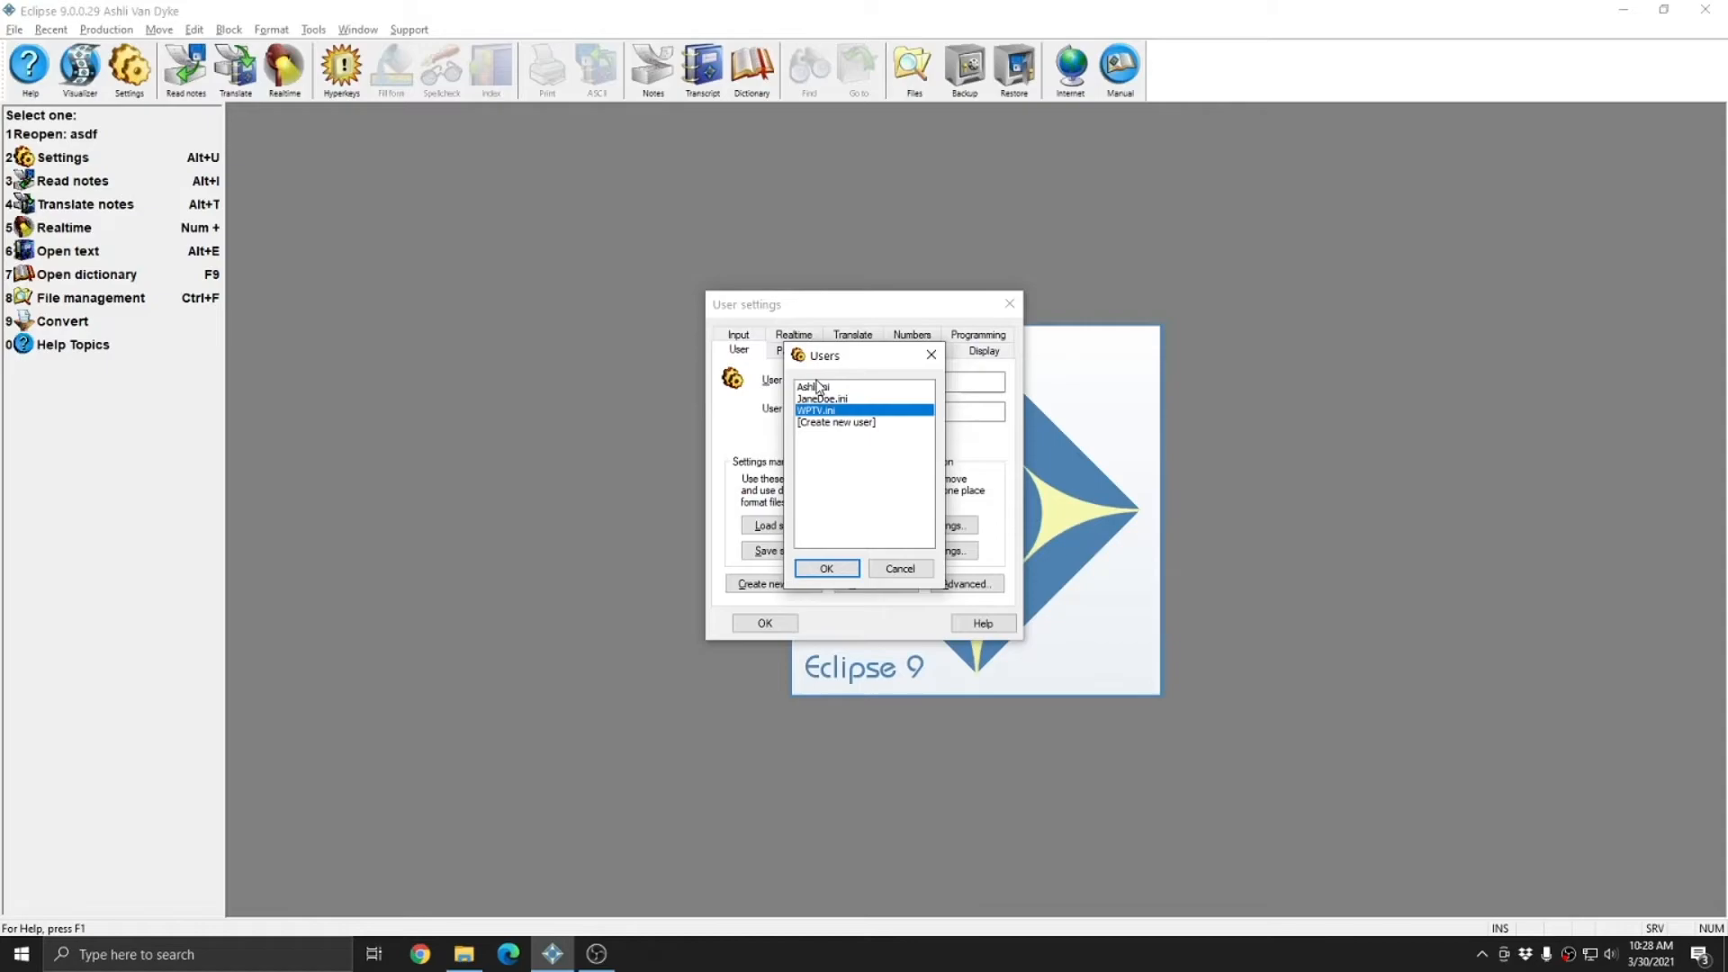
mouse_move(832, 553)
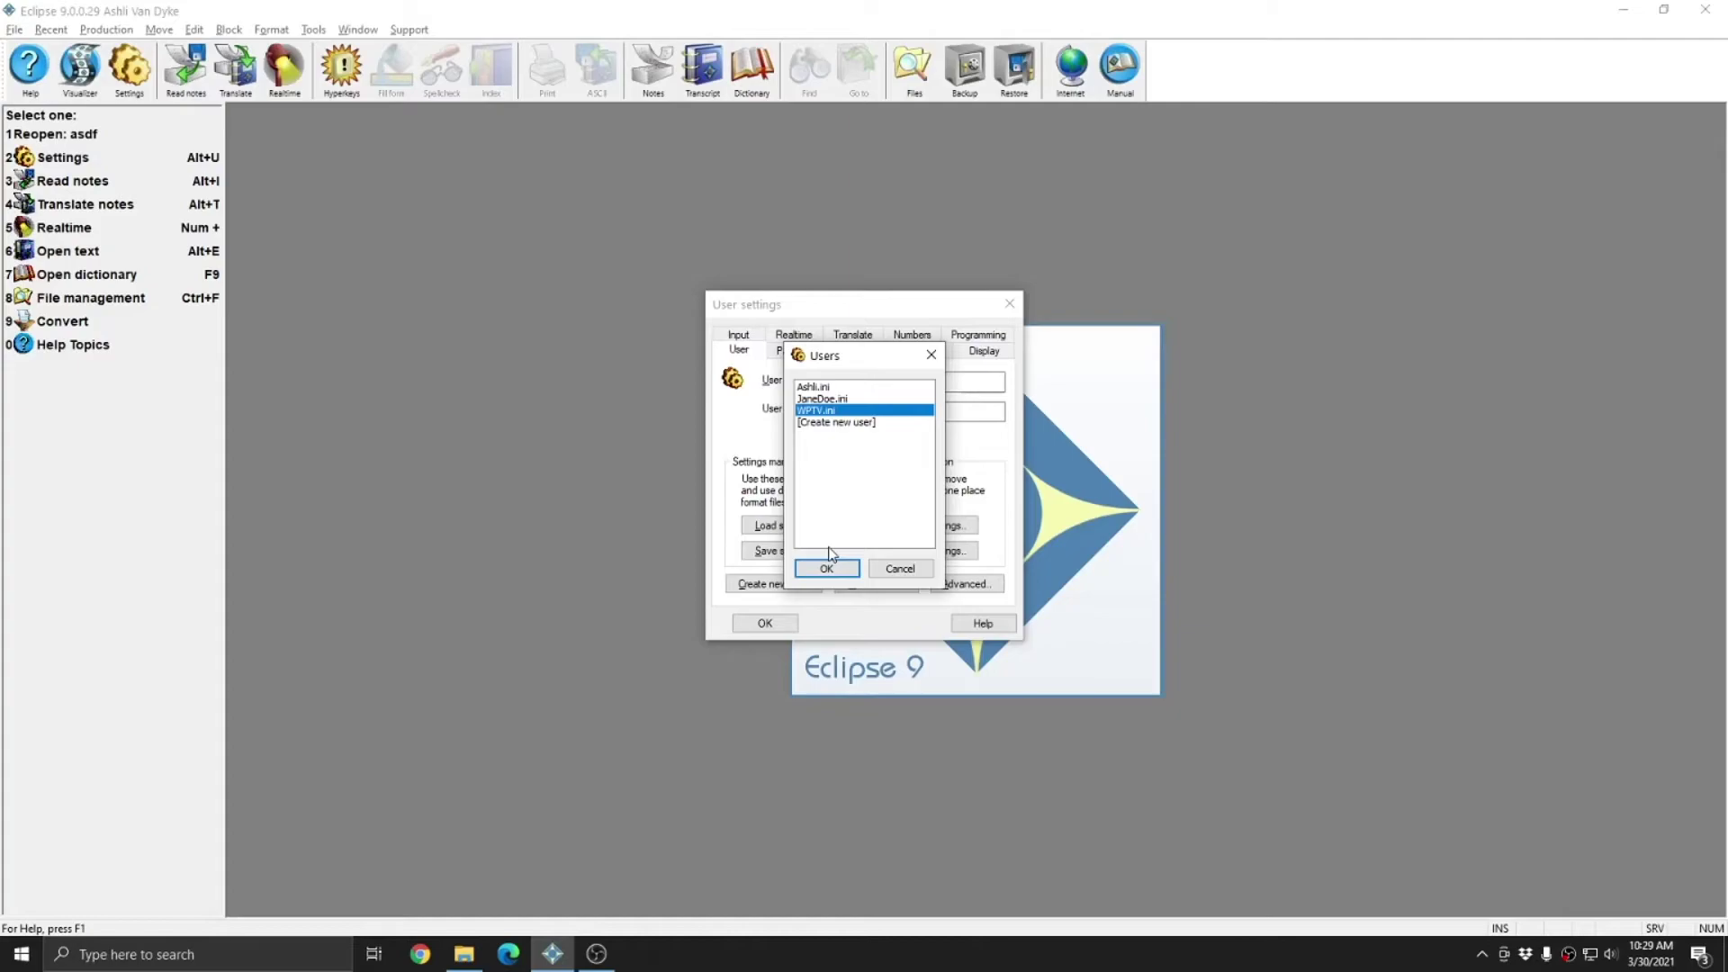
mouse_move(1110, 505)
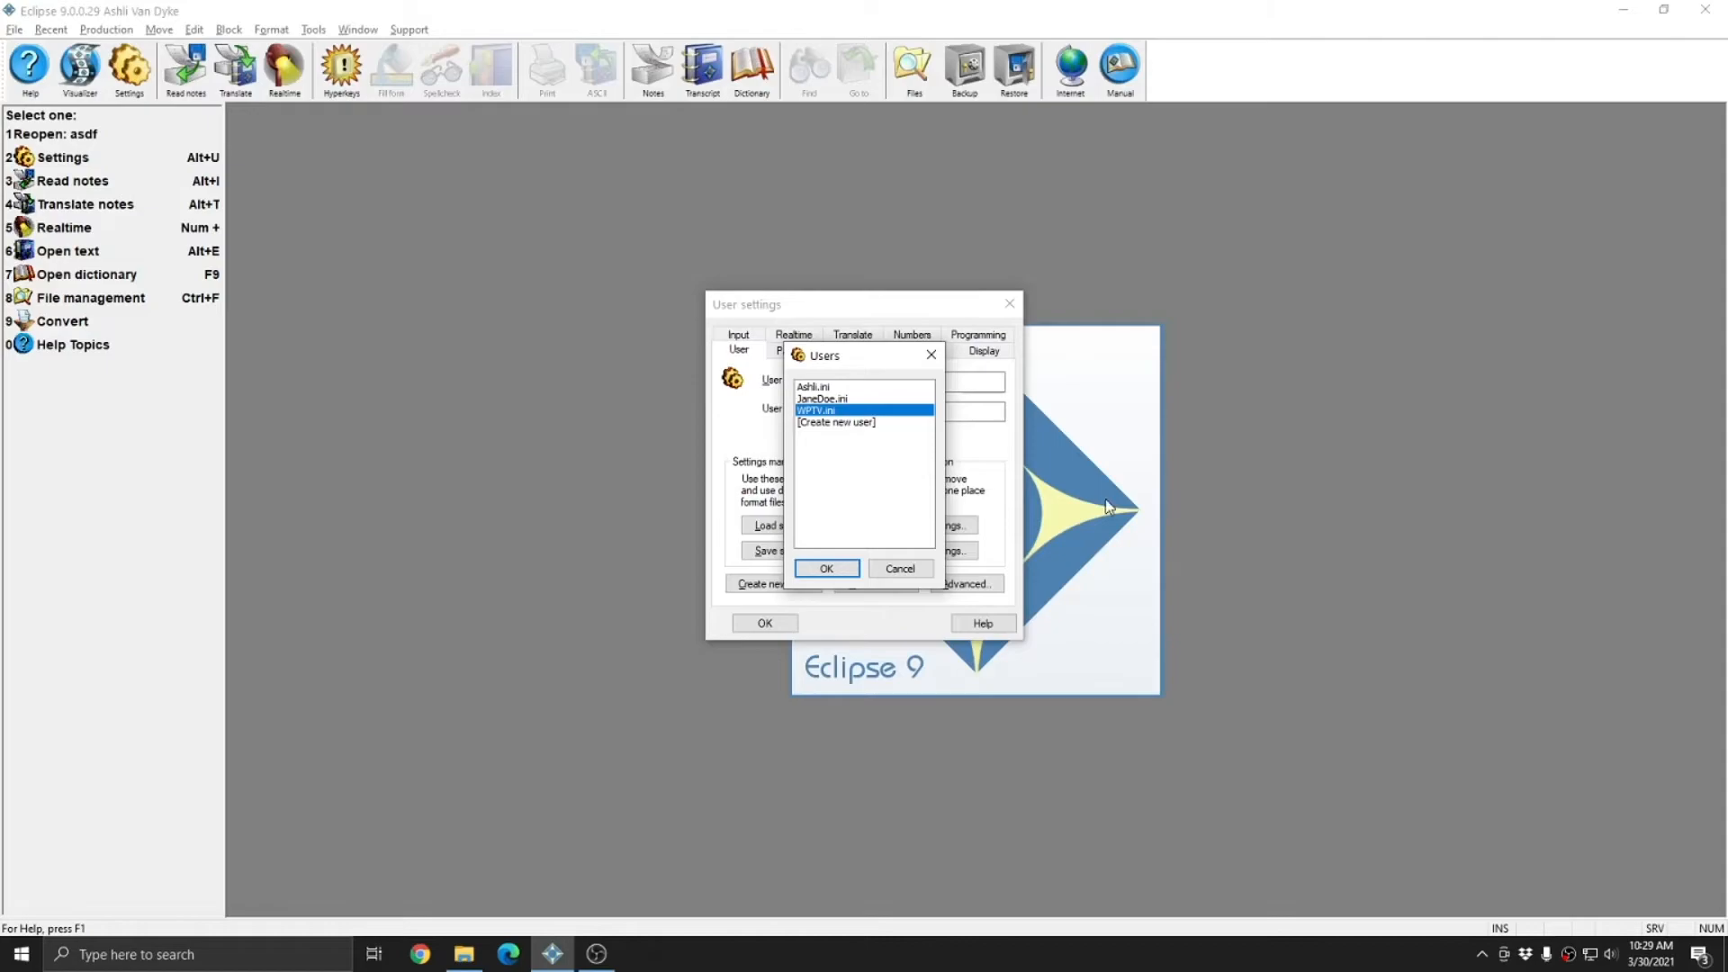
mouse_move(833, 443)
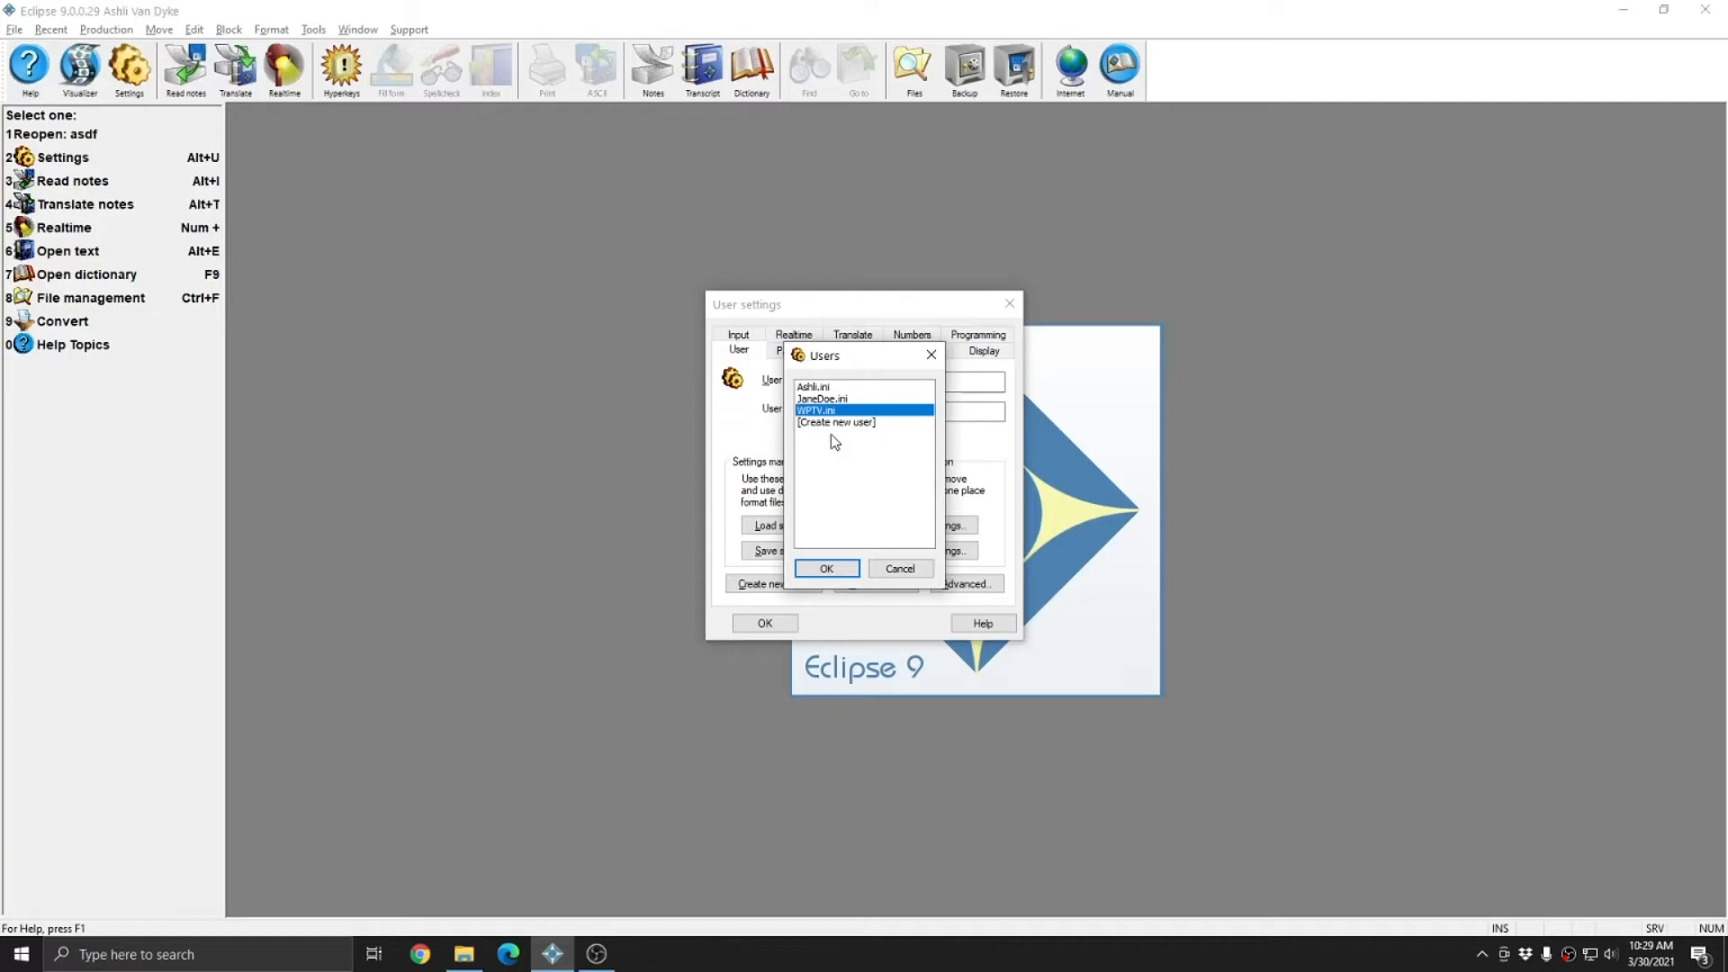
left_click(826, 567)
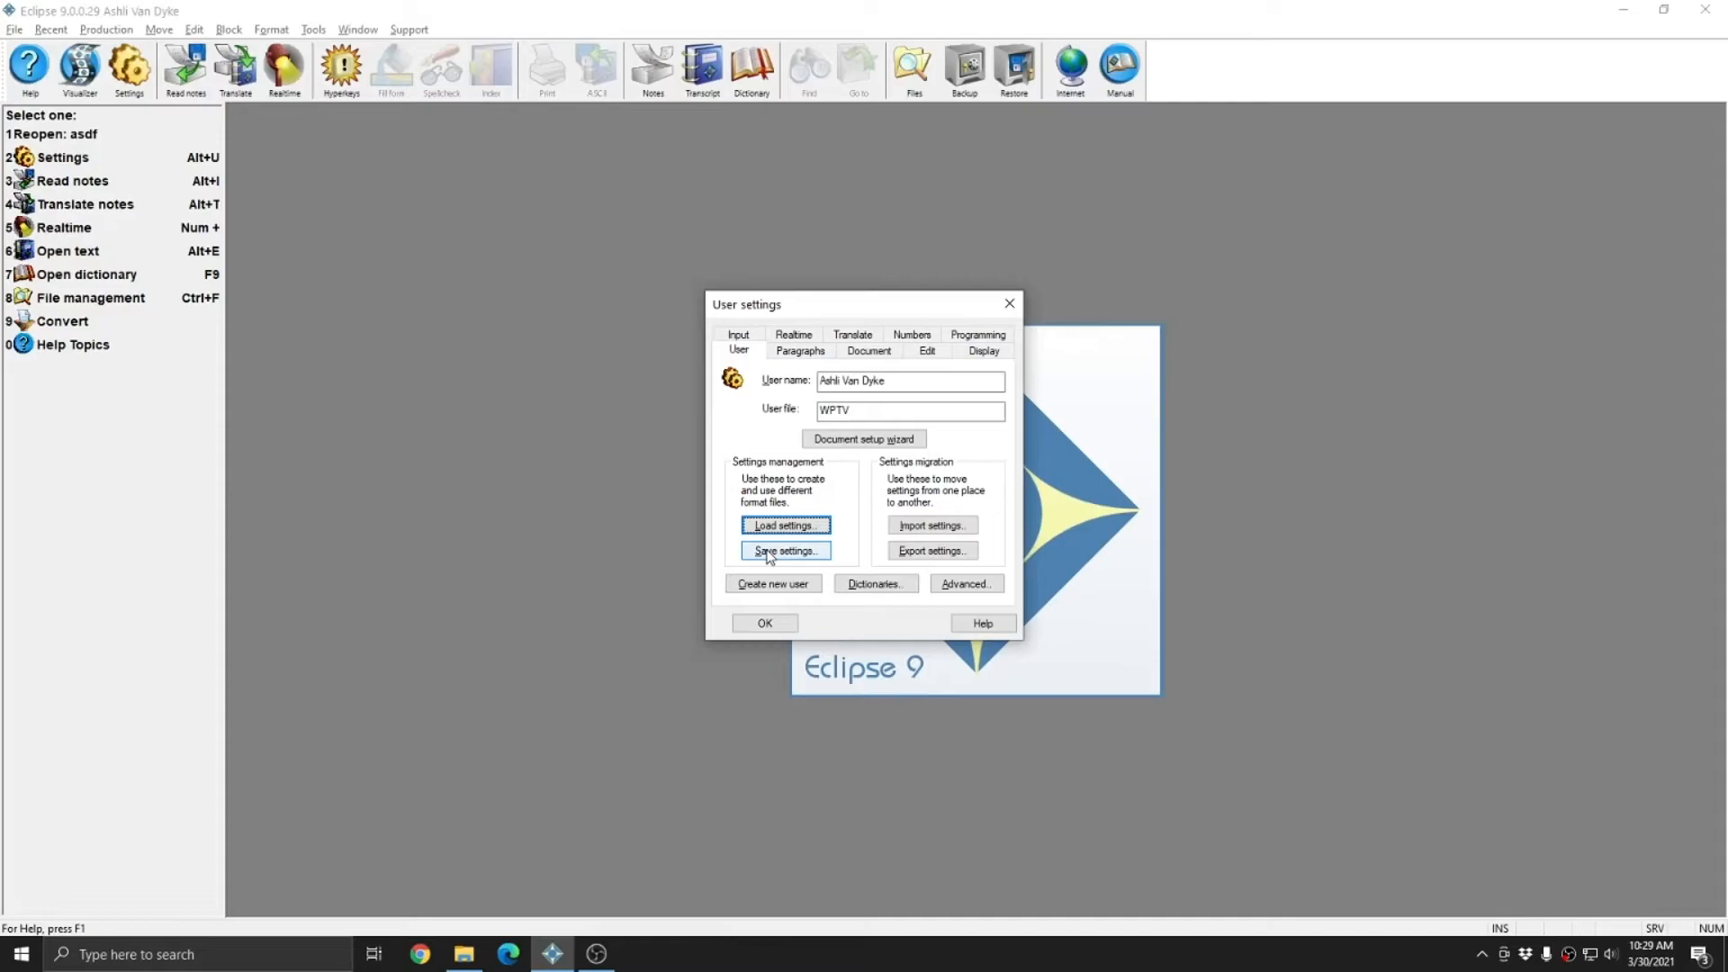
mouse_move(808, 566)
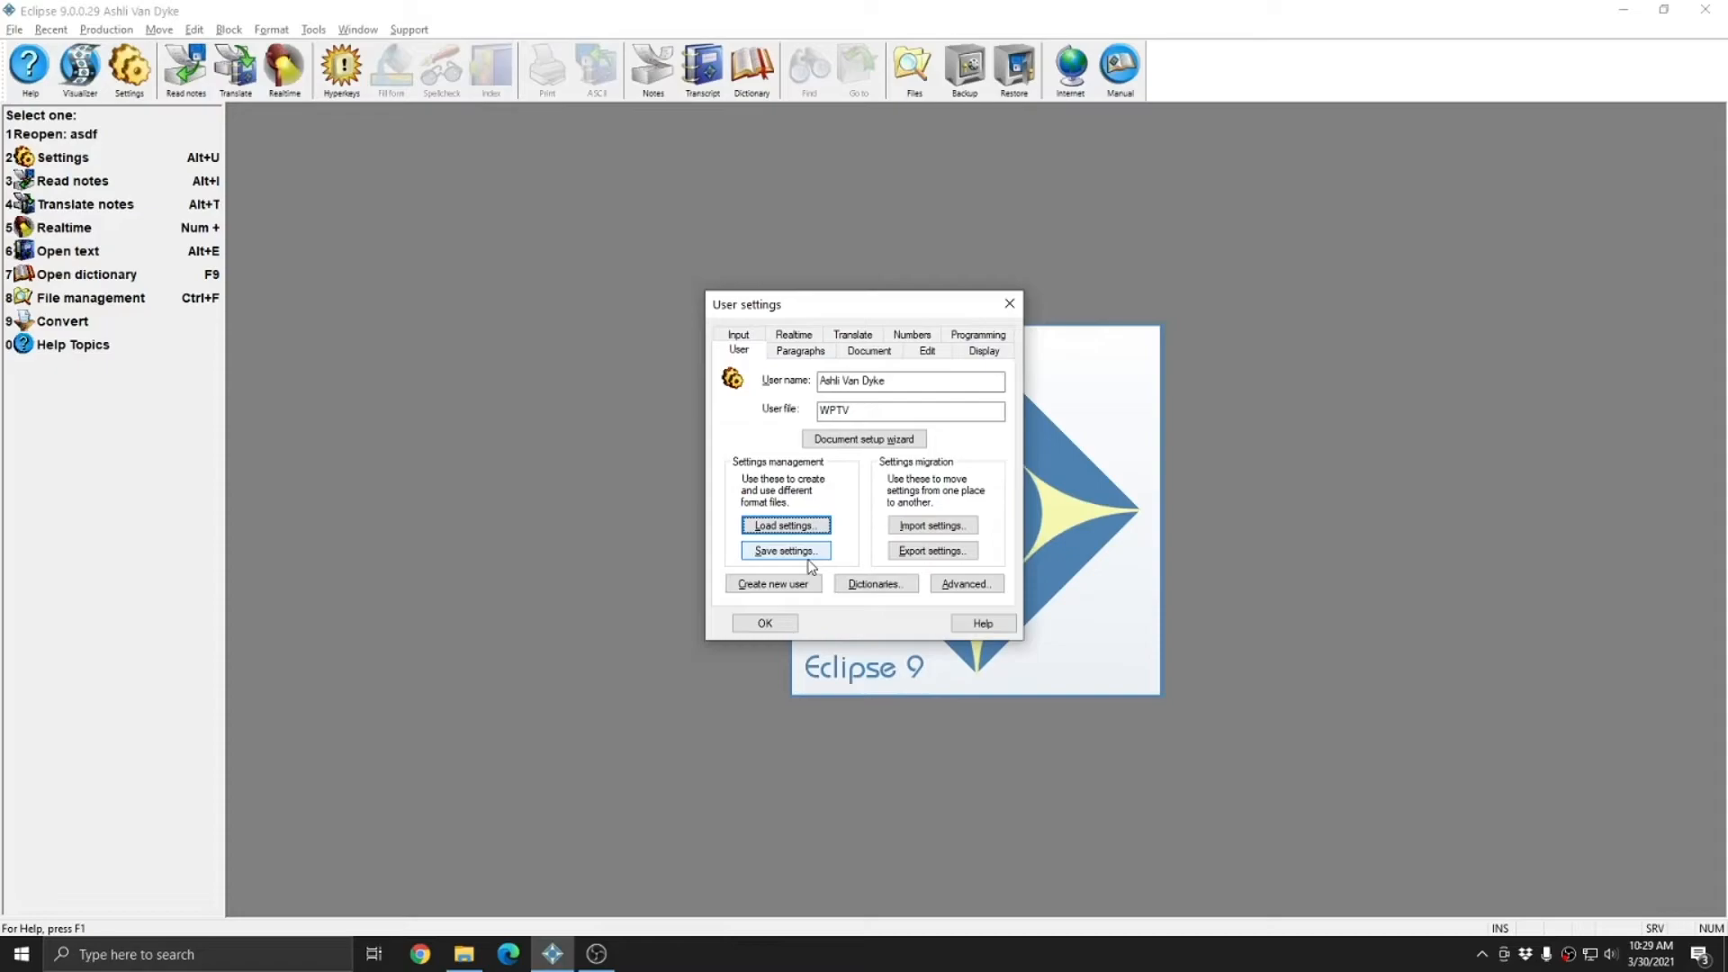
Step: Create a WPTV folder inside Eclipse and set it as the WPTV user's jobs directory
left_click(909, 410)
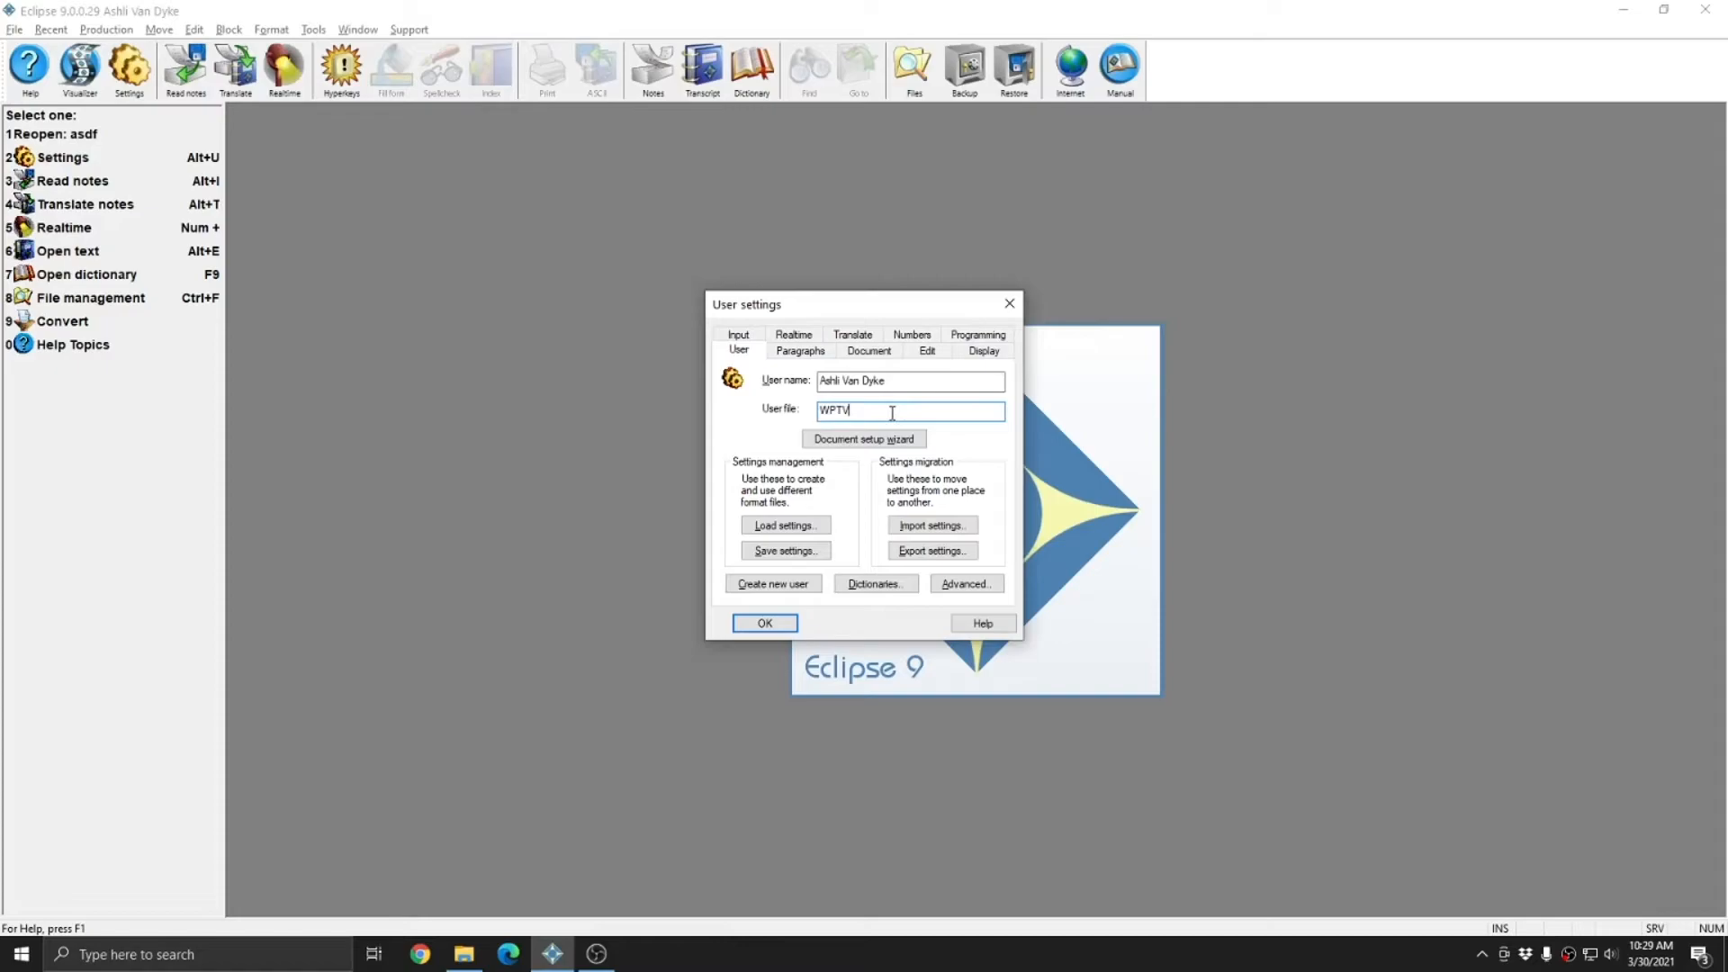
left_click(965, 583)
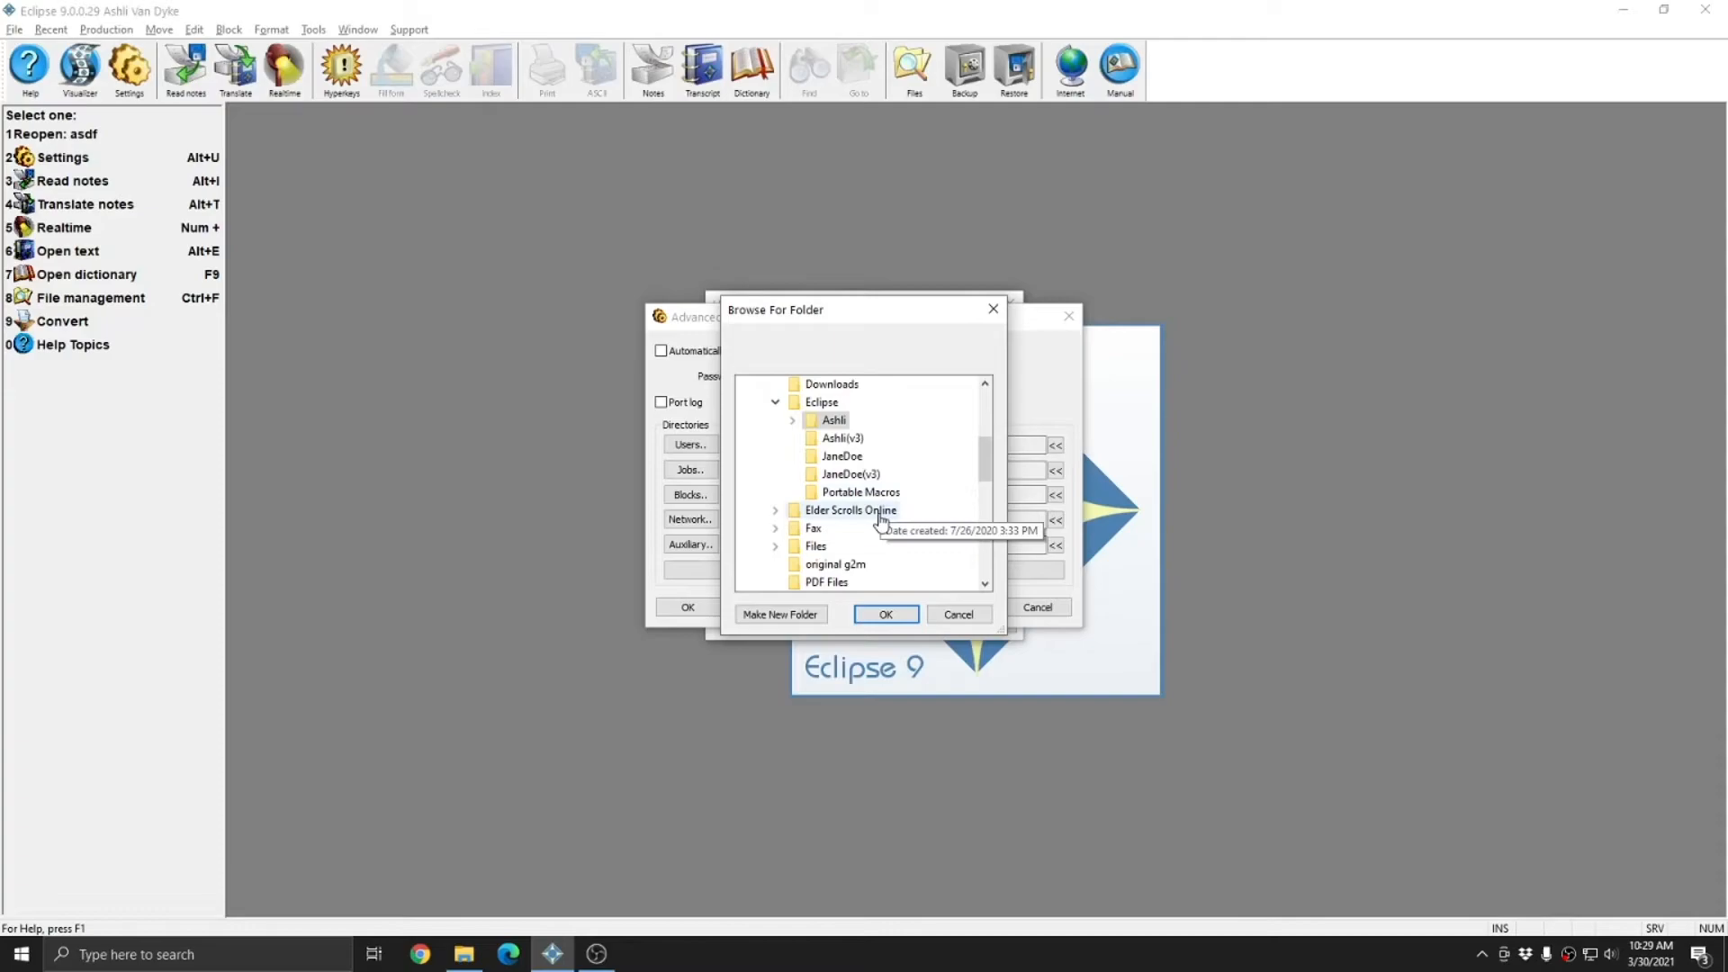
left_click(779, 613)
type("WPTV")
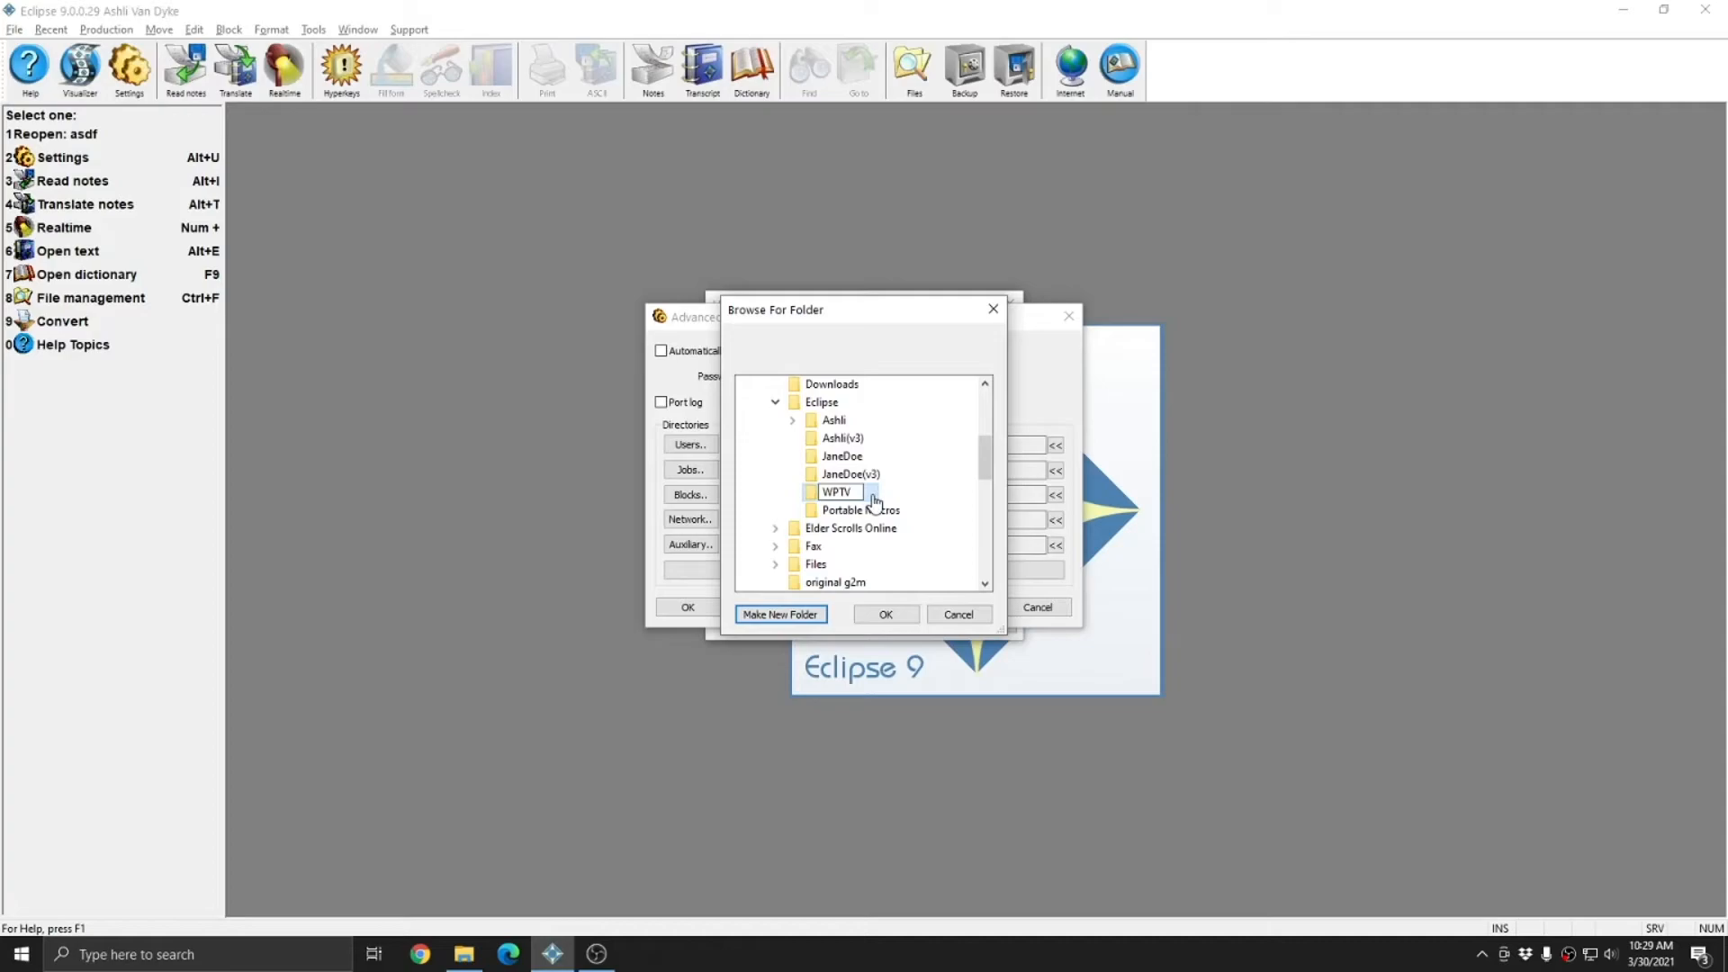
left_click(885, 614)
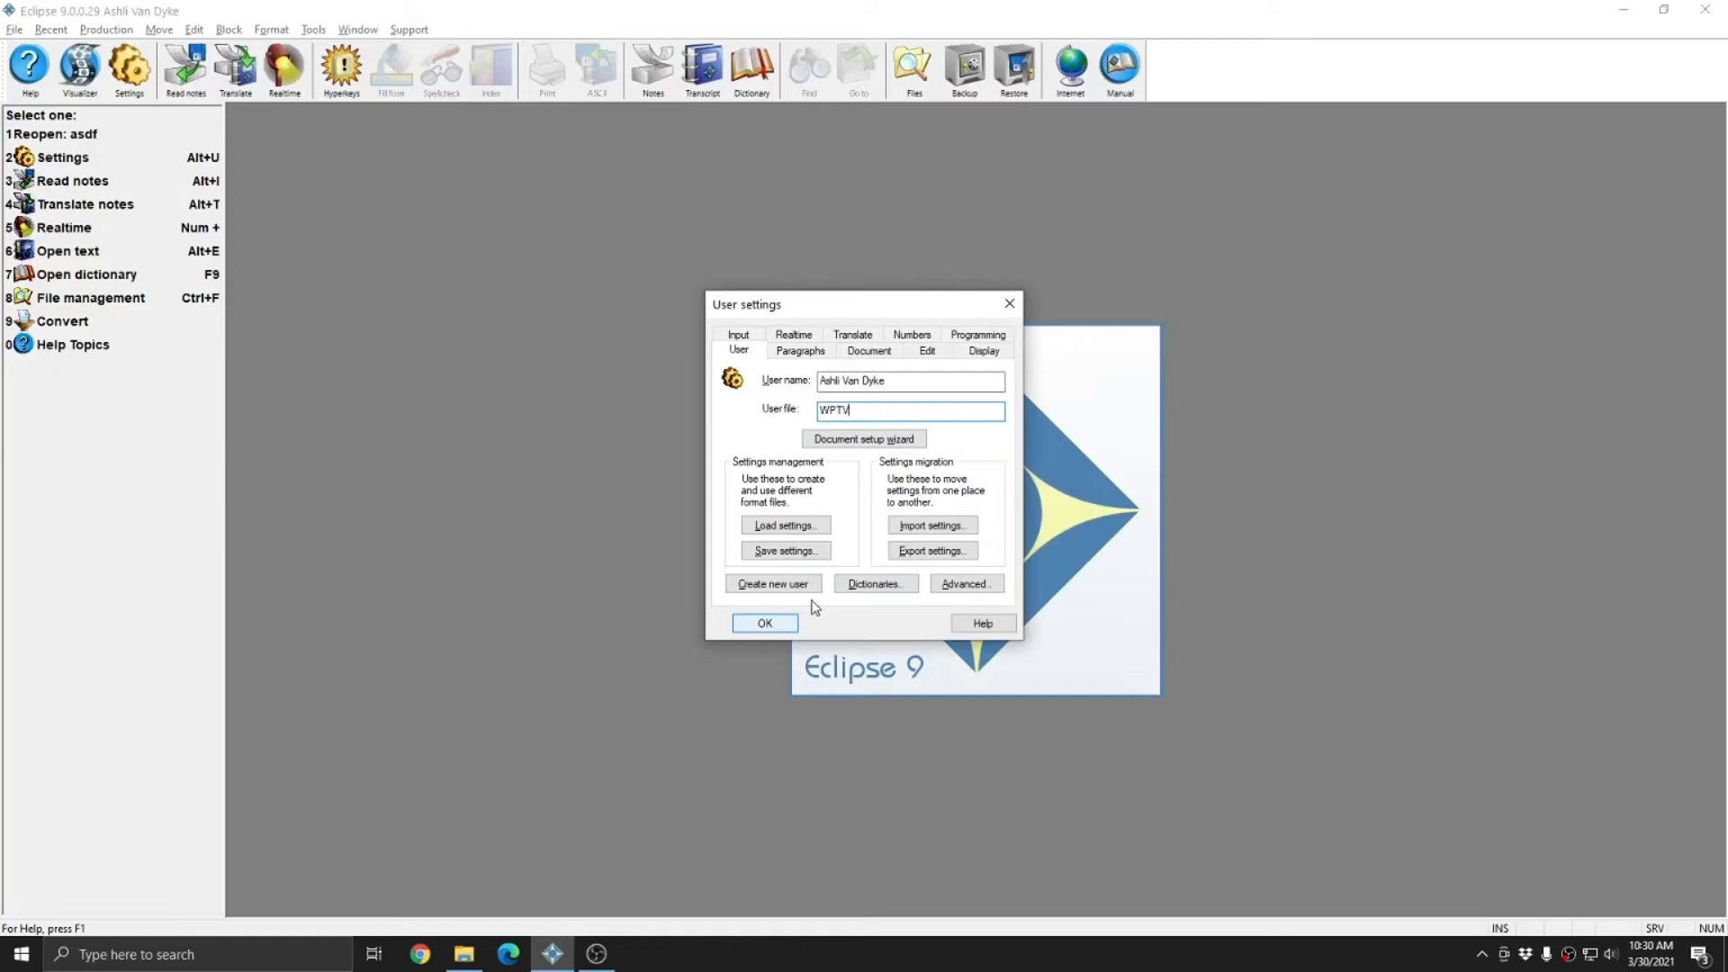
Step: Confirm the WPTV user settings, then close the blank wptv document that opens
left_click(764, 622)
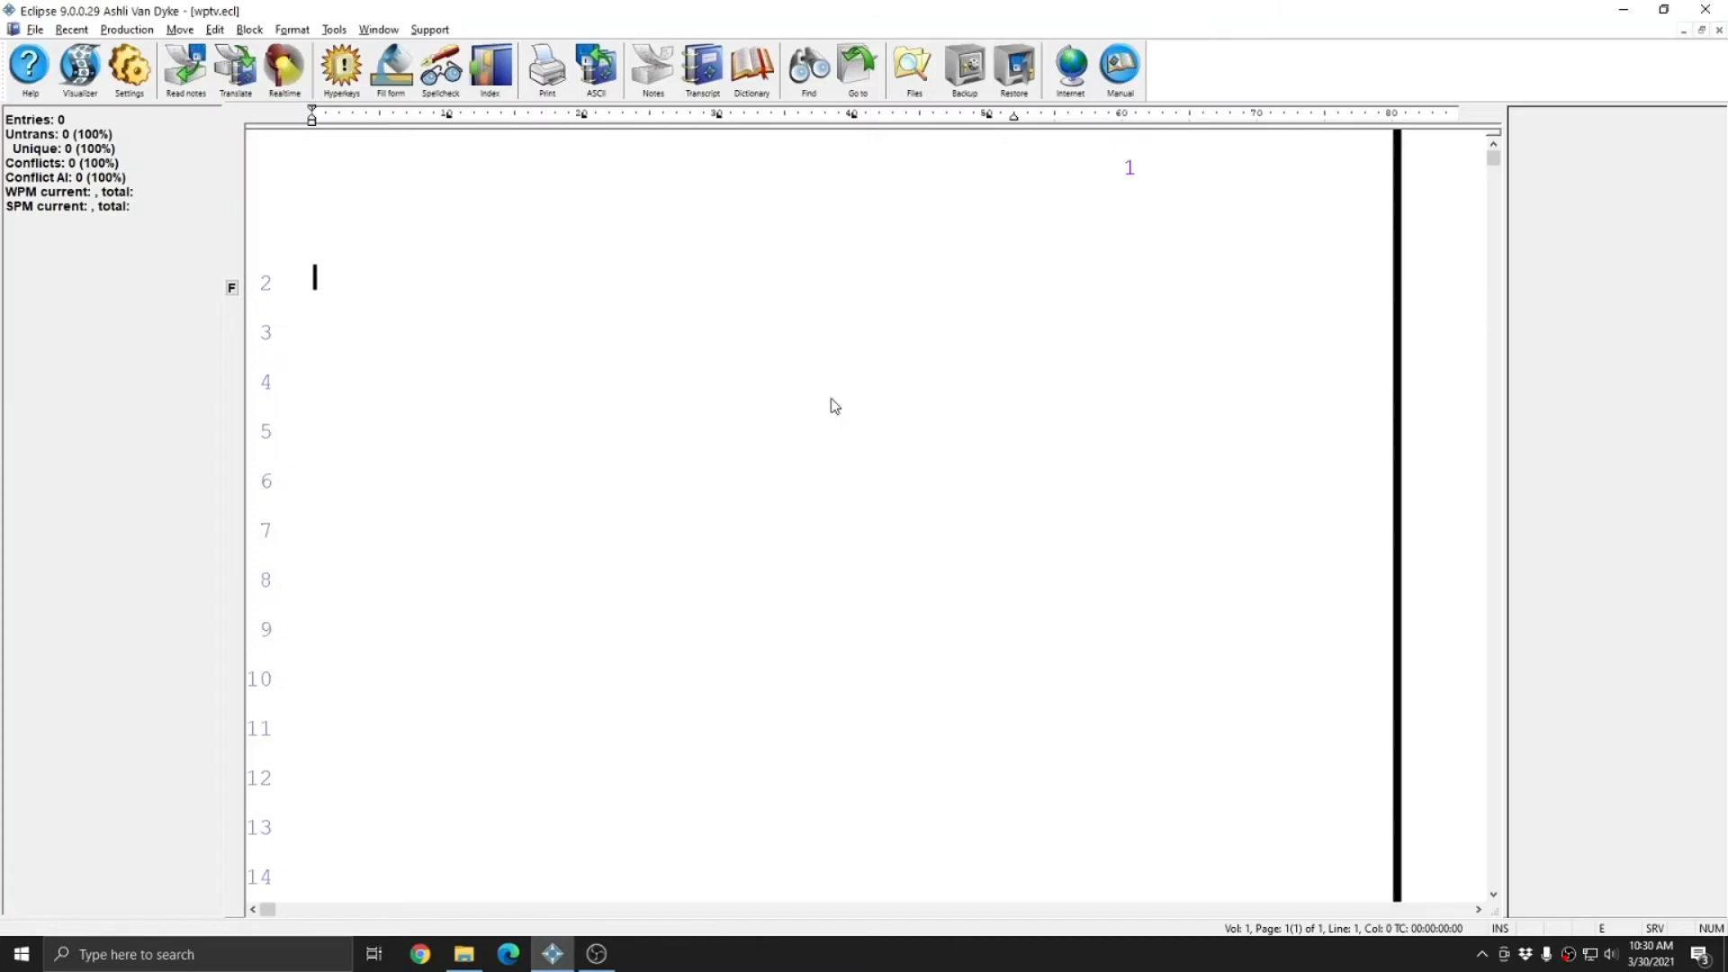
left_click(463, 954)
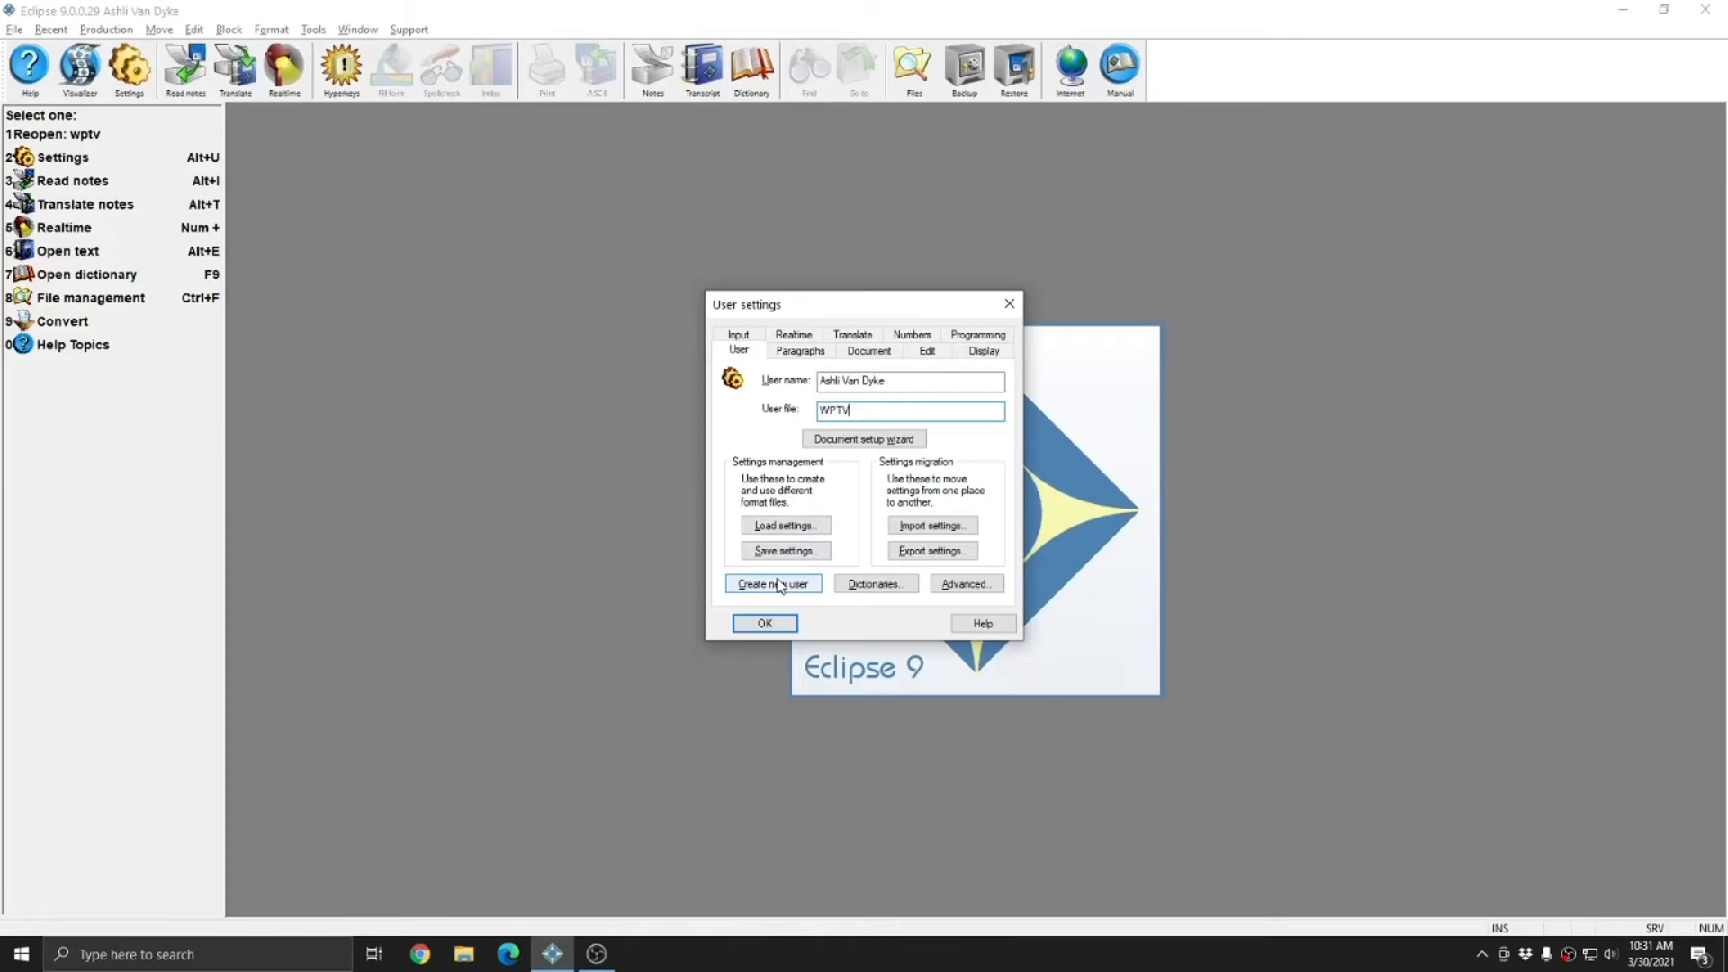
mouse_move(861, 572)
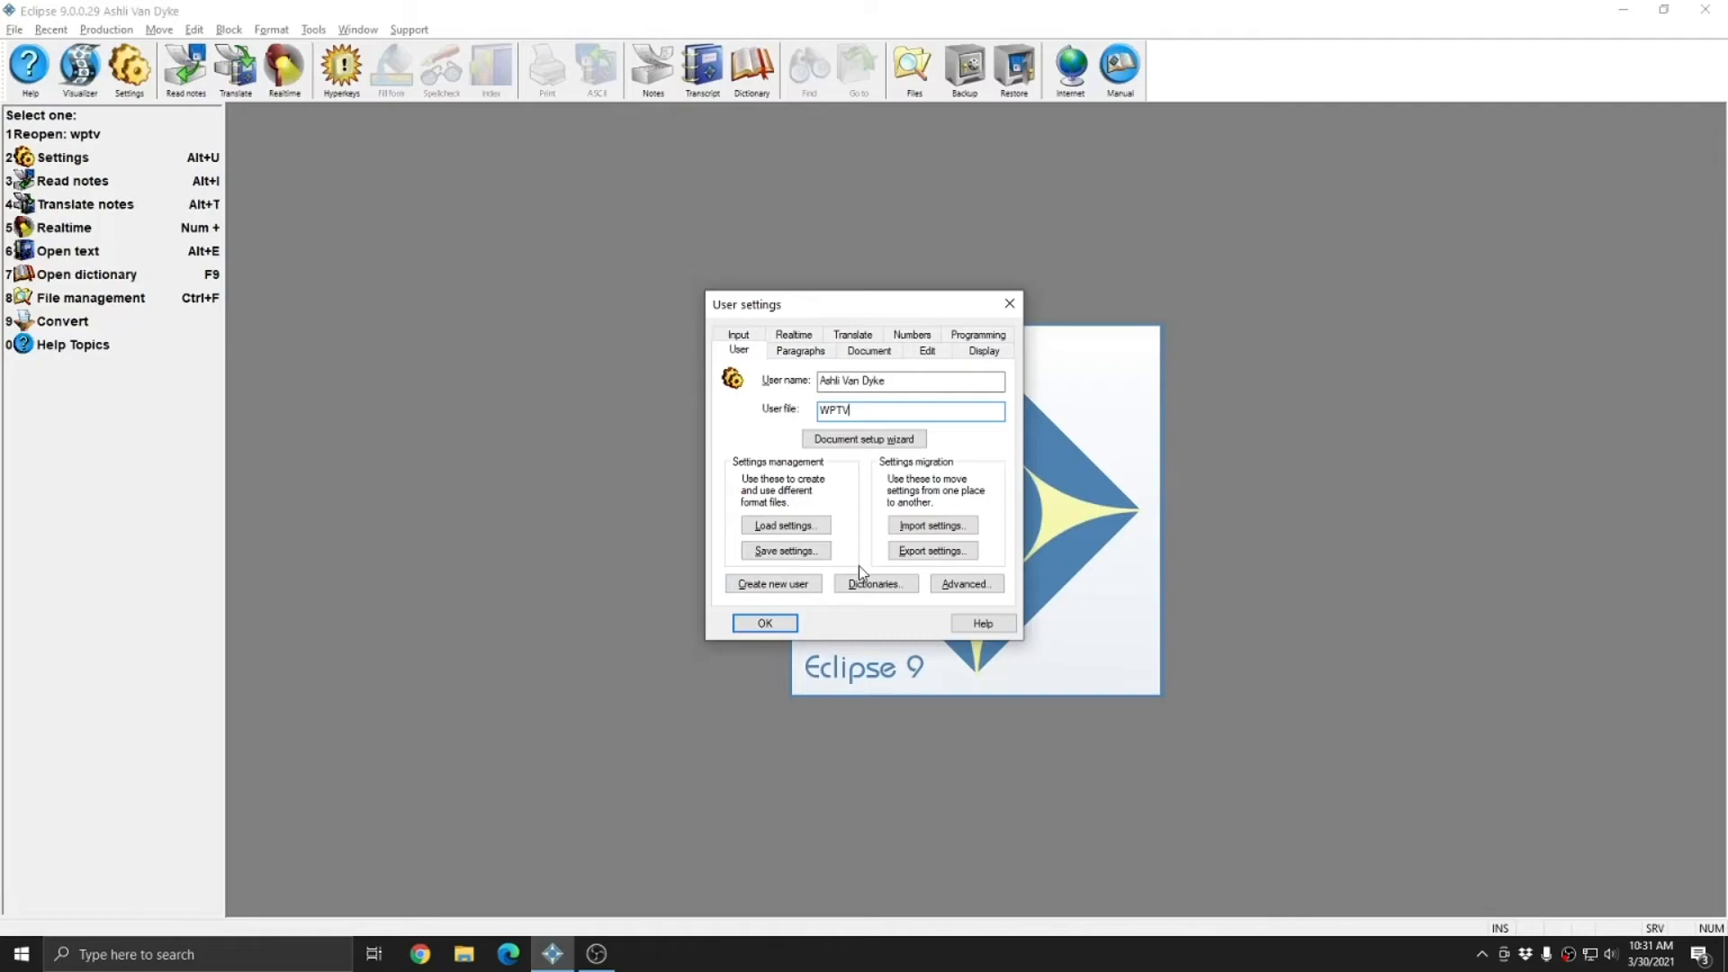
mouse_move(785, 551)
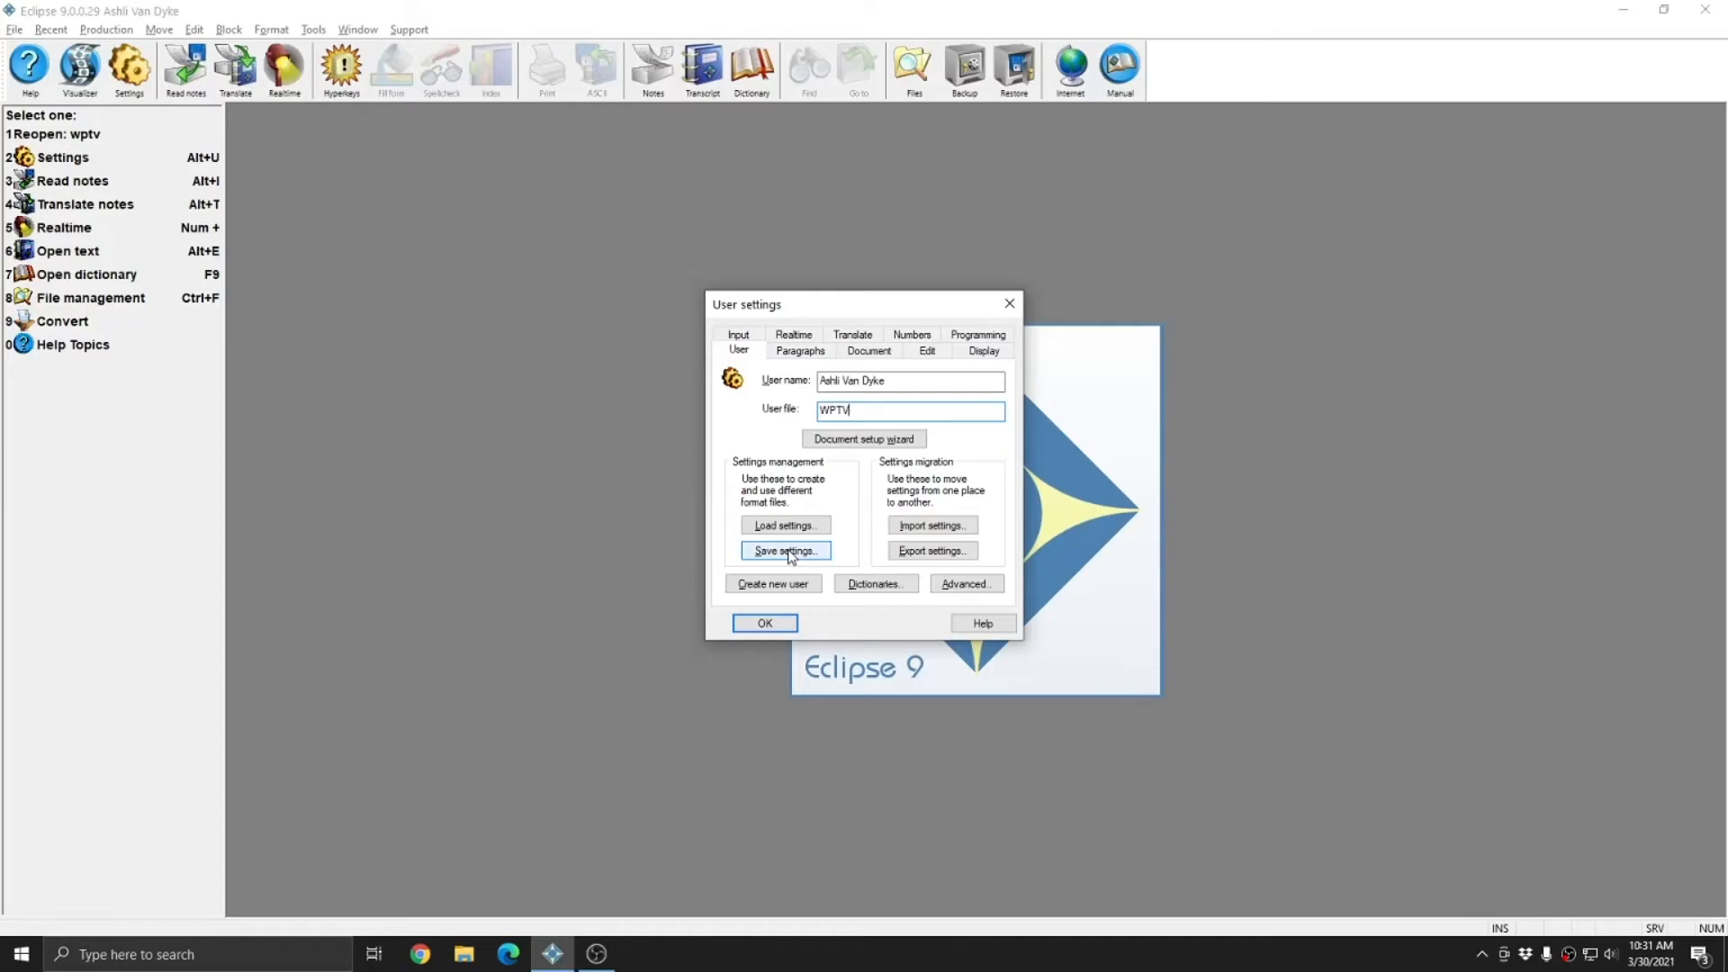
mouse_move(773, 583)
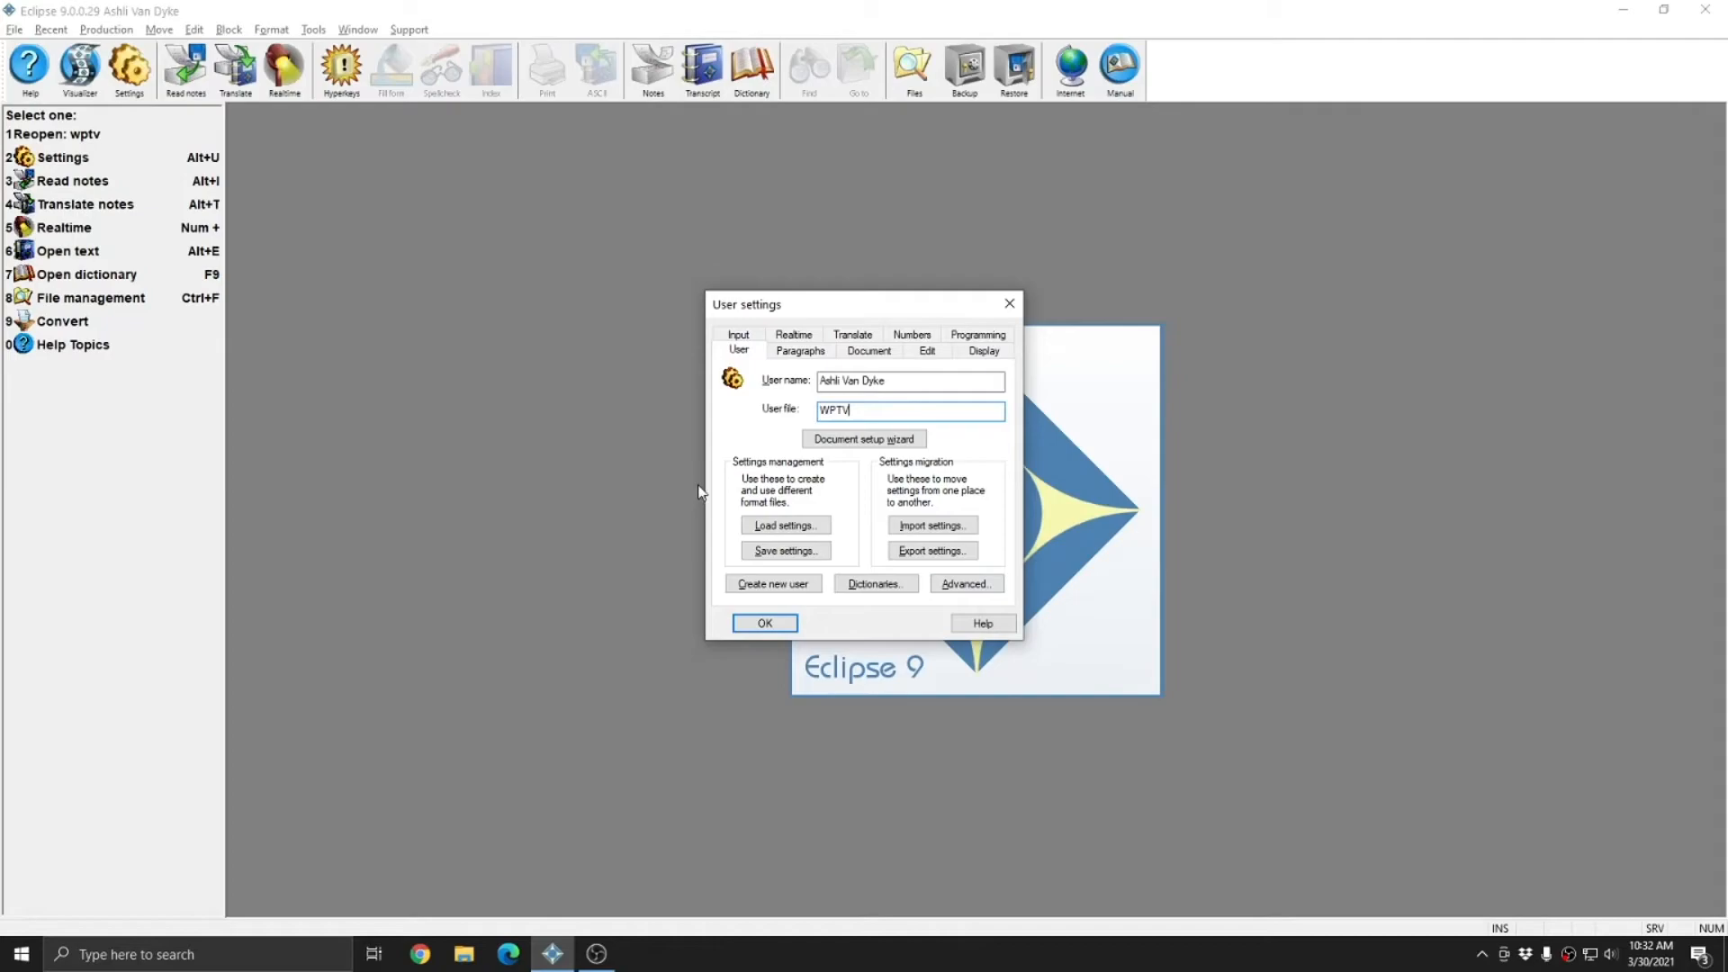
mouse_move(988, 583)
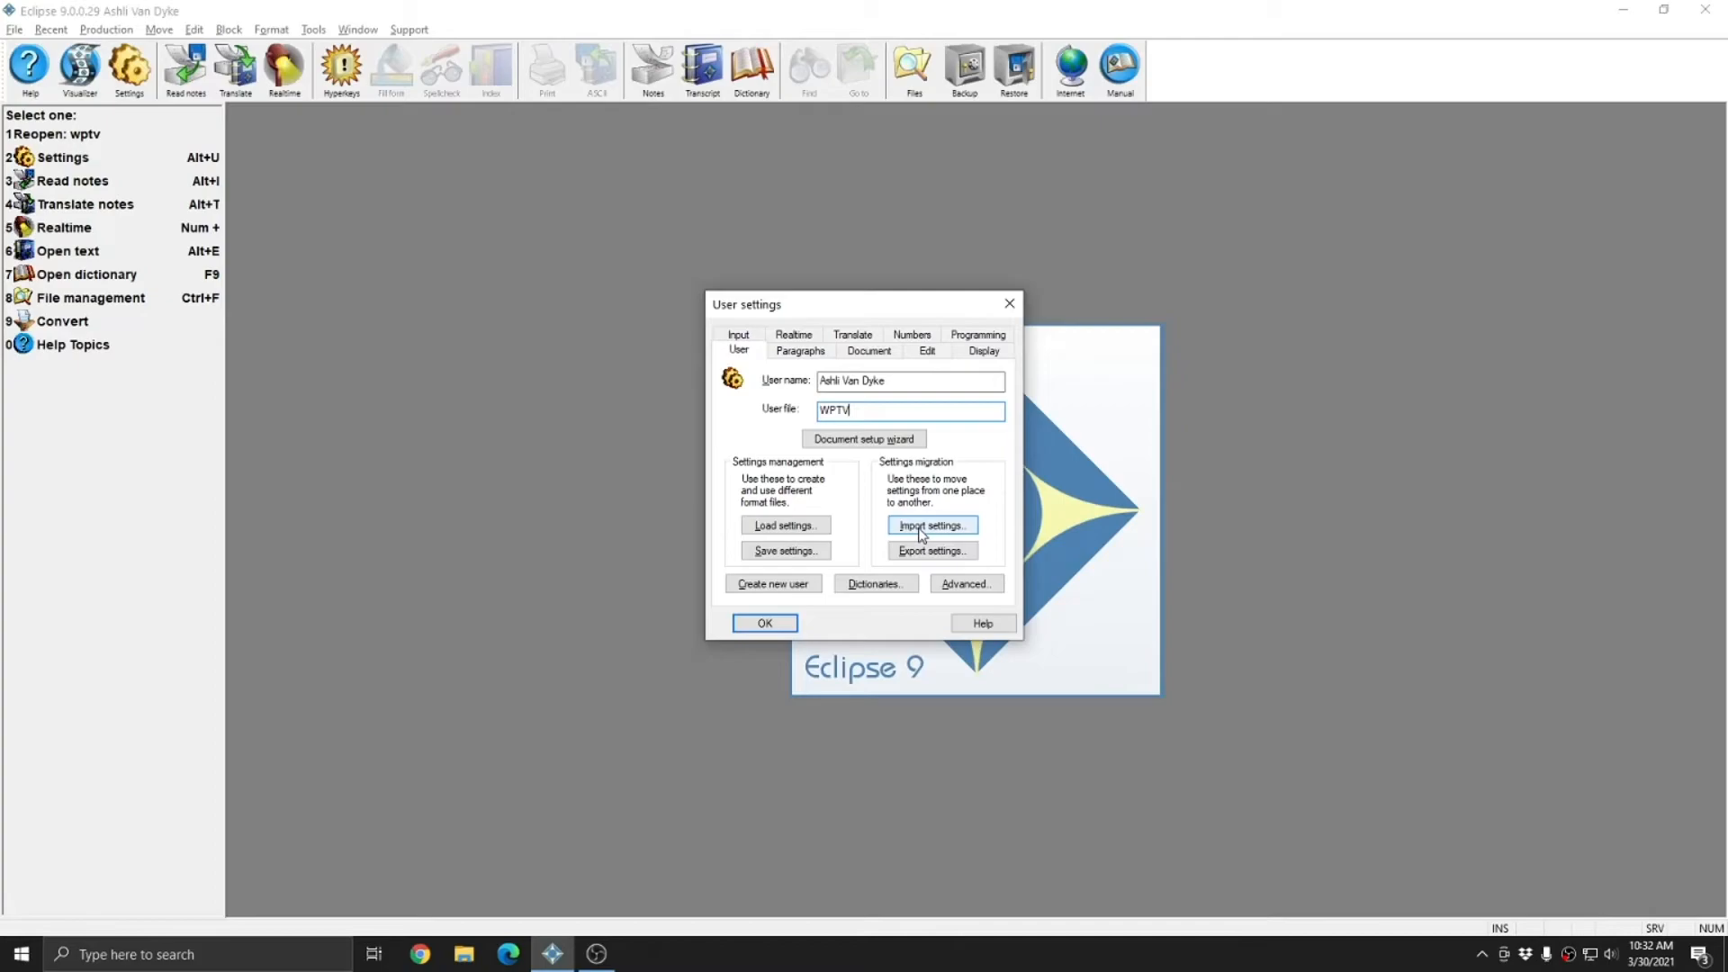
mouse_move(1074, 525)
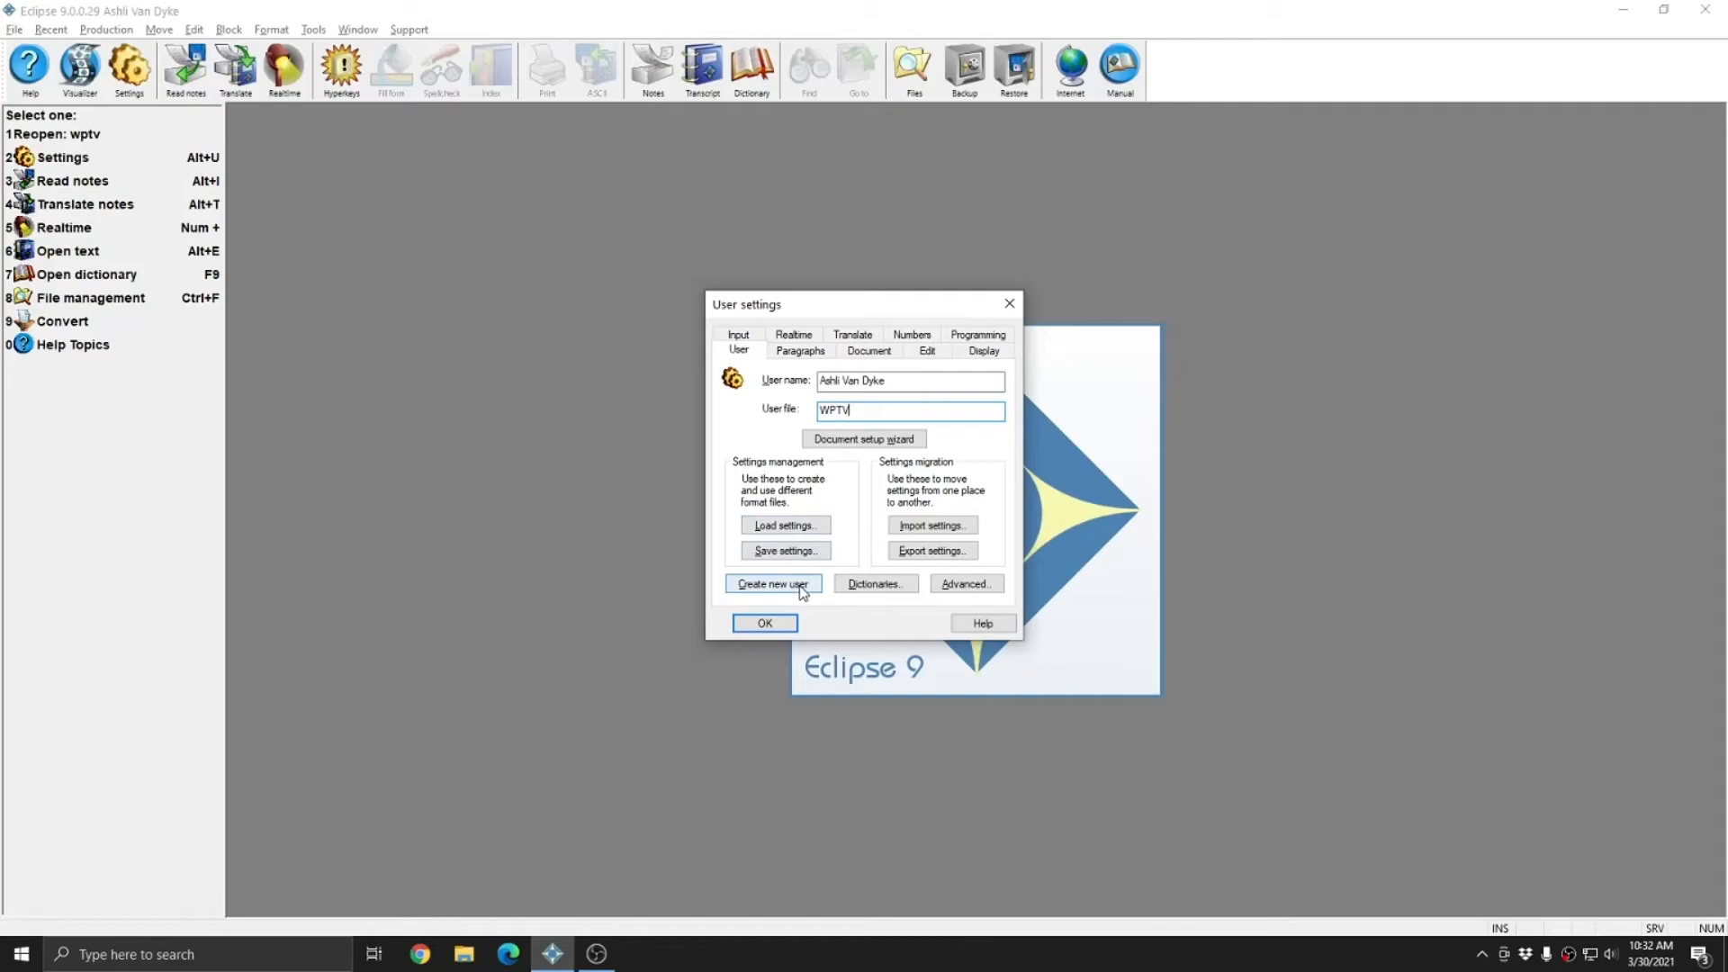
mouse_move(875, 574)
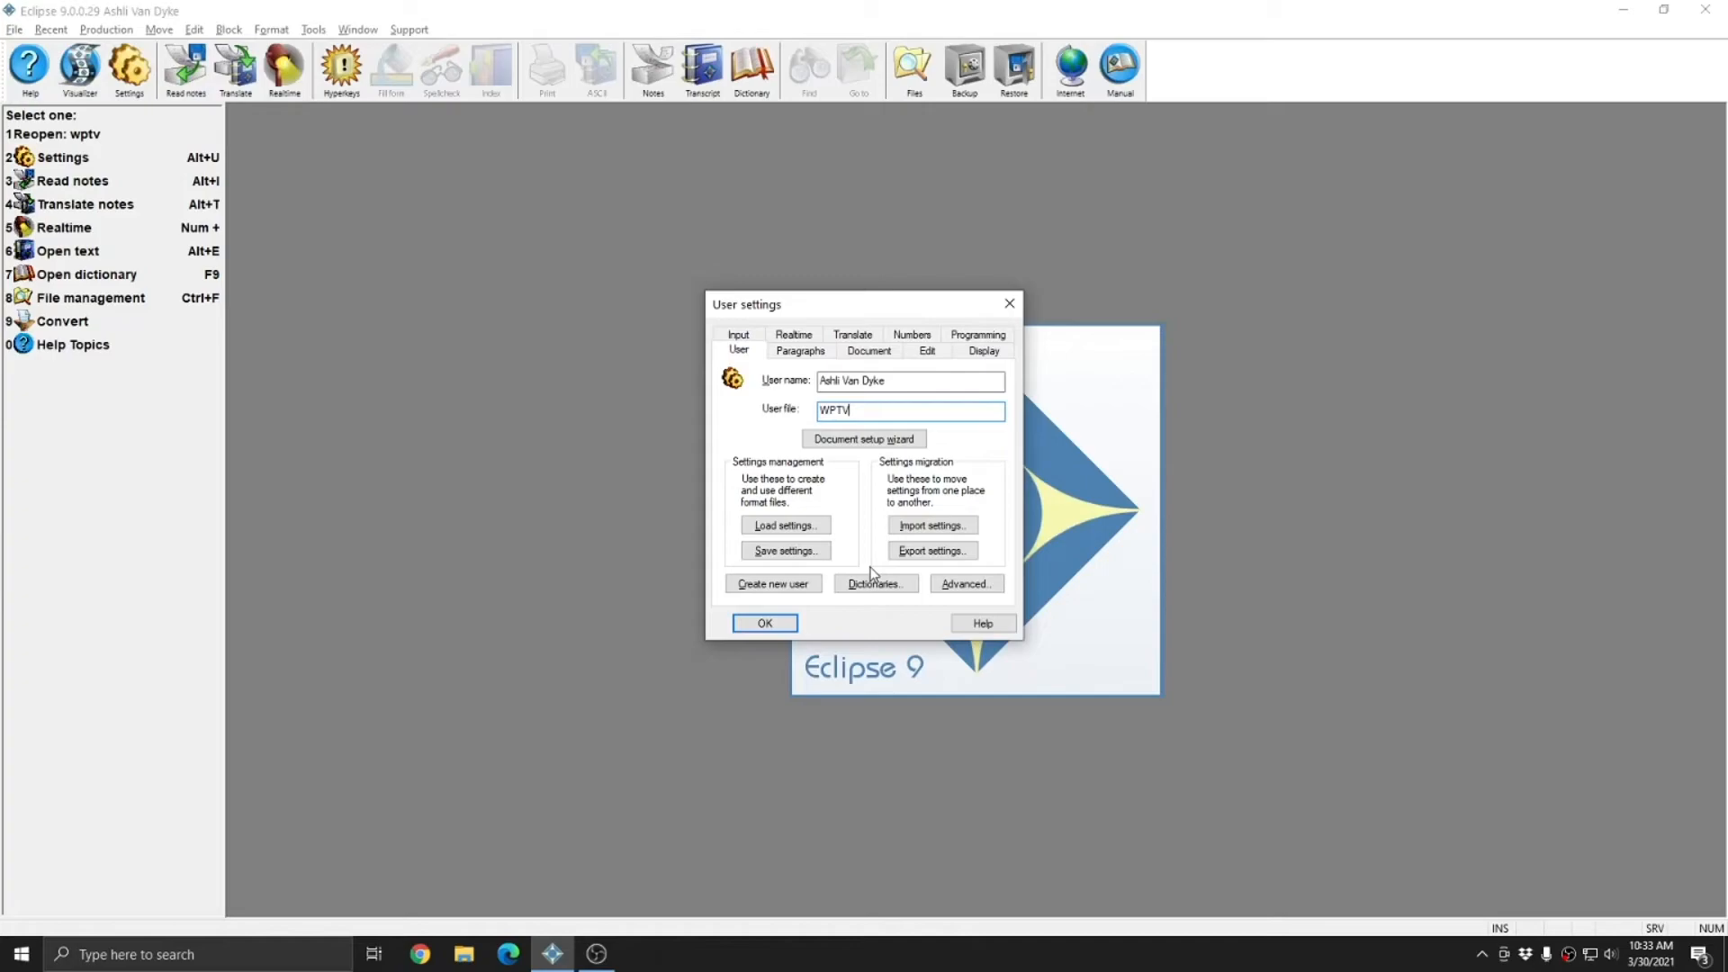
mouse_move(861, 571)
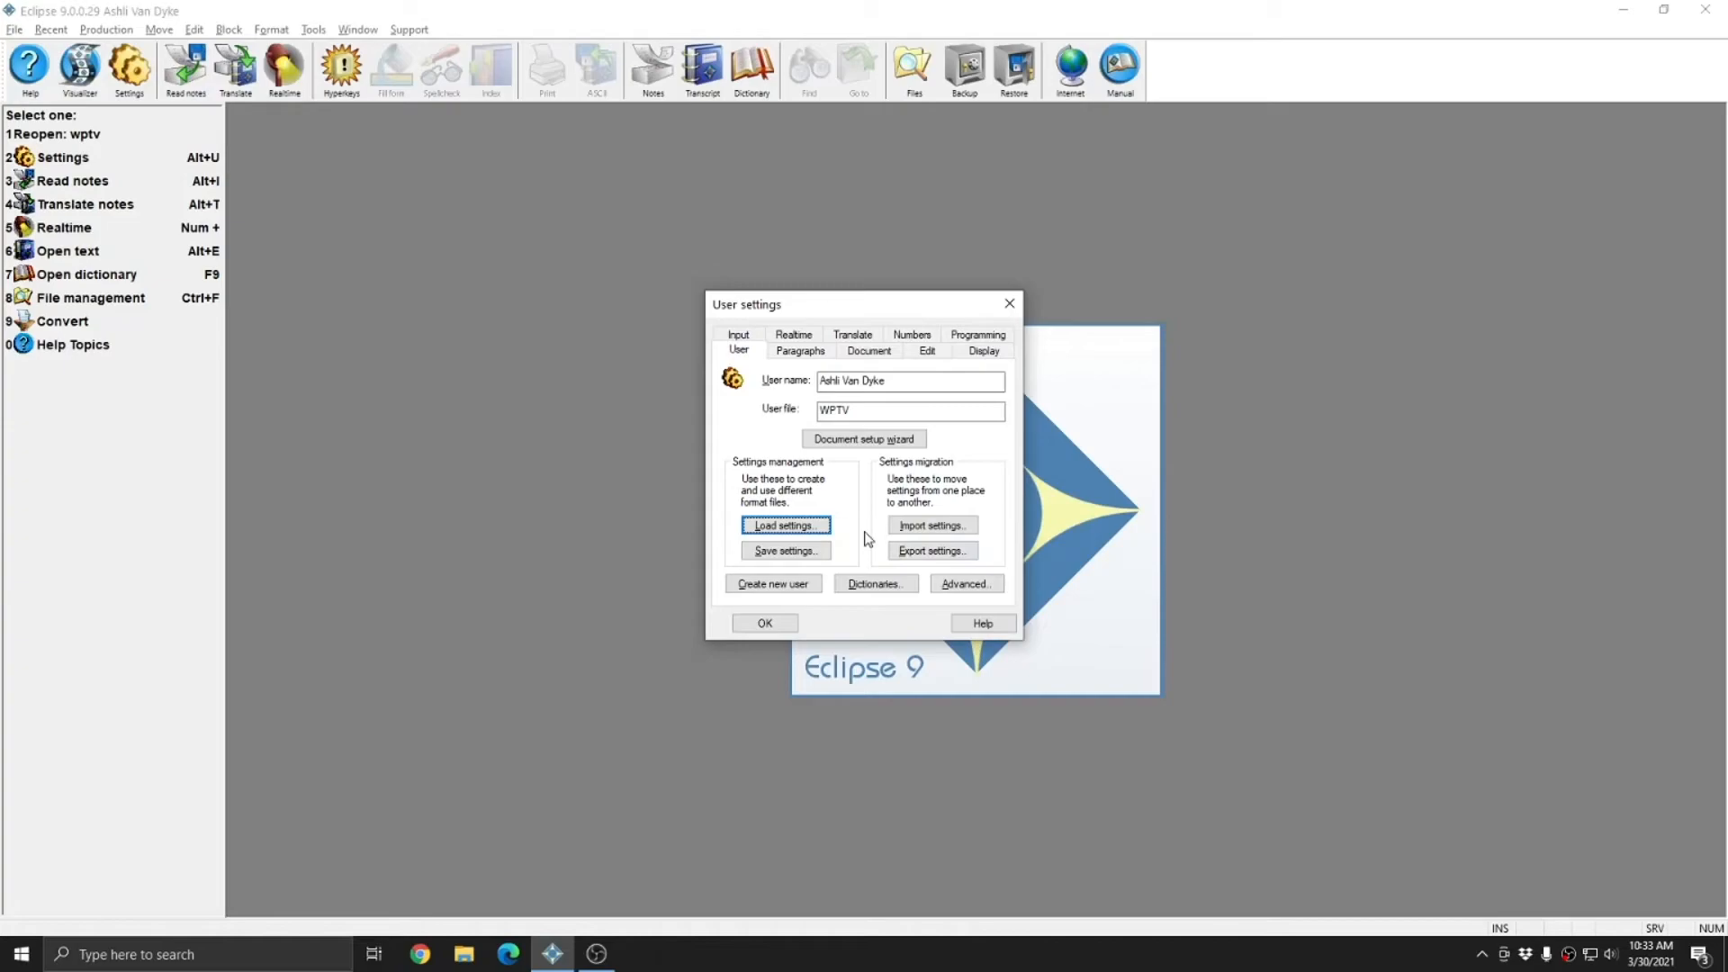
Step: Bring up the file manager listing jobs in Documents\Eclipse, including JaneDoe
left_click(785, 523)
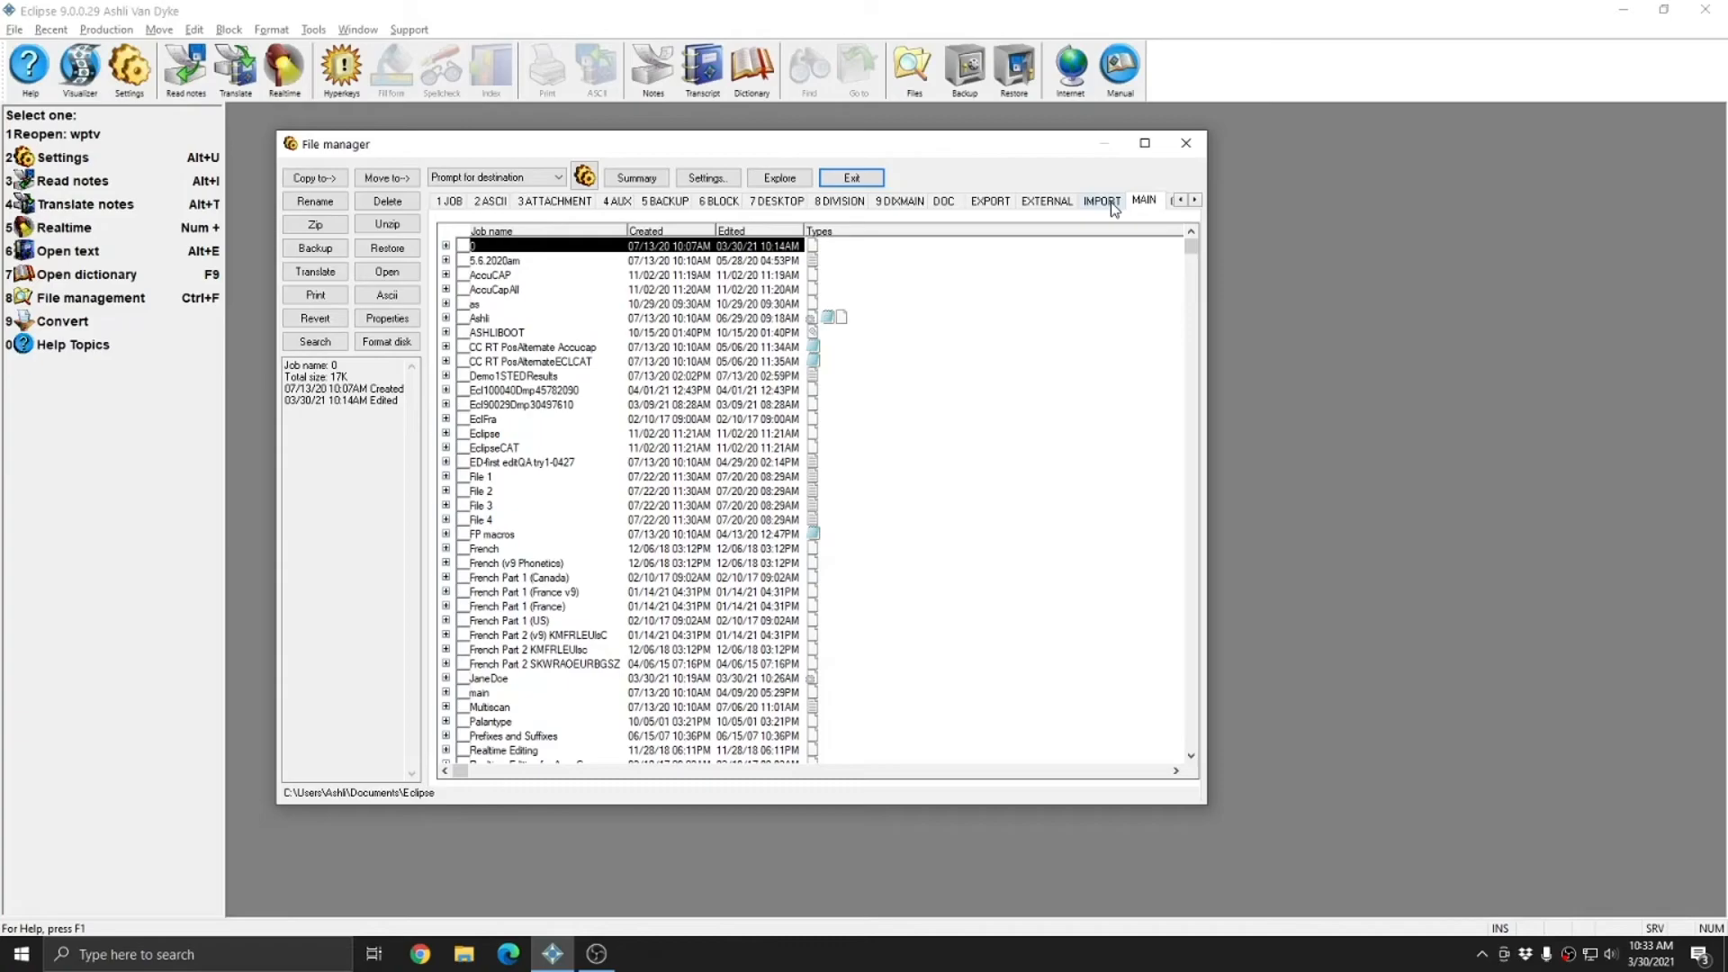
Step: Select the WPTV job and explore its folder beside the JaneDoe folders
left_click(508, 679)
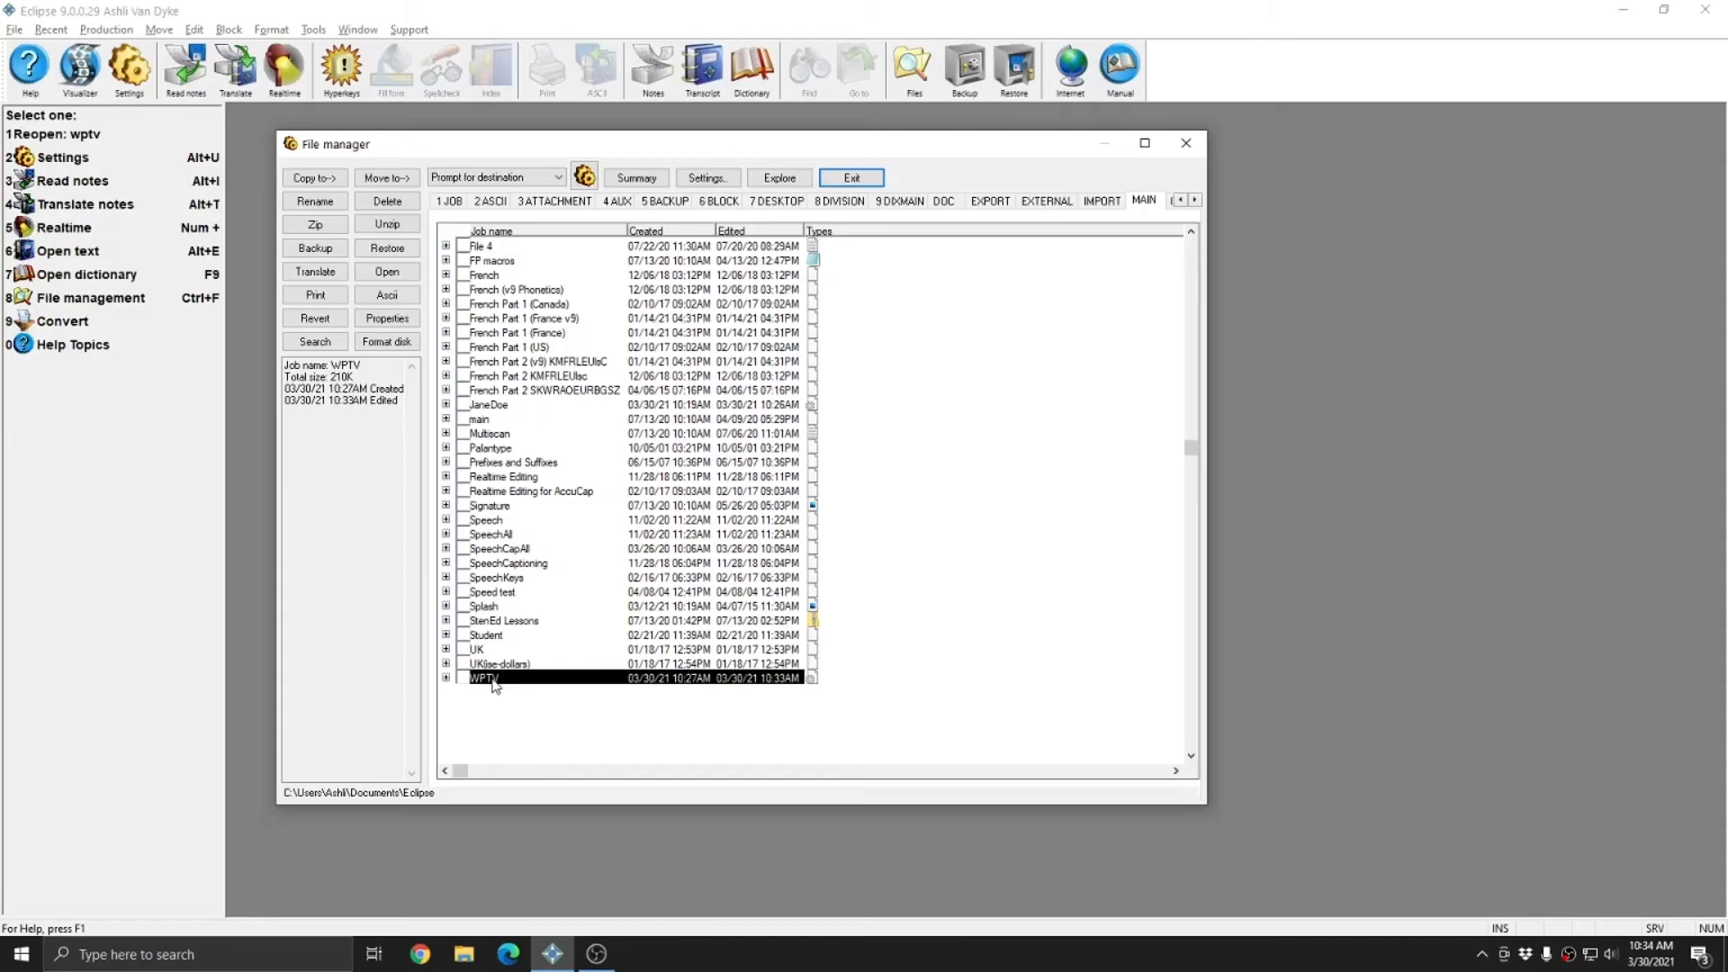
left_click(488, 405)
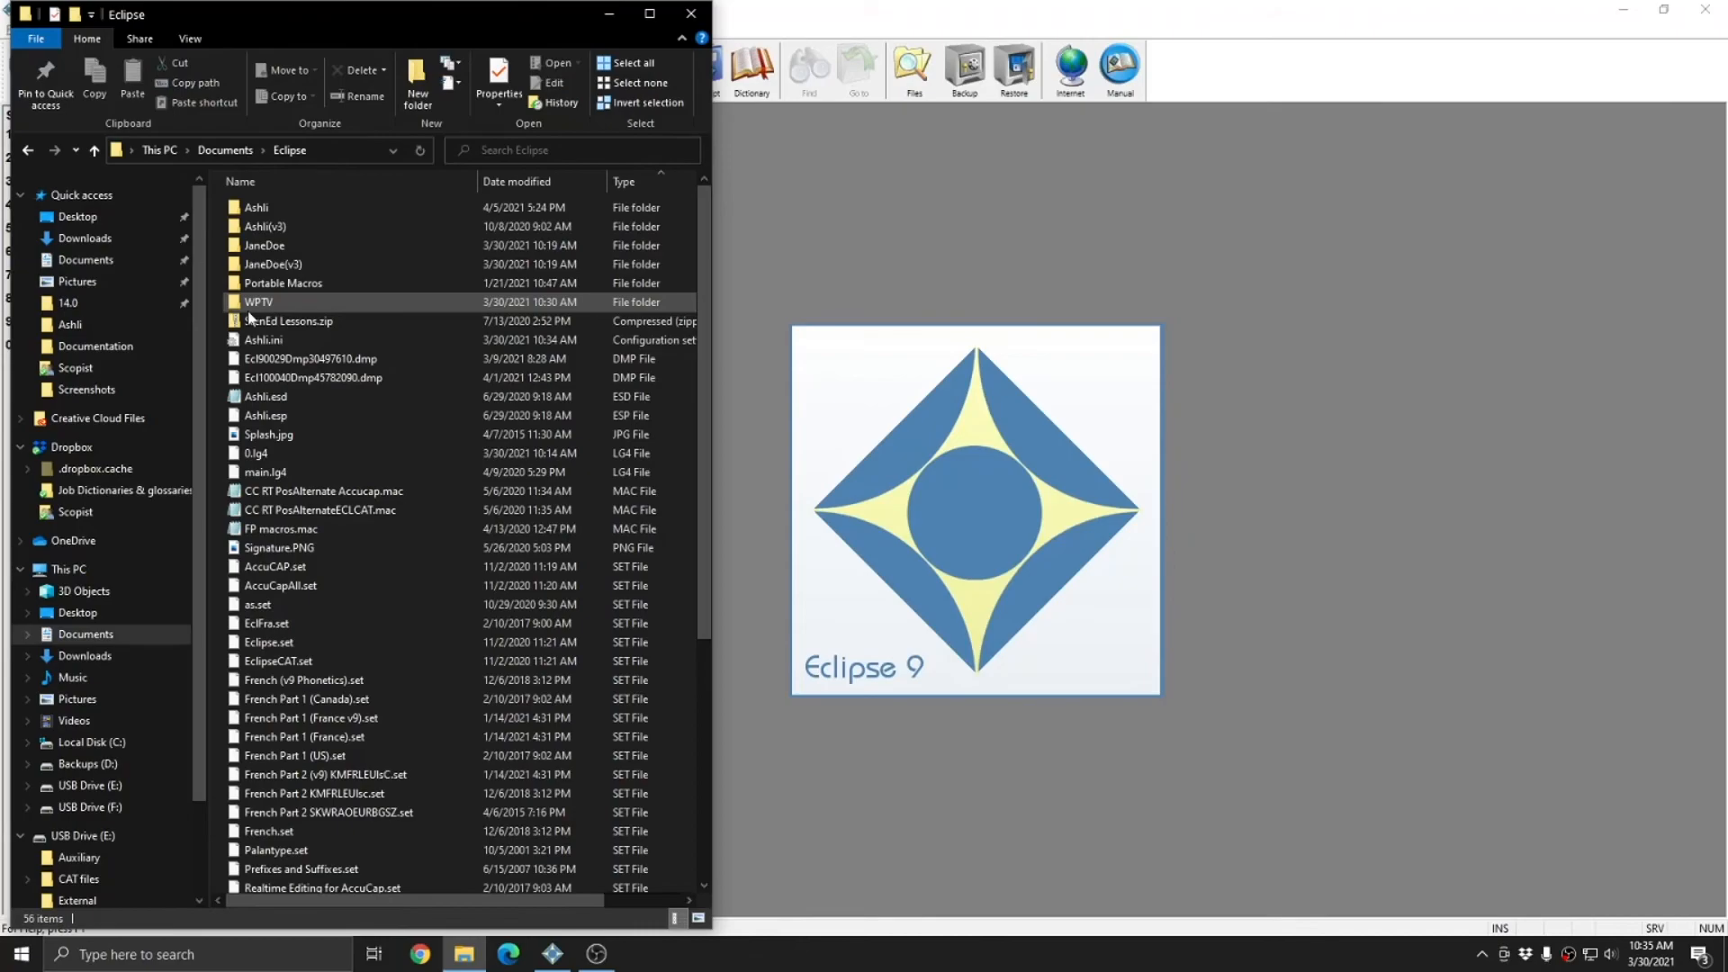
Step: Reveal the WPTV folder's Blocks folder and wptv.ecl, then close File Explorer
left_click(265, 245)
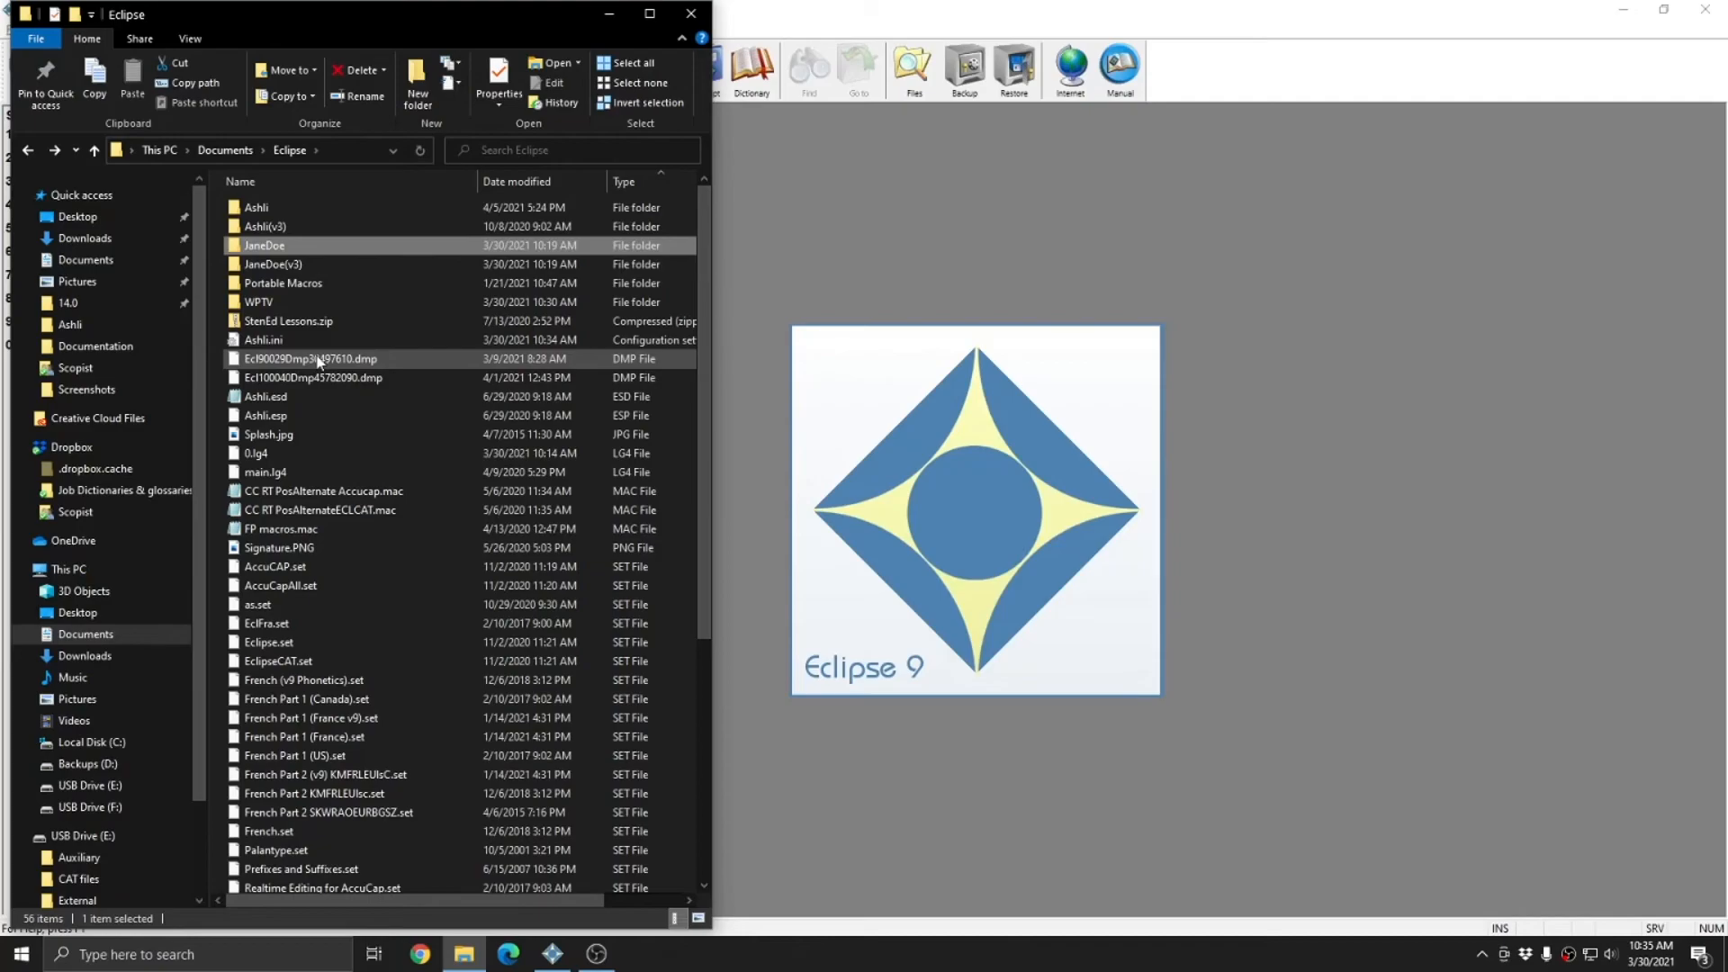
double_click(259, 301)
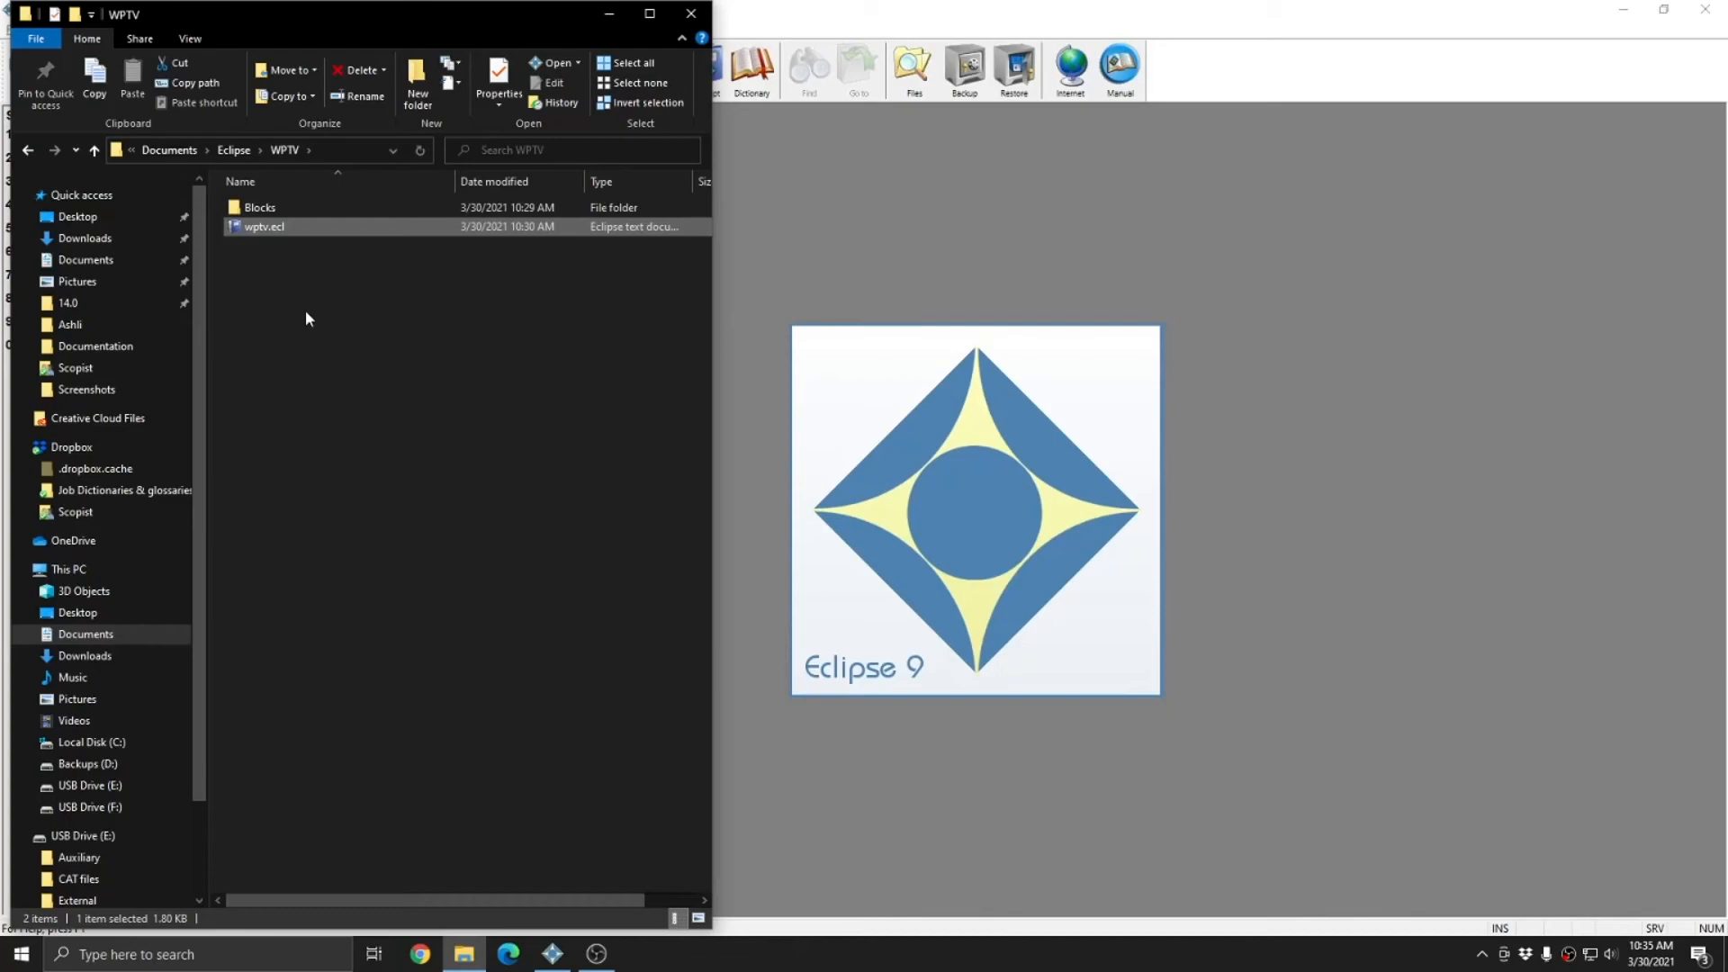
left_click(294, 338)
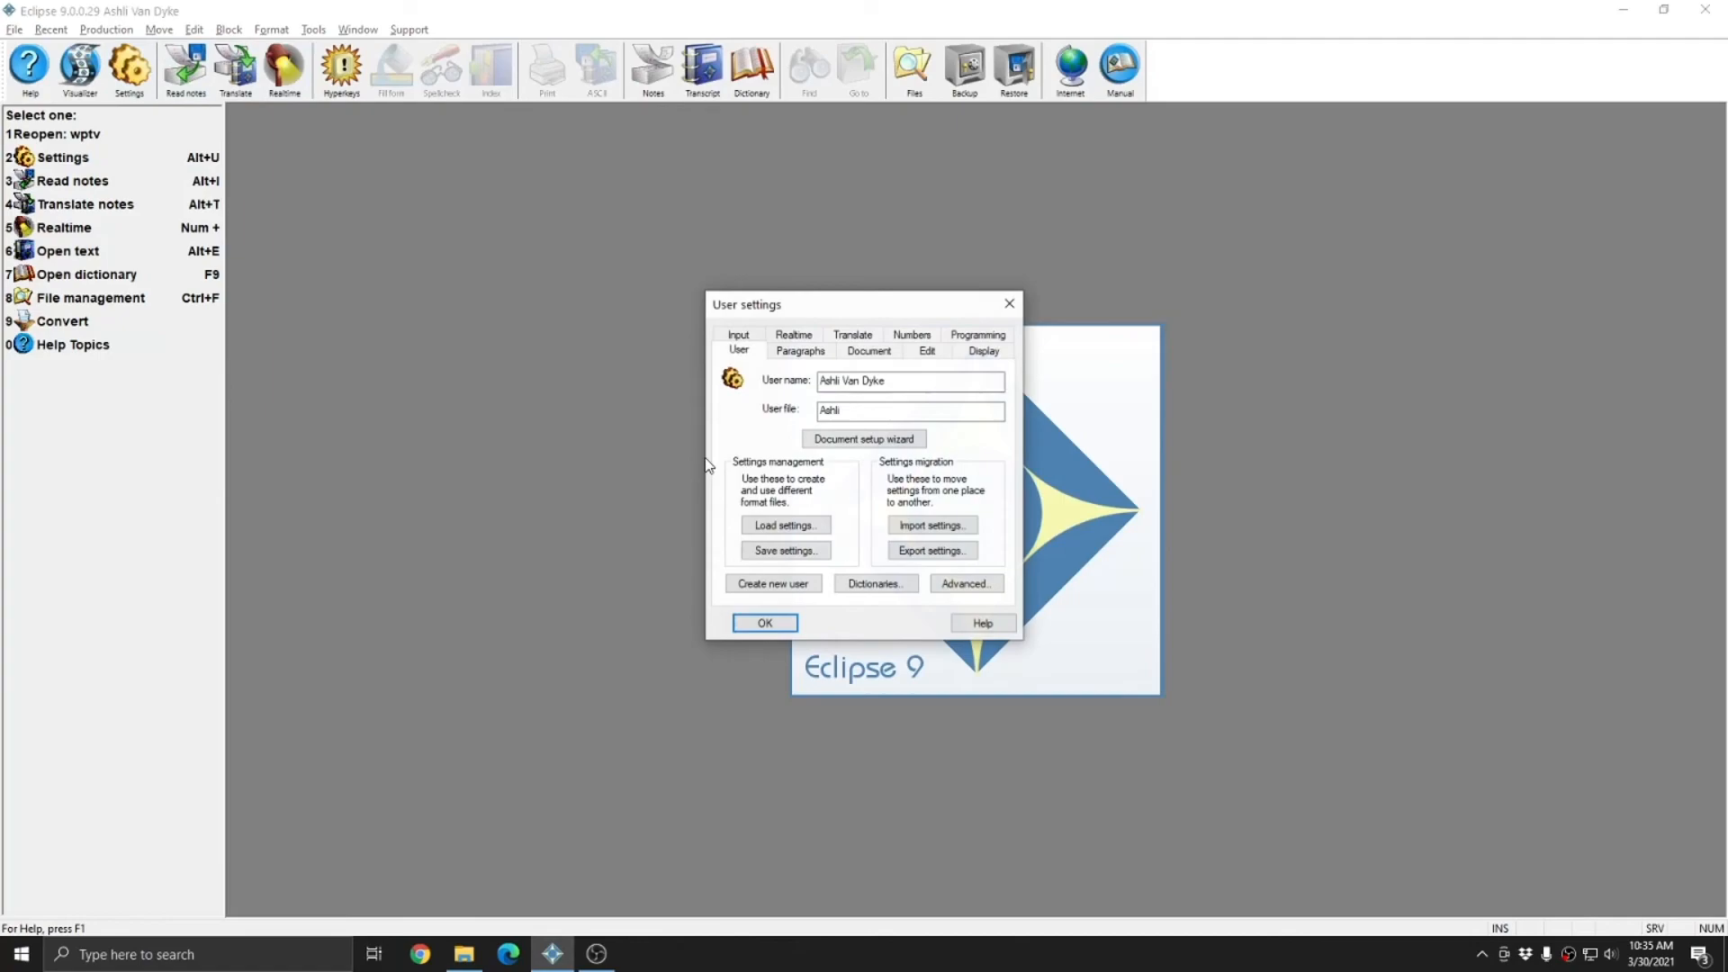
Step: Show the Advanced directories for users, jobs, blocks, network and auxiliary files
left_click(772, 583)
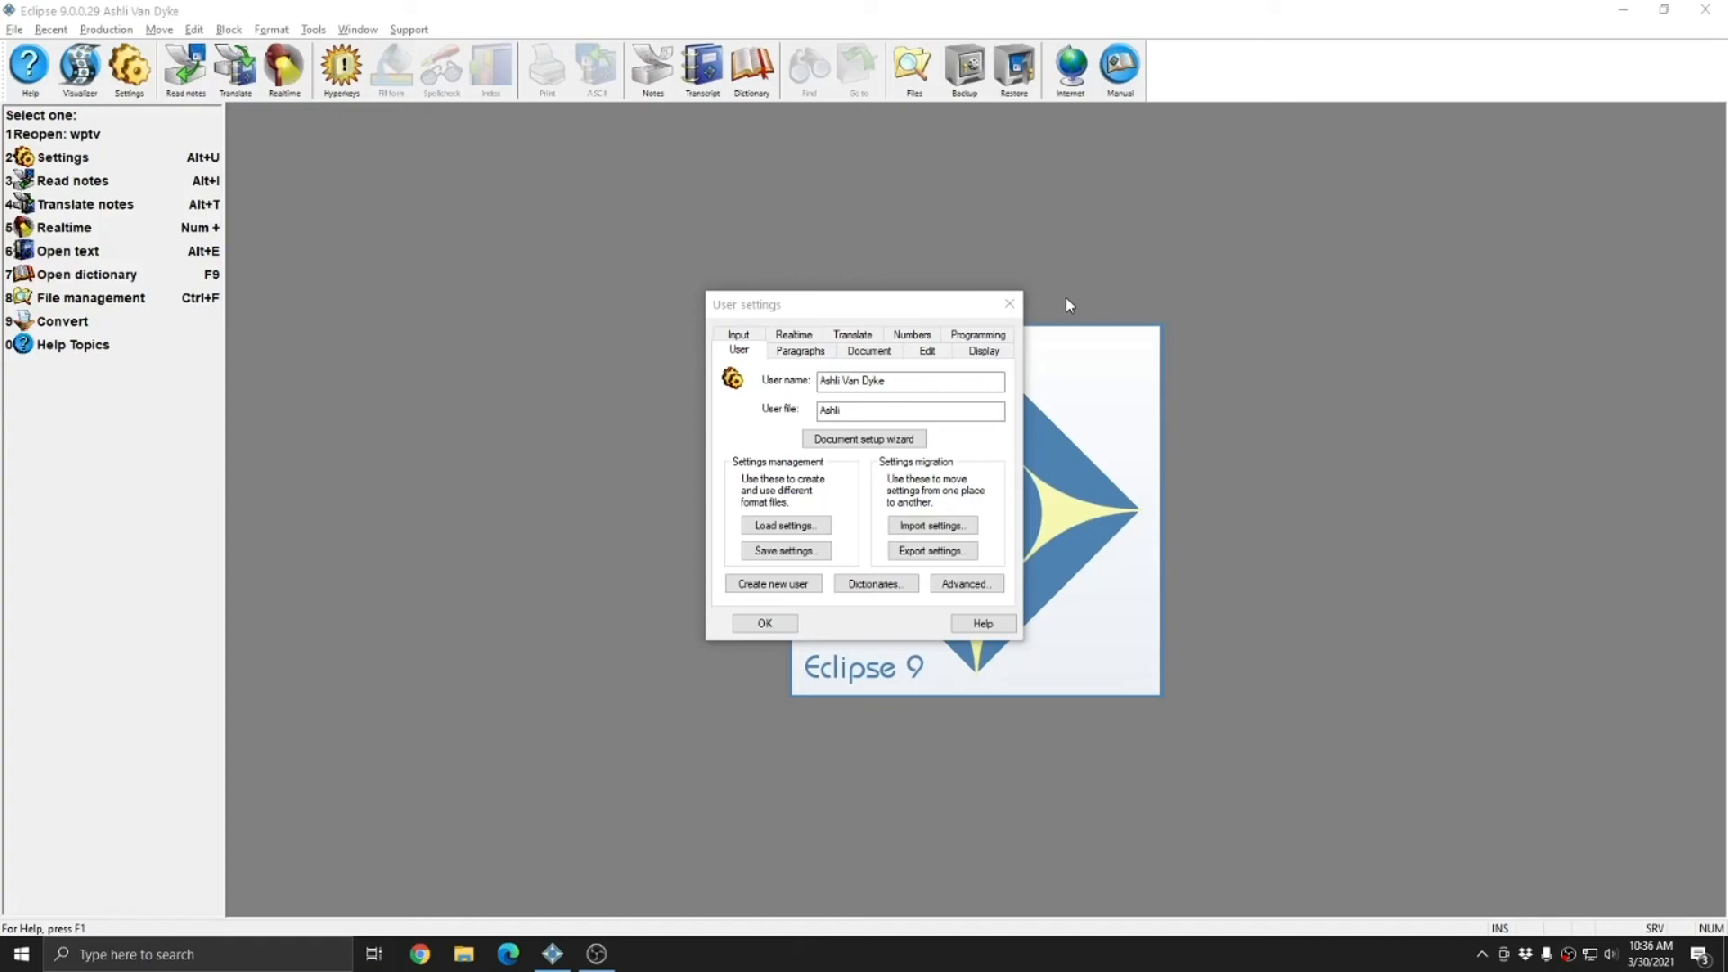
left_click(907, 411)
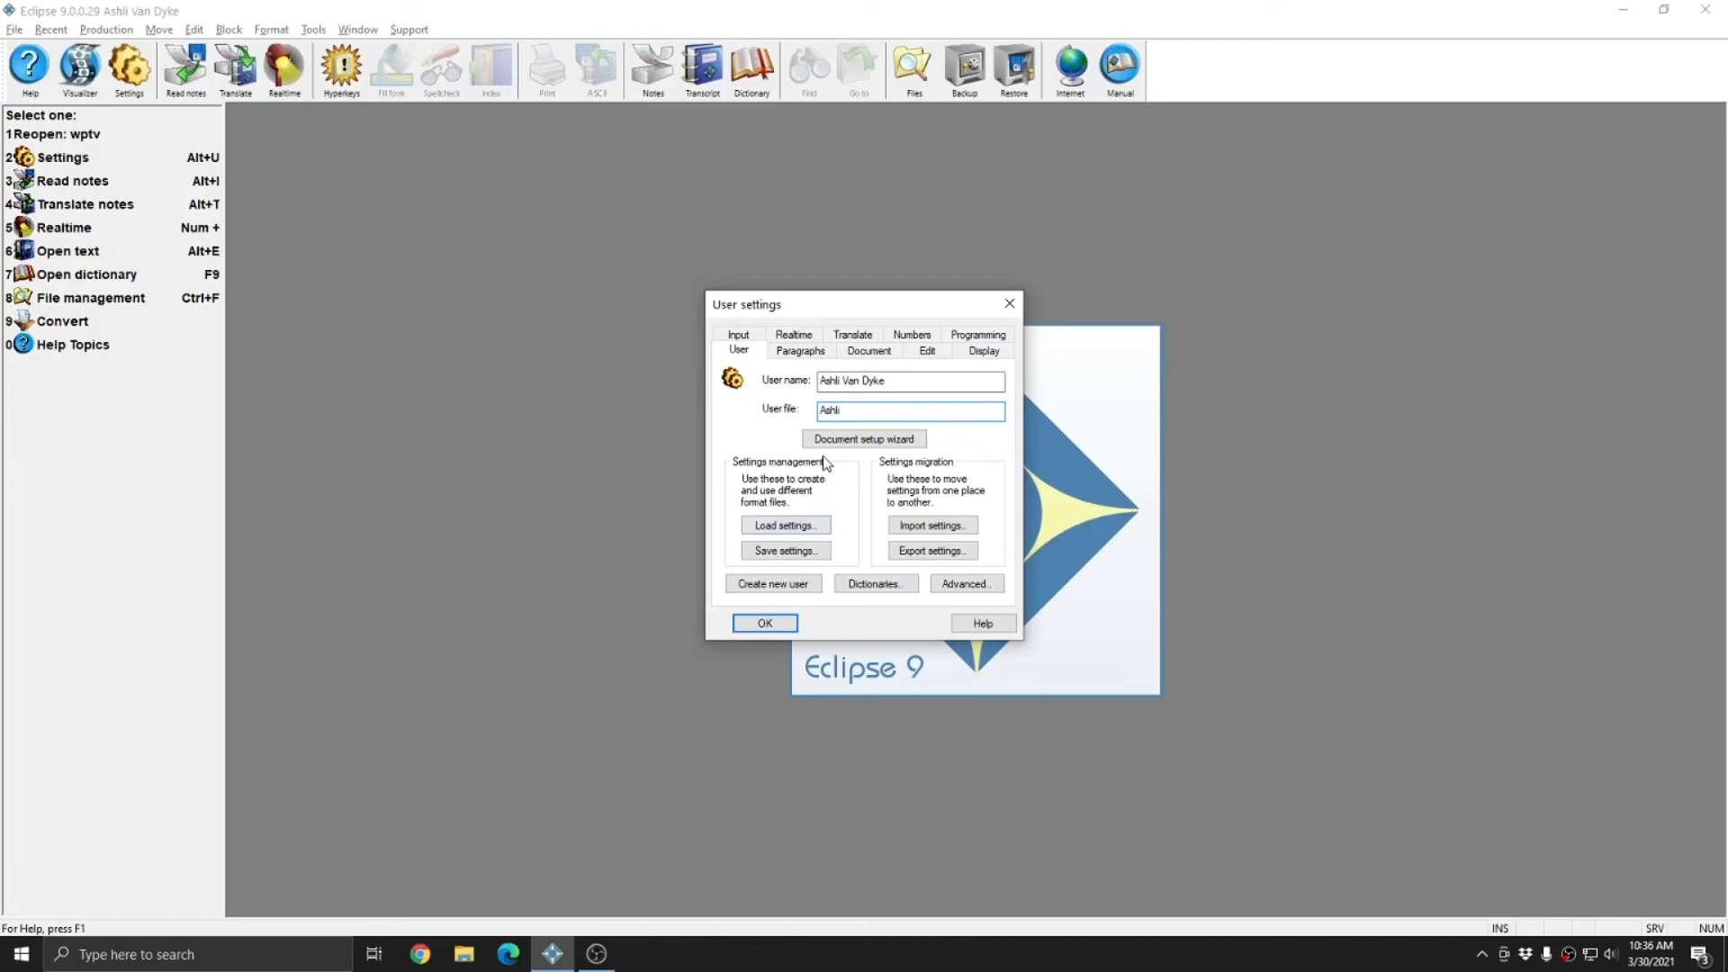
left_click(963, 583)
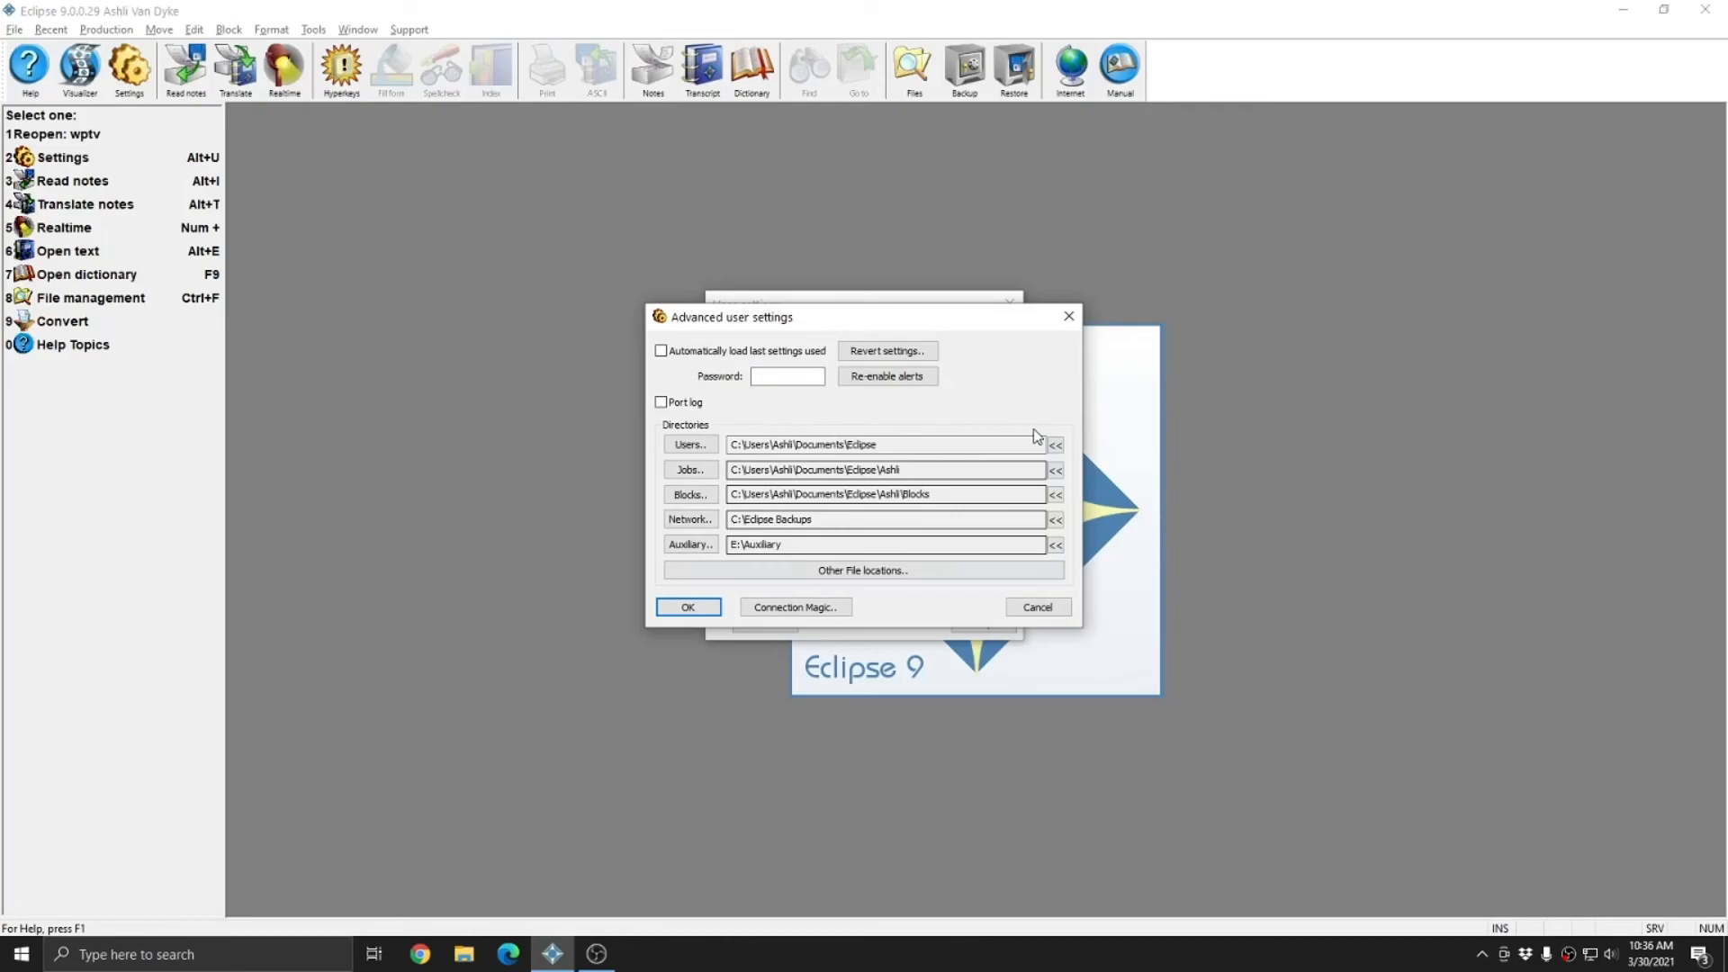
left_click(1034, 607)
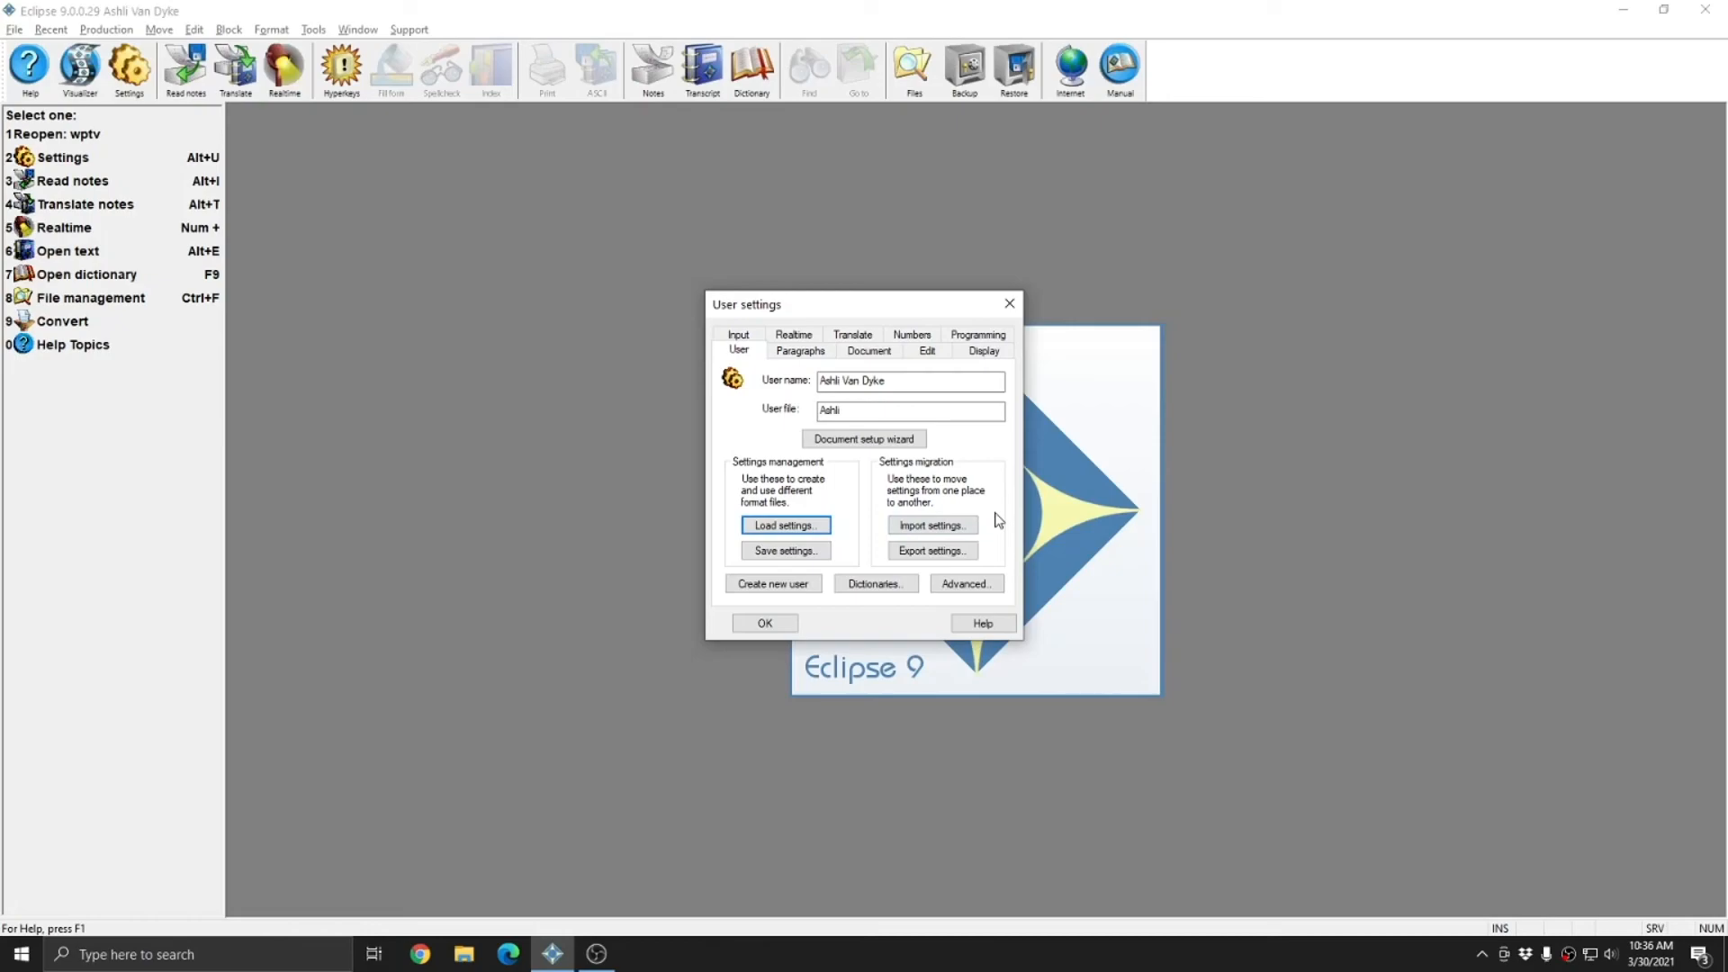
left_click(909, 410)
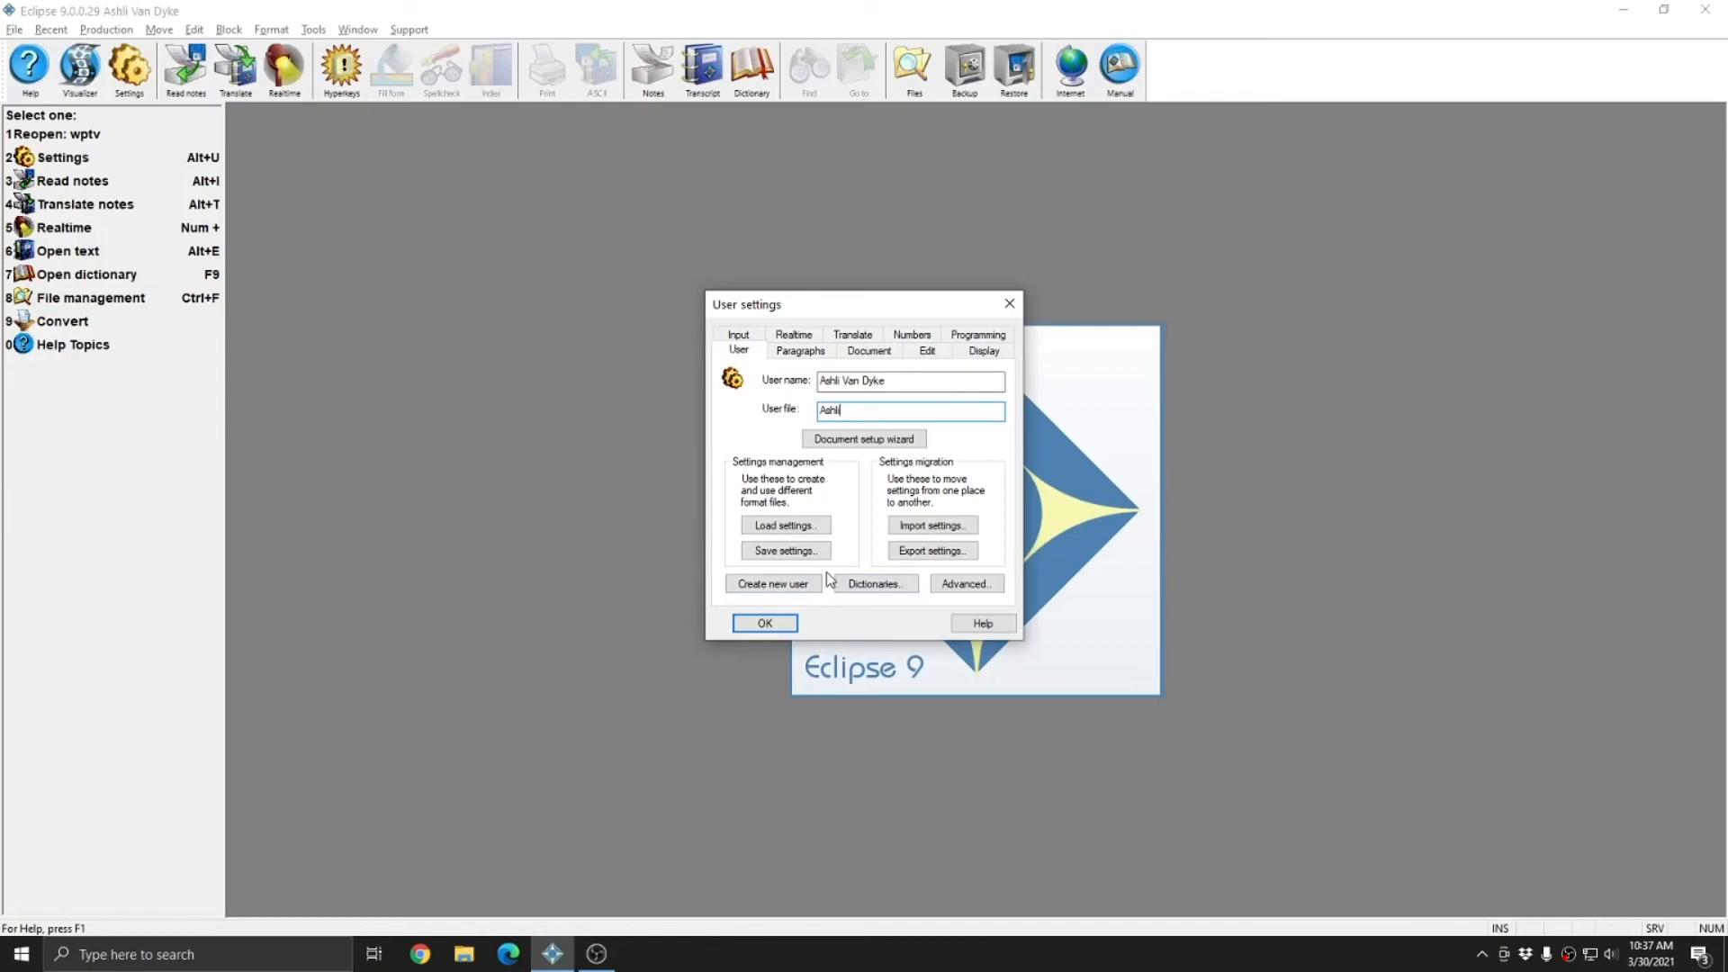
mouse_move(930, 524)
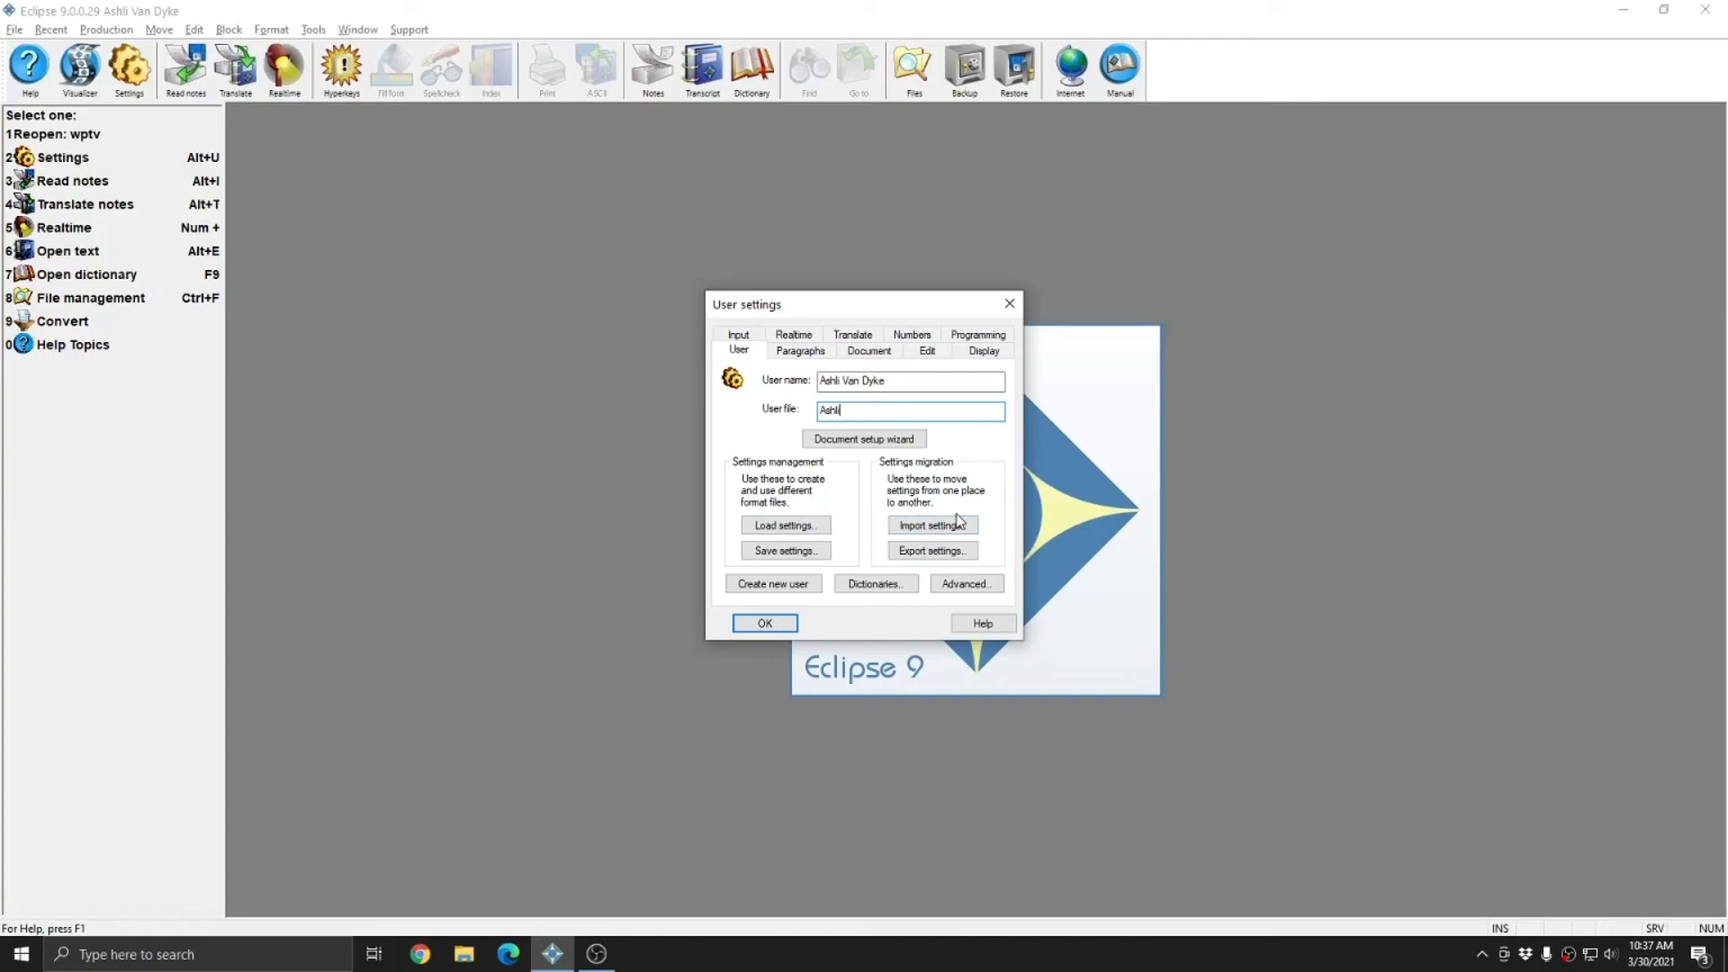
mouse_move(931, 550)
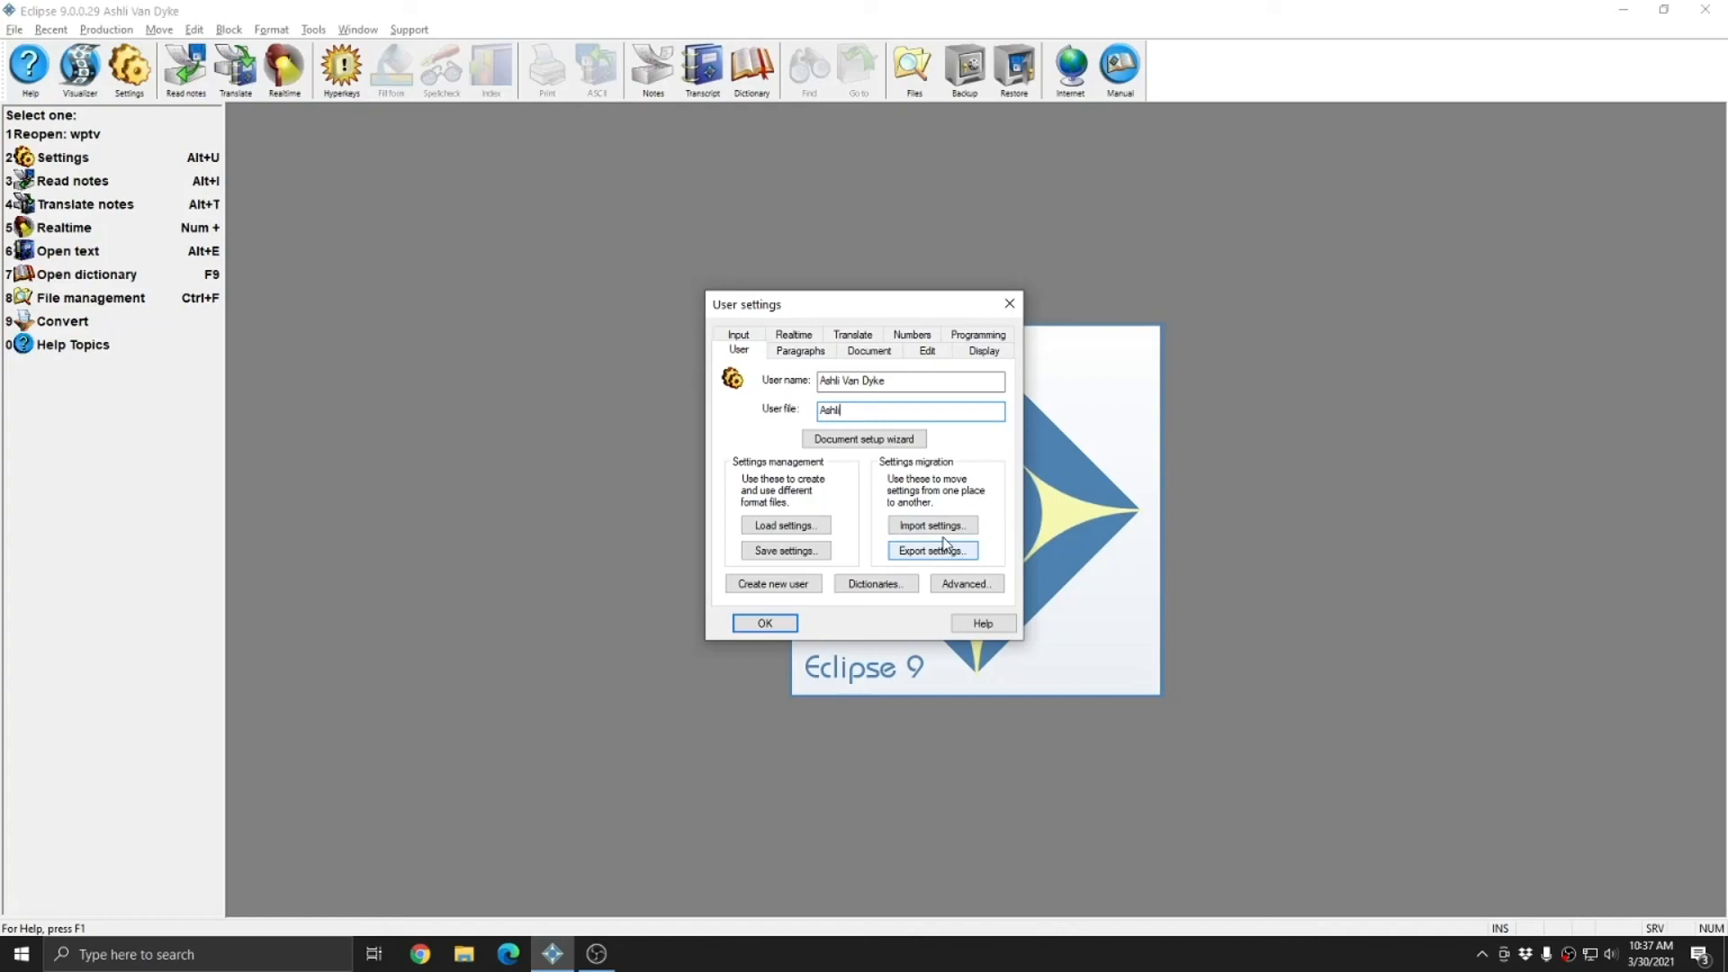
mouse_move(949, 491)
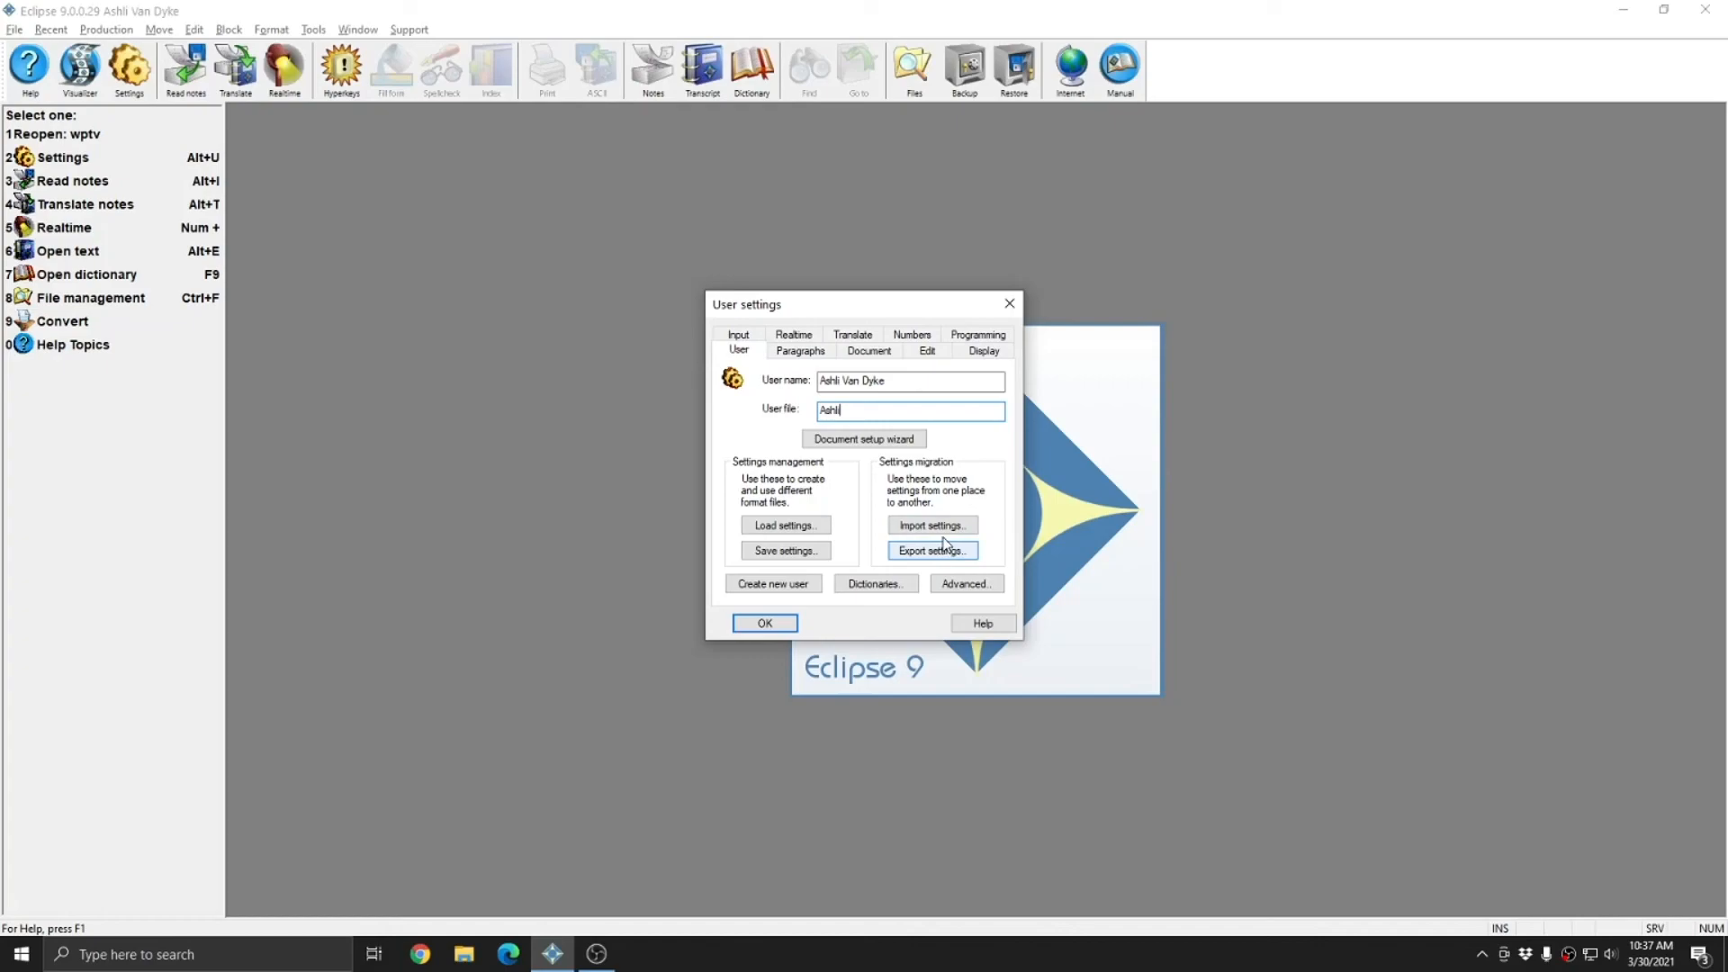